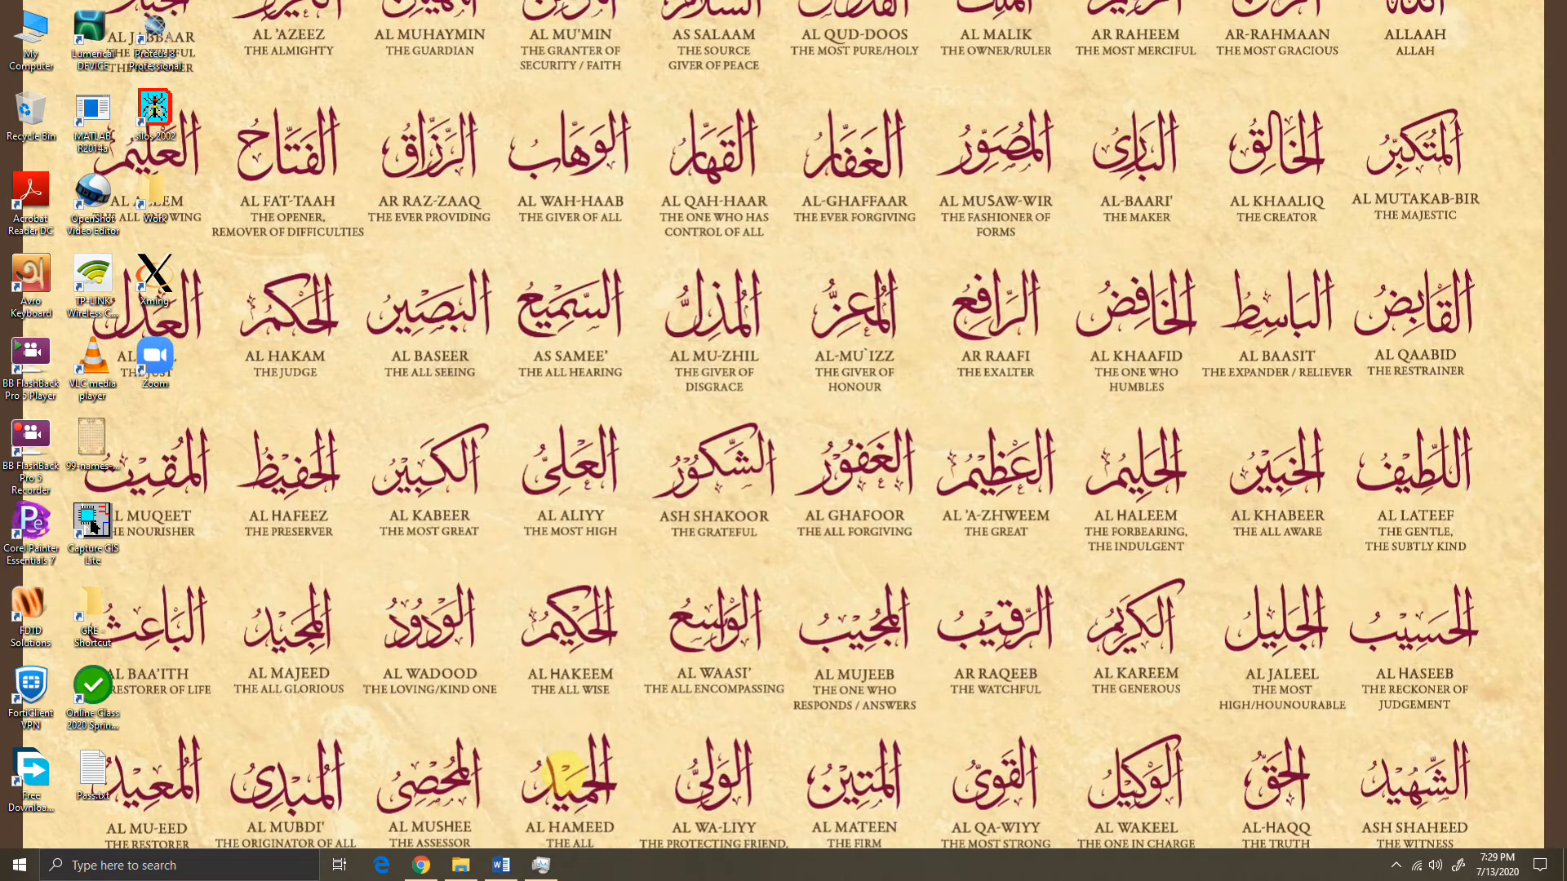
Review the CS Amplifier problem in Word and circle the R1||R2 = 100 k specification.
{"action": "left_click", "coordinate": [500, 865]}
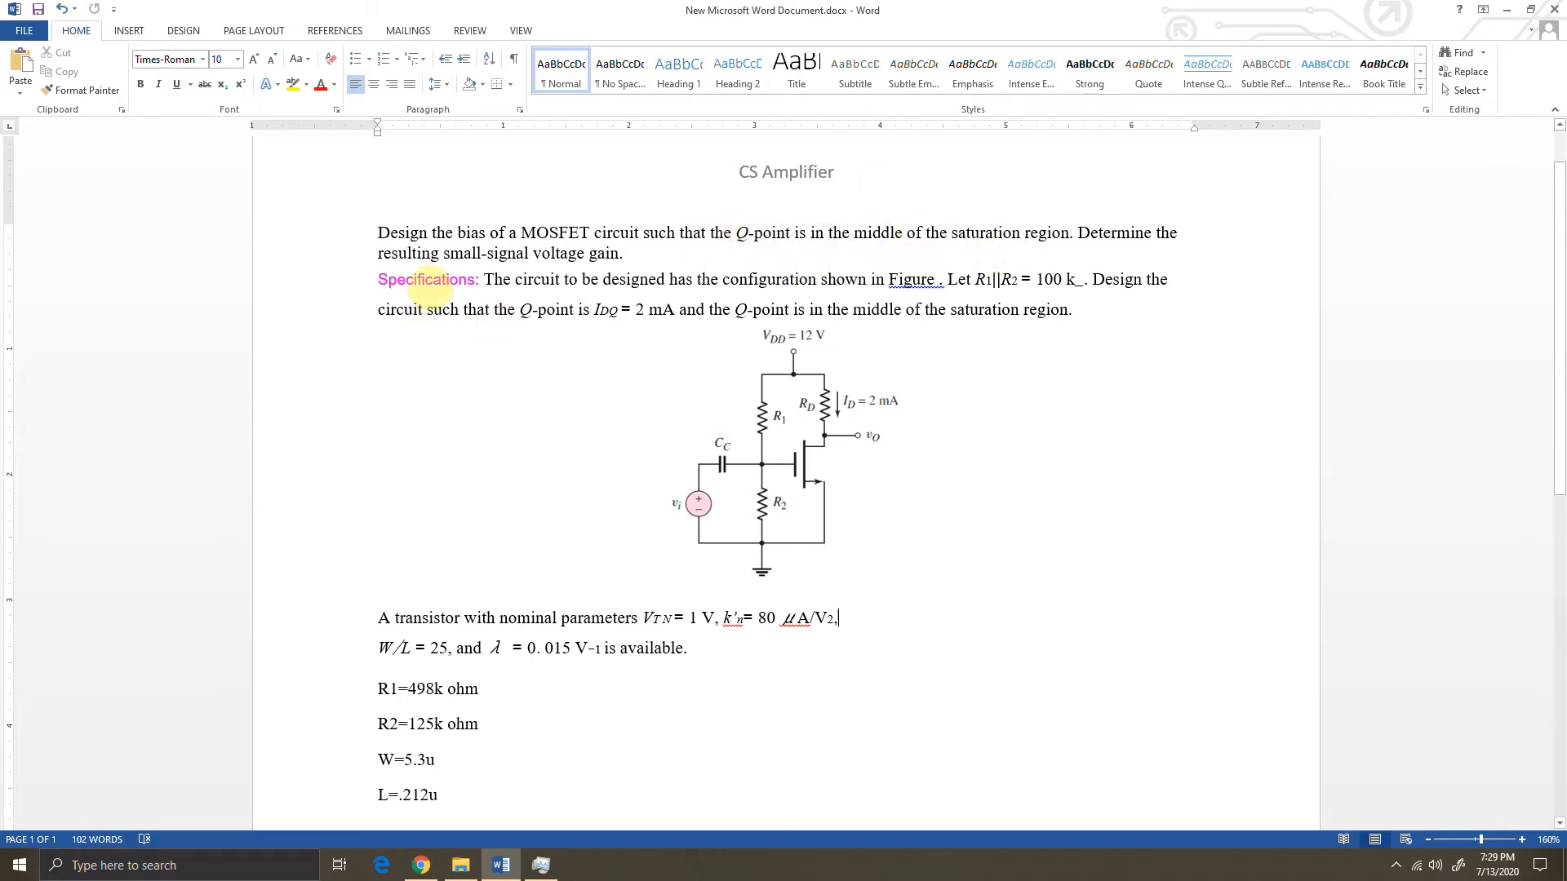
{"action": "left_click_drag", "start_coordinate": [584, 301], "coordinate": [669, 324]}
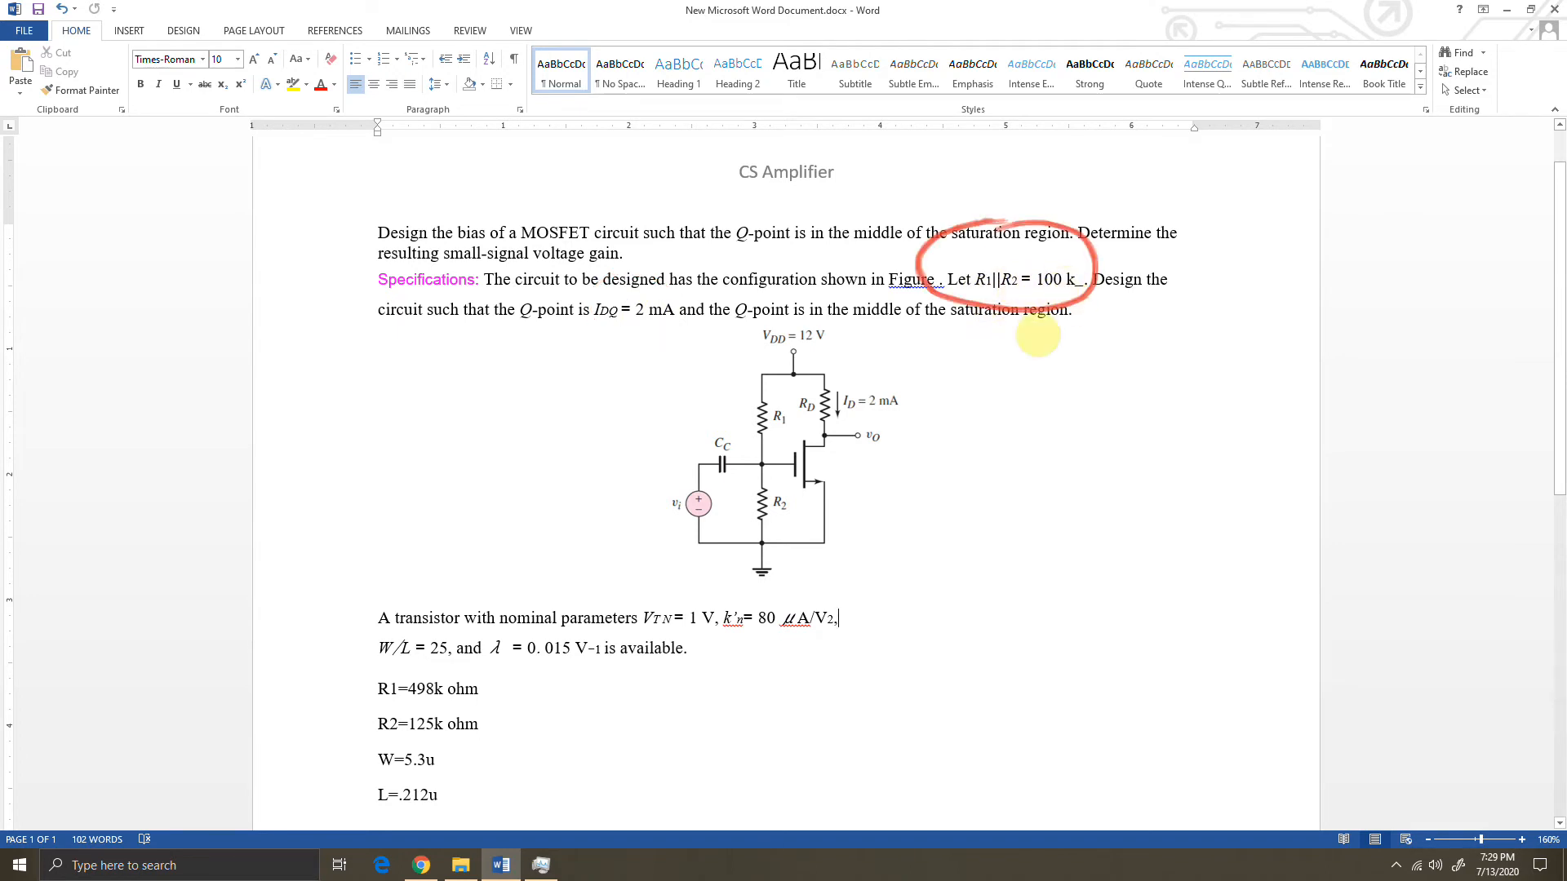
{"action": "scroll", "scroll_direction": "down", "scroll_amount": 3}
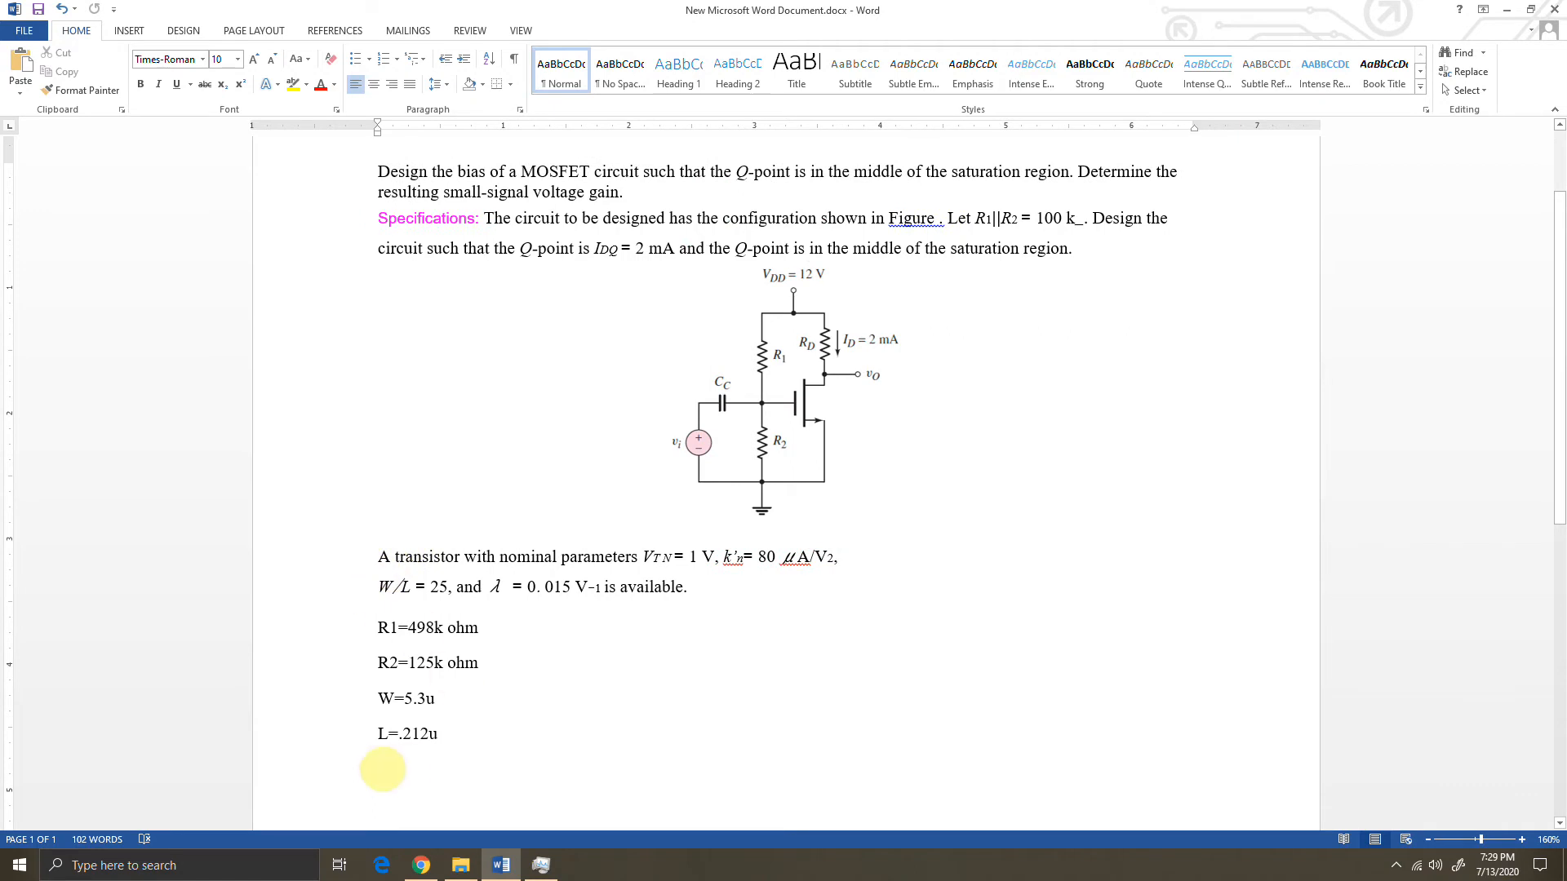
{"action": "mouse_move", "coordinate": [497, 739]}
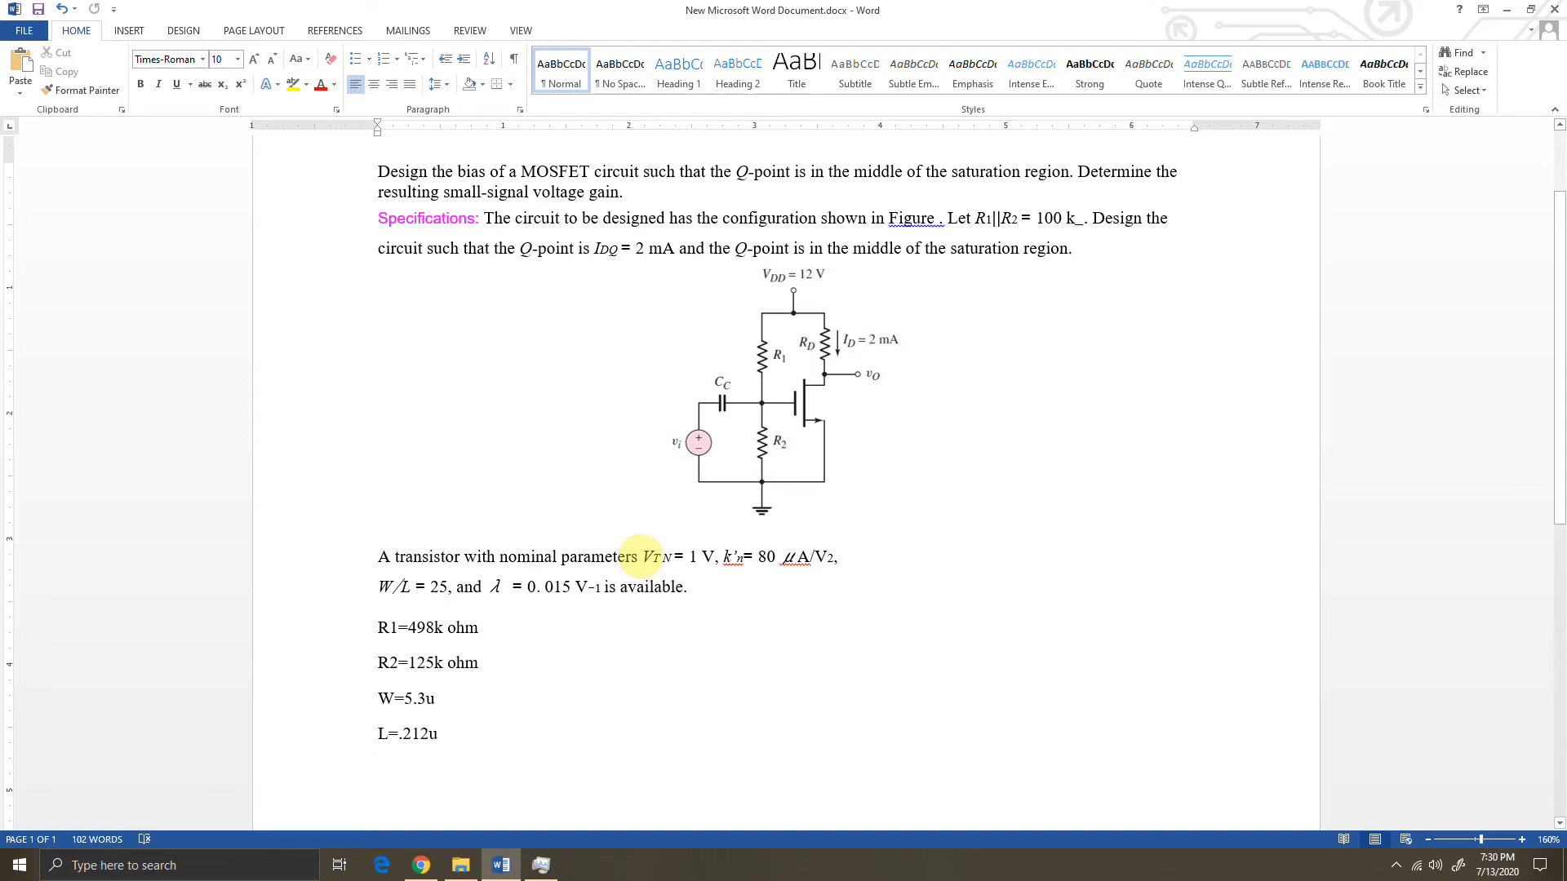
Highlight the transistor parameter sentence, then restore the design document view.
{"action": "left_click_drag", "start_coordinate": [643, 555], "coordinate": [687, 586]}
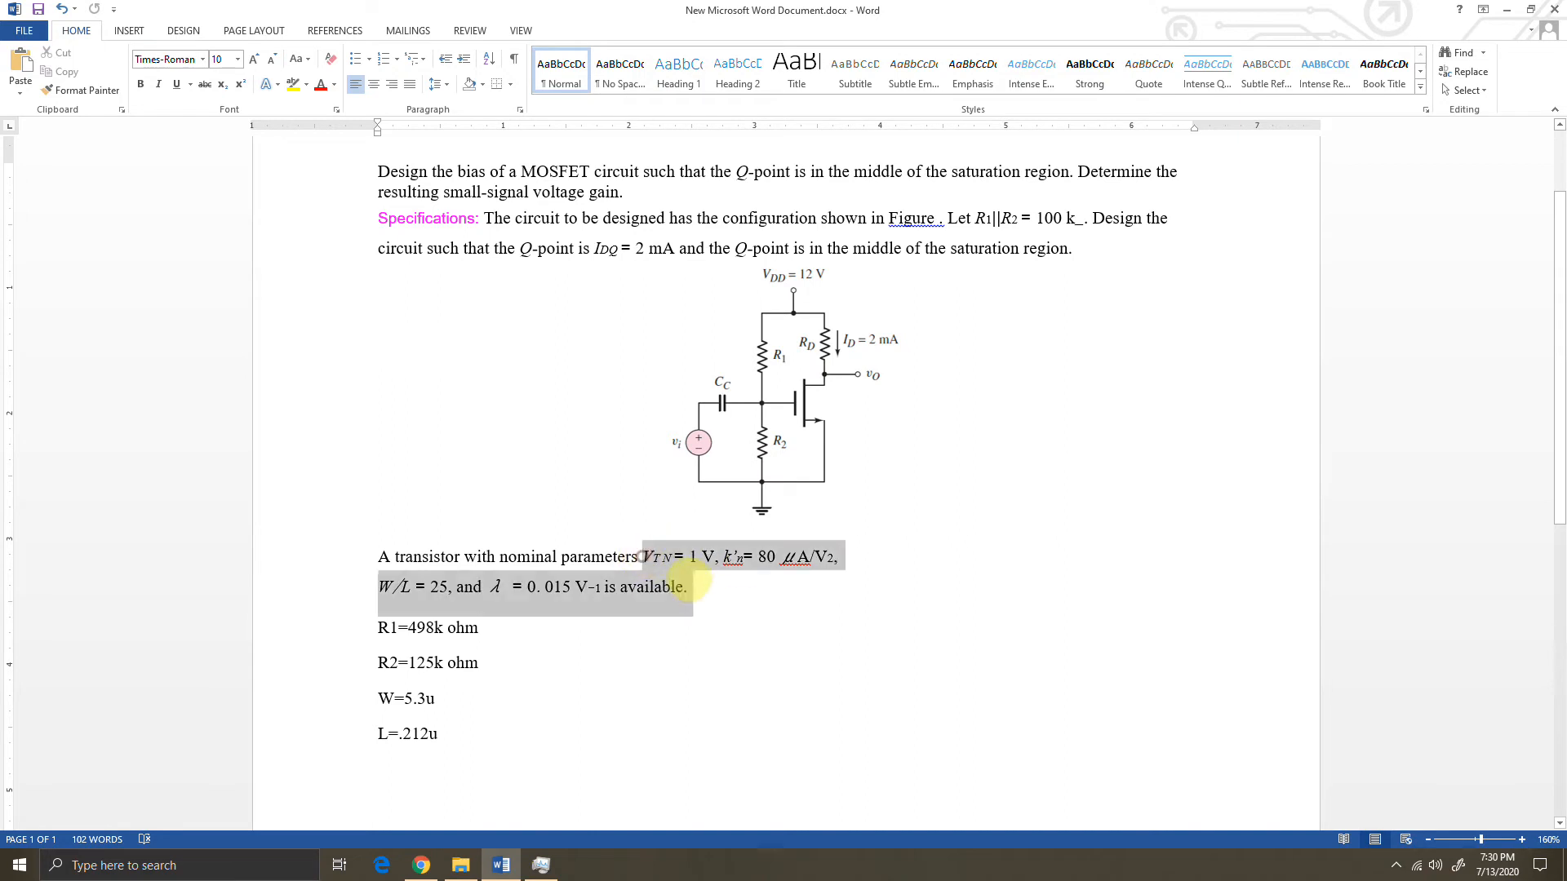
{"action": "left_click", "coordinate": [686, 588]}
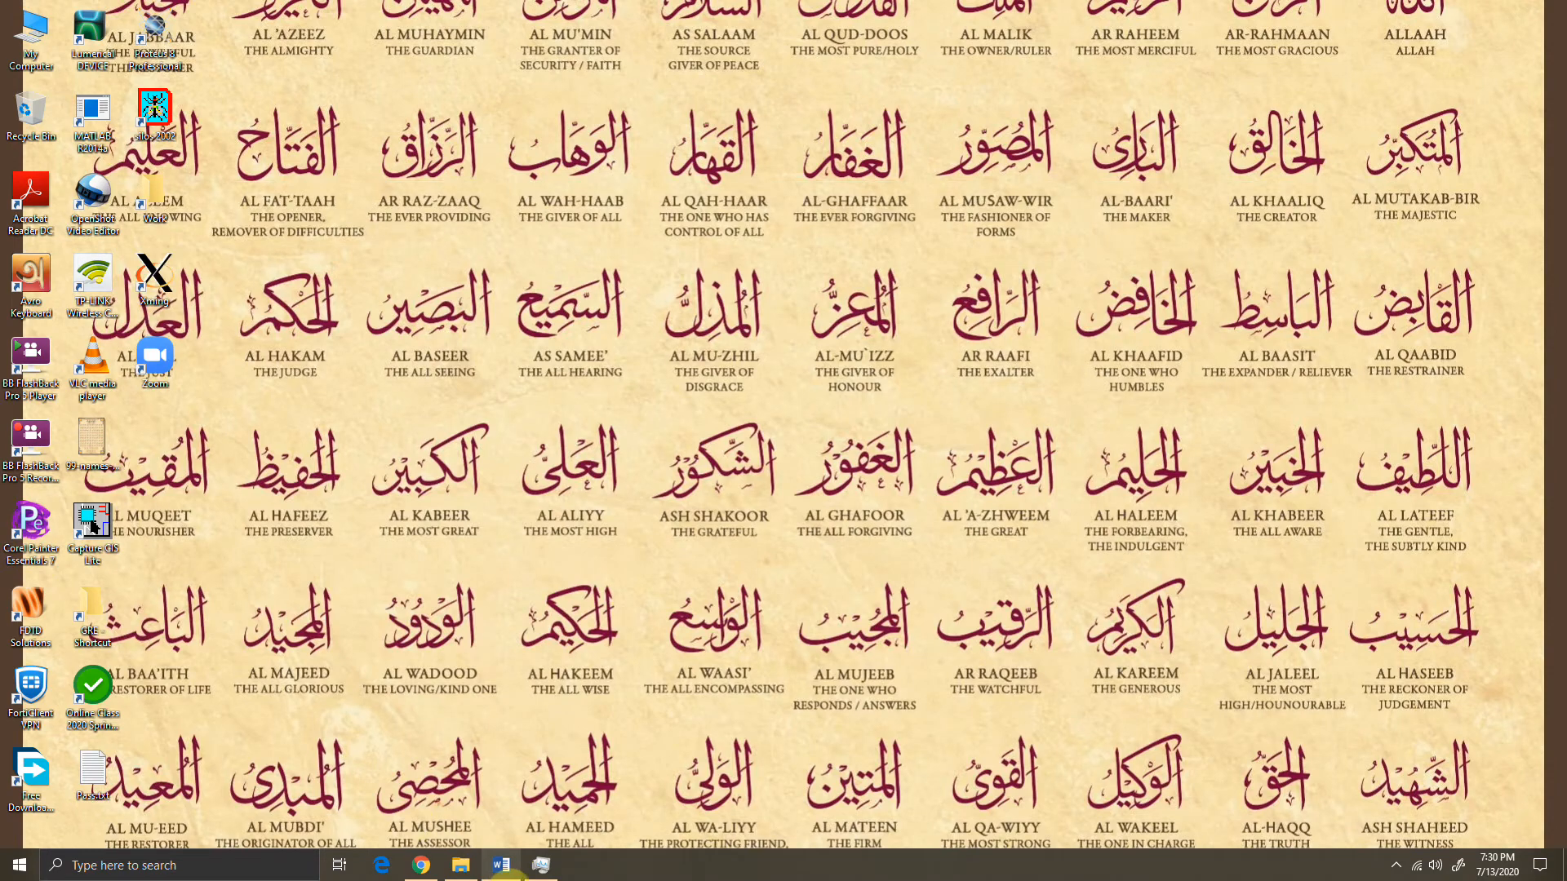
{"action": "left_click", "coordinate": [499, 865]}
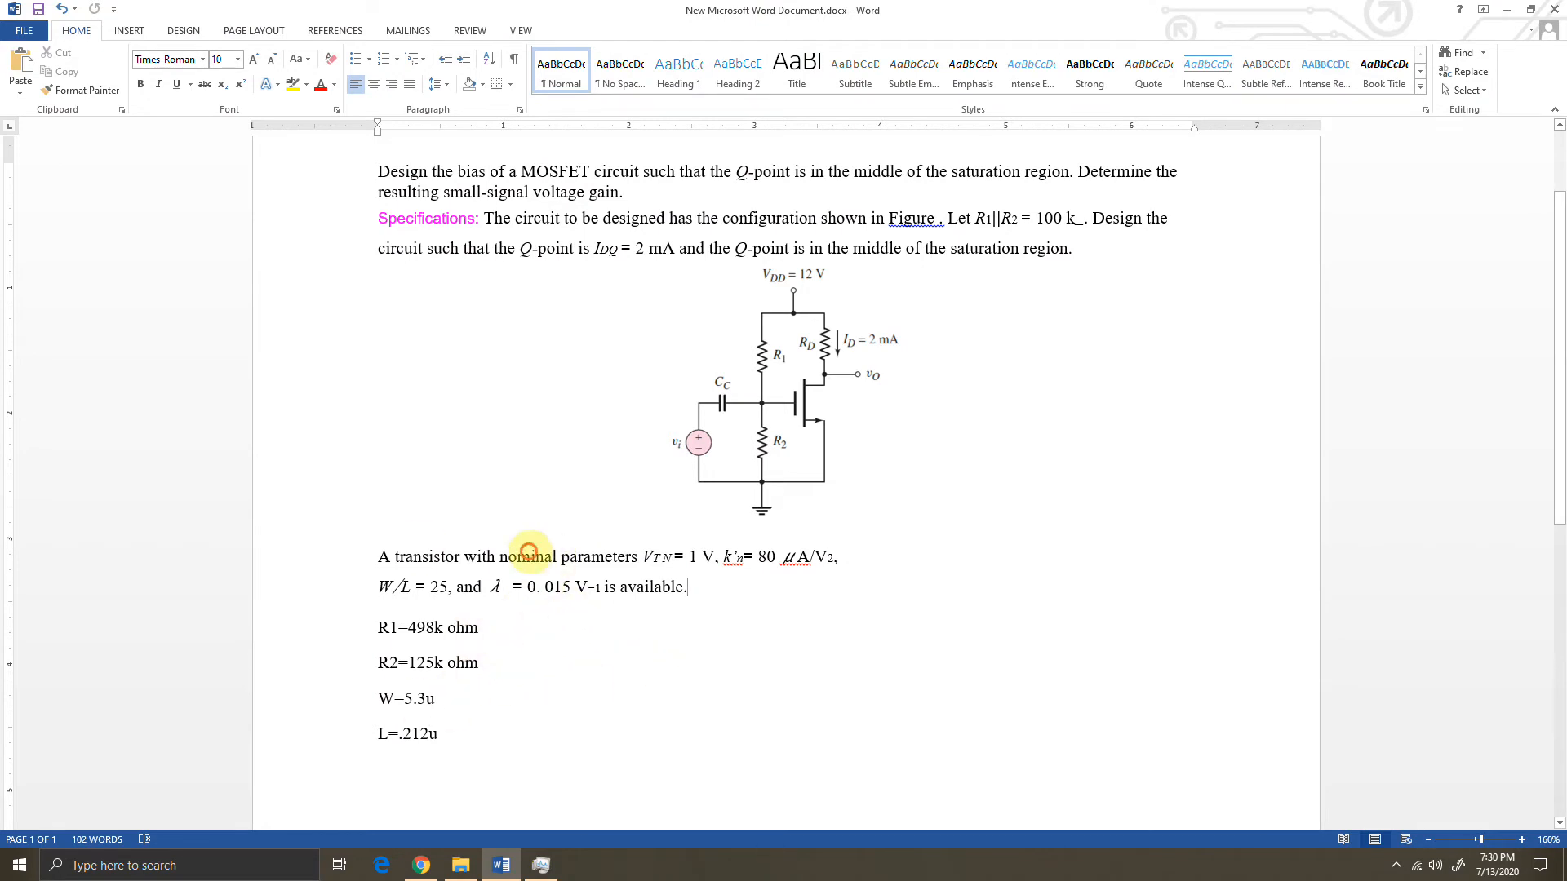
{"action": "mouse_move", "coordinate": [723, 604]}
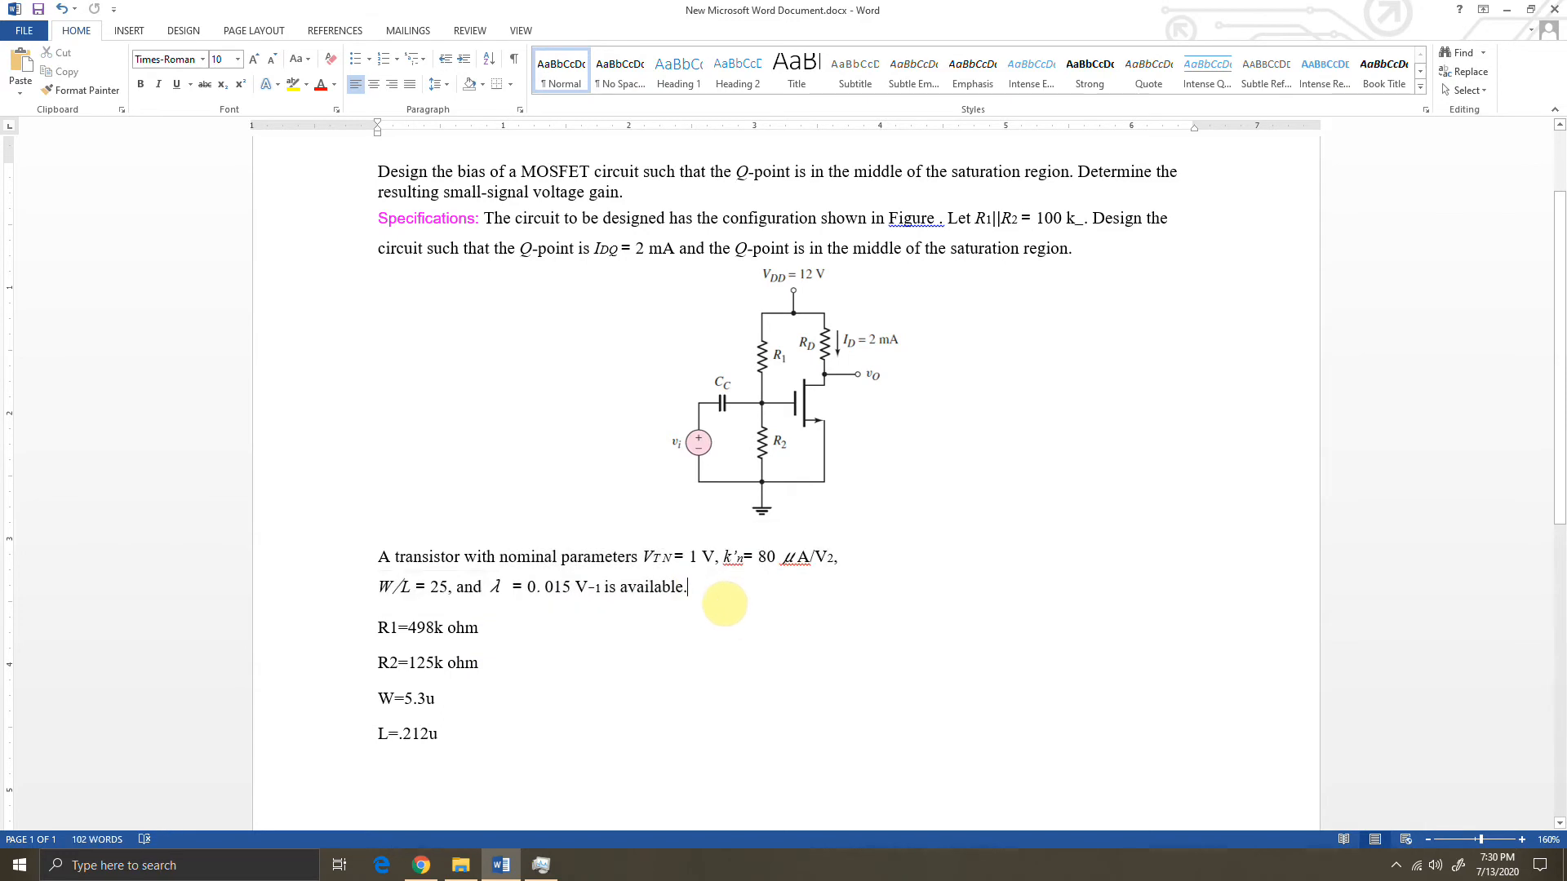
{"action": "mouse_move", "coordinate": [719, 638]}
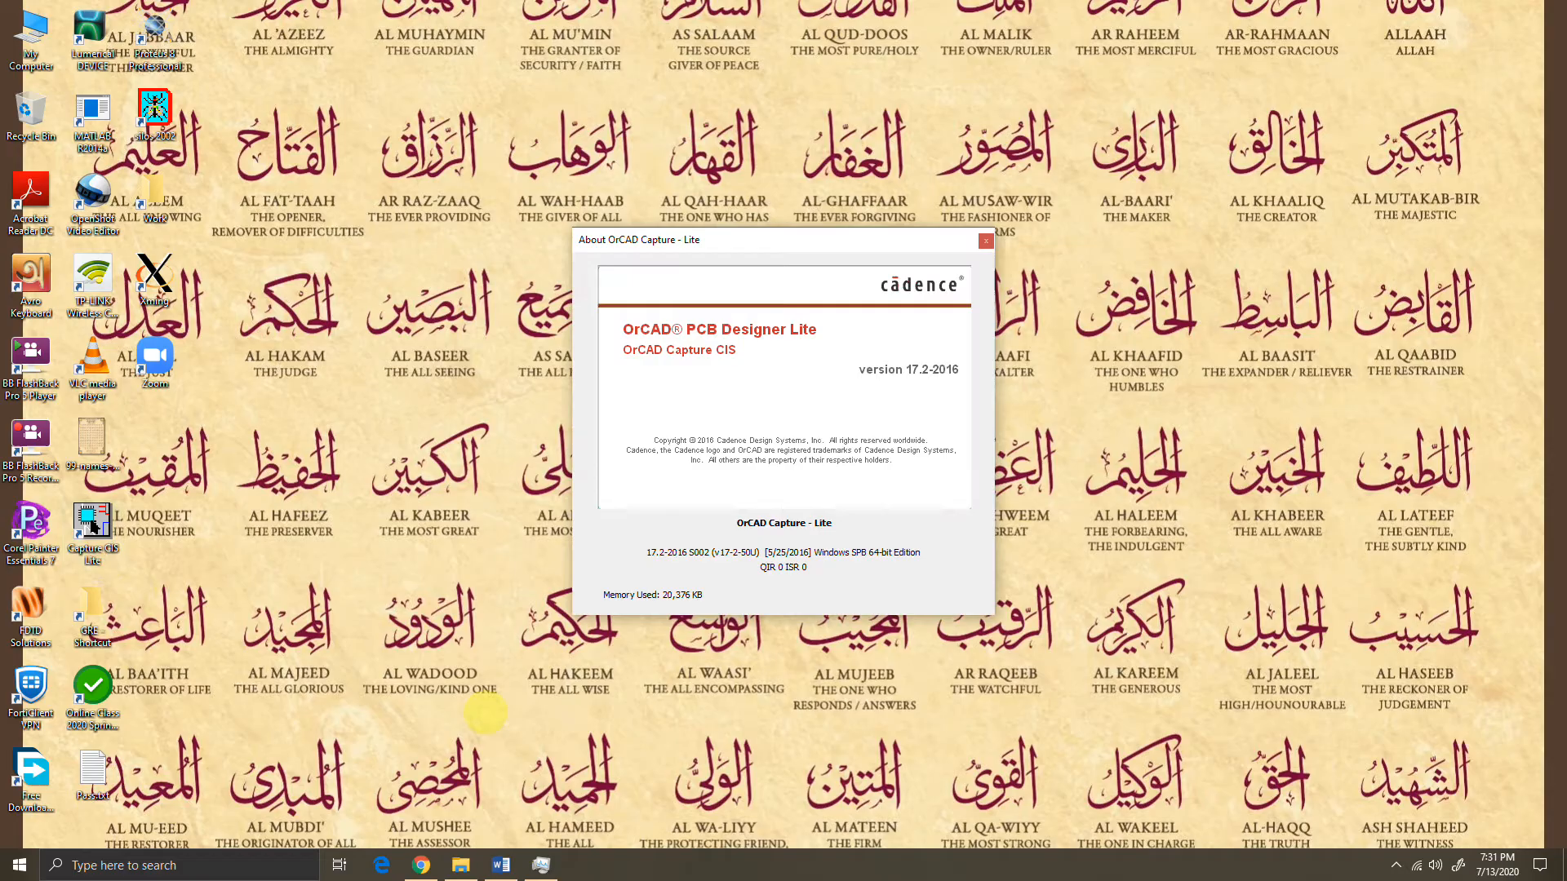
Start a new Capture project named tran_cs_amp after dismissing the About box.
{"action": "left_click", "coordinate": [986, 242]}
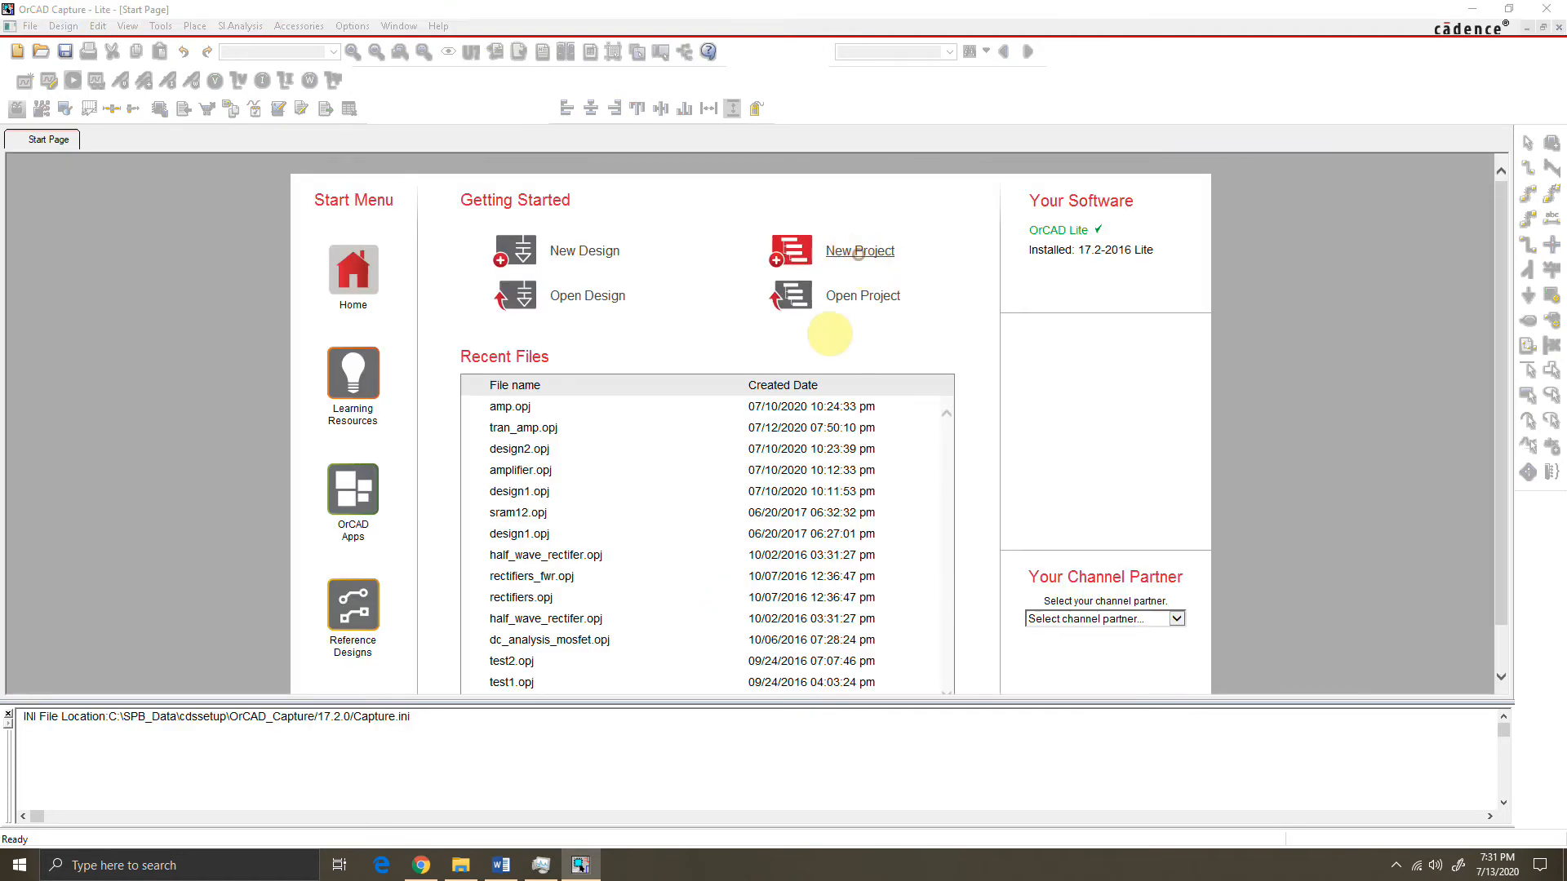
{"action": "left_click", "coordinate": [859, 251]}
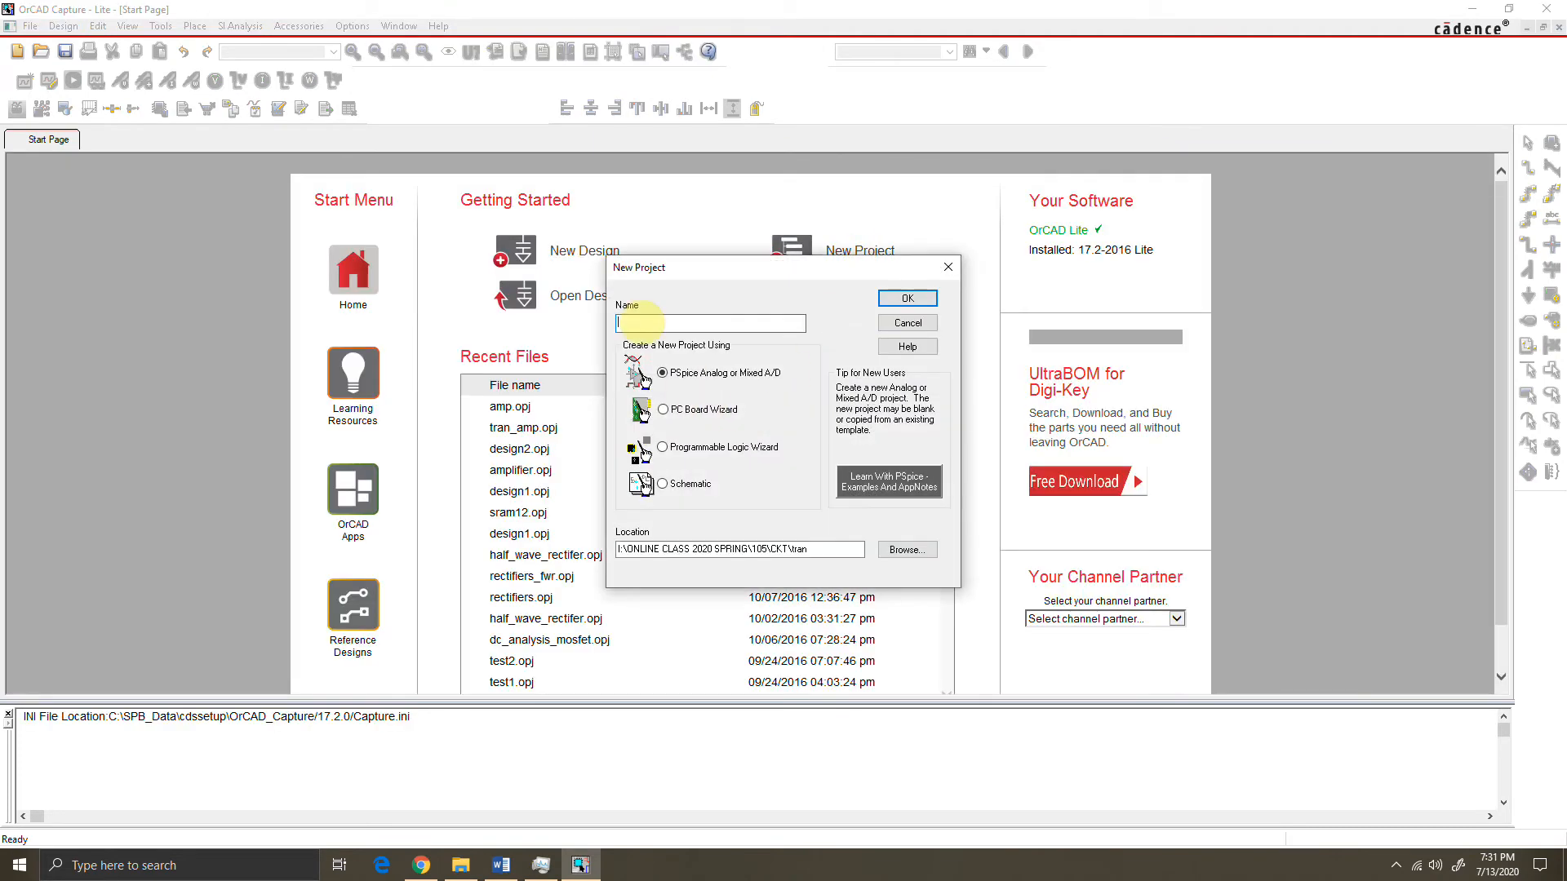
{"action": "type", "text": "tran_cs_amp"}
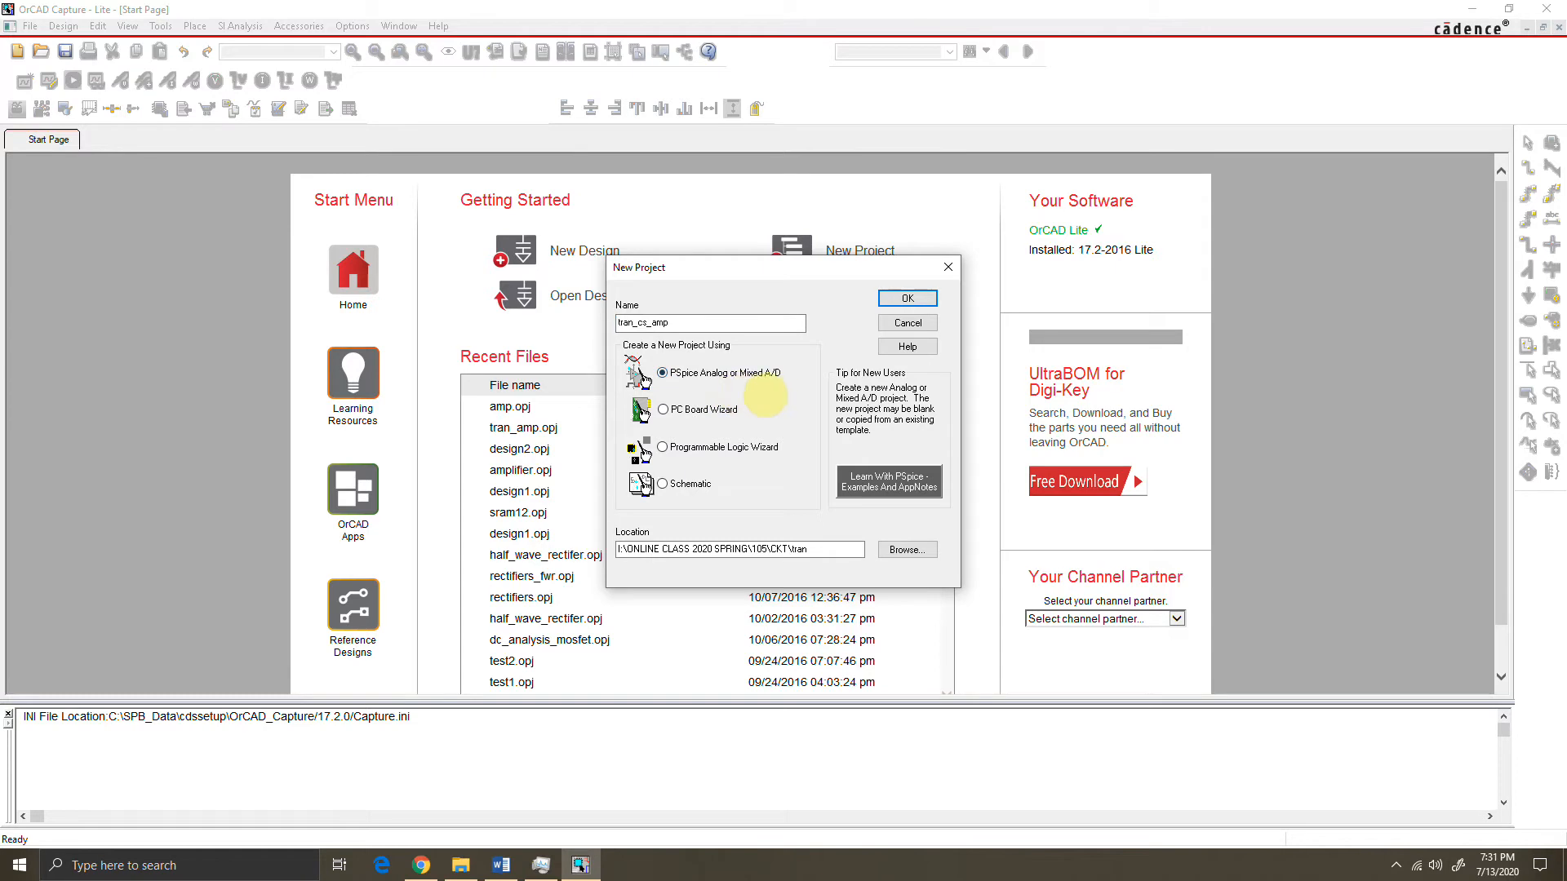
{"action": "mouse_move", "coordinate": [921, 310]}
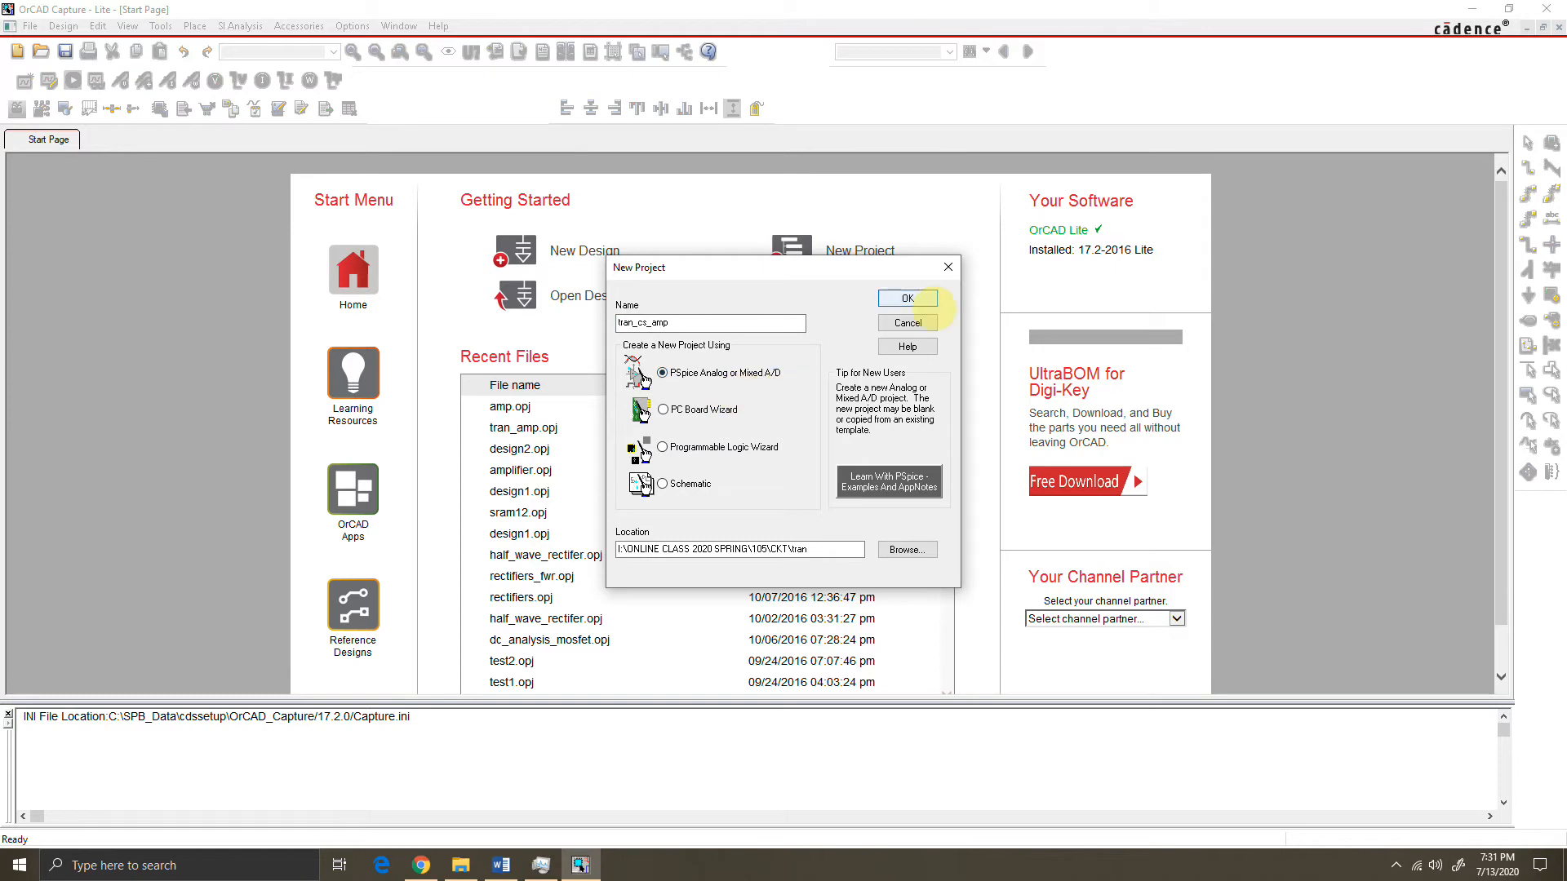
Create it as a blank PSpice Analog or Mixed A/D project with an empty page.
{"action": "left_click", "coordinate": [908, 297]}
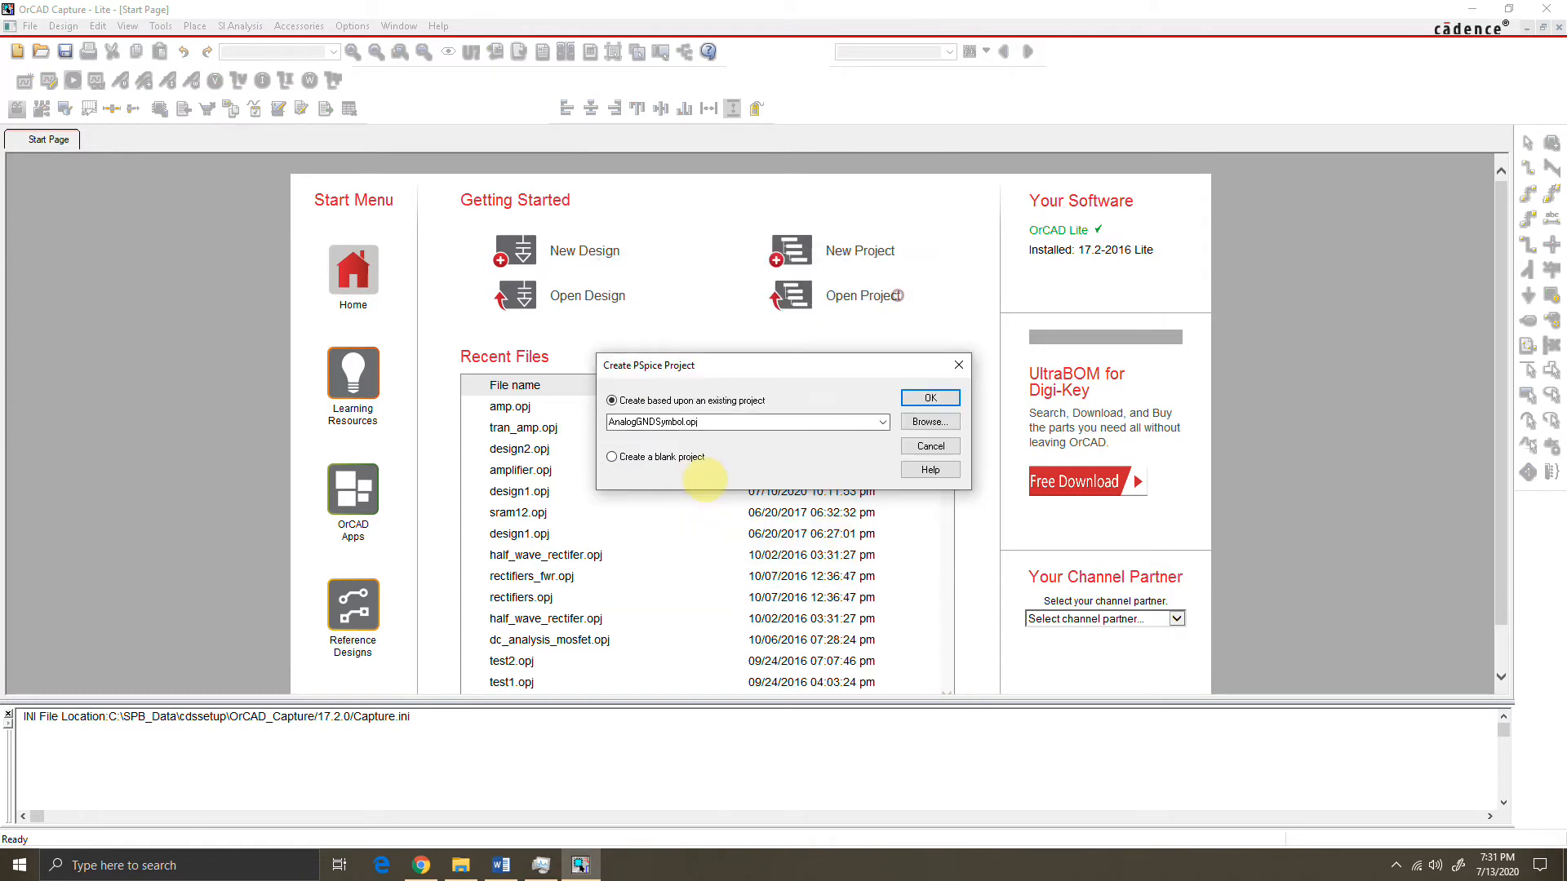
{"action": "left_click", "coordinate": [610, 457]}
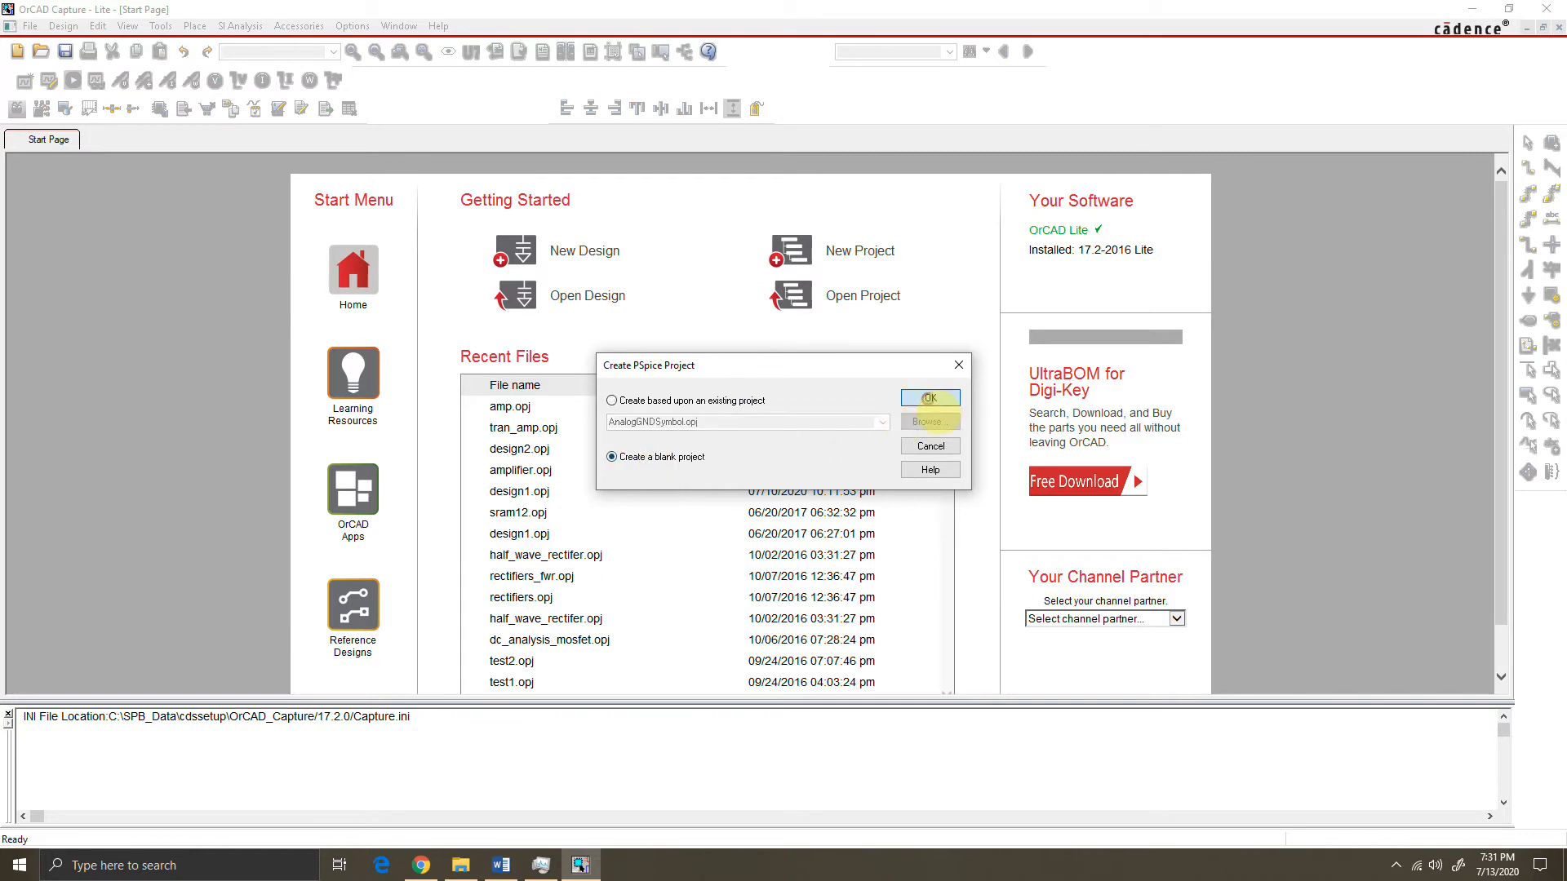
{"action": "left_click", "coordinate": [930, 396]}
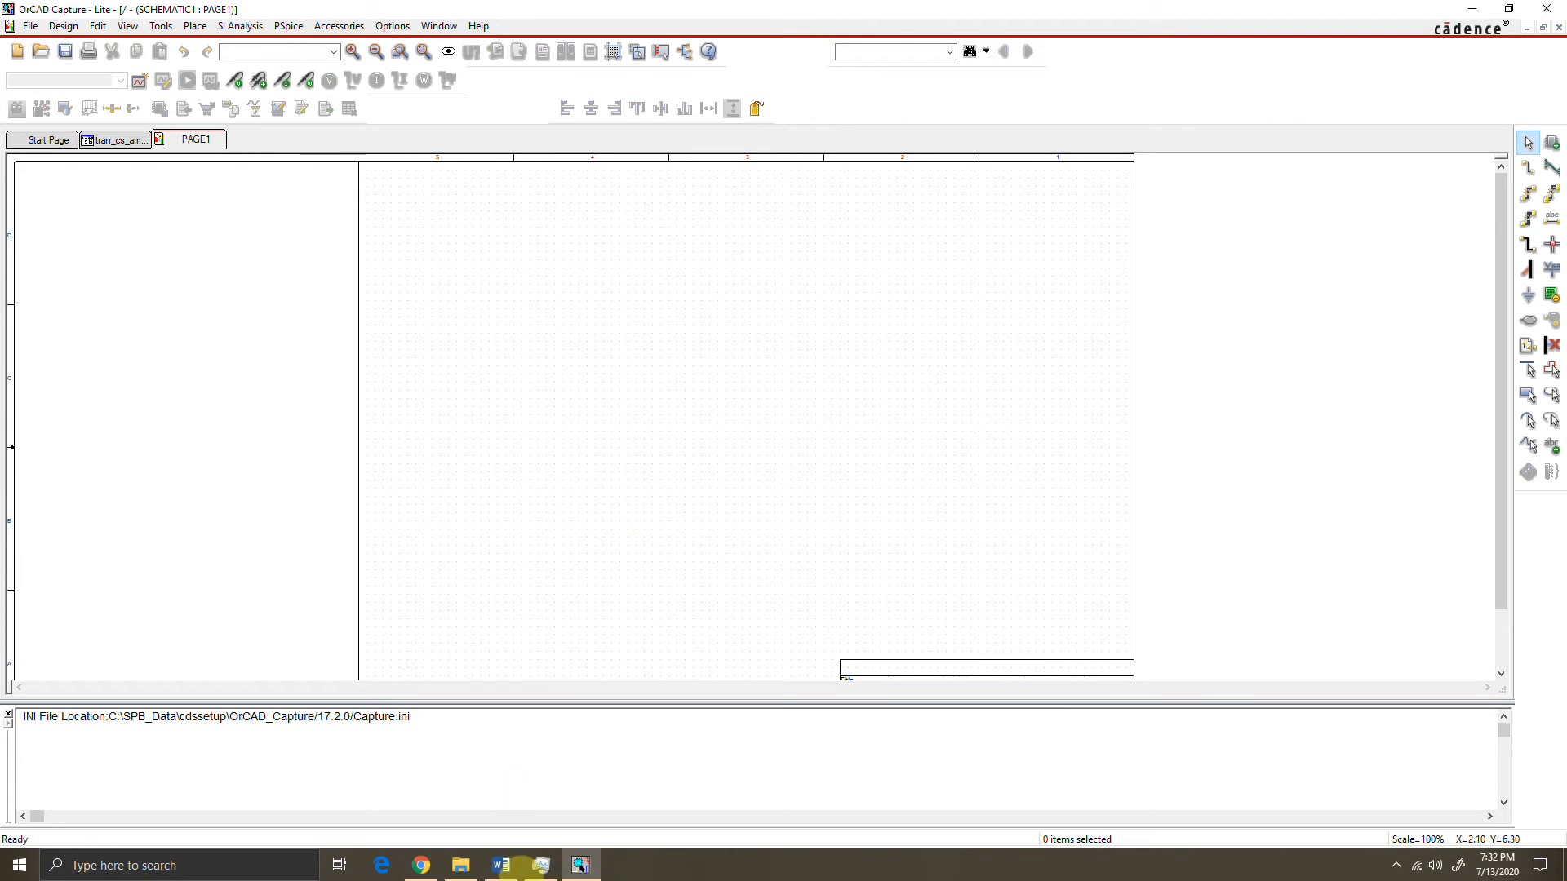
Find the MbreakN3 MOSFET in Place Part and drop it on the schematic.
{"action": "left_click", "coordinate": [498, 866]}
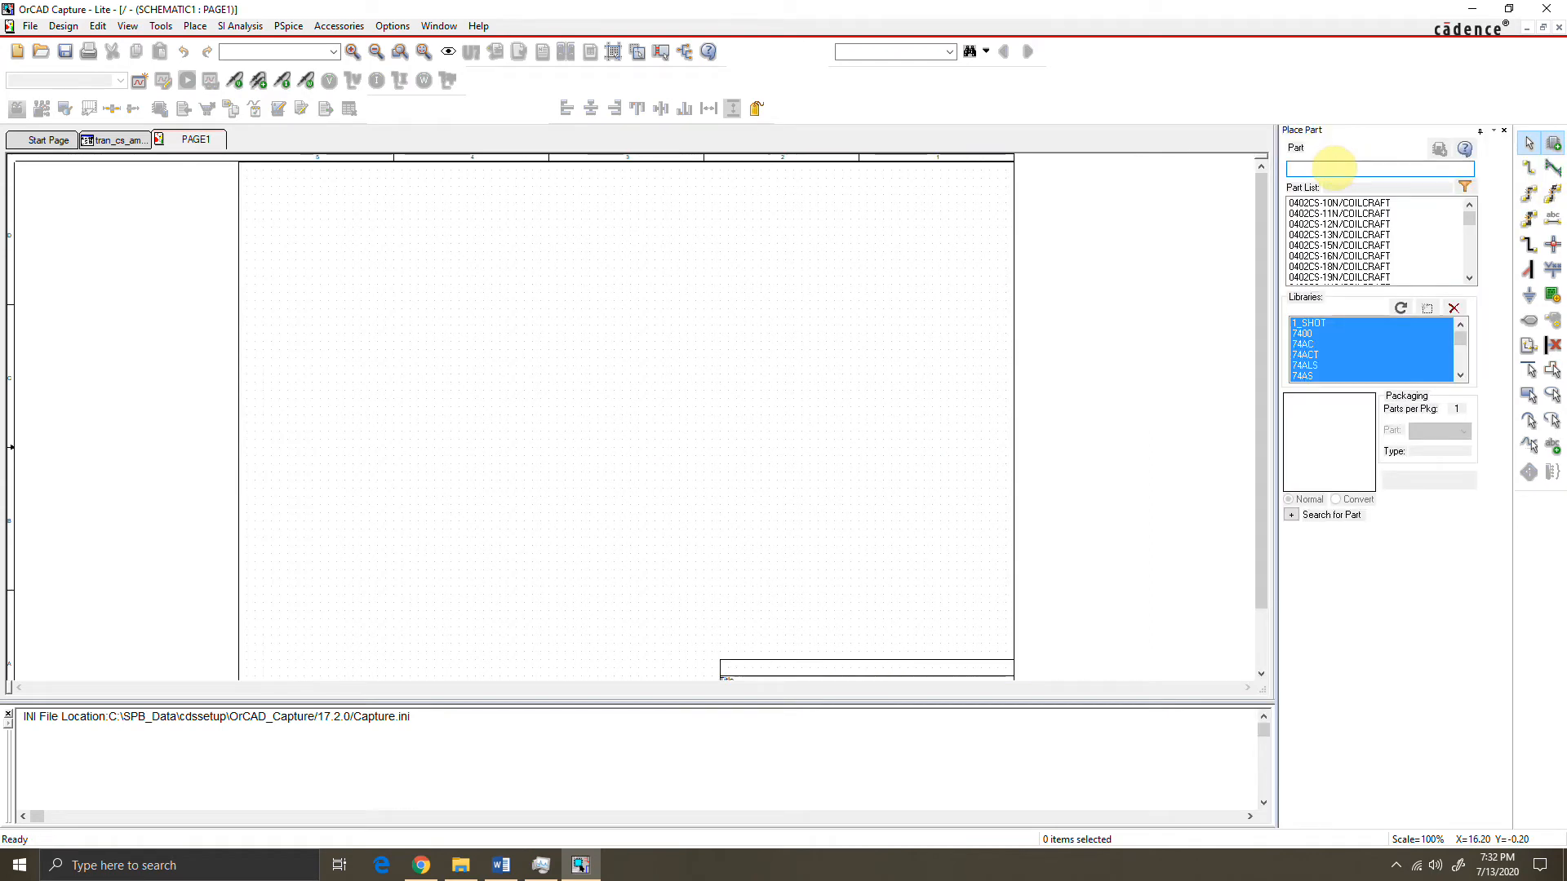
{"action": "type", "text": "MB1S"}
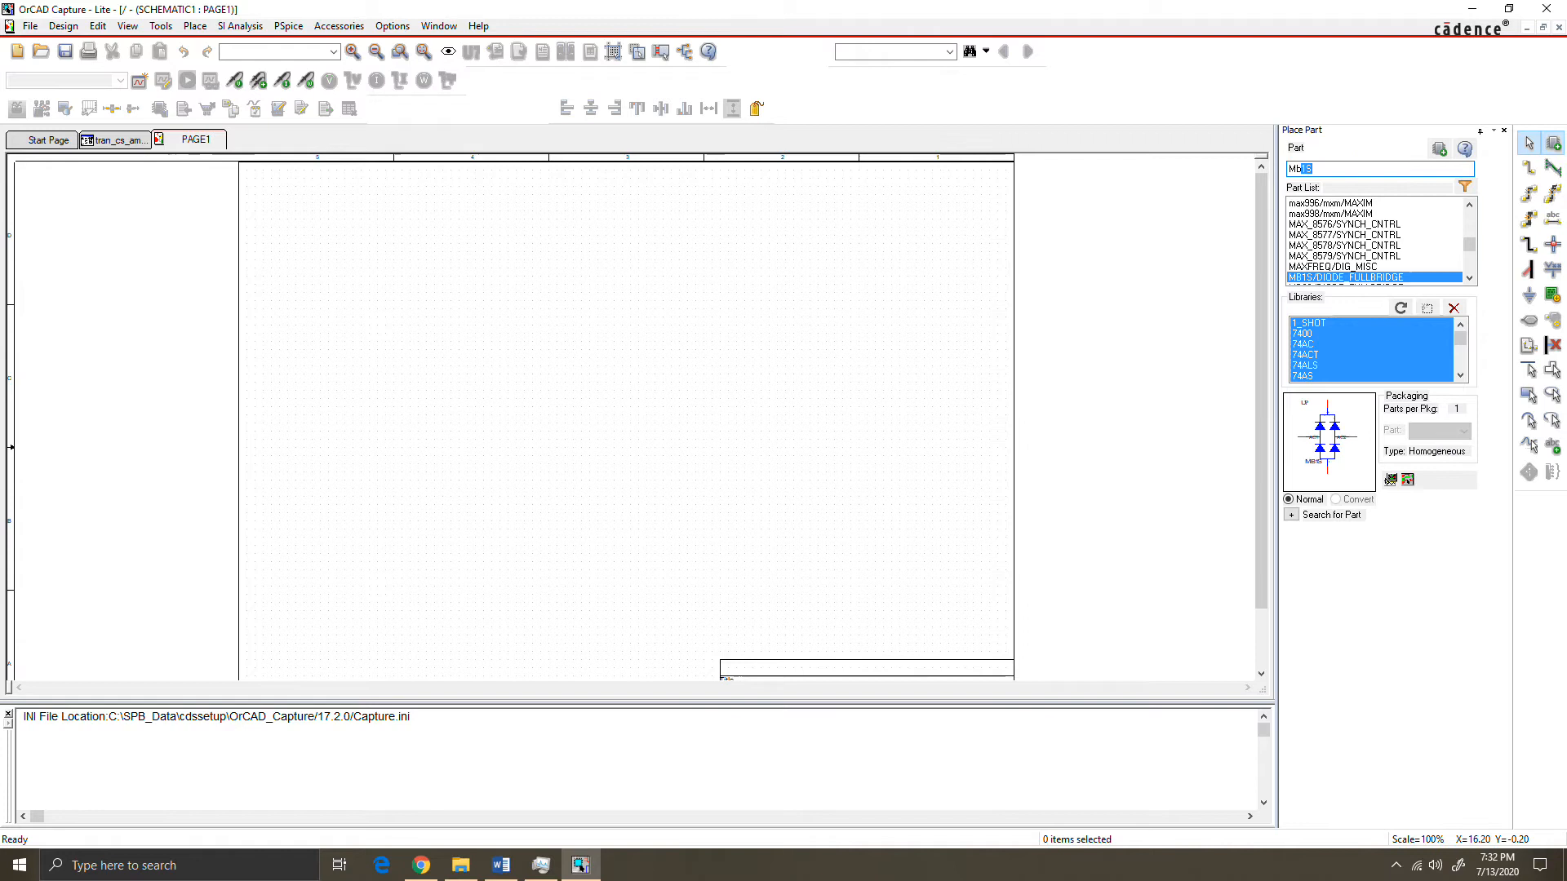
{"action": "type", "text": "MbreakN3"}
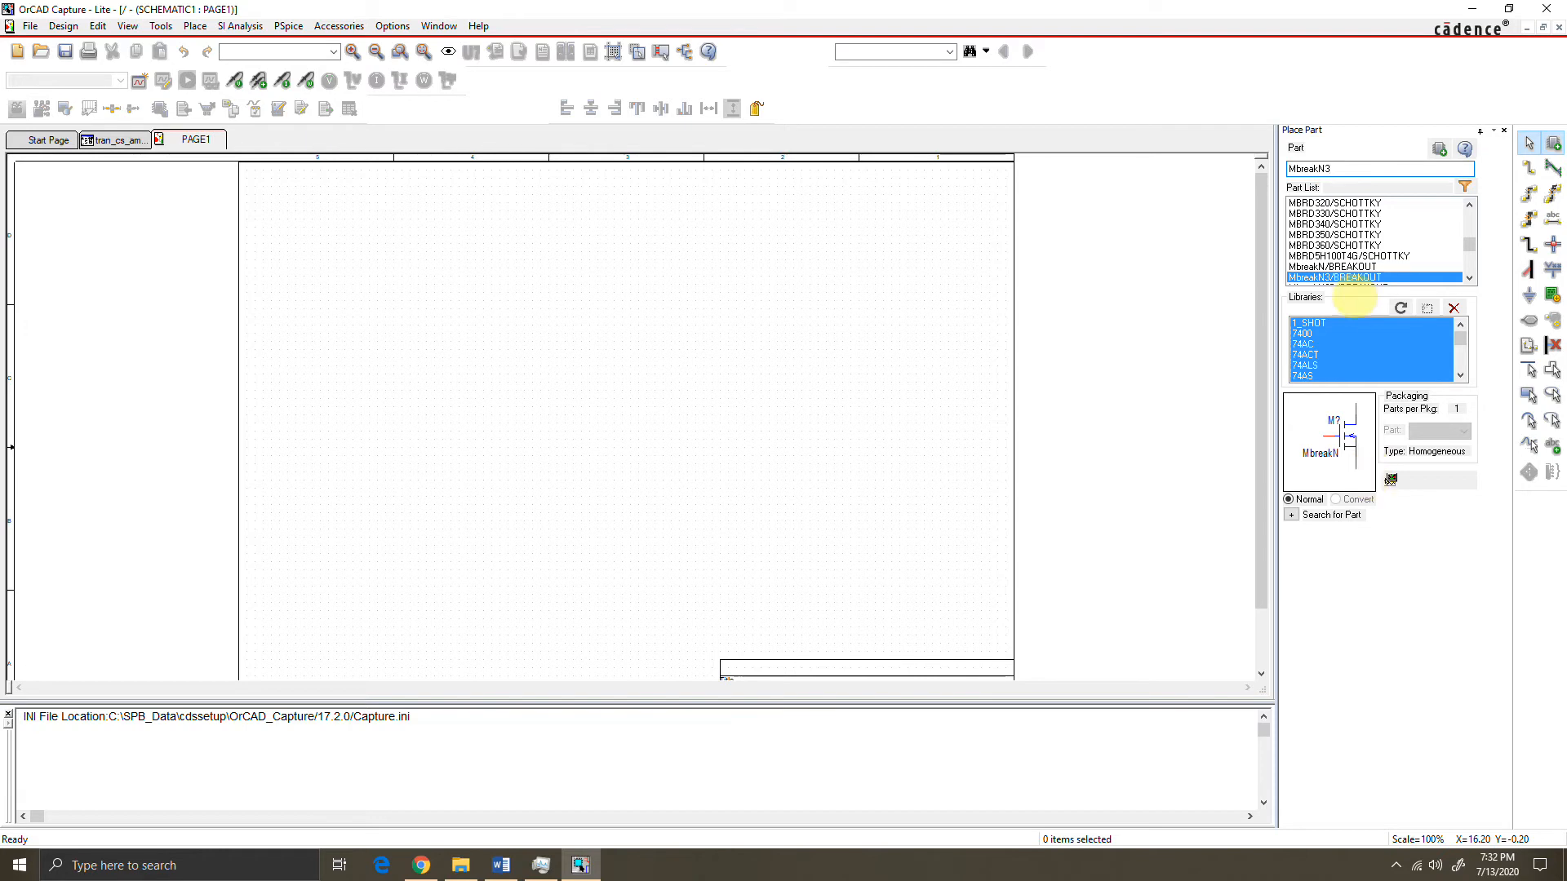
{"action": "mouse_move", "coordinate": [1355, 280]}
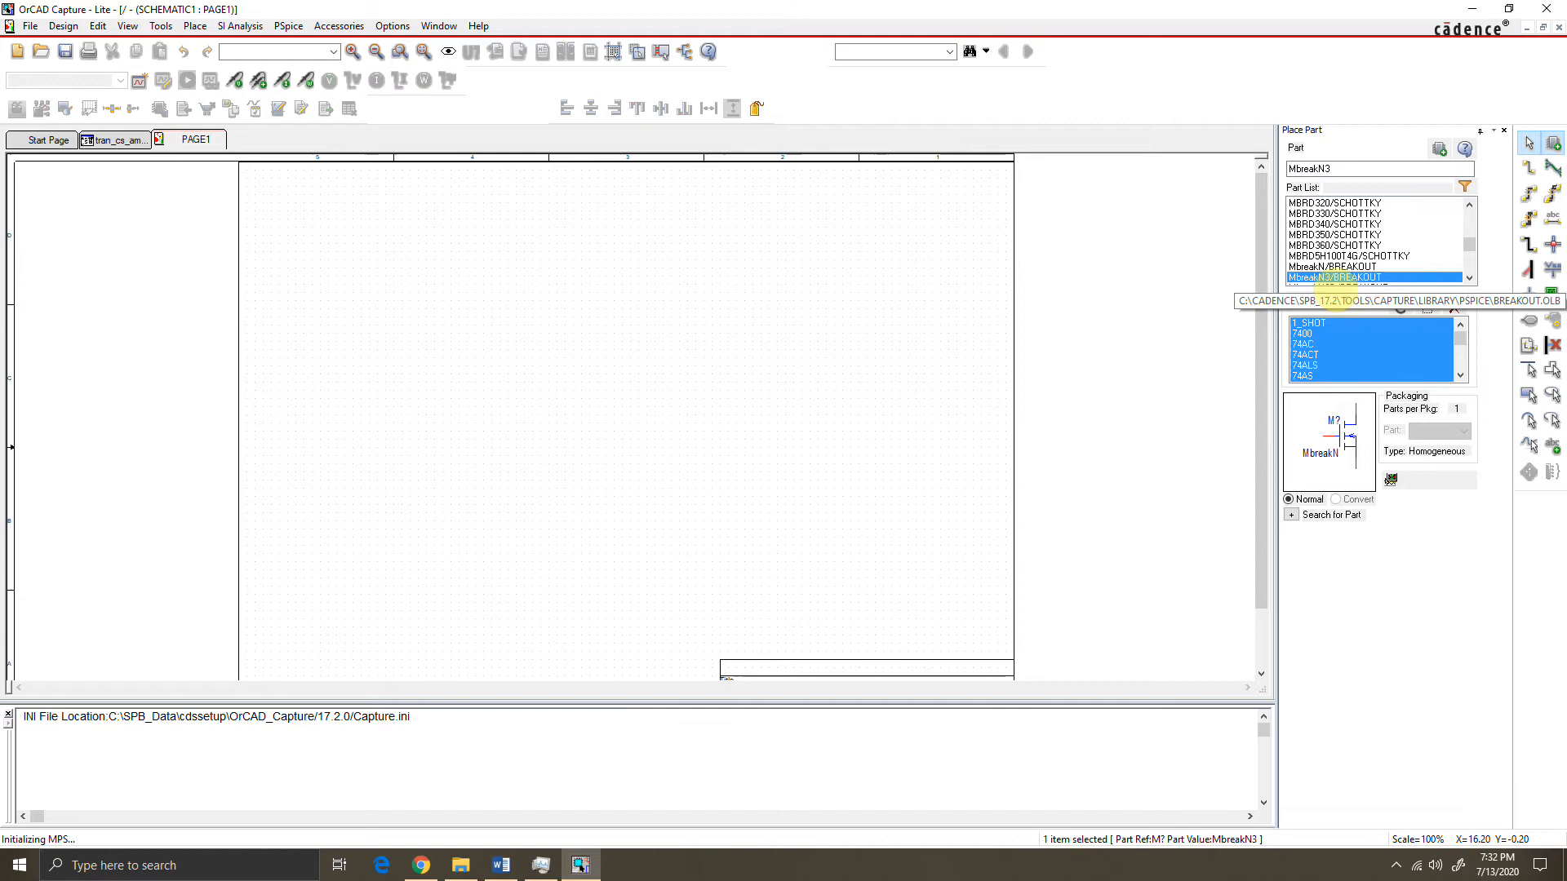
{"action": "left_click", "coordinate": [597, 418]}
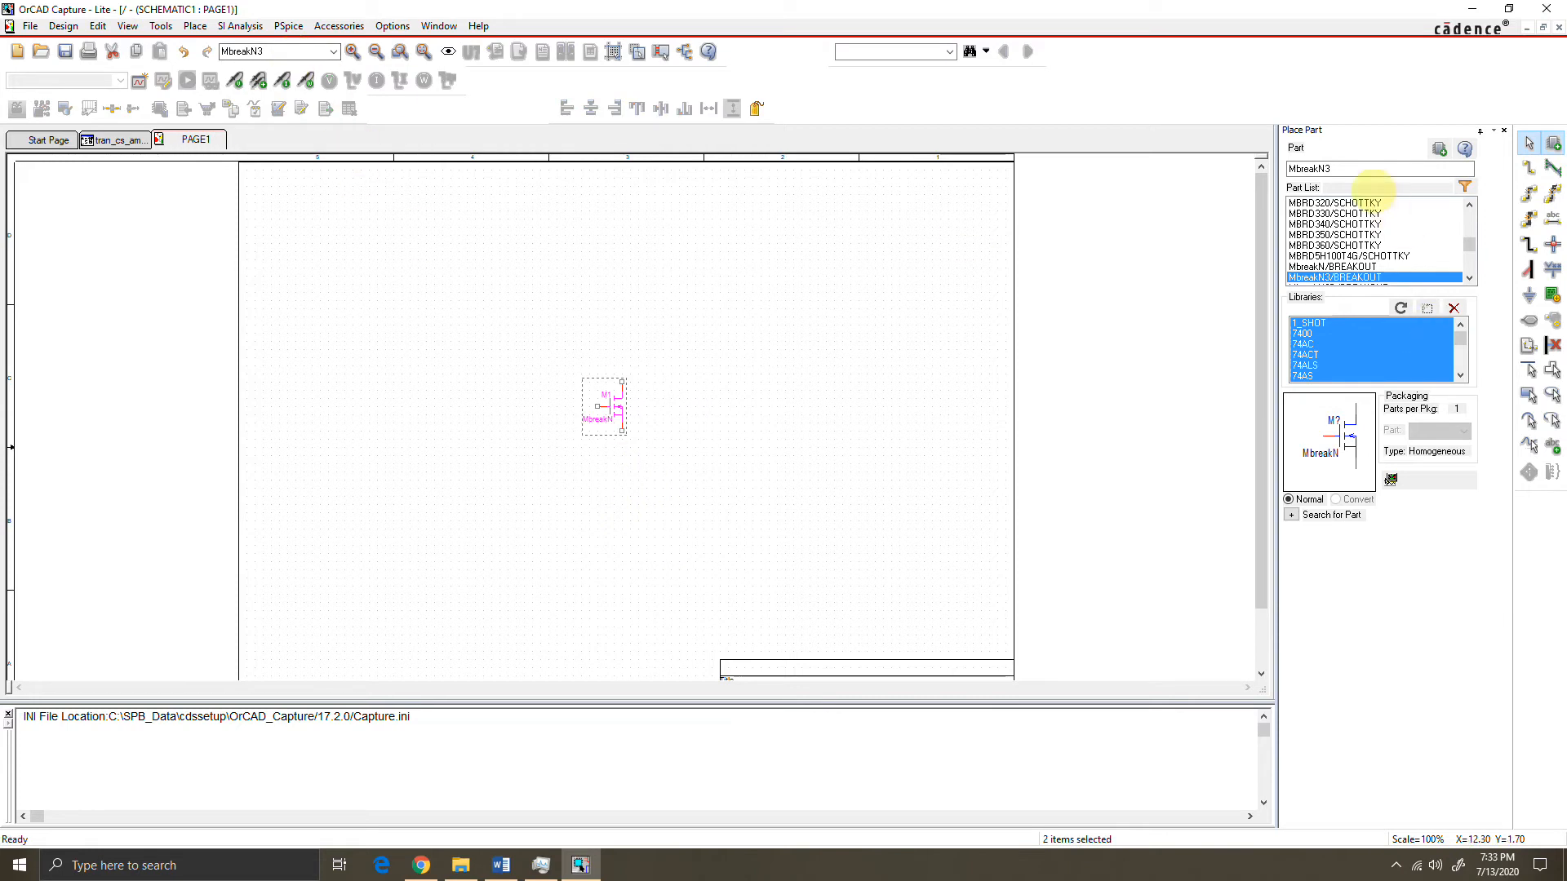
Add the VSIN source, VDC supply, resistors and capacitor, moving the capacitor toward the gate.
{"action": "type", "text": "vsin"}
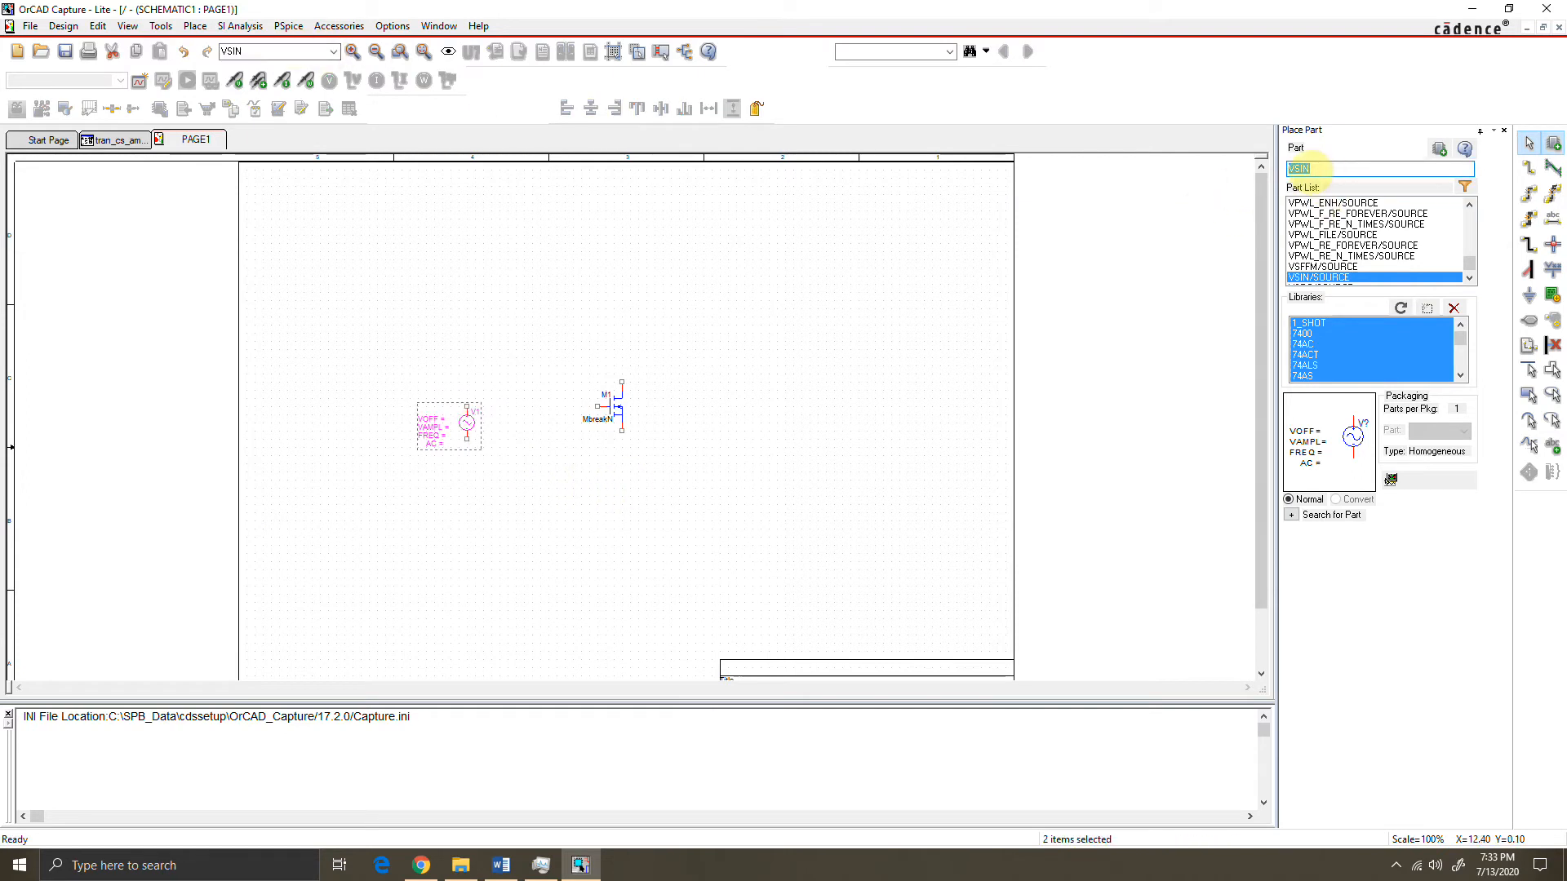
{"action": "type", "text": "vdc"}
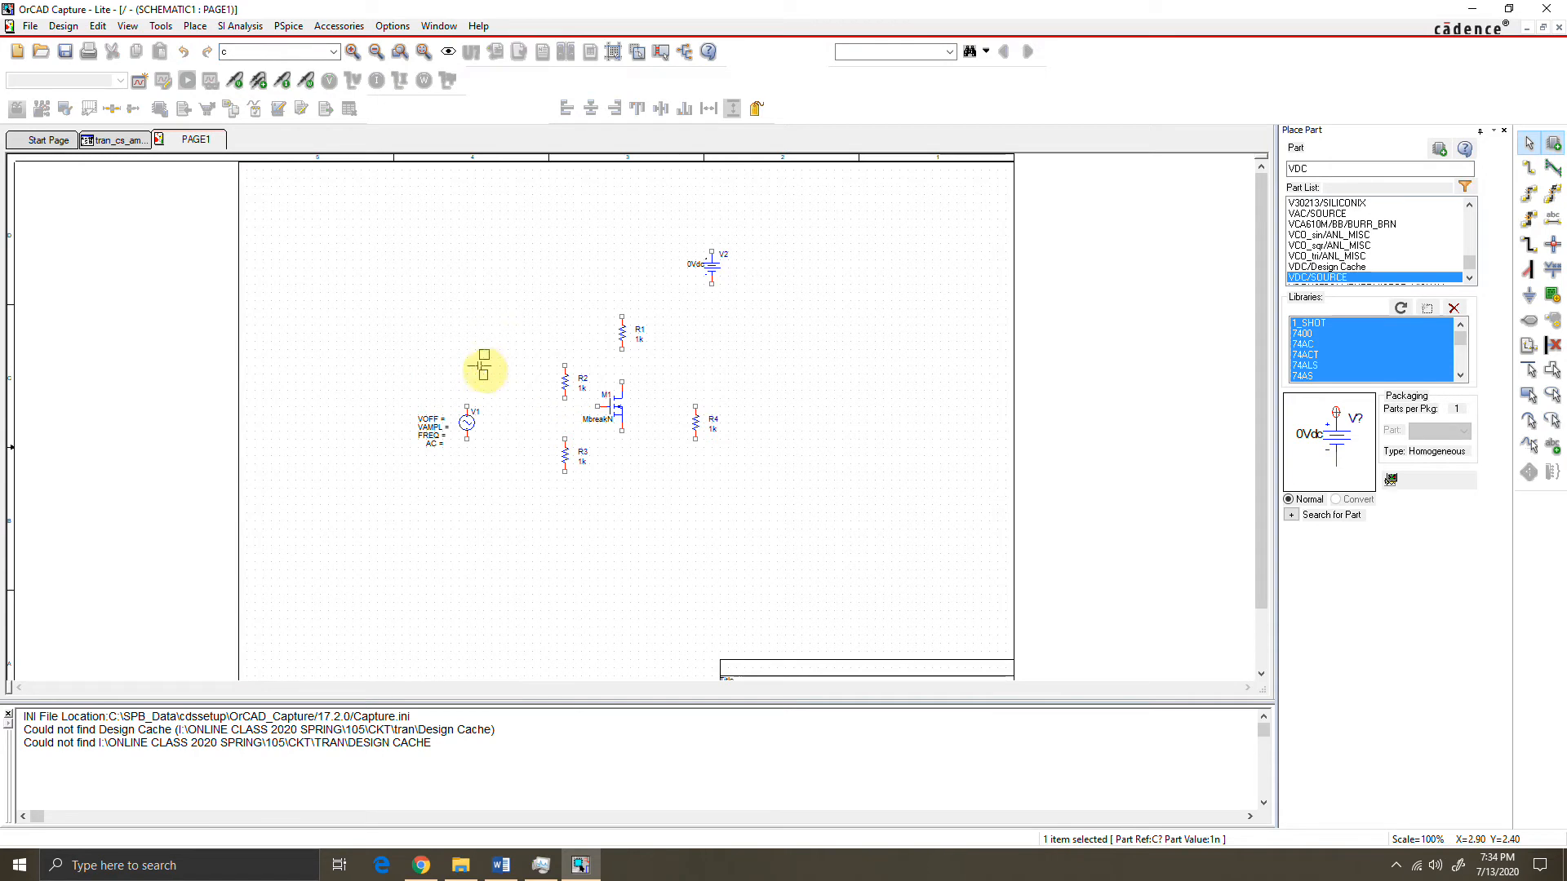
{"action": "left_click_drag", "start_coordinate": [485, 370], "coordinate": [535, 418]}
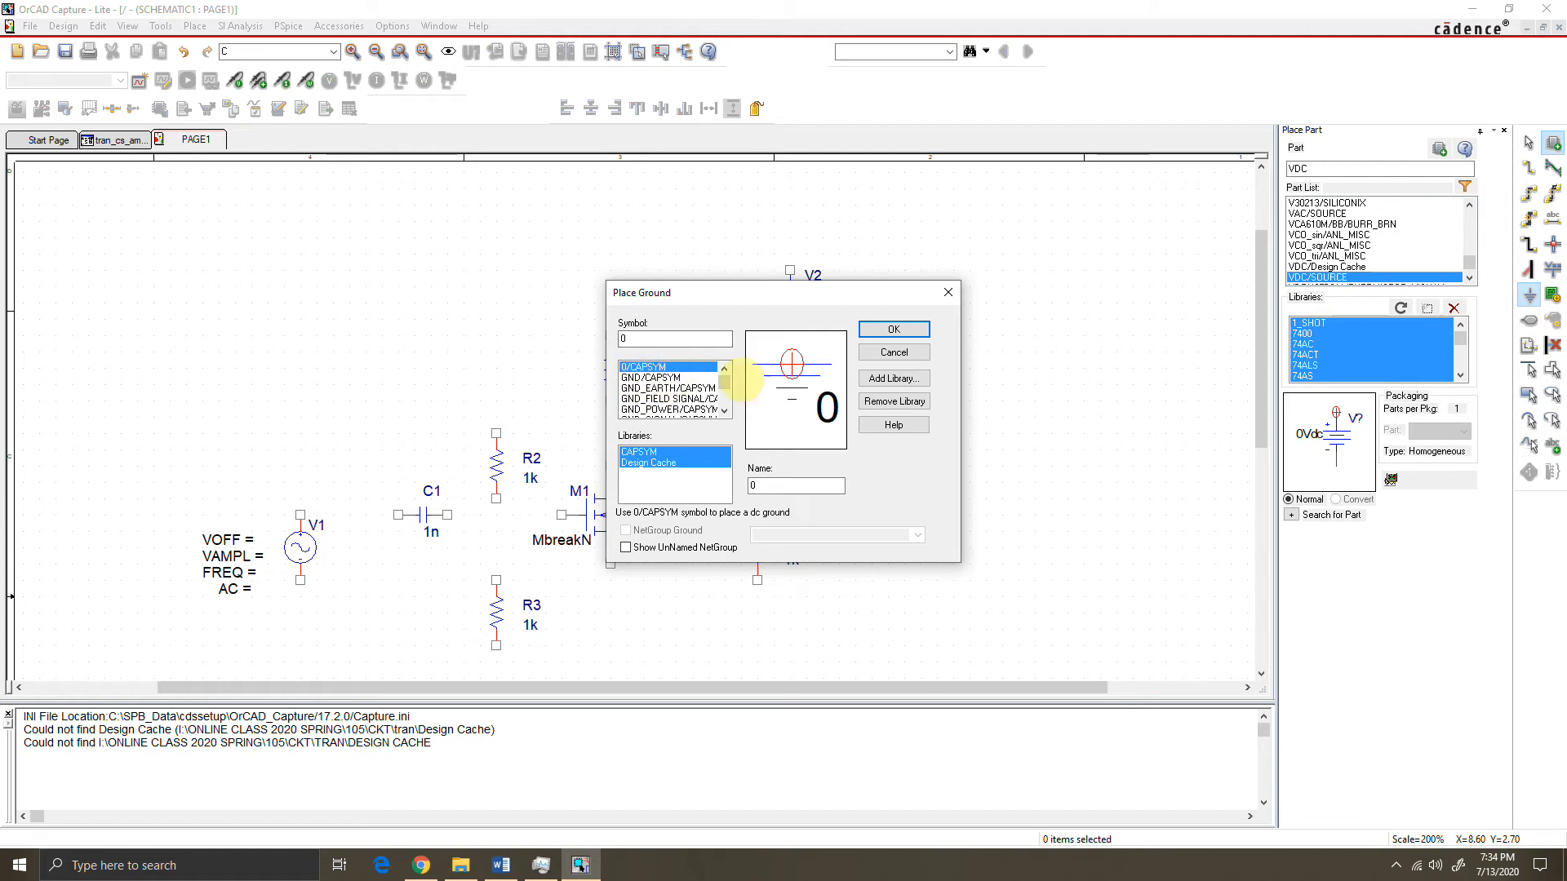
Place the 0/CAPSYM ground and wire all parts into the common-source amplifier.
{"action": "left_click", "coordinate": [894, 330]}
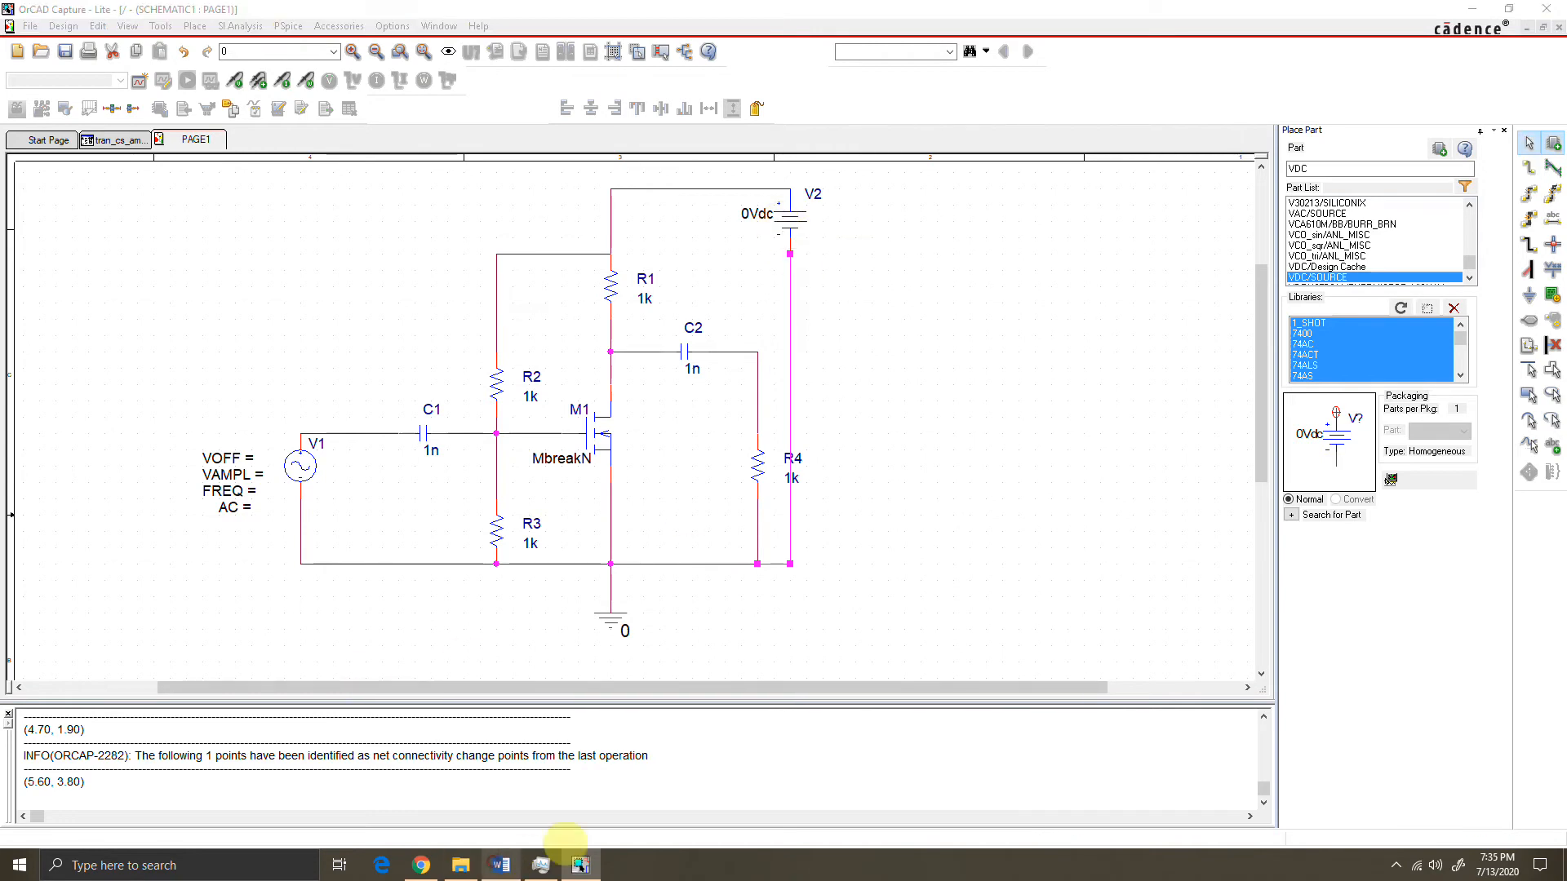
{"action": "left_click", "coordinate": [496, 865]}
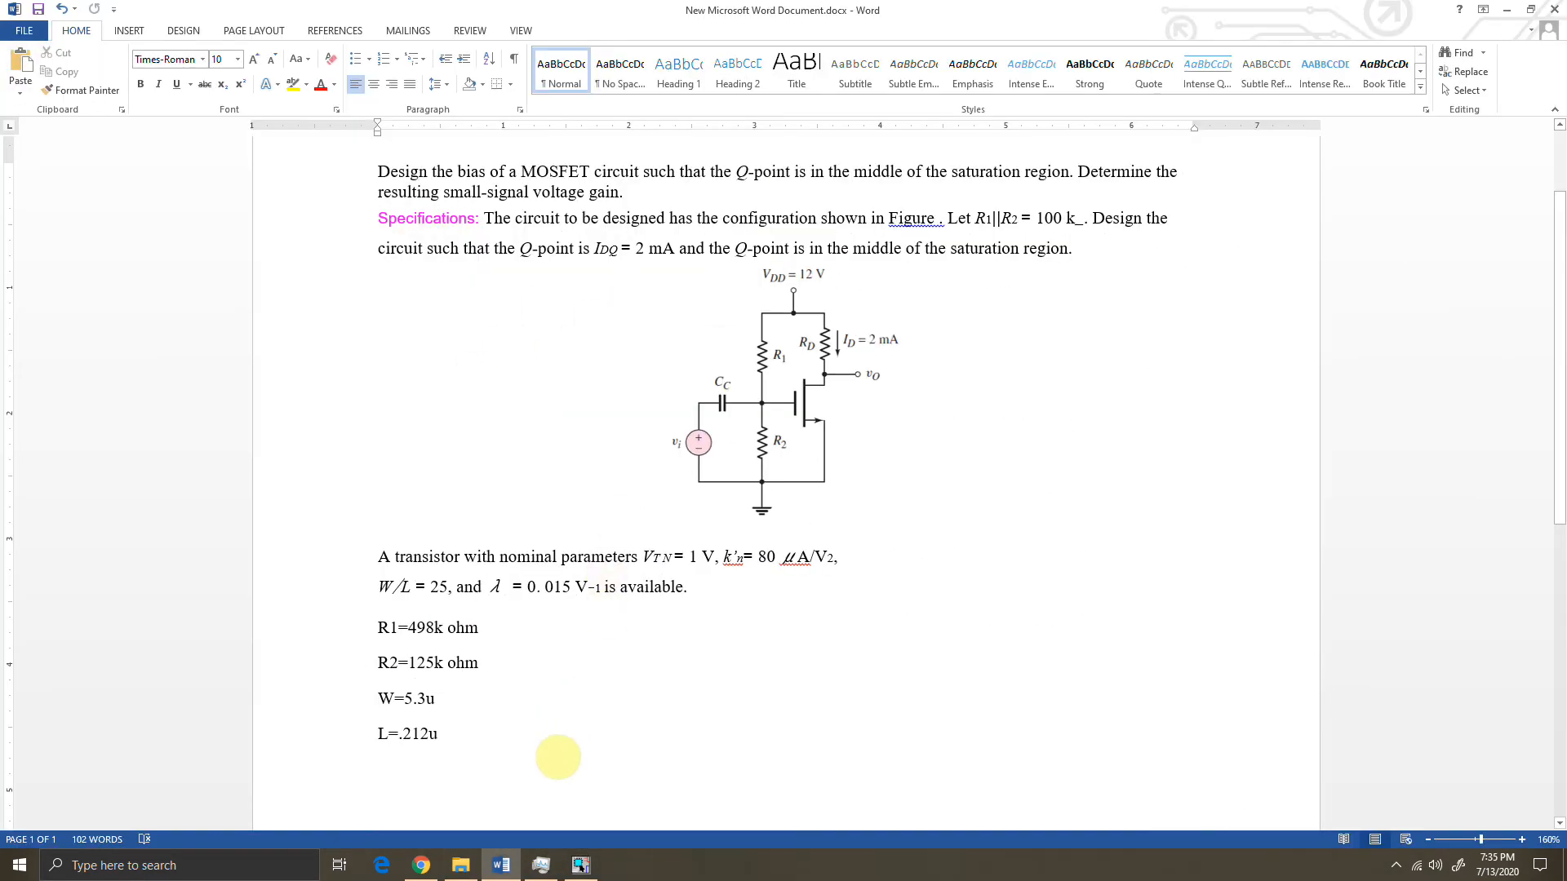
{"action": "left_click", "coordinate": [580, 865]}
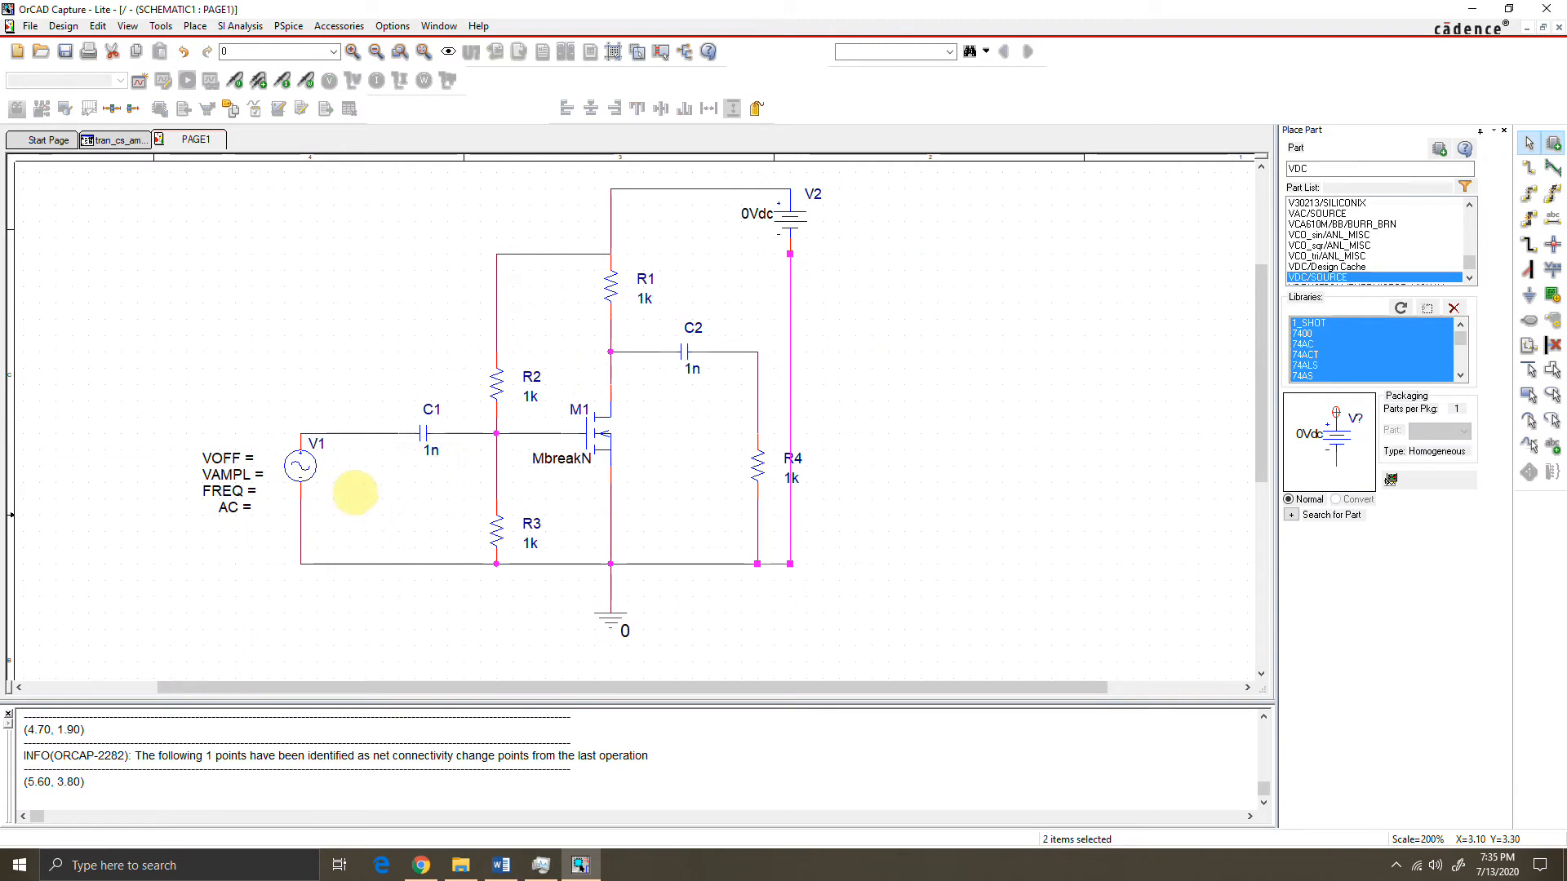
{"action": "mouse_move", "coordinate": [495, 428]}
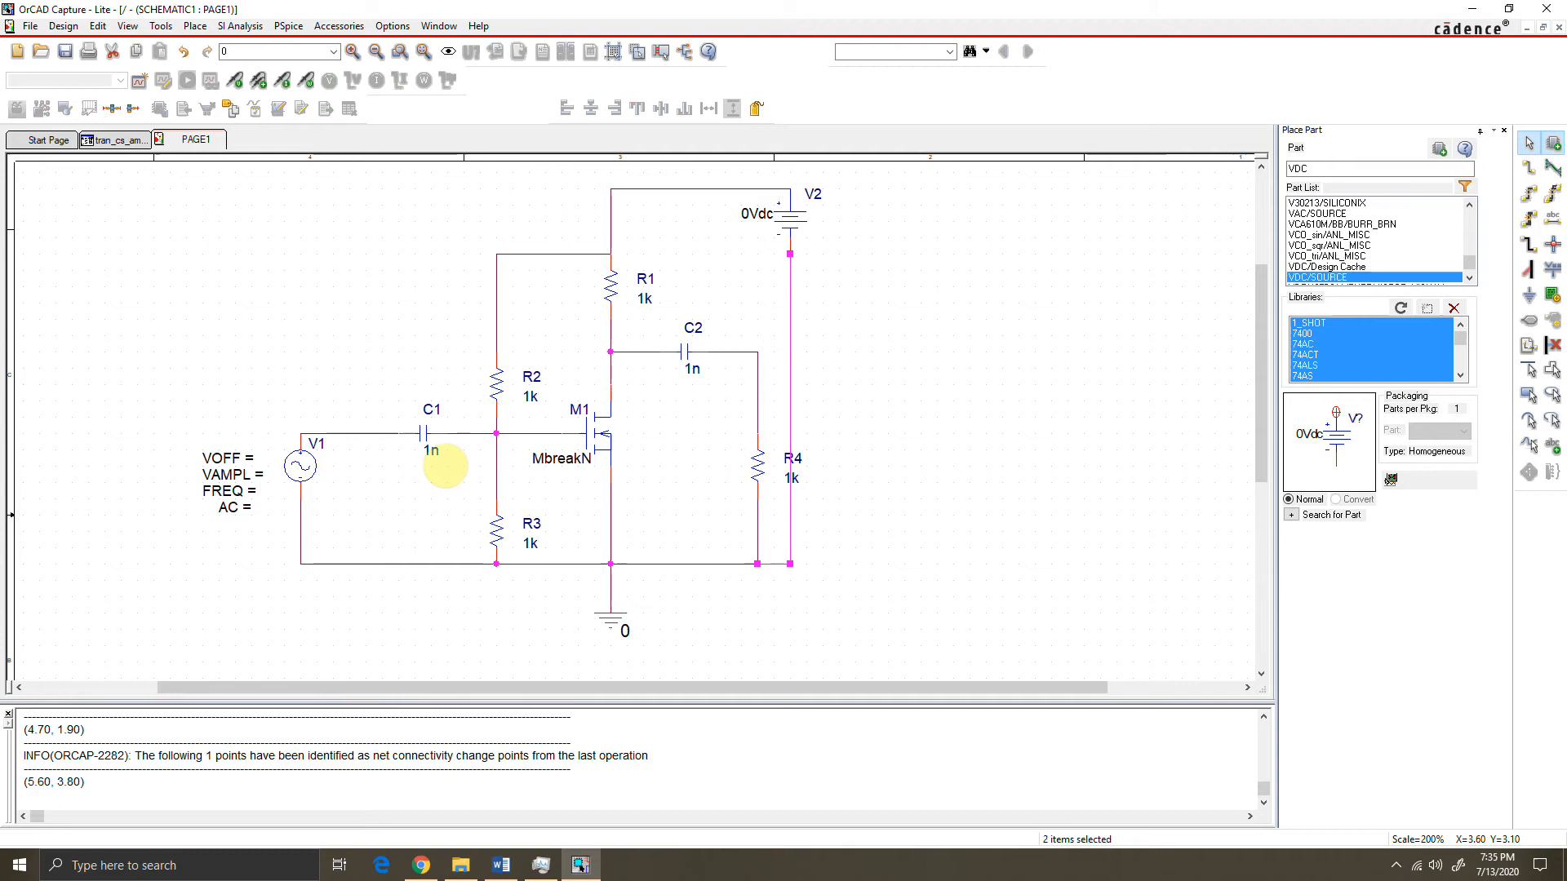
Set coupling capacitors C1 and C2 to 10u each.
{"action": "double_click", "coordinate": [429, 449]}
{"action": "type", "text": "10u"}
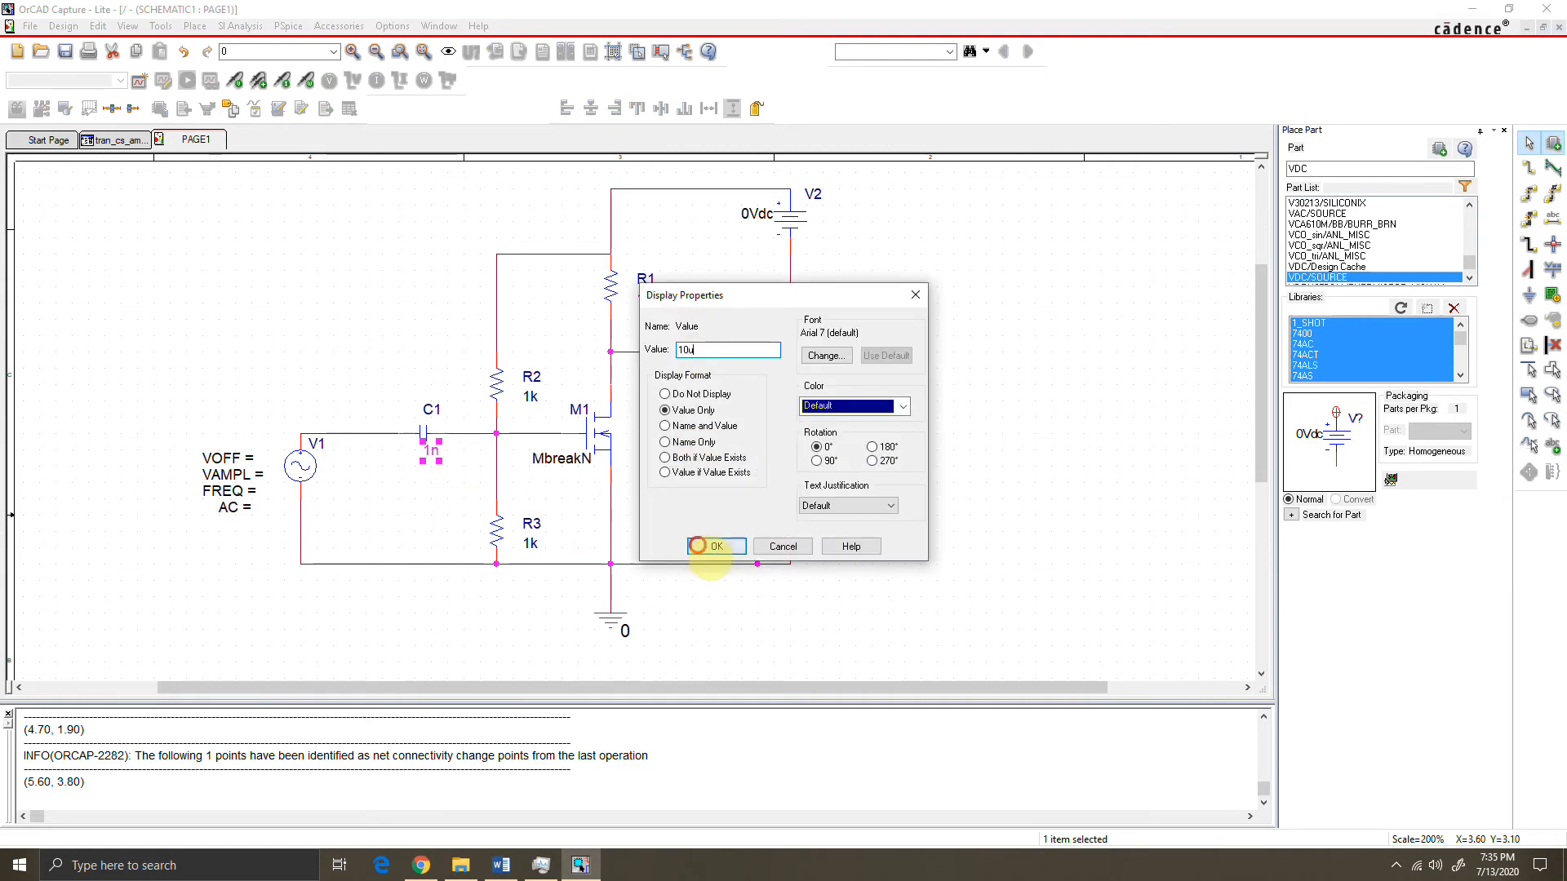
{"action": "left_click", "coordinate": [715, 545]}
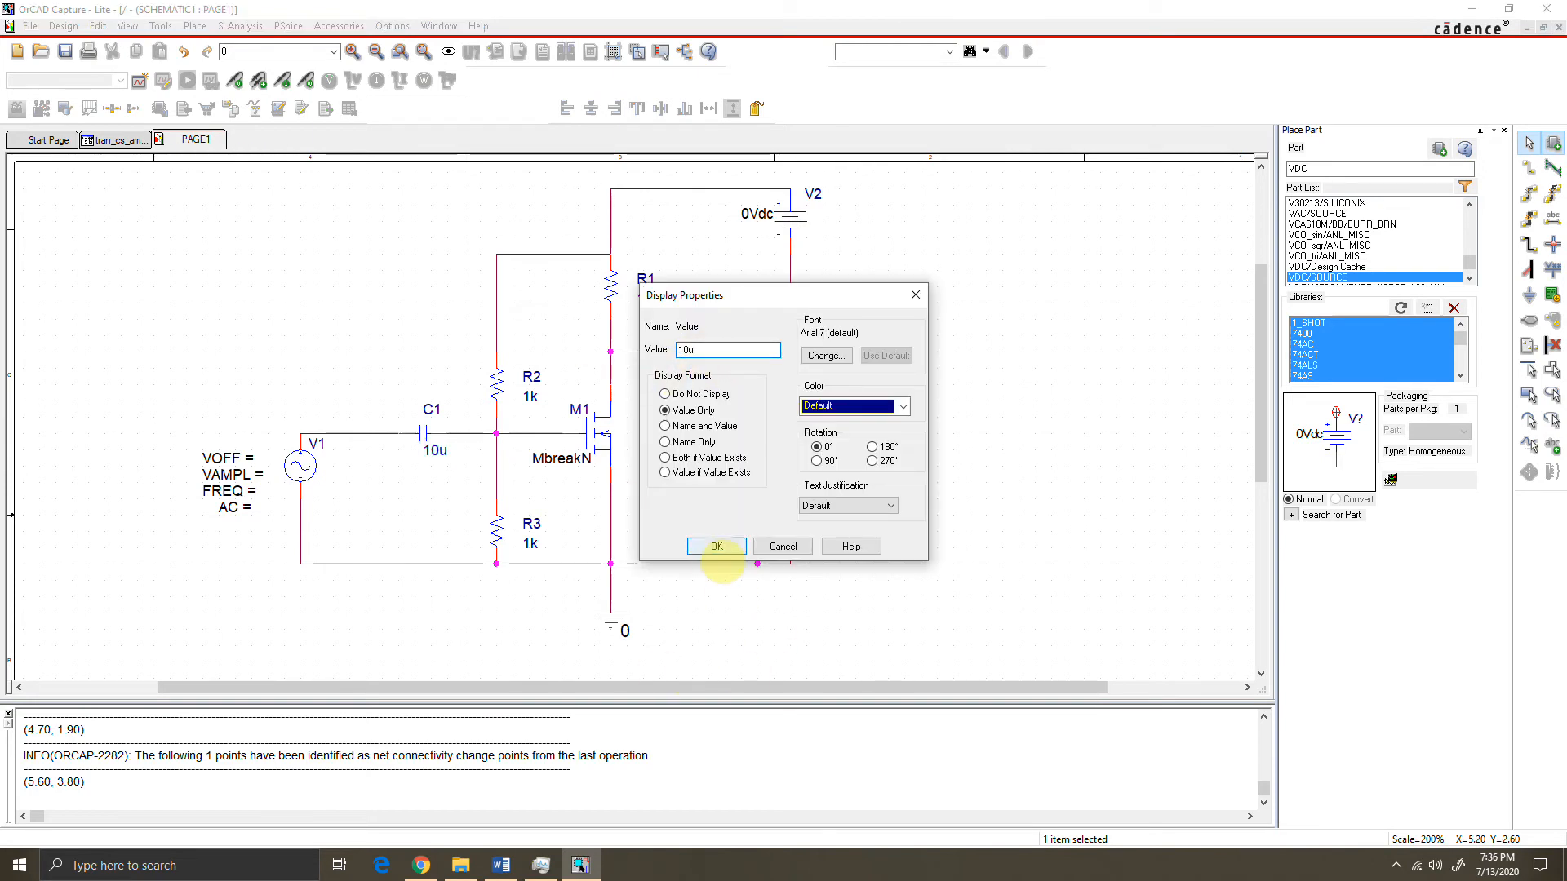
{"action": "left_click", "coordinate": [715, 546]}
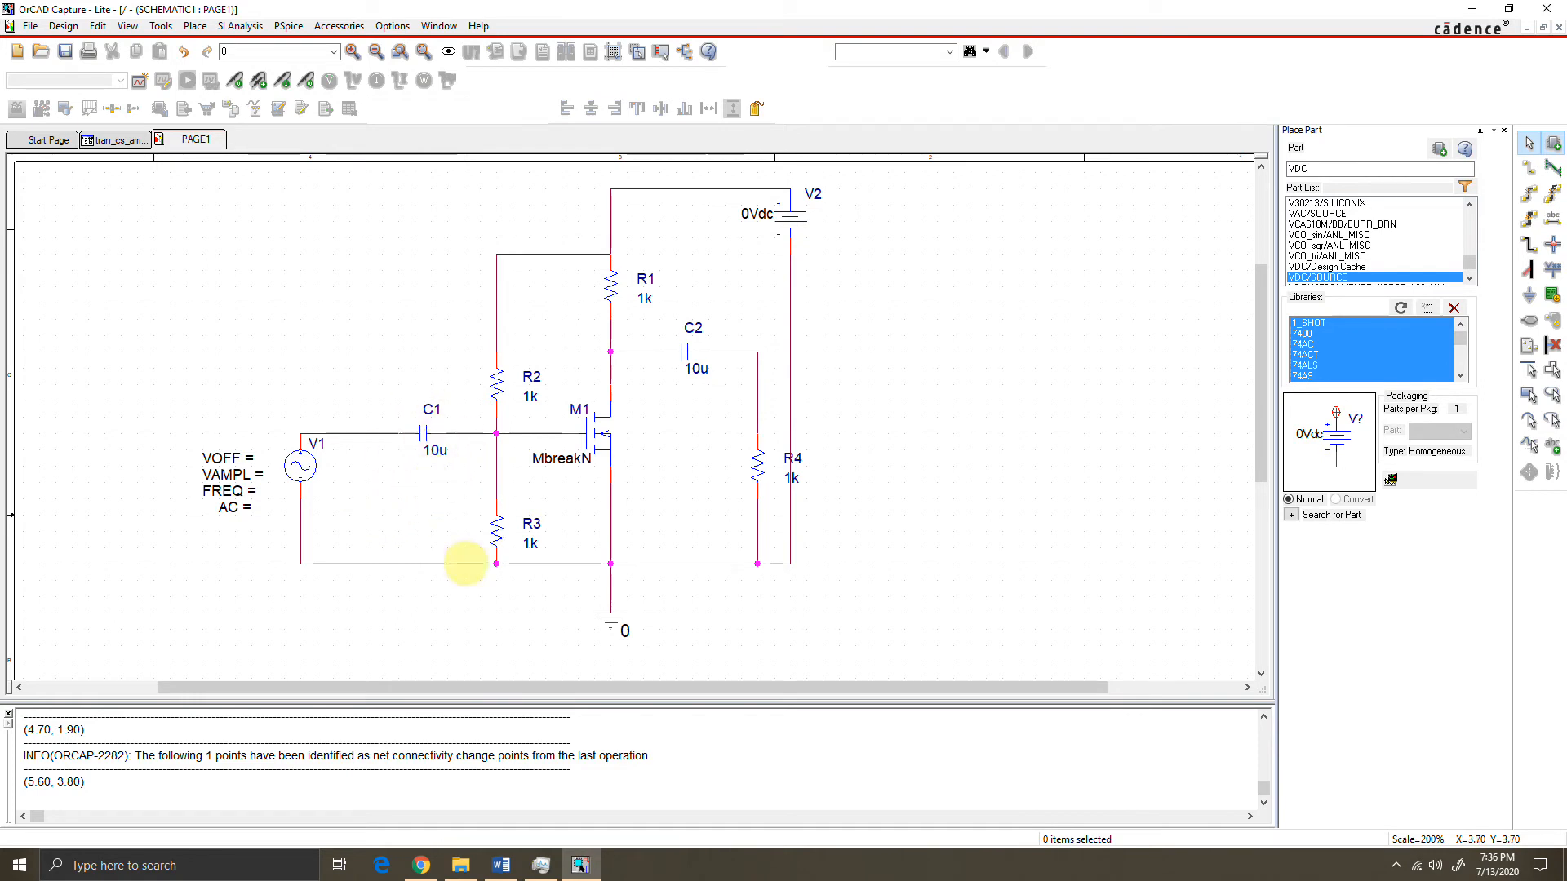
{"action": "mouse_move", "coordinate": [300, 467]}
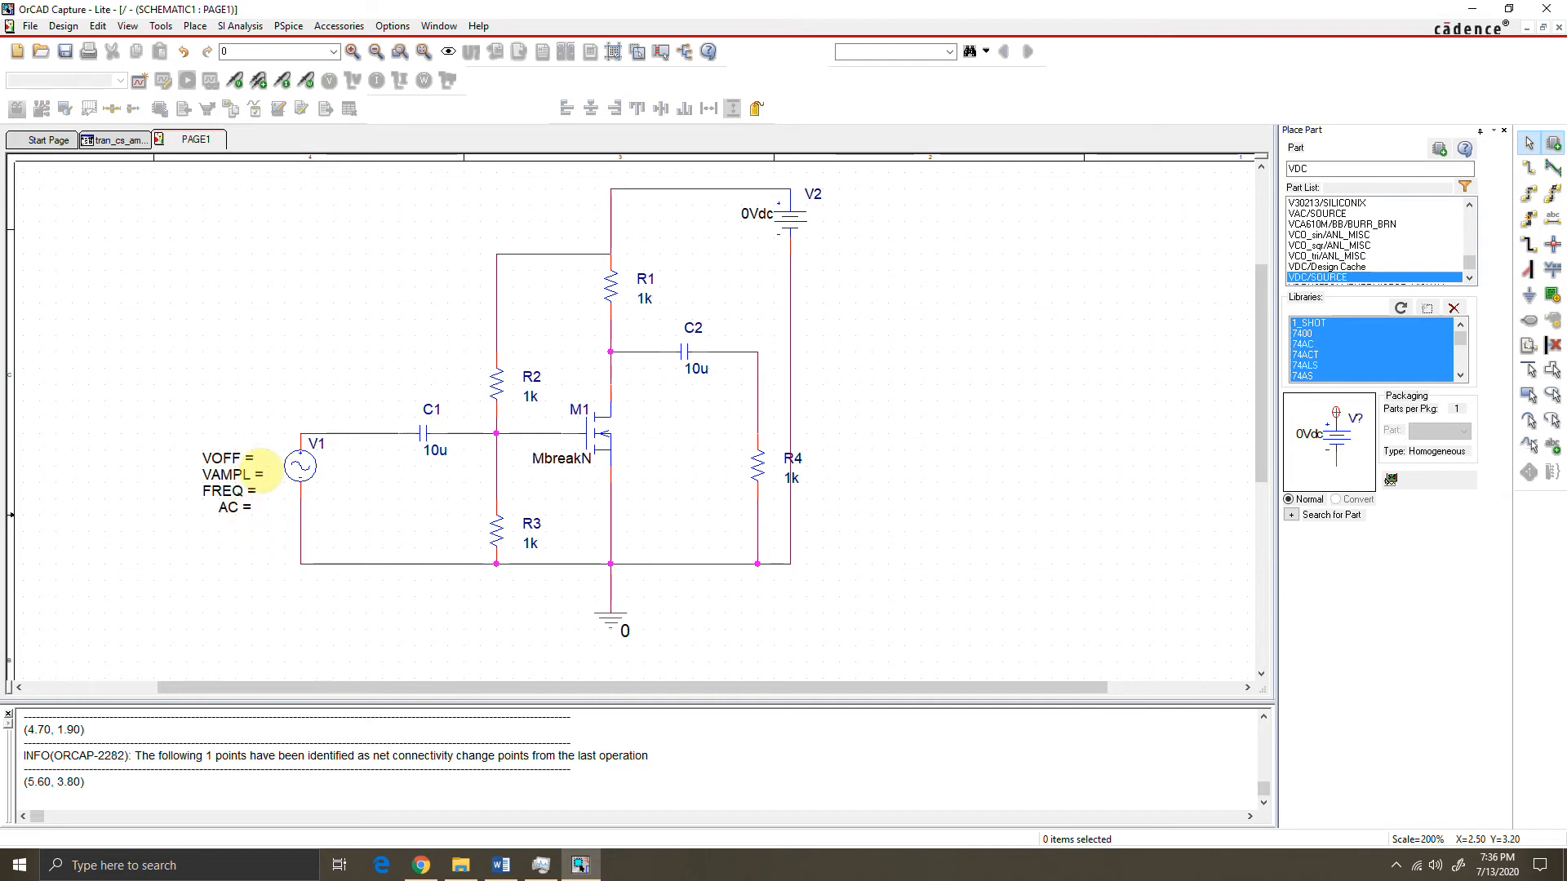
Give source V1 an offset VOFF of 0 and AC magnitude of .01.
{"action": "double_click", "coordinate": [222, 457]}
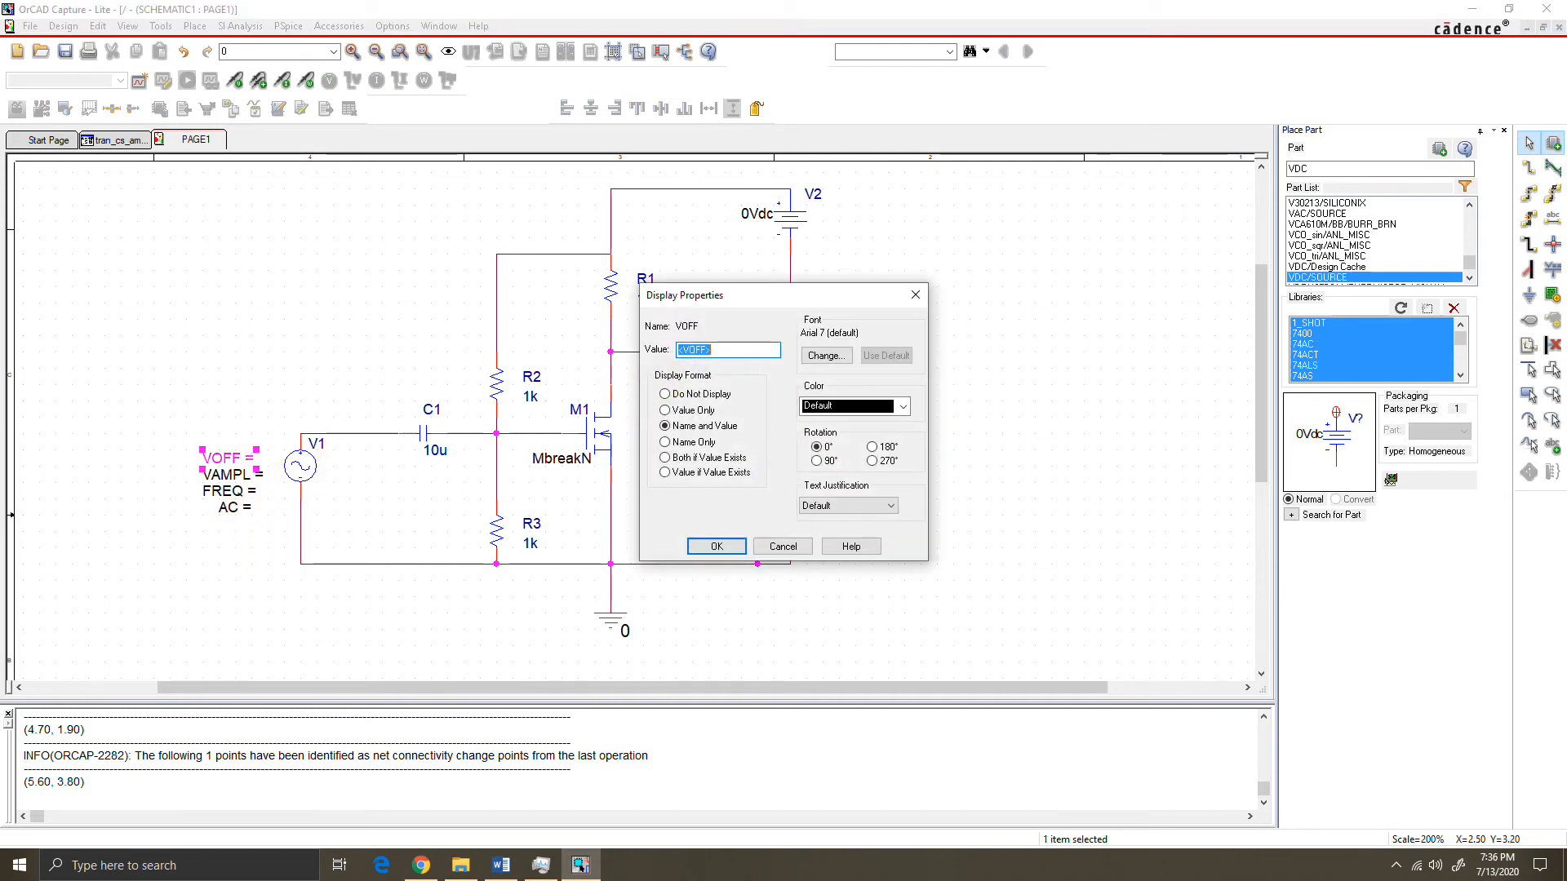
{"action": "left_click", "coordinate": [715, 545]}
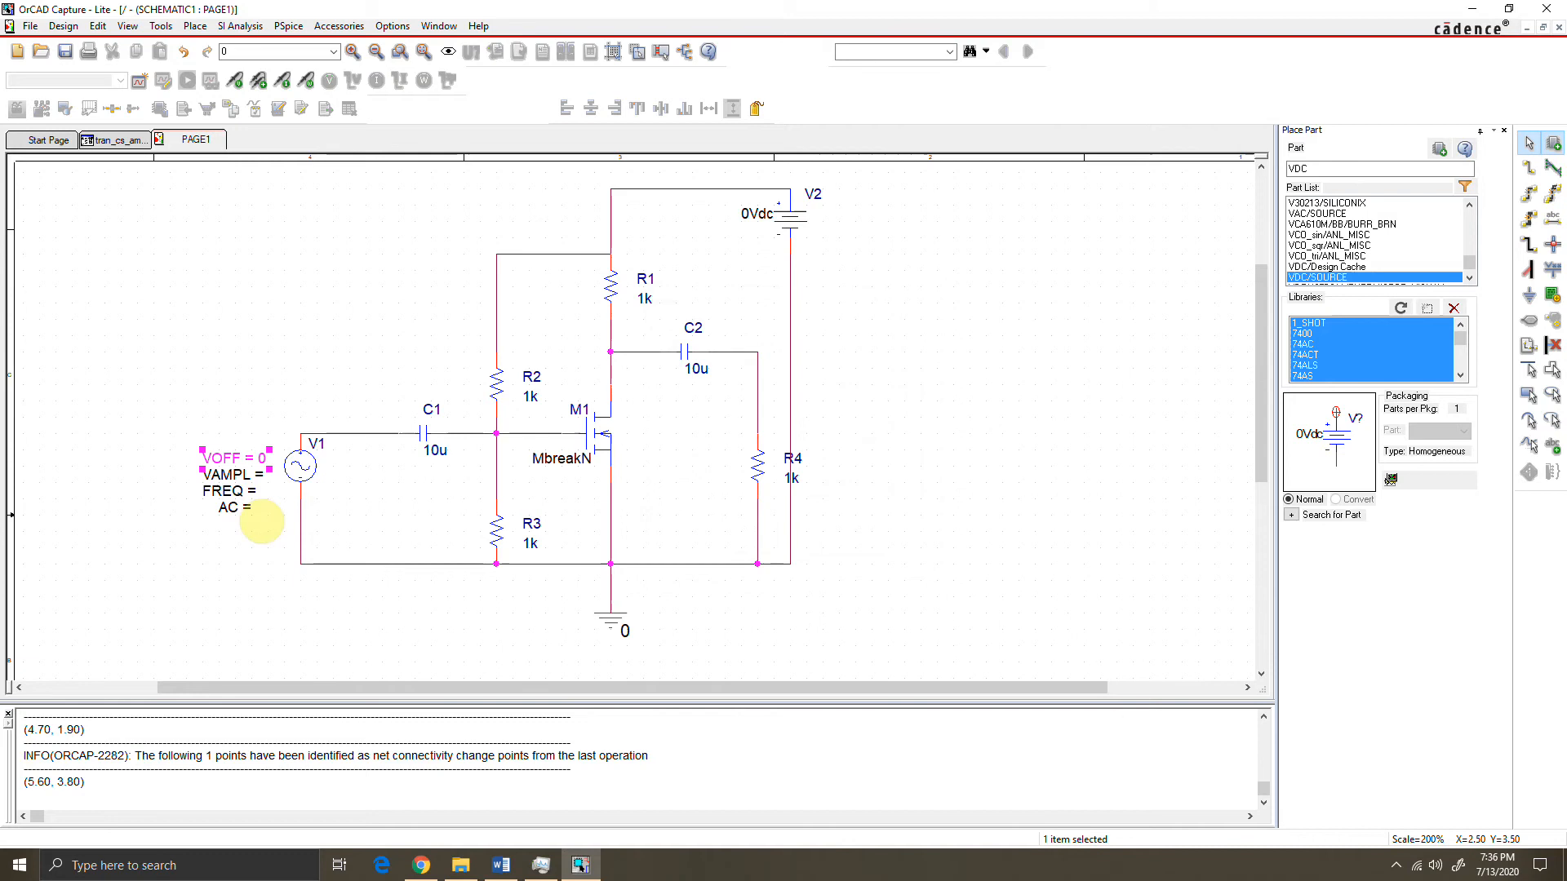
{"action": "double_click", "coordinate": [232, 506]}
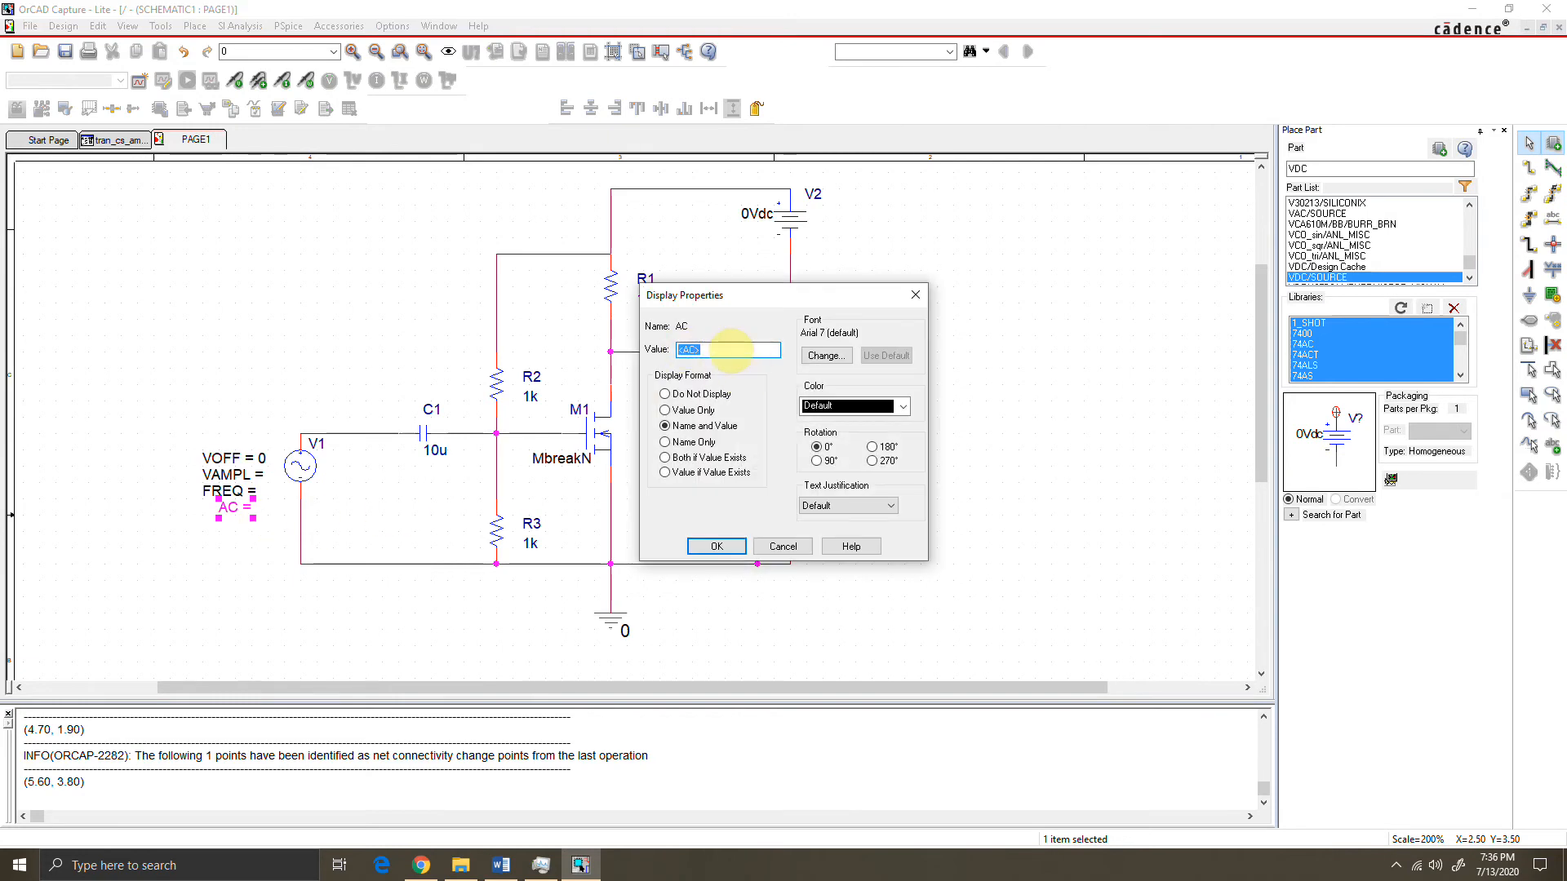
{"action": "type", "text": ".01"}
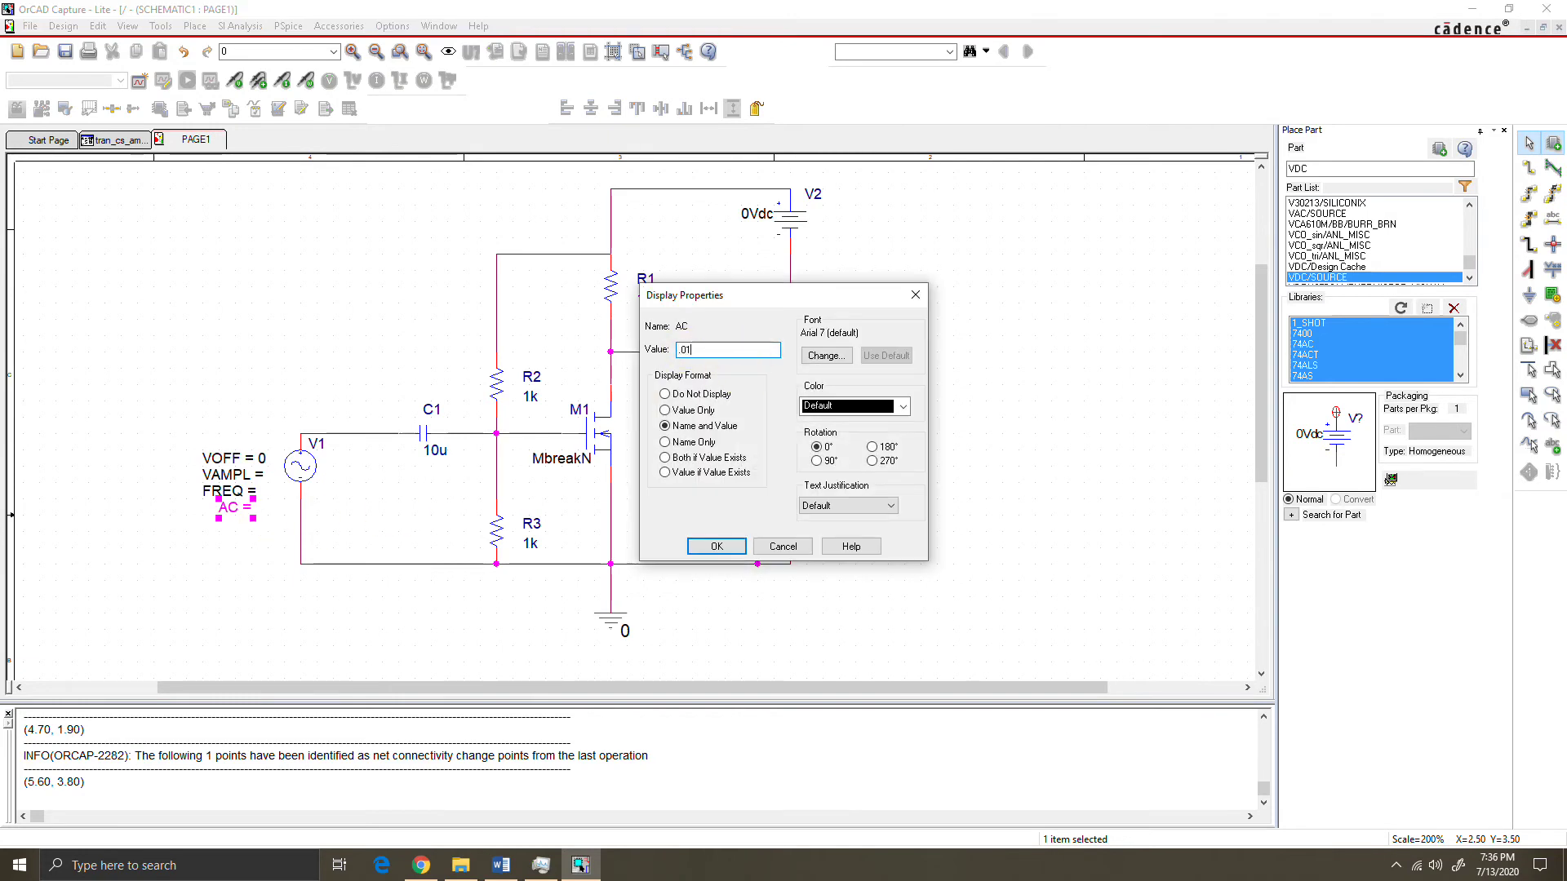
{"action": "left_click", "coordinate": [715, 545]}
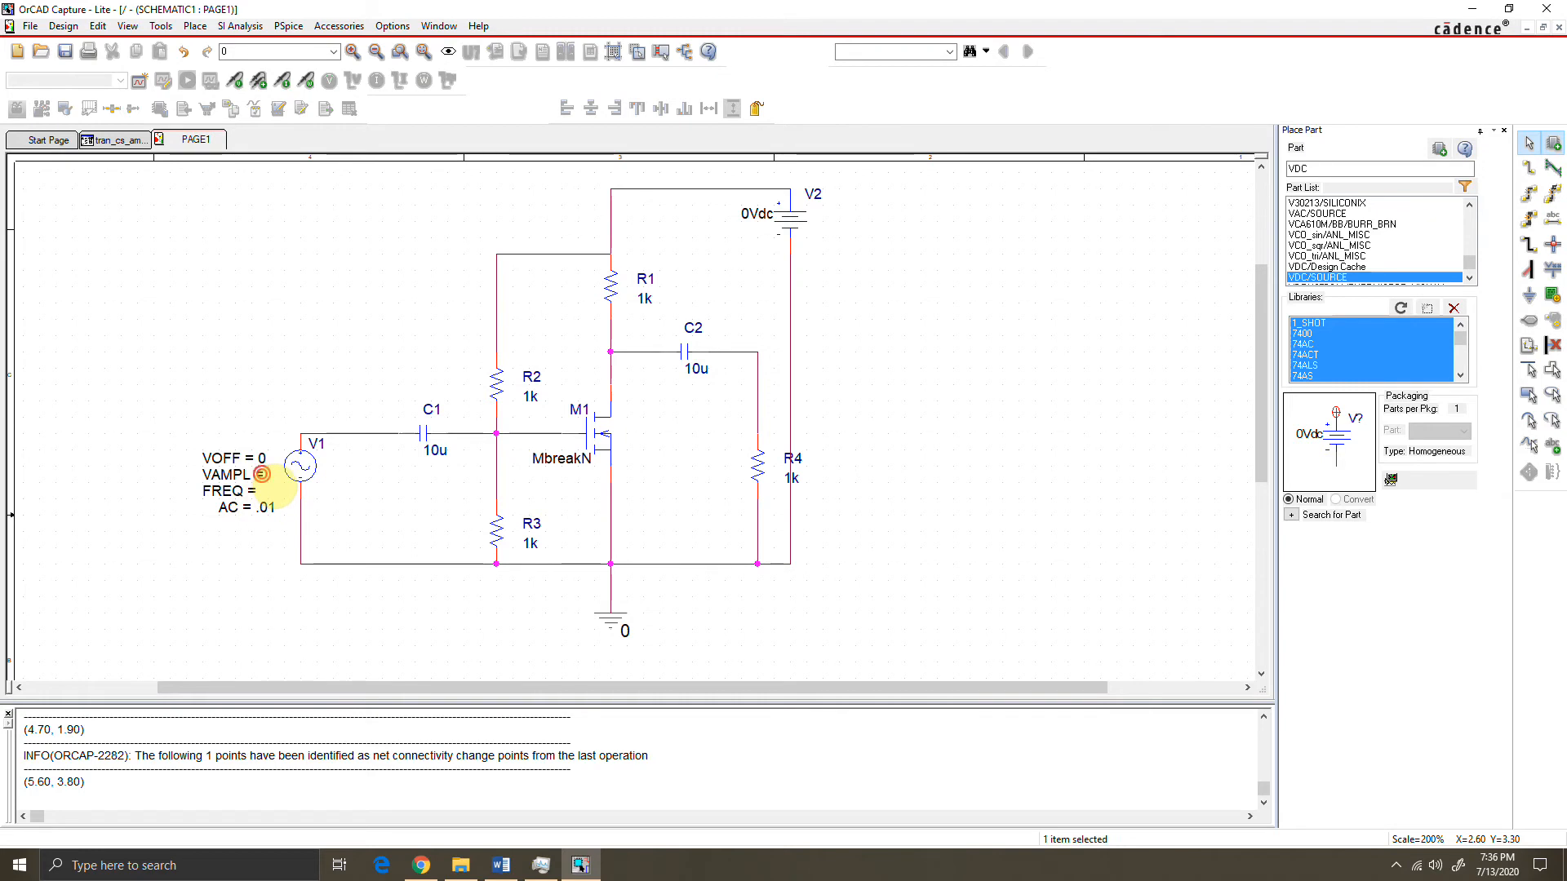
Set V1 amplitude VAMPL to 0.01 and frequency FREQ to 1k.
{"action": "double_click", "coordinate": [228, 474]}
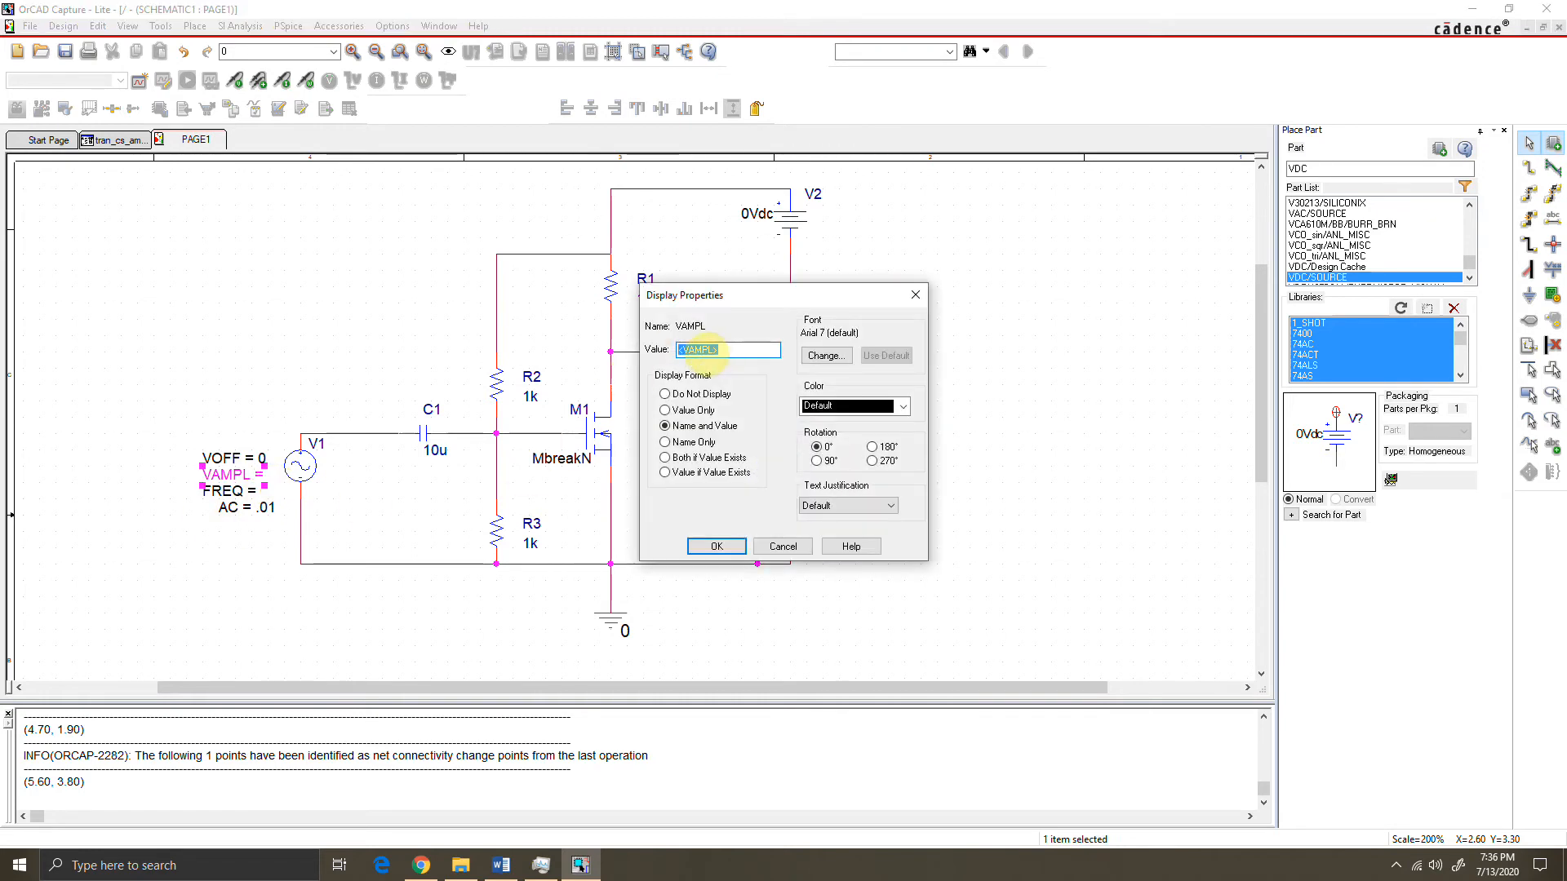
{"action": "type", "text": "0"}
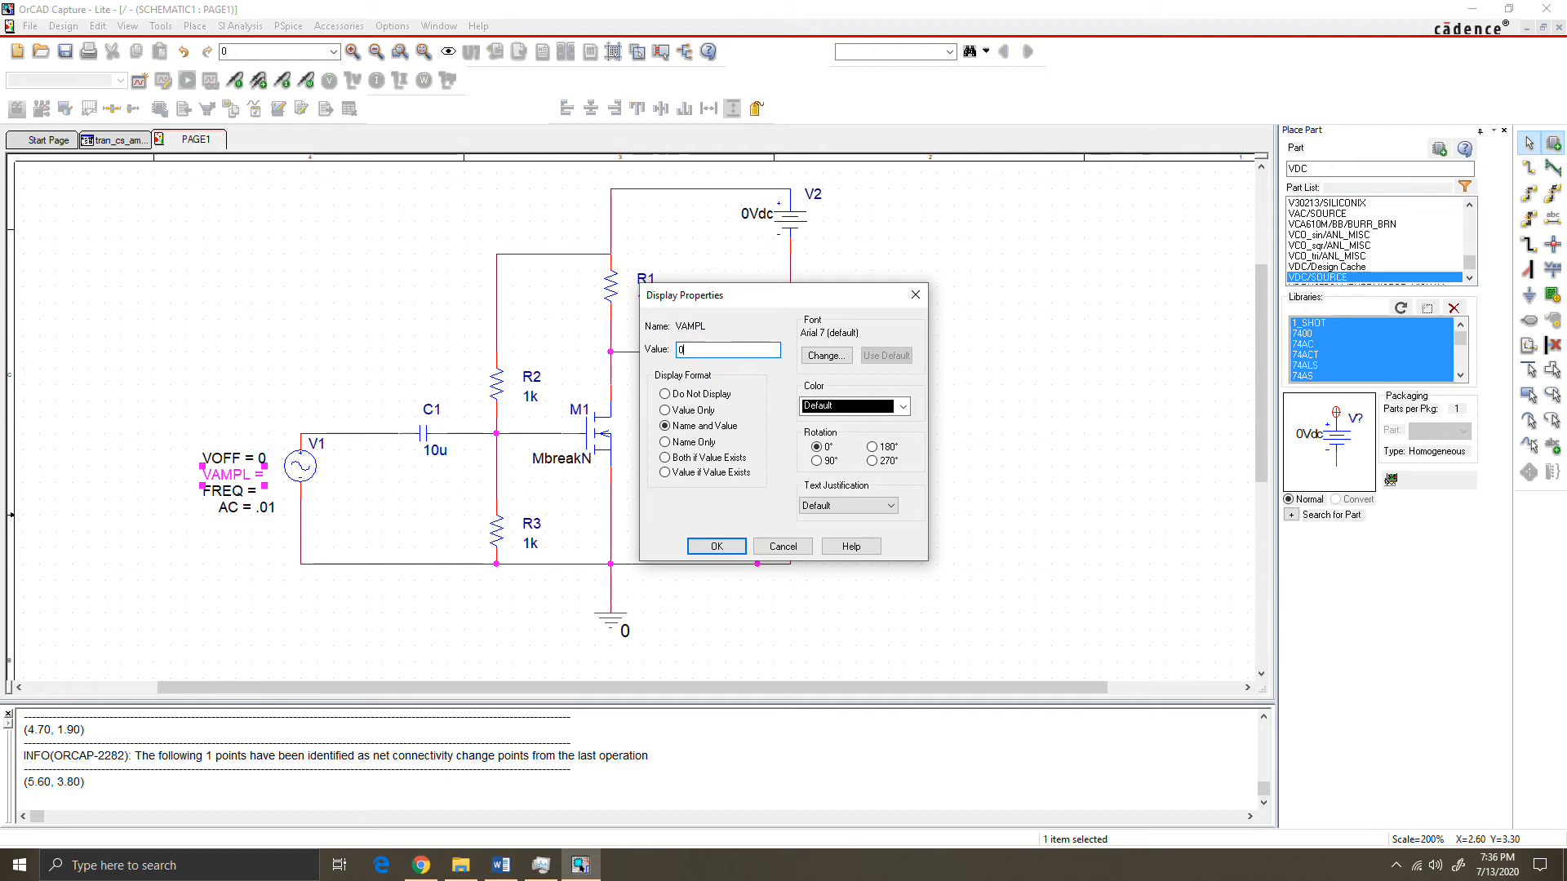
{"action": "left_click", "coordinate": [715, 545]}
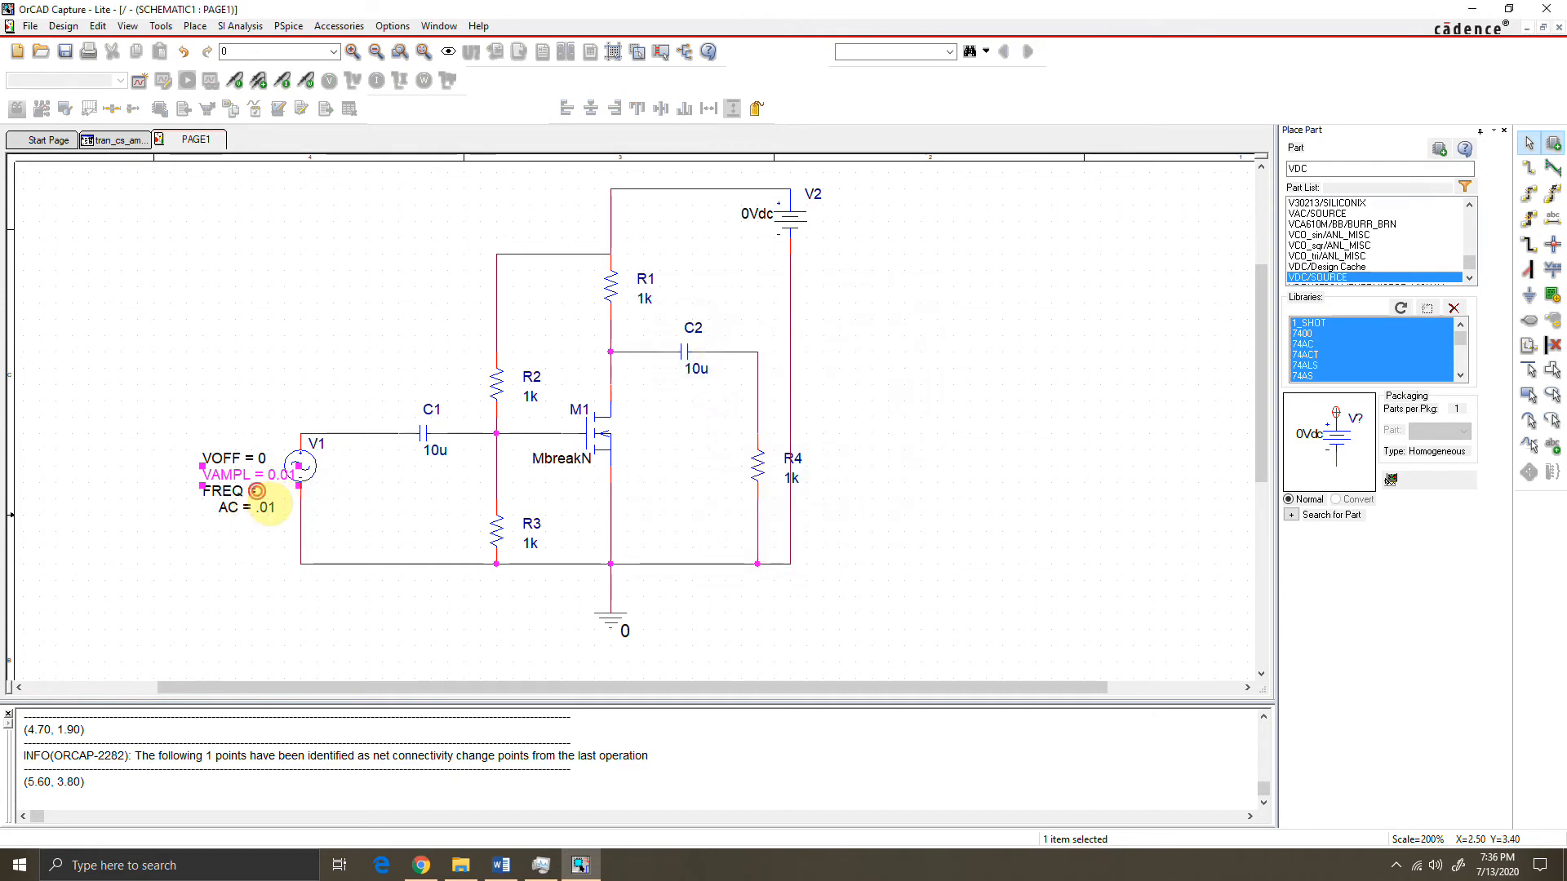
{"action": "double_click", "coordinate": [222, 492]}
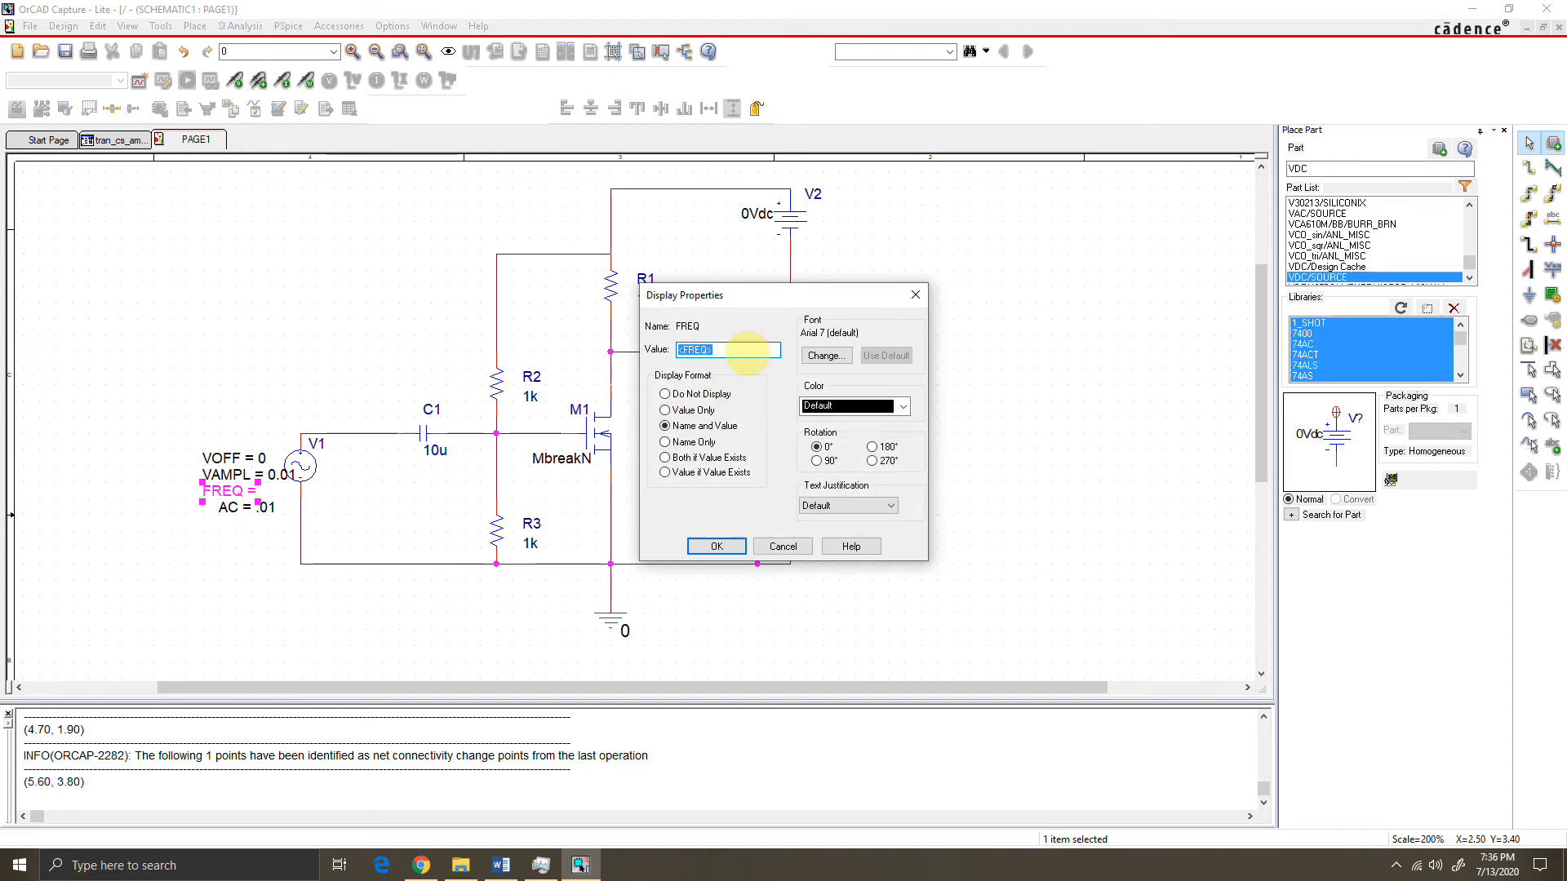
{"action": "type", "text": "1k"}
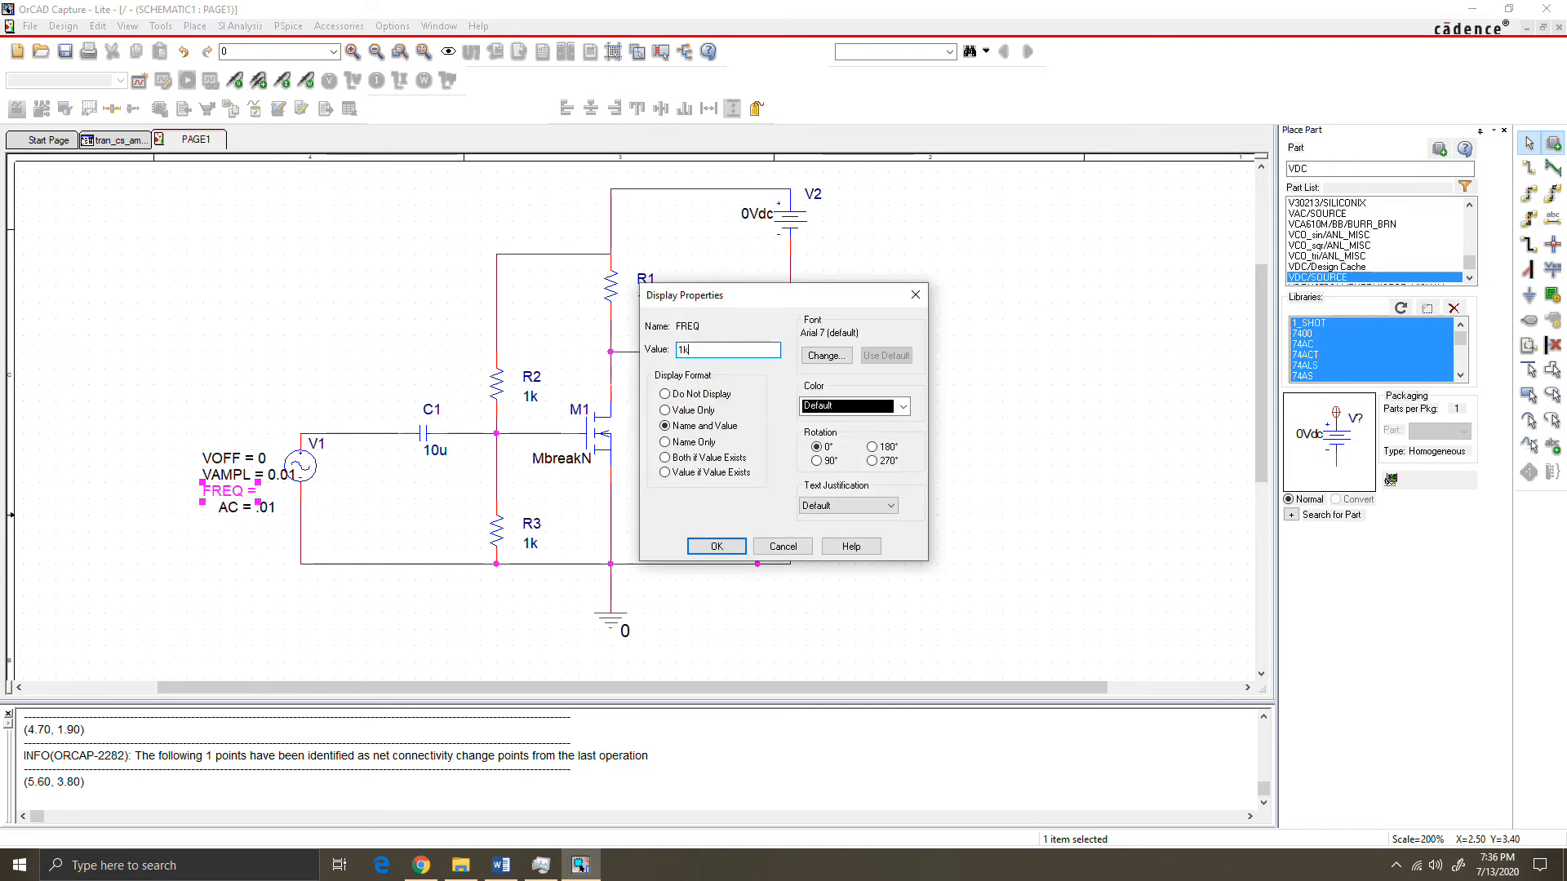
{"action": "left_click", "coordinate": [715, 545]}
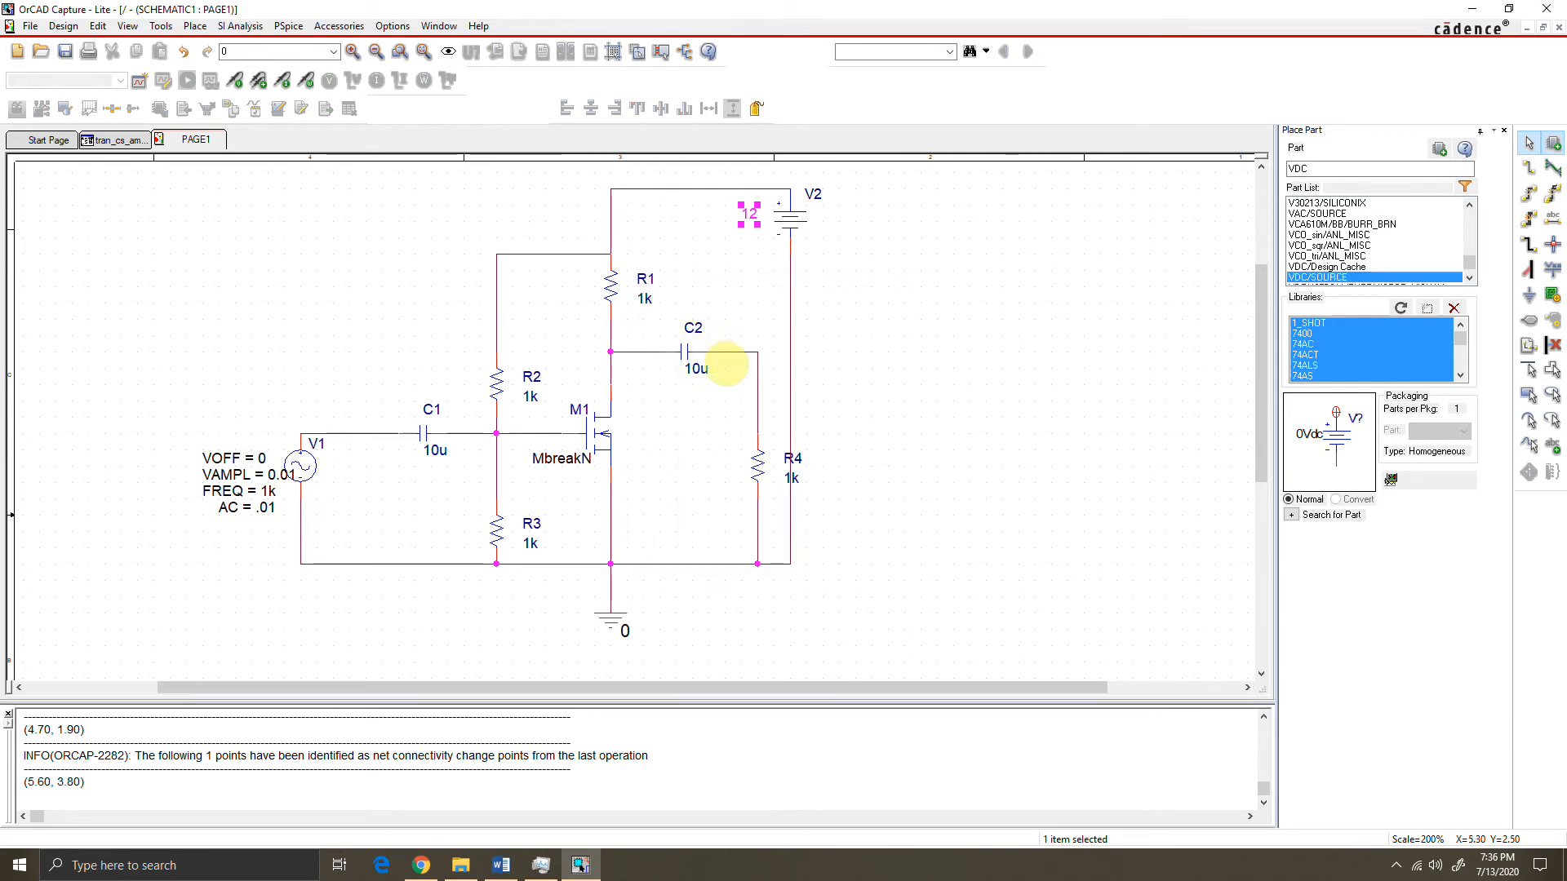
Make R1 2.5k and start editing R4 toward 10k.
{"action": "double_click", "coordinate": [648, 297]}
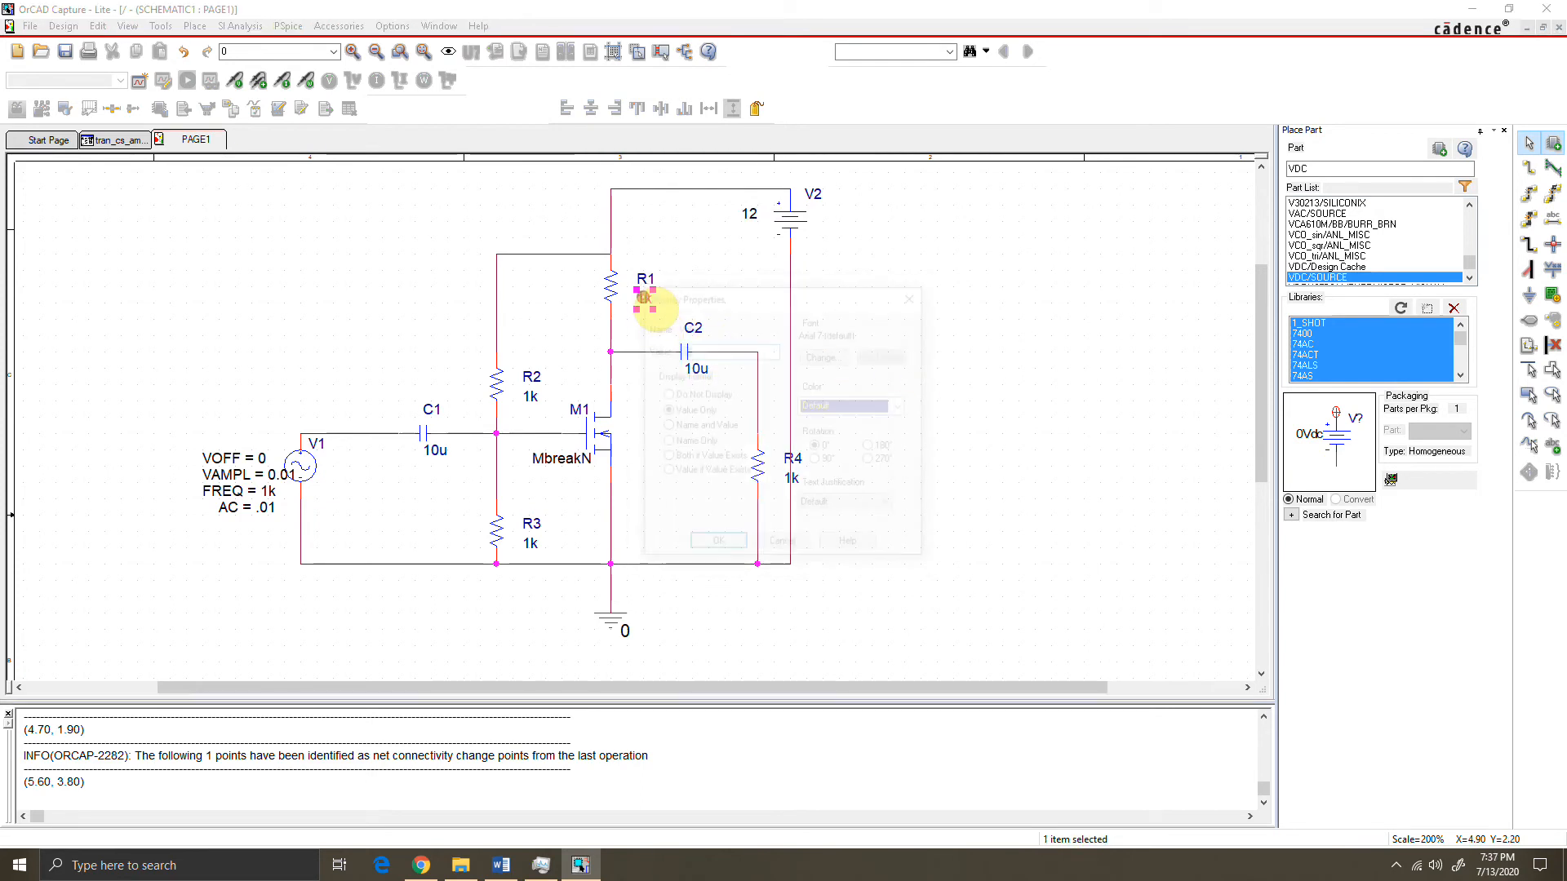
{"action": "type", "text": "2.5k"}
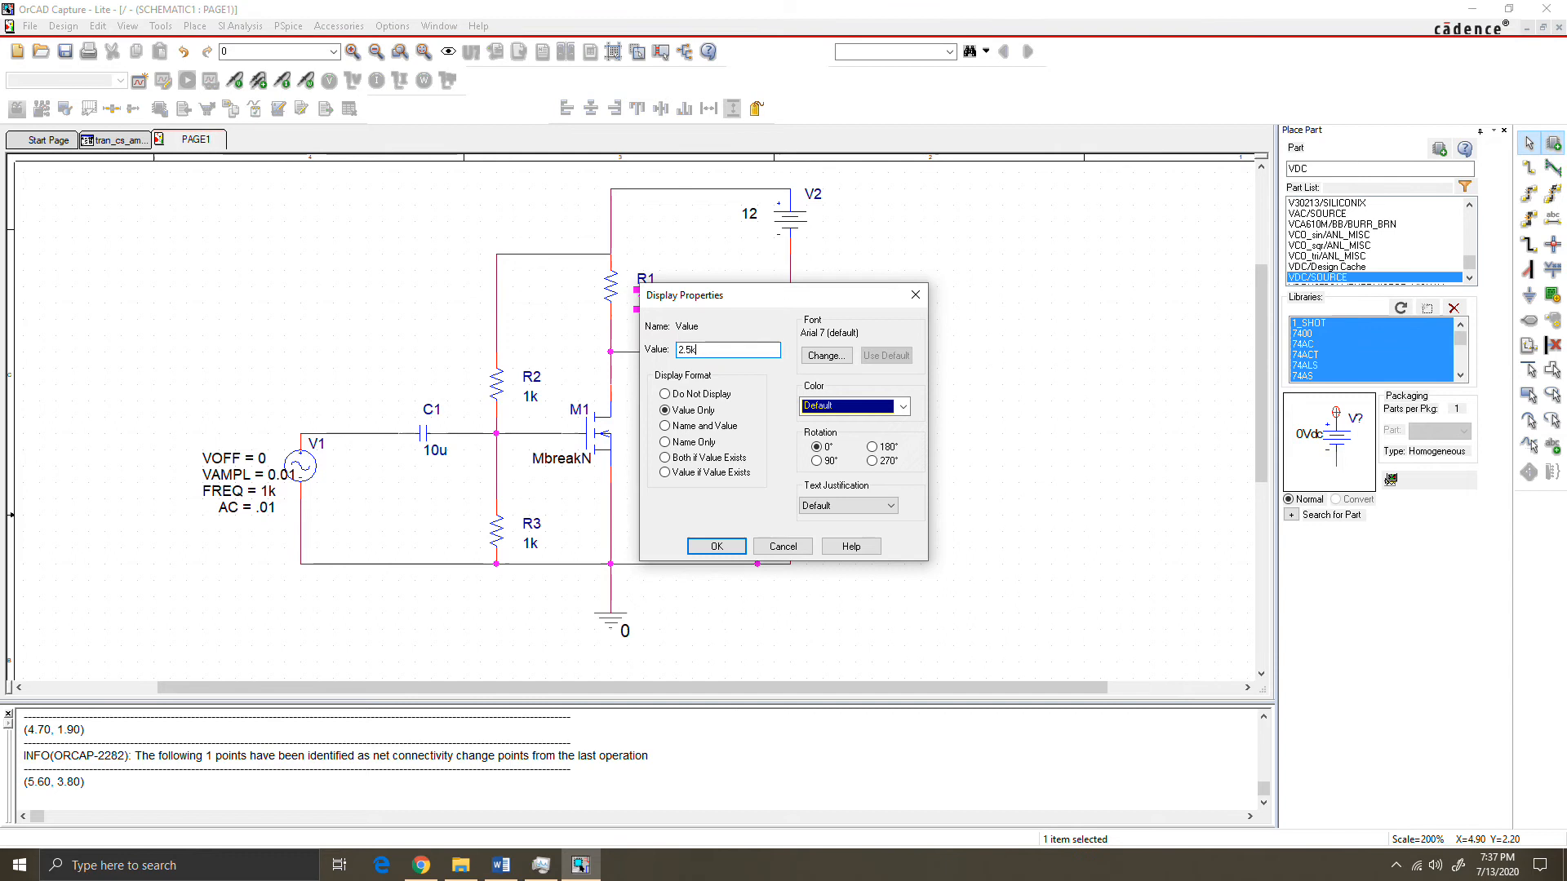
{"action": "left_click", "coordinate": [715, 546]}
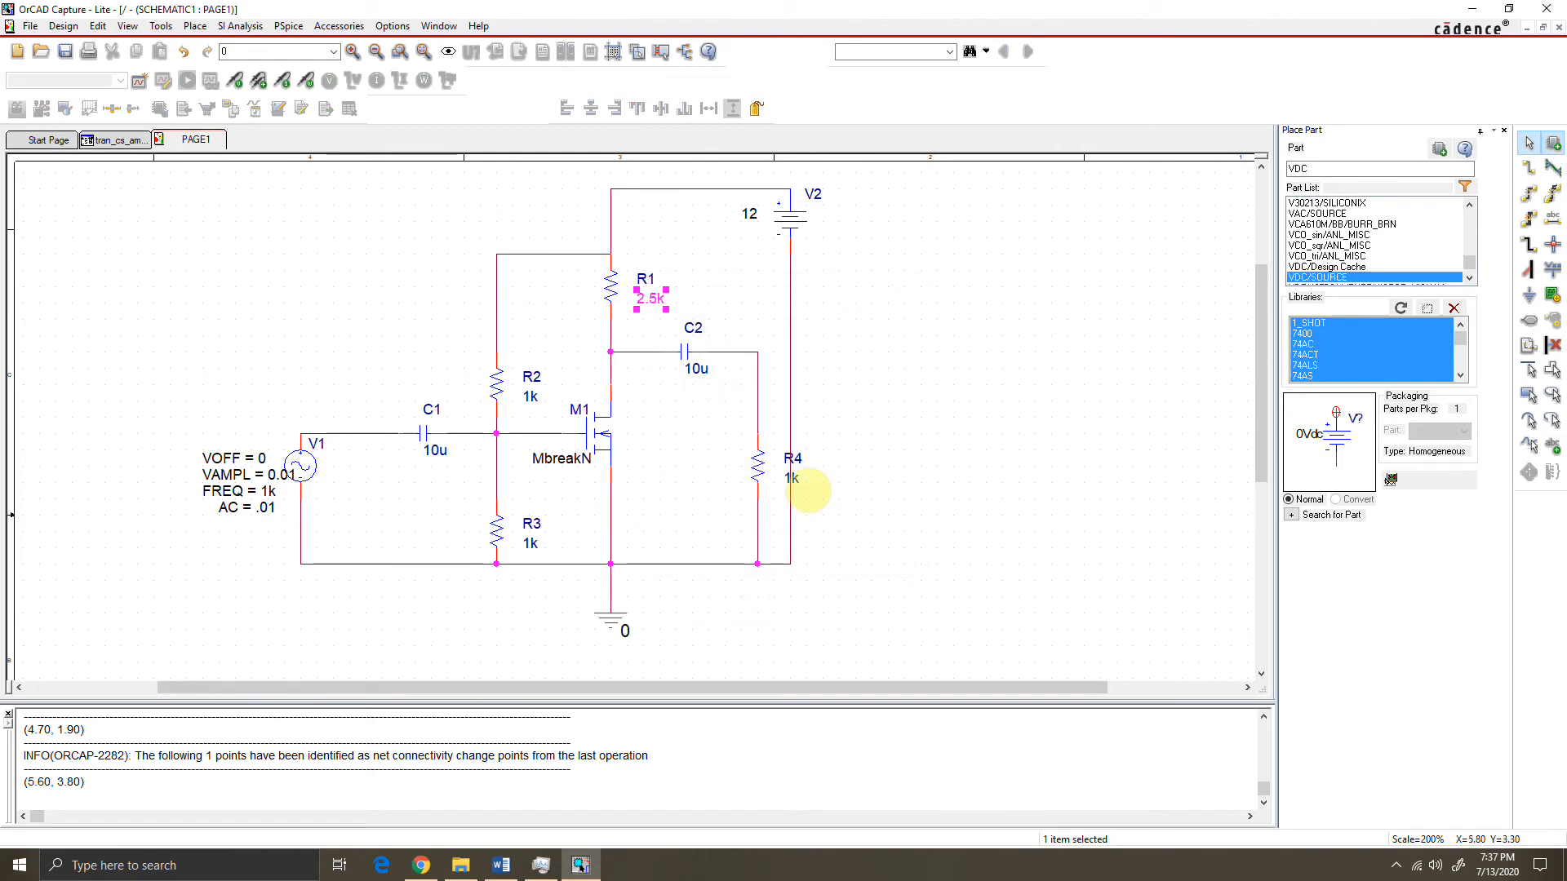
{"action": "double_click", "coordinate": [649, 296]}
{"action": "type", "text": "0"}
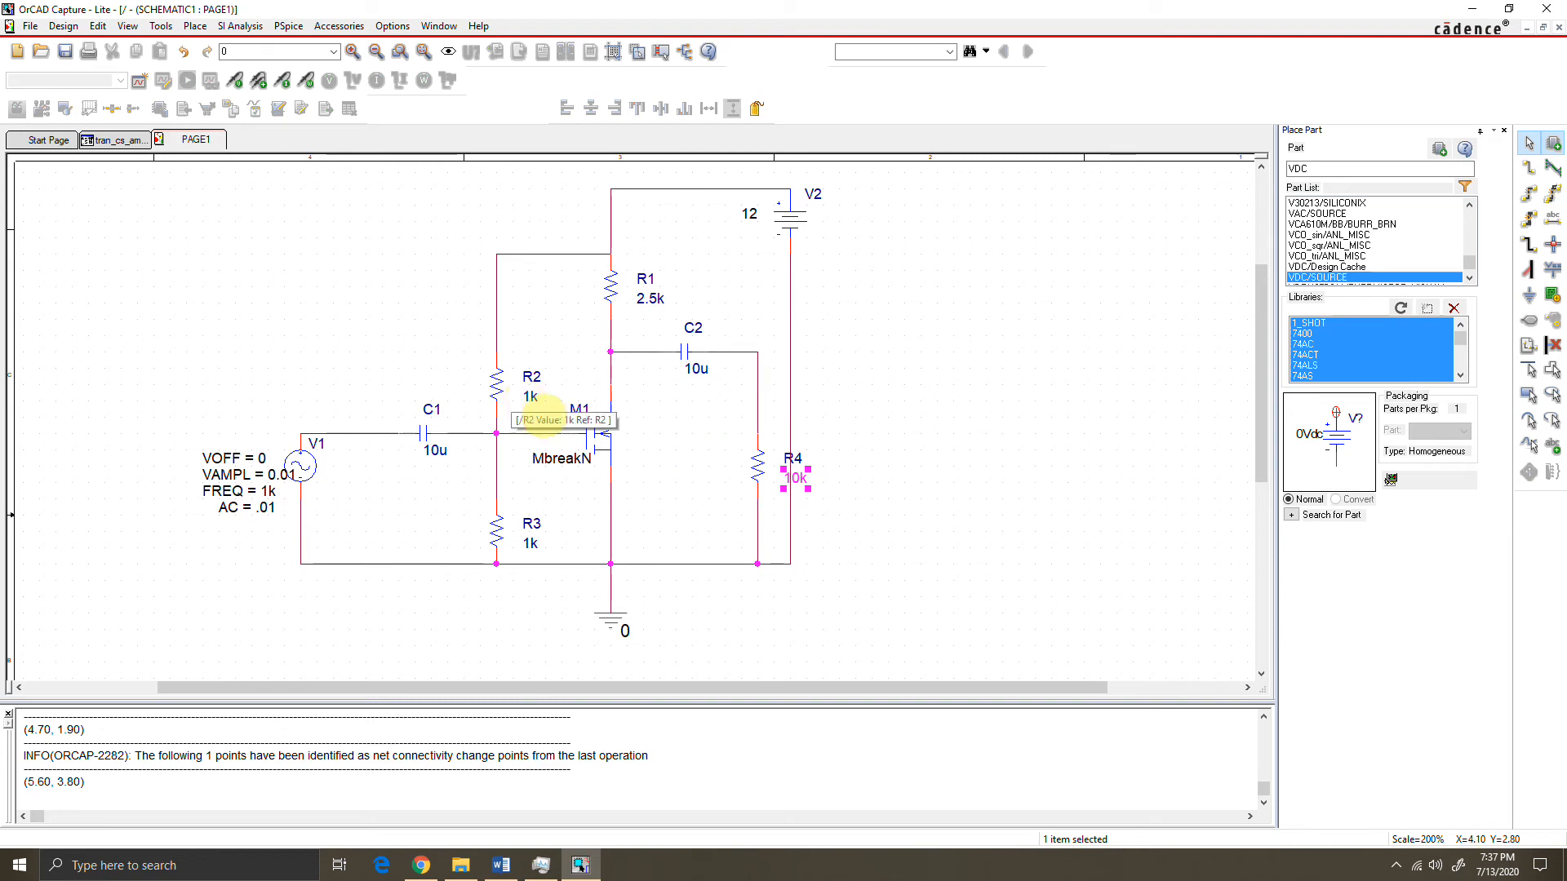
Make R2 498k and R3 125k.
{"action": "double_click", "coordinate": [530, 395]}
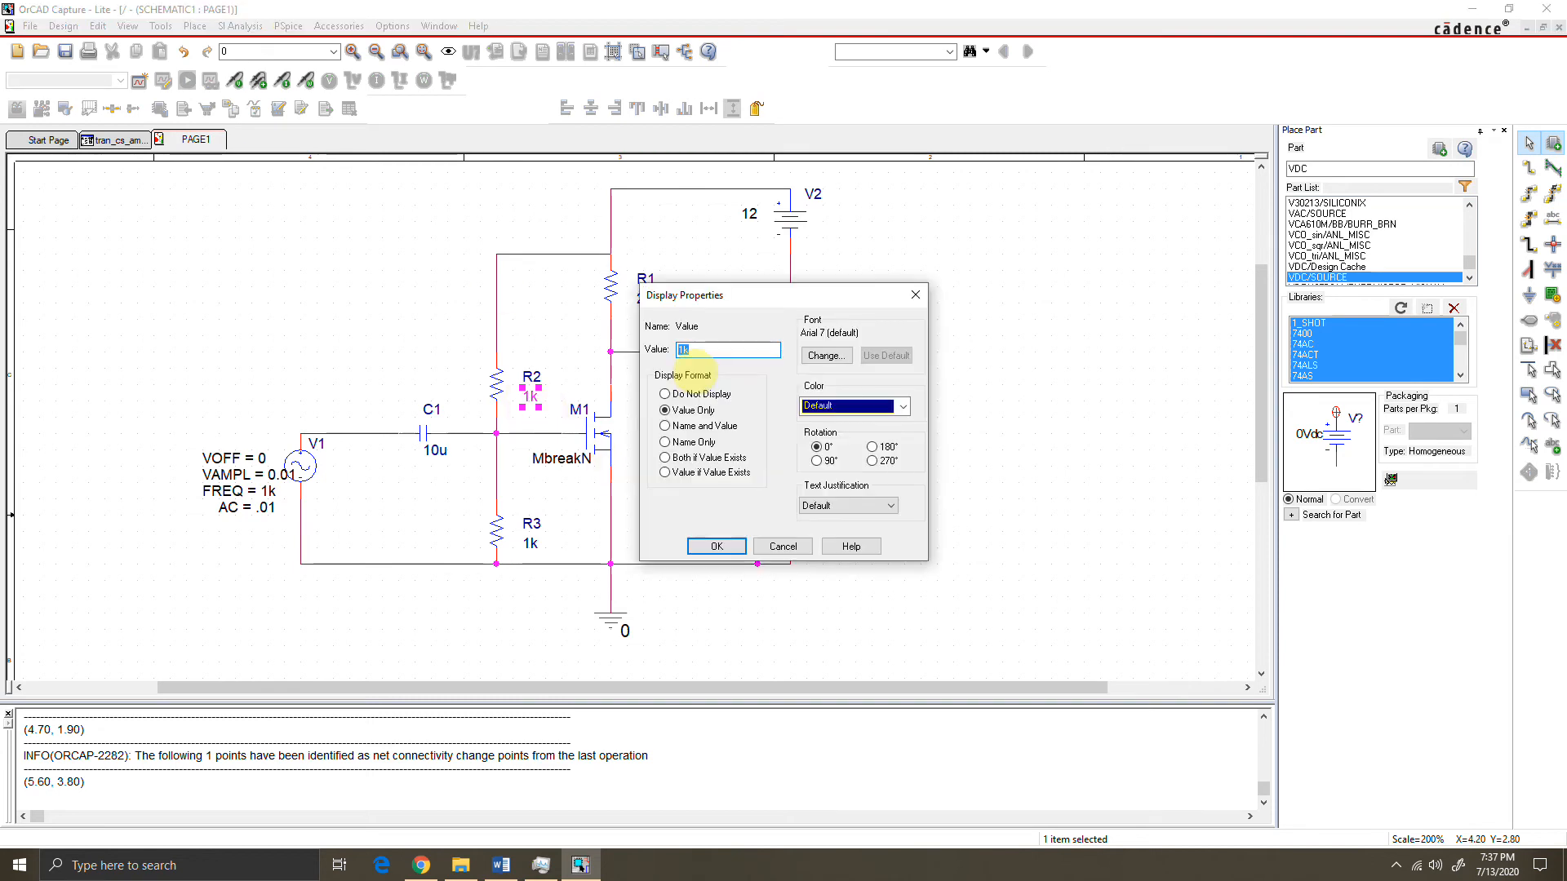
{"action": "type", "text": "498k"}
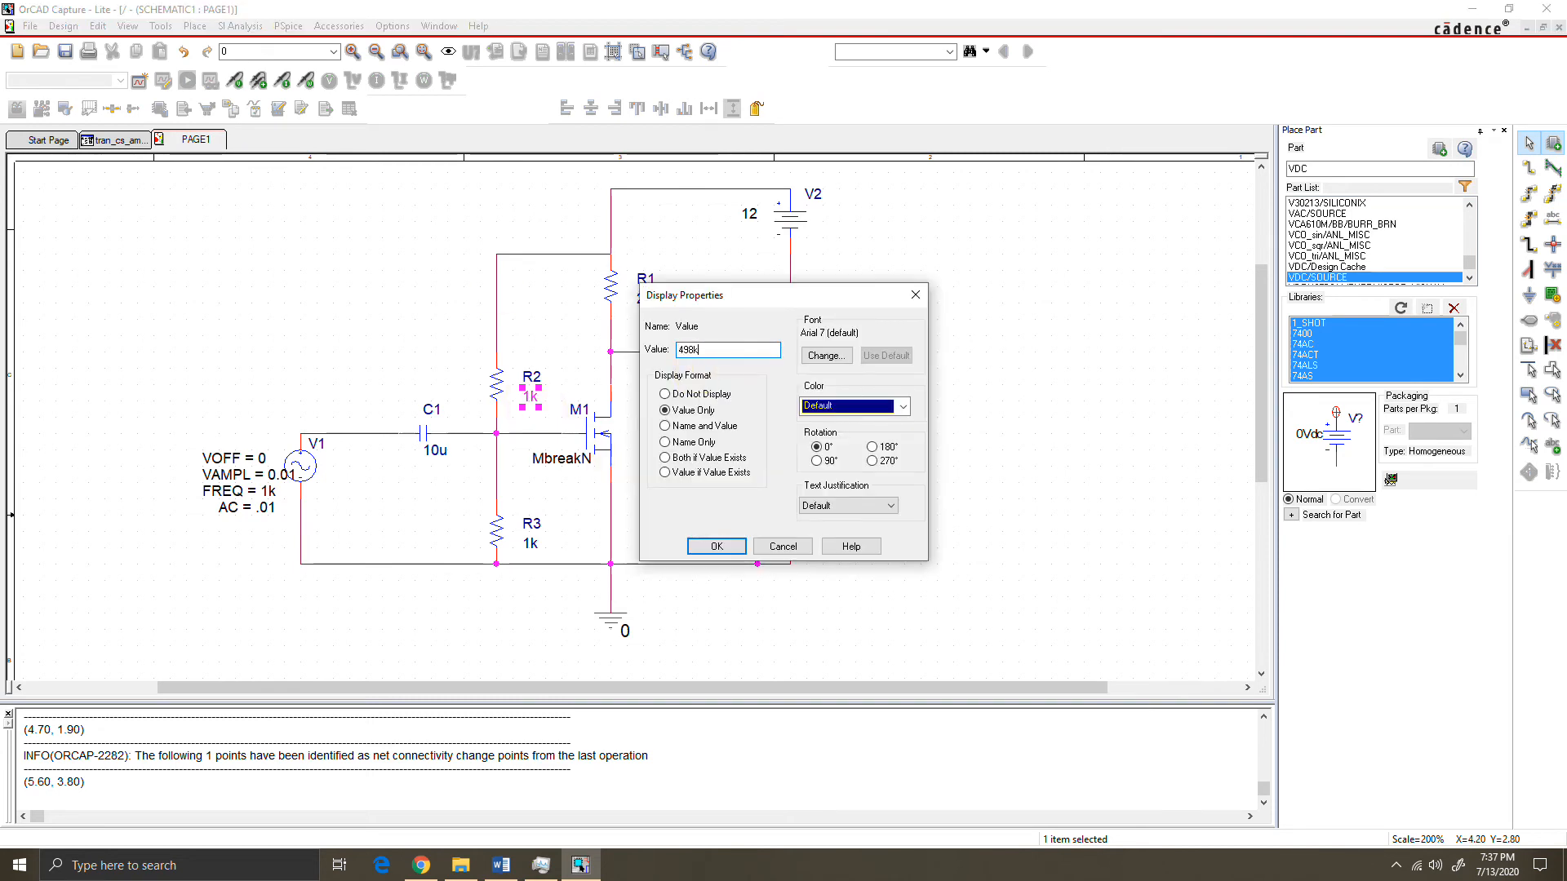
{"action": "left_click", "coordinate": [715, 546]}
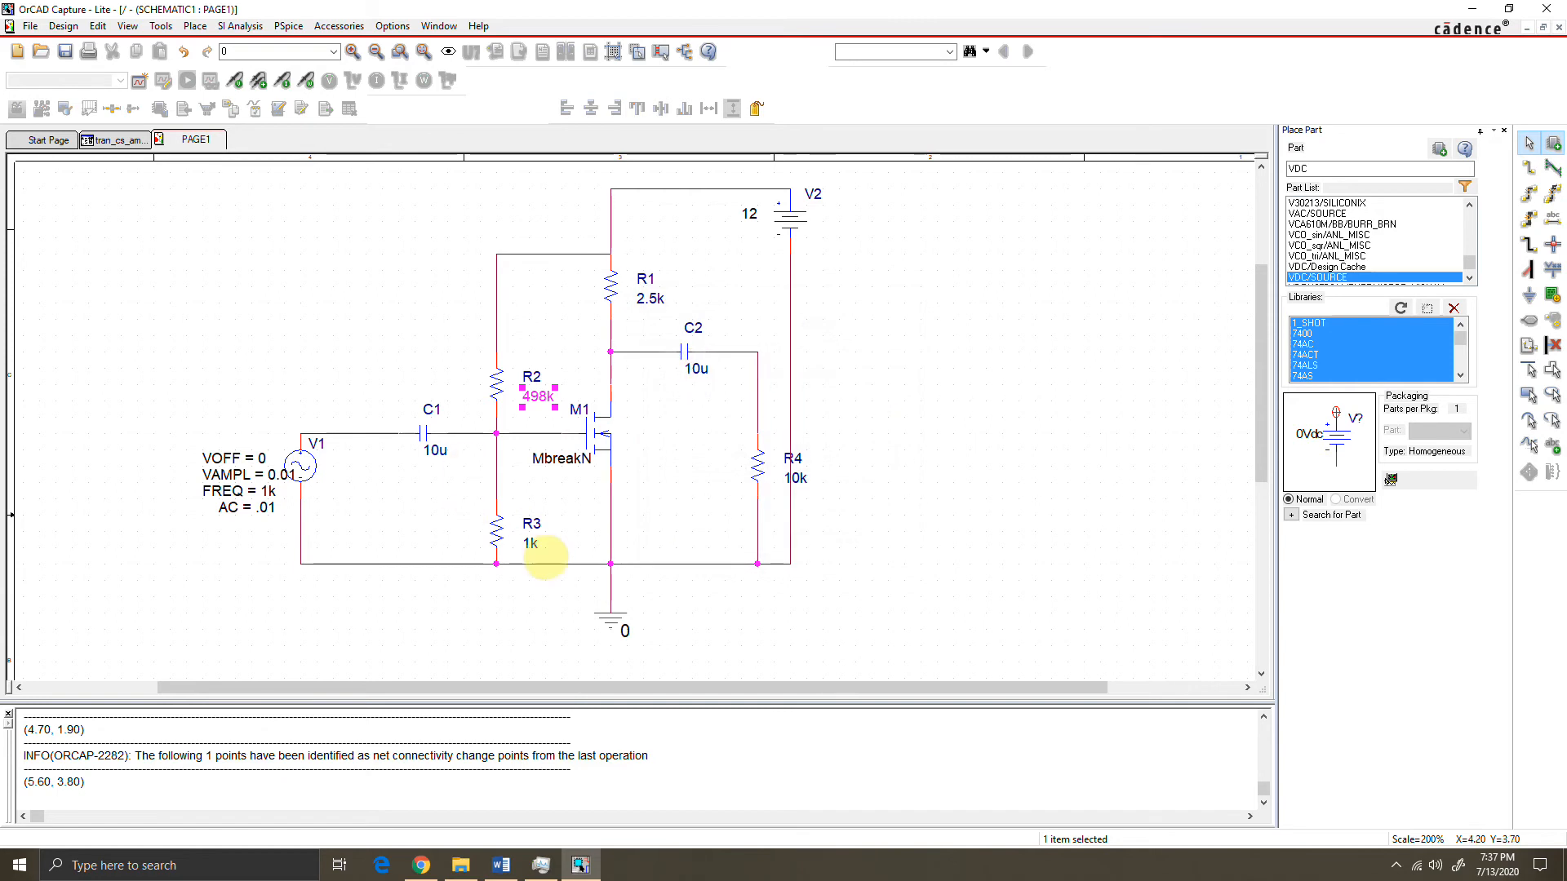
{"action": "double_click", "coordinate": [529, 544]}
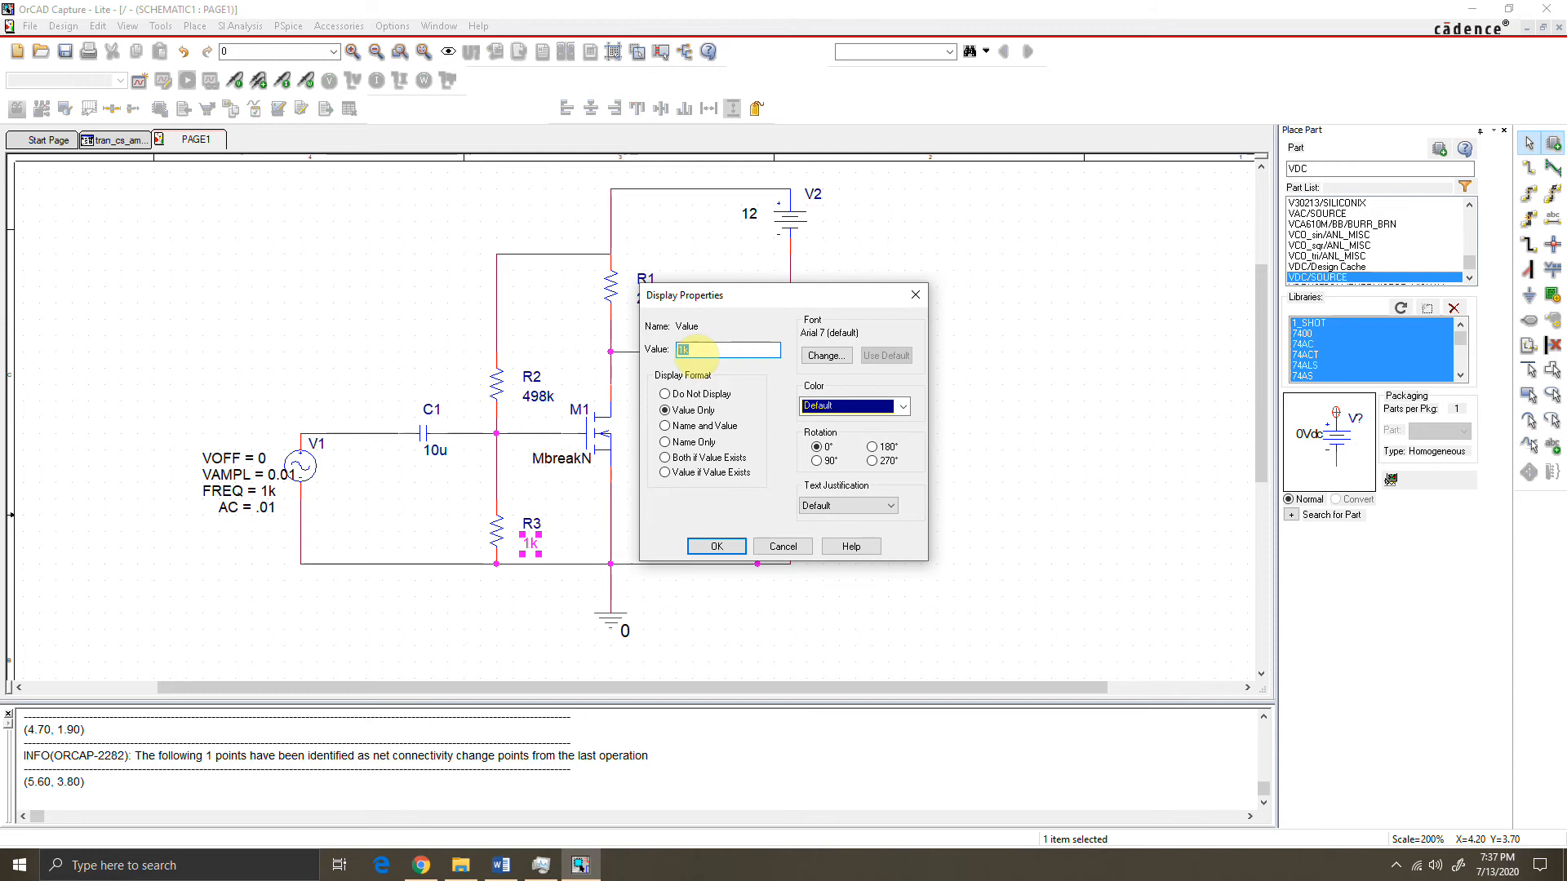
{"action": "left_click", "coordinate": [715, 545]}
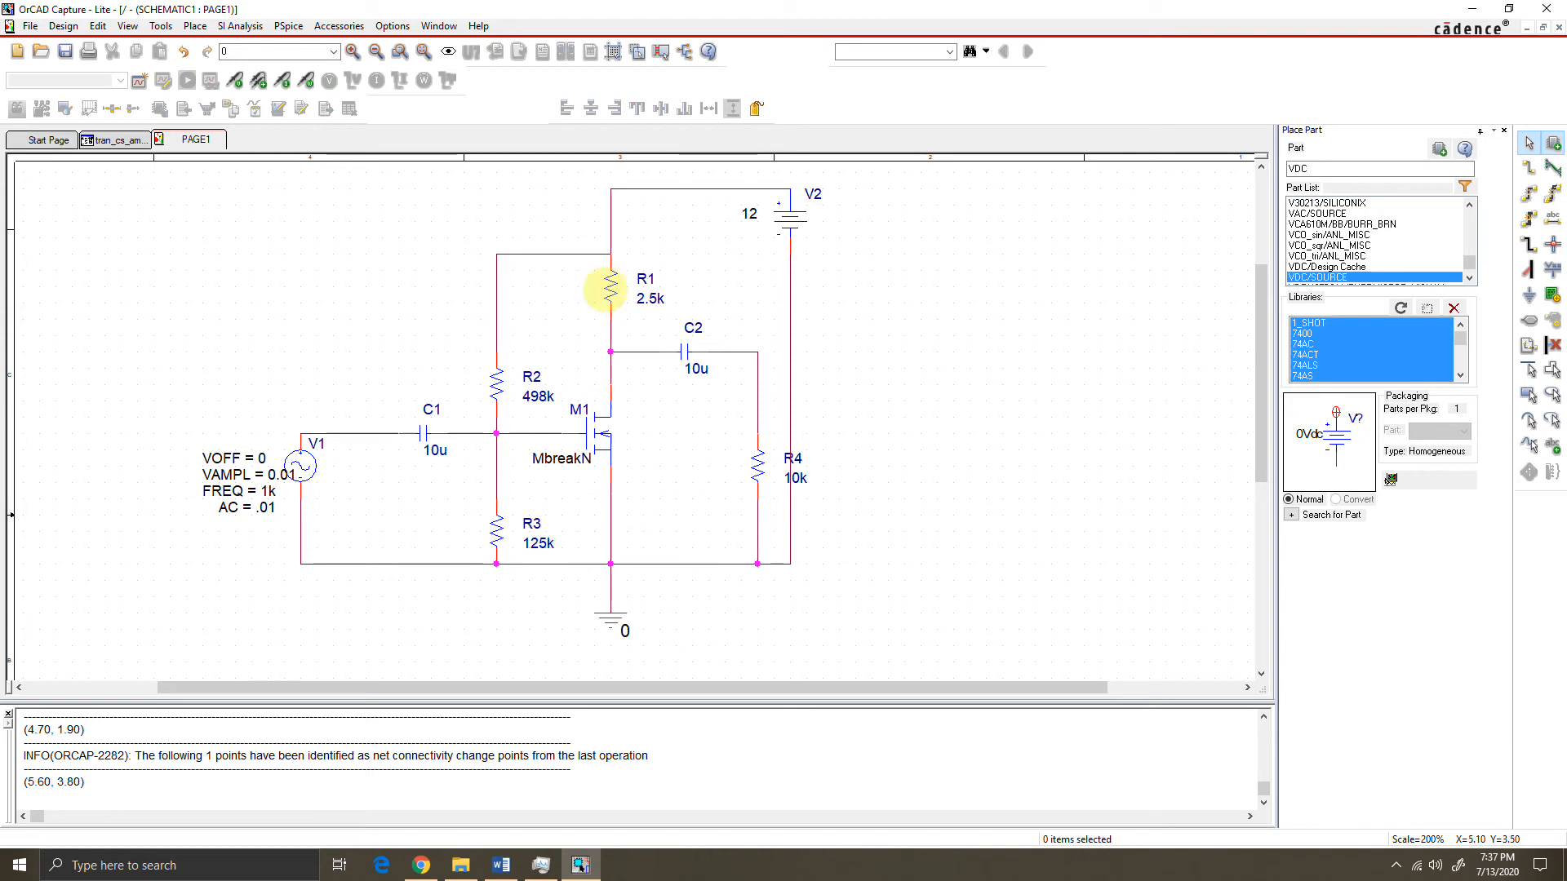
{"action": "mouse_move", "coordinate": [611, 601]}
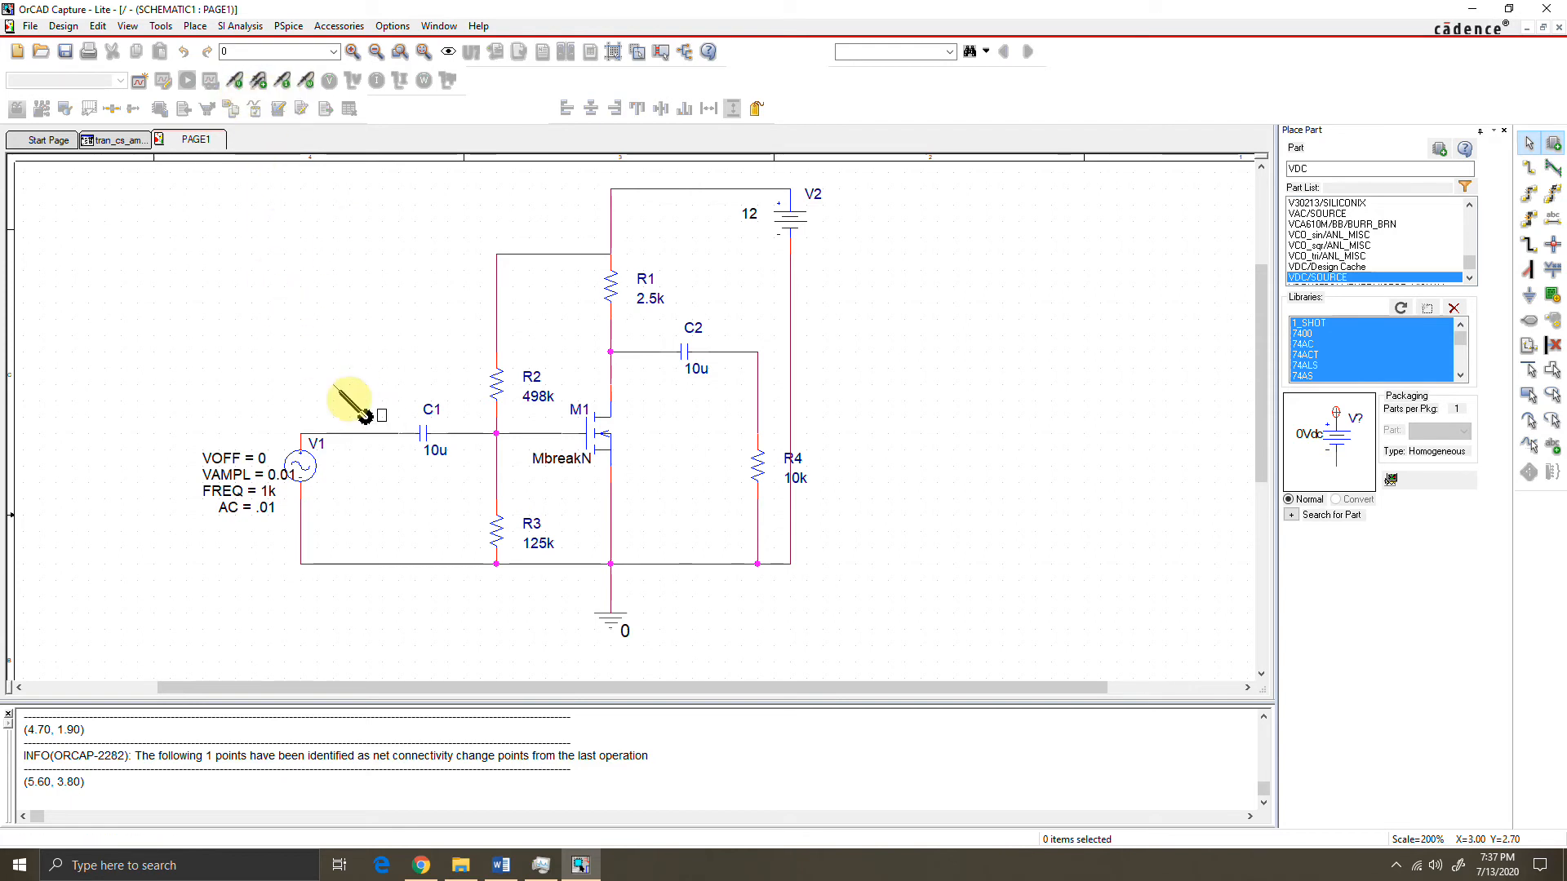
{"action": "mouse_move", "coordinate": [323, 434]}
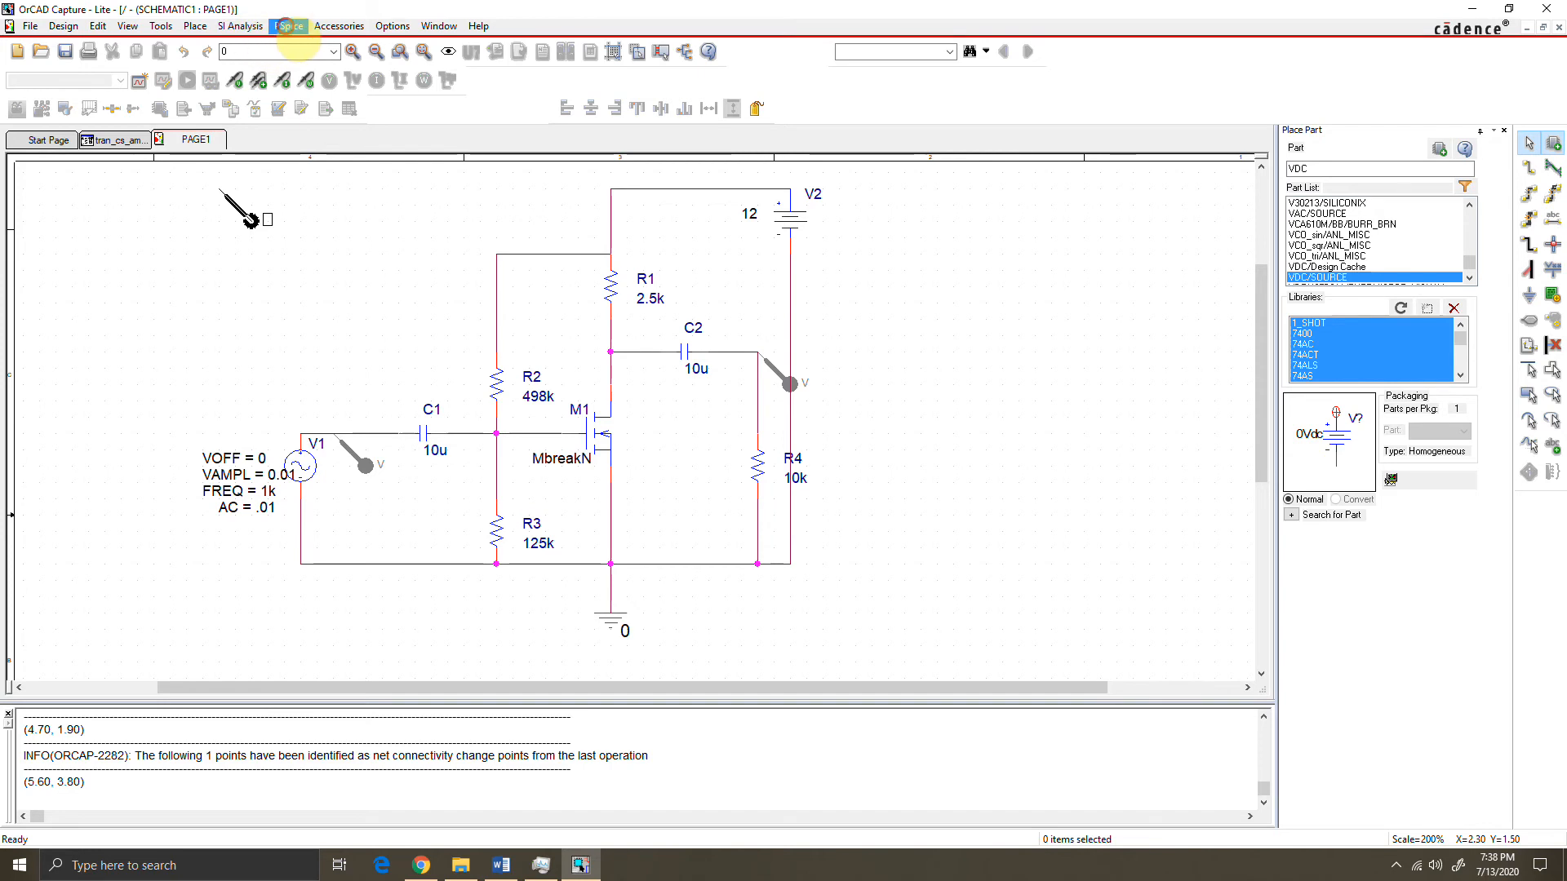
Create a new simulation profile named simul.
{"action": "left_click", "coordinate": [287, 27]}
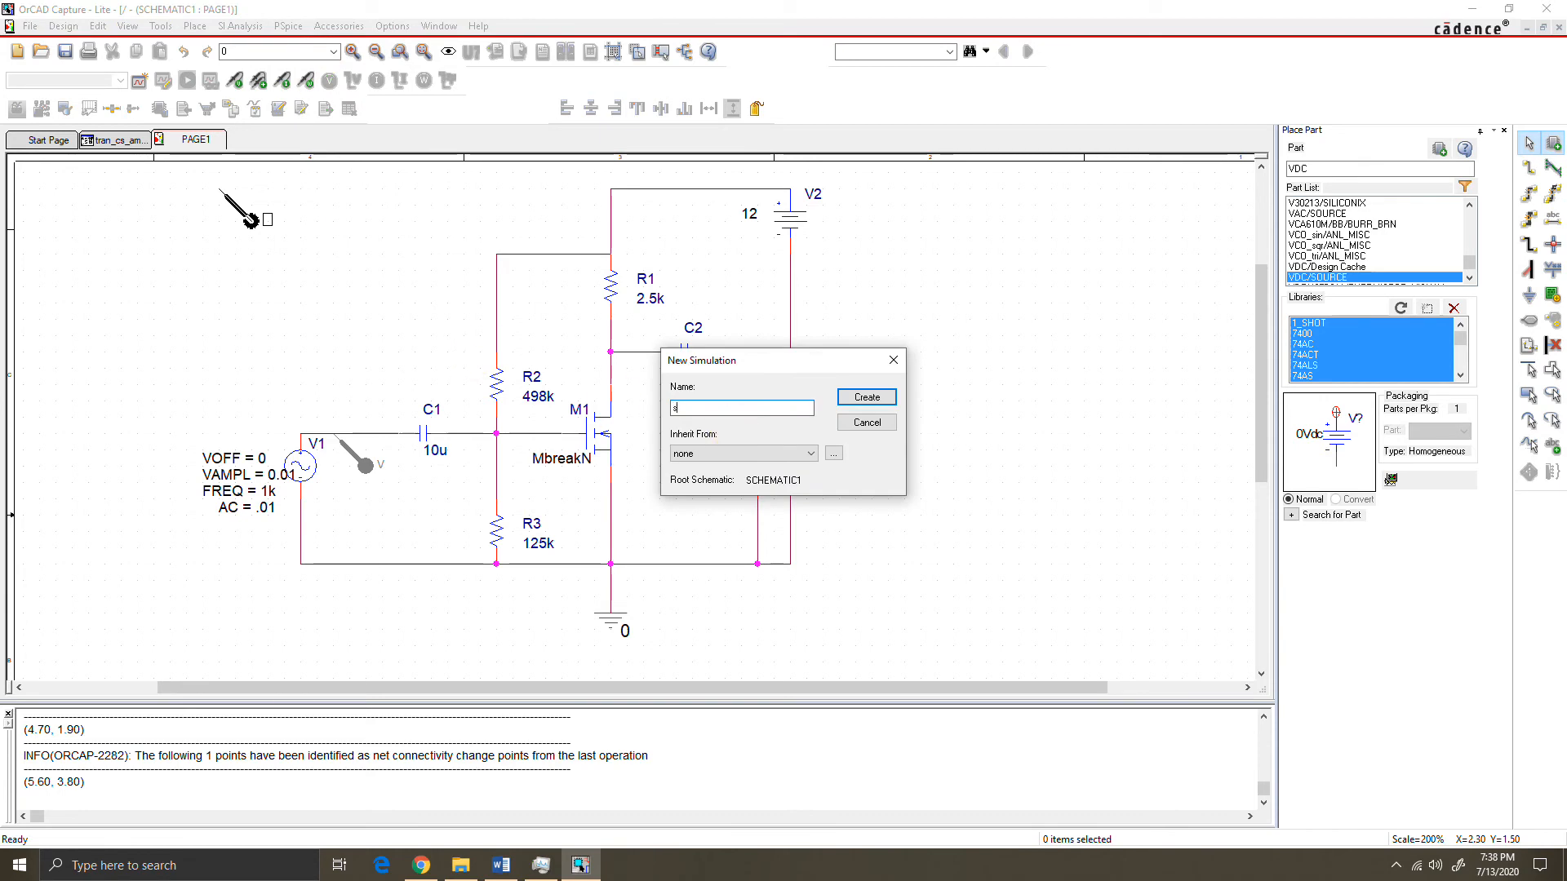
{"action": "type", "text": "simul"}
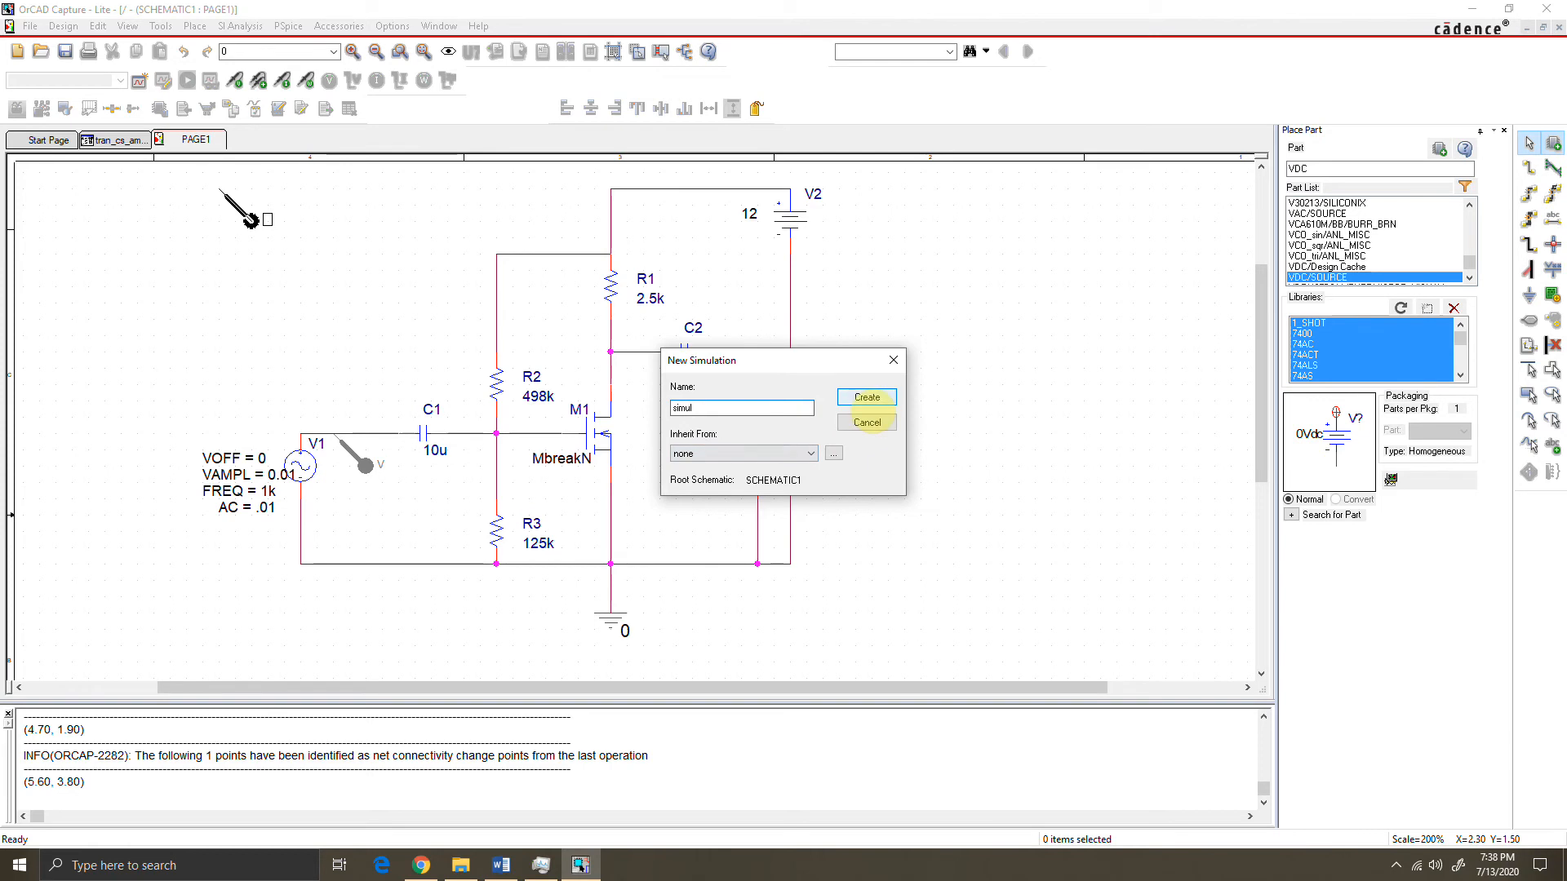
{"action": "left_click", "coordinate": [866, 397]}
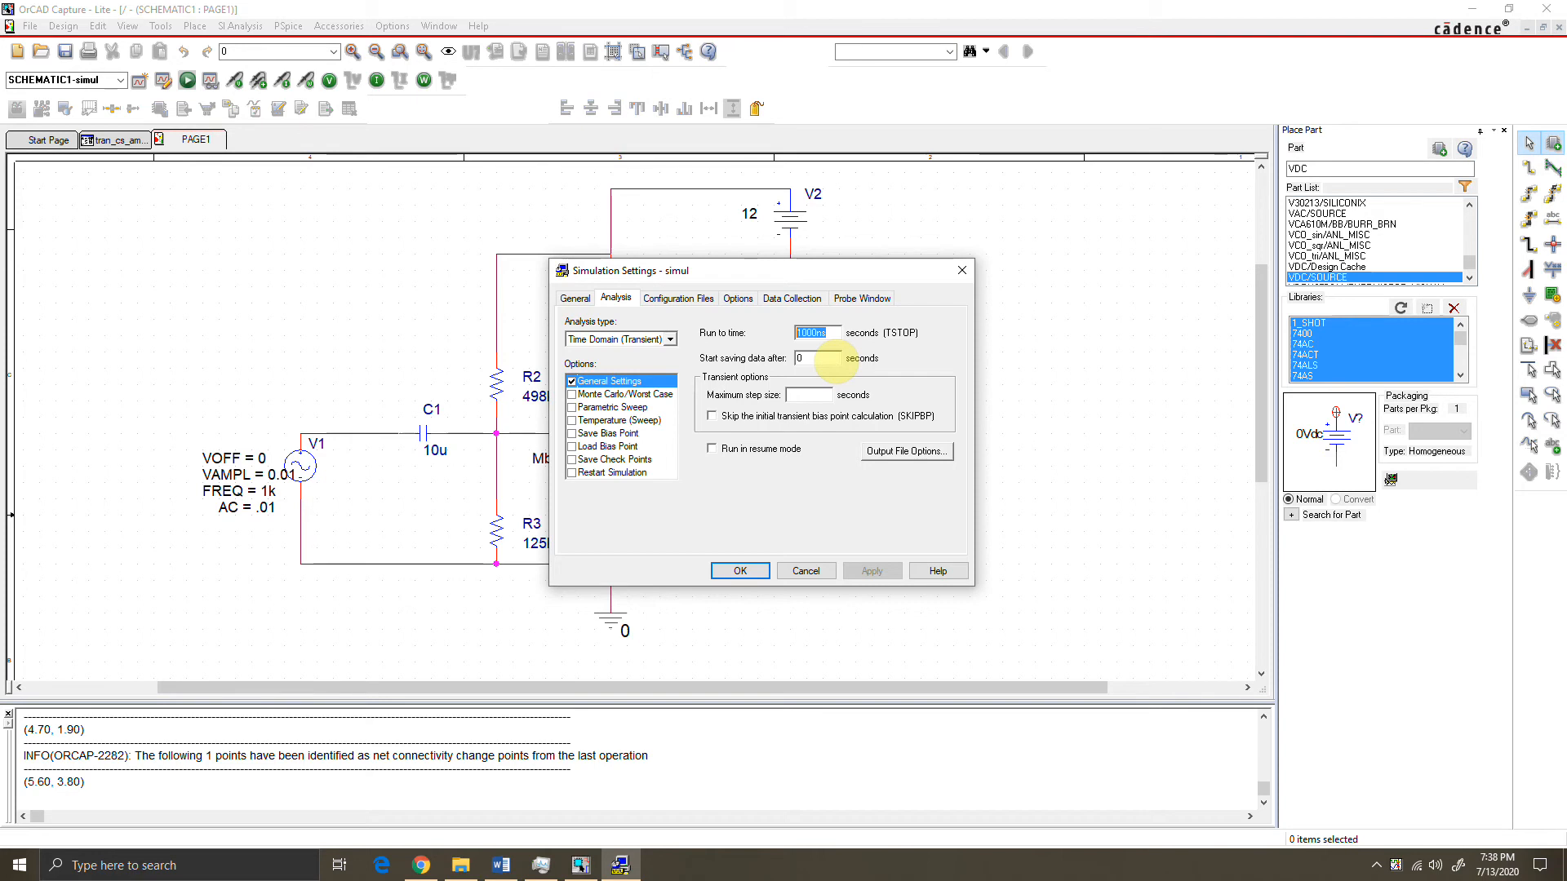
Configure a transient analysis running to 5ms with maximum step size 0.01n.
{"action": "type", "text": "5ms"}
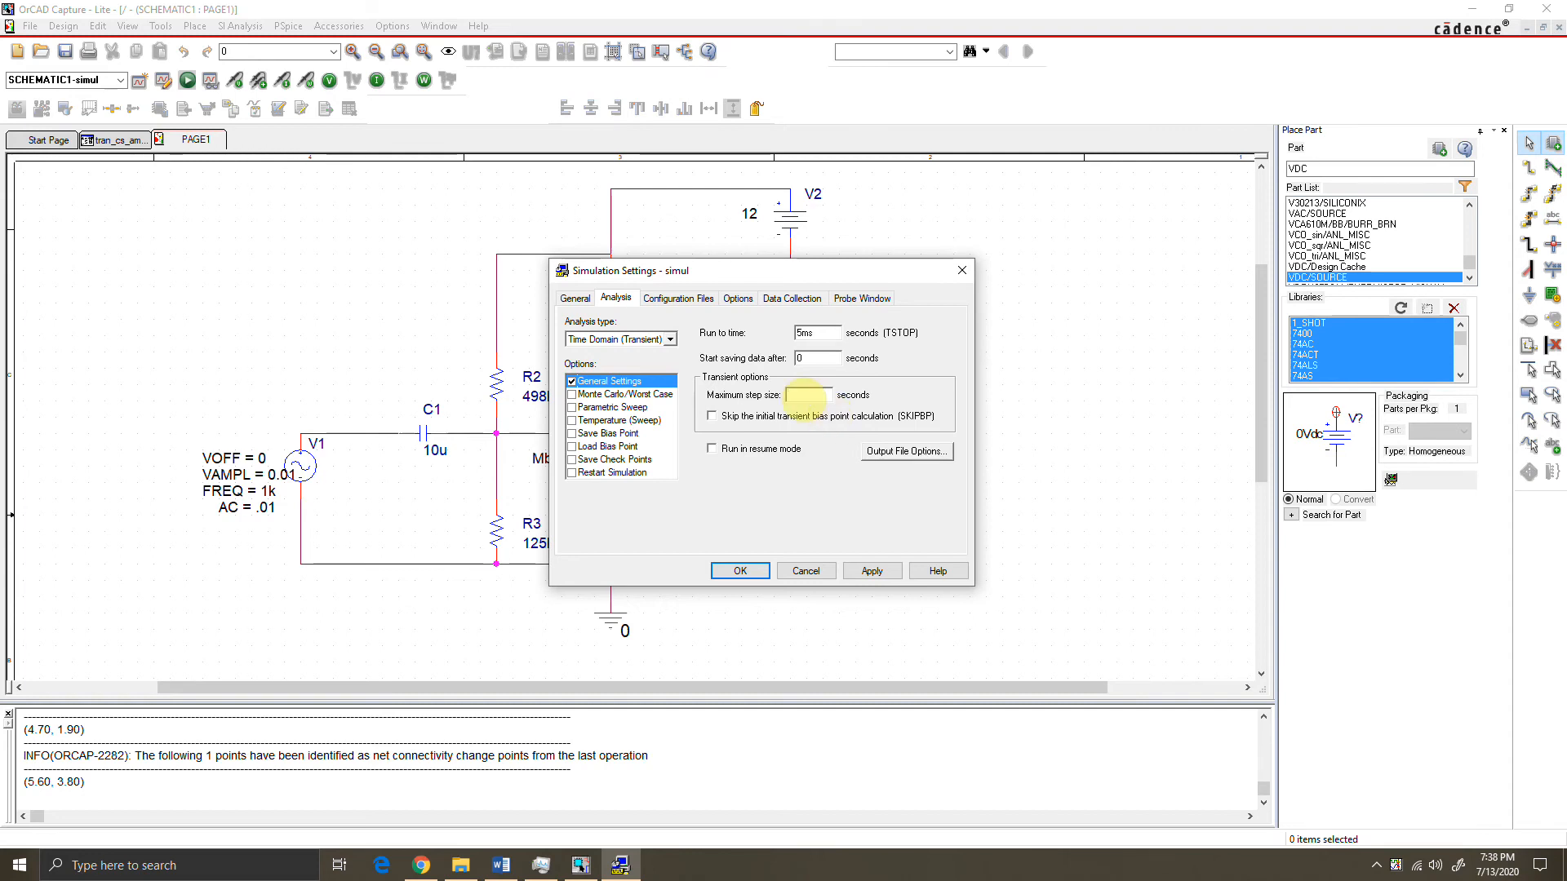
{"action": "type", "text": "0.0"}
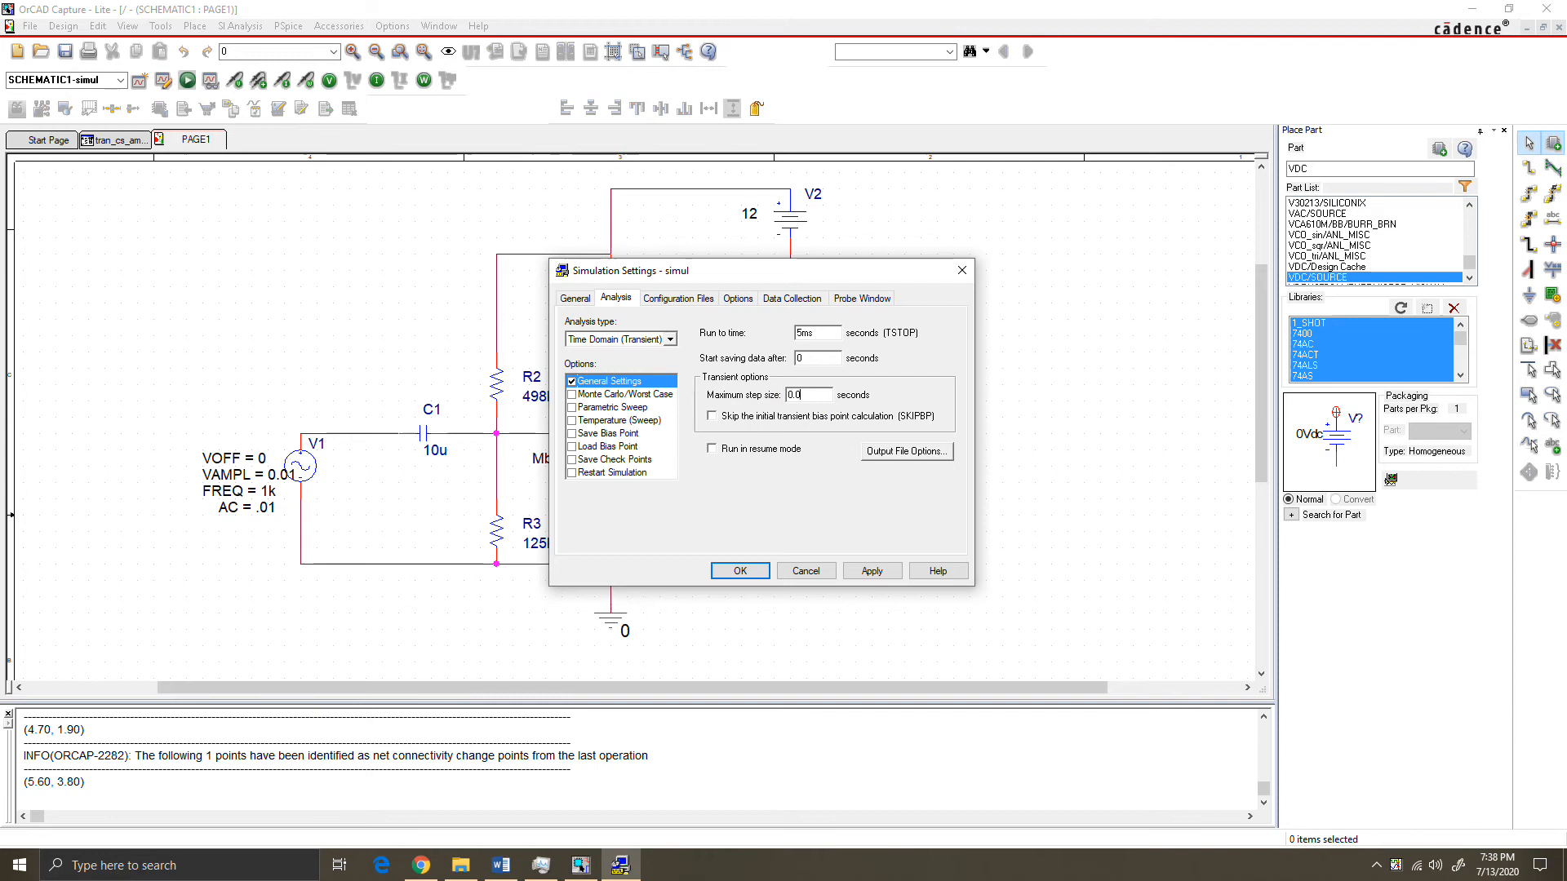
{"action": "type", "text": "0.01n"}
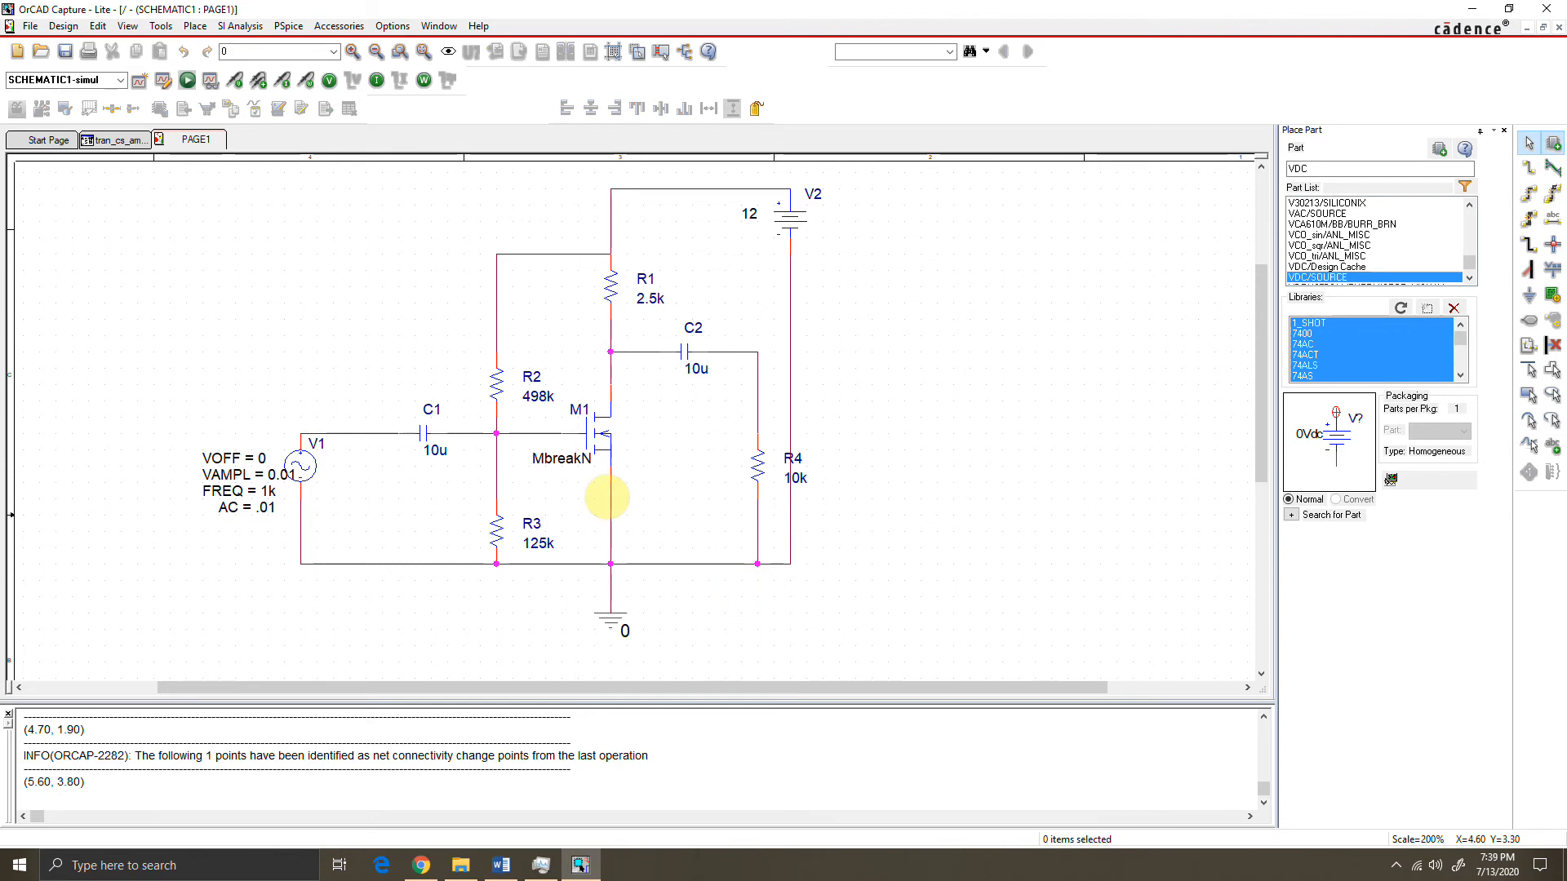
{"action": "mouse_move", "coordinate": [607, 441]}
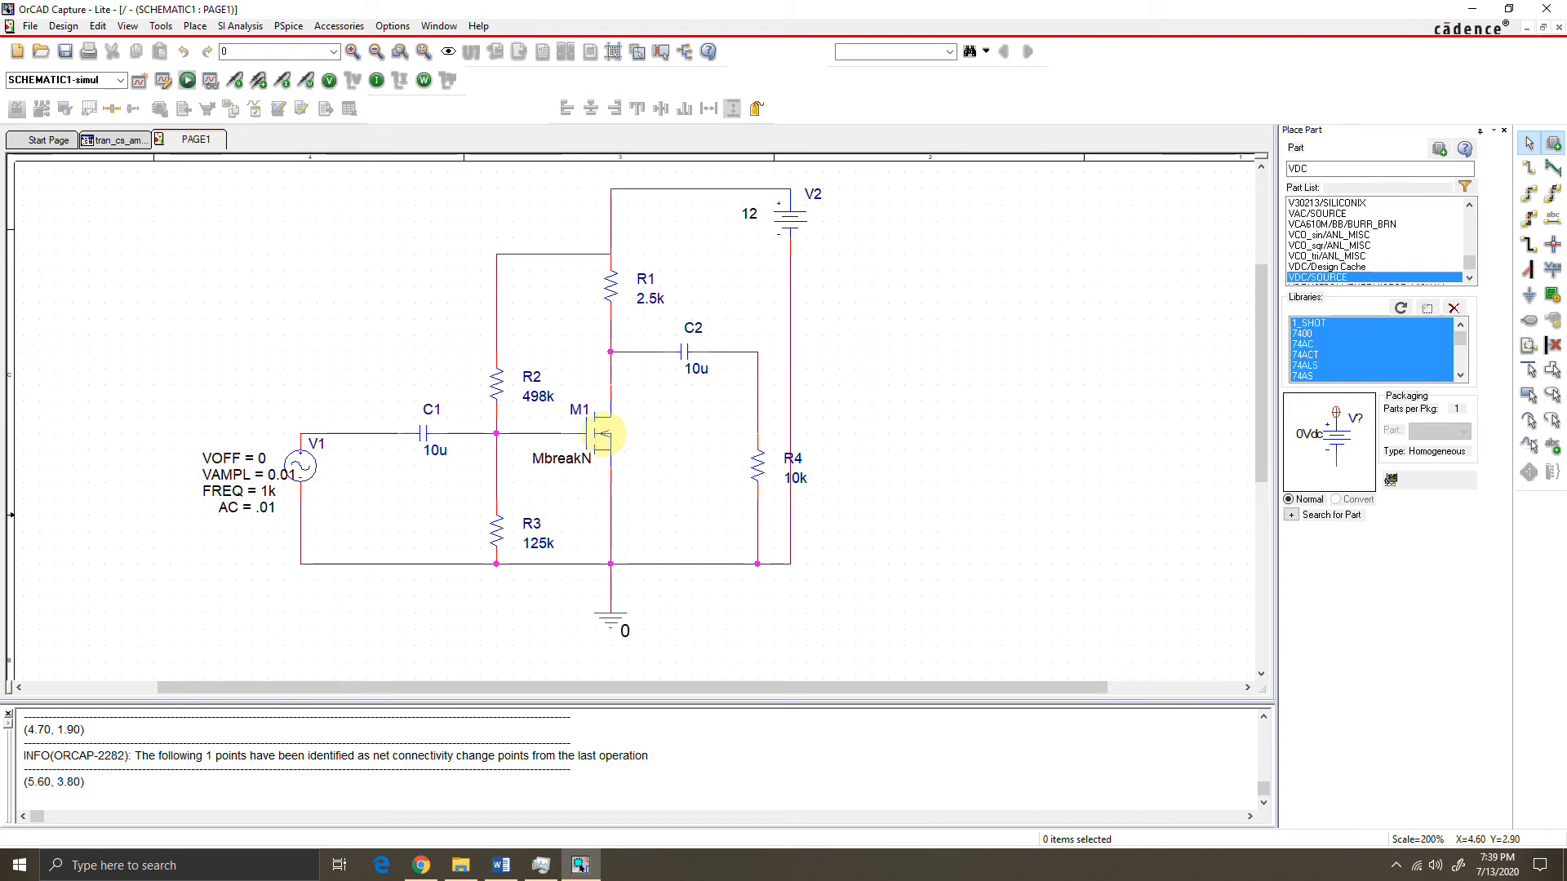
{"action": "mouse_move", "coordinate": [420, 461]}
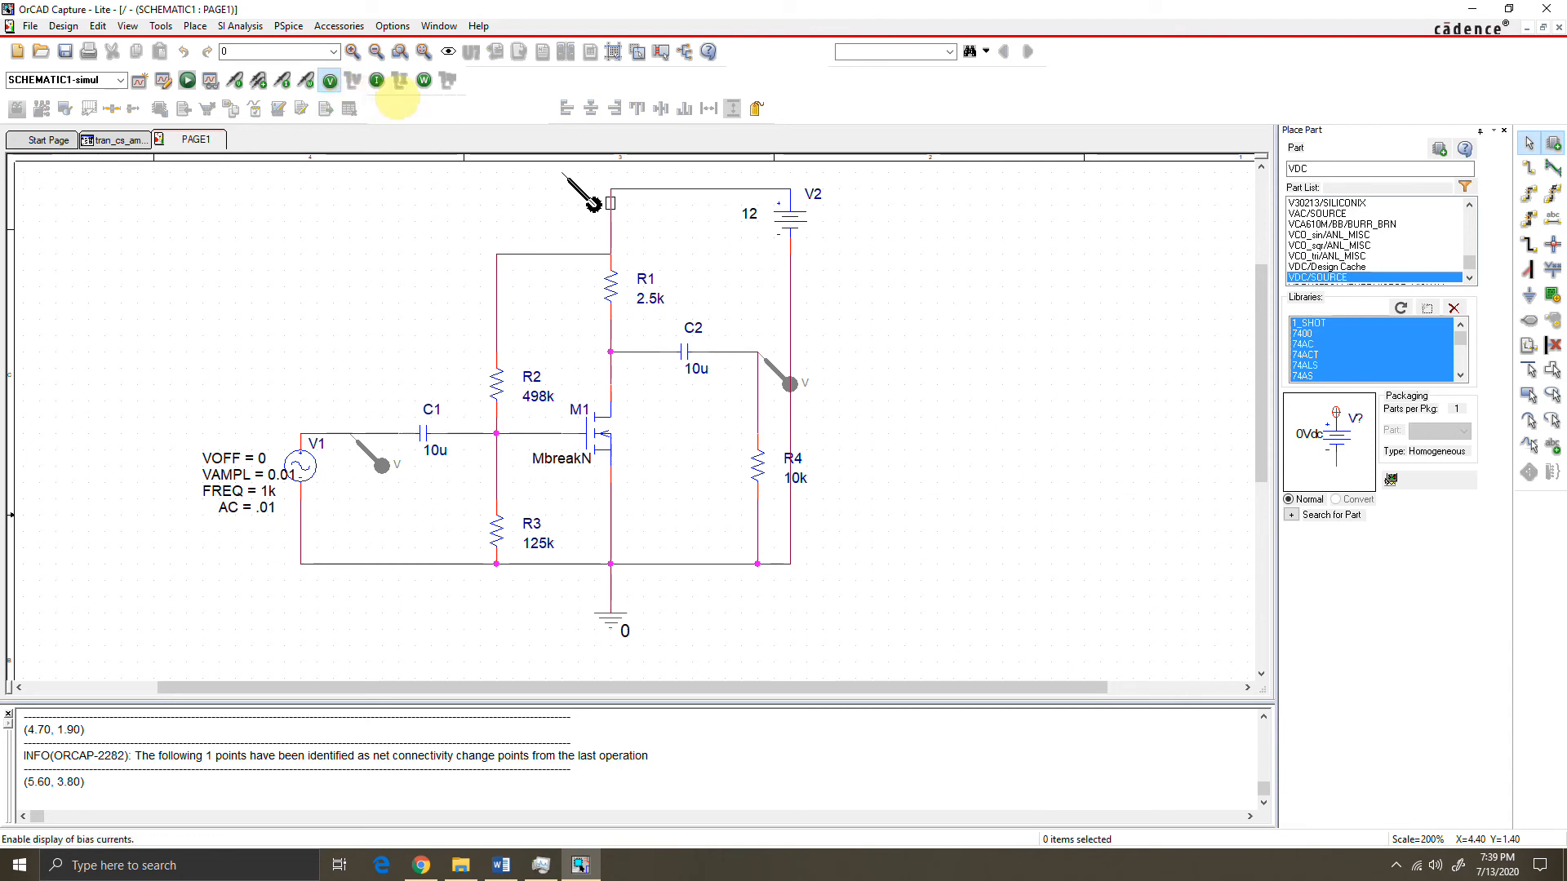
{"action": "mouse_move", "coordinate": [376, 80]}
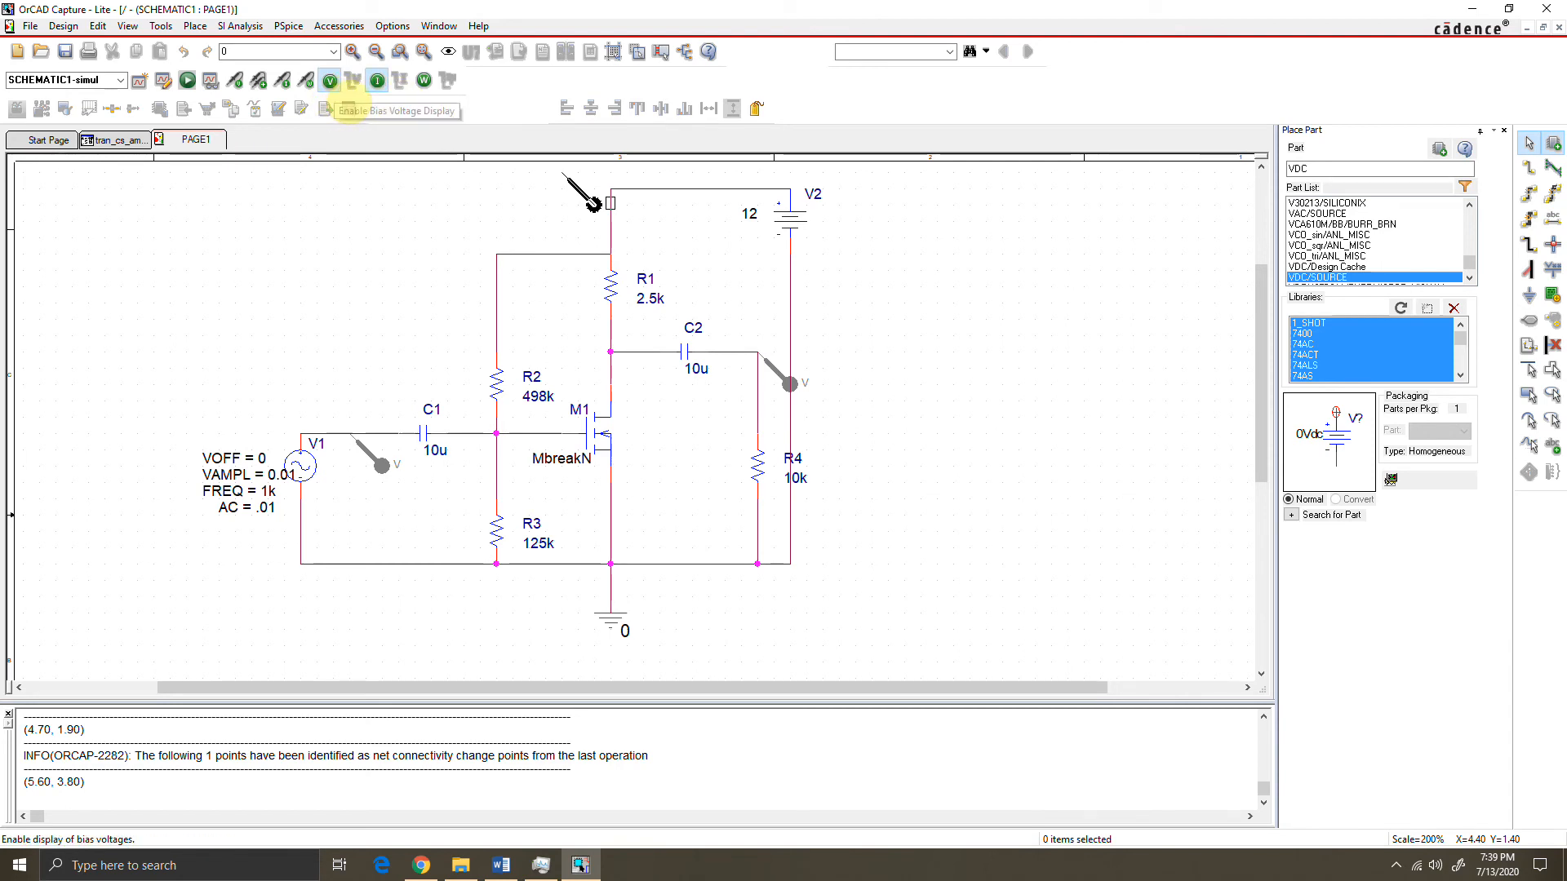
{"action": "mouse_move", "coordinate": [375, 80]}
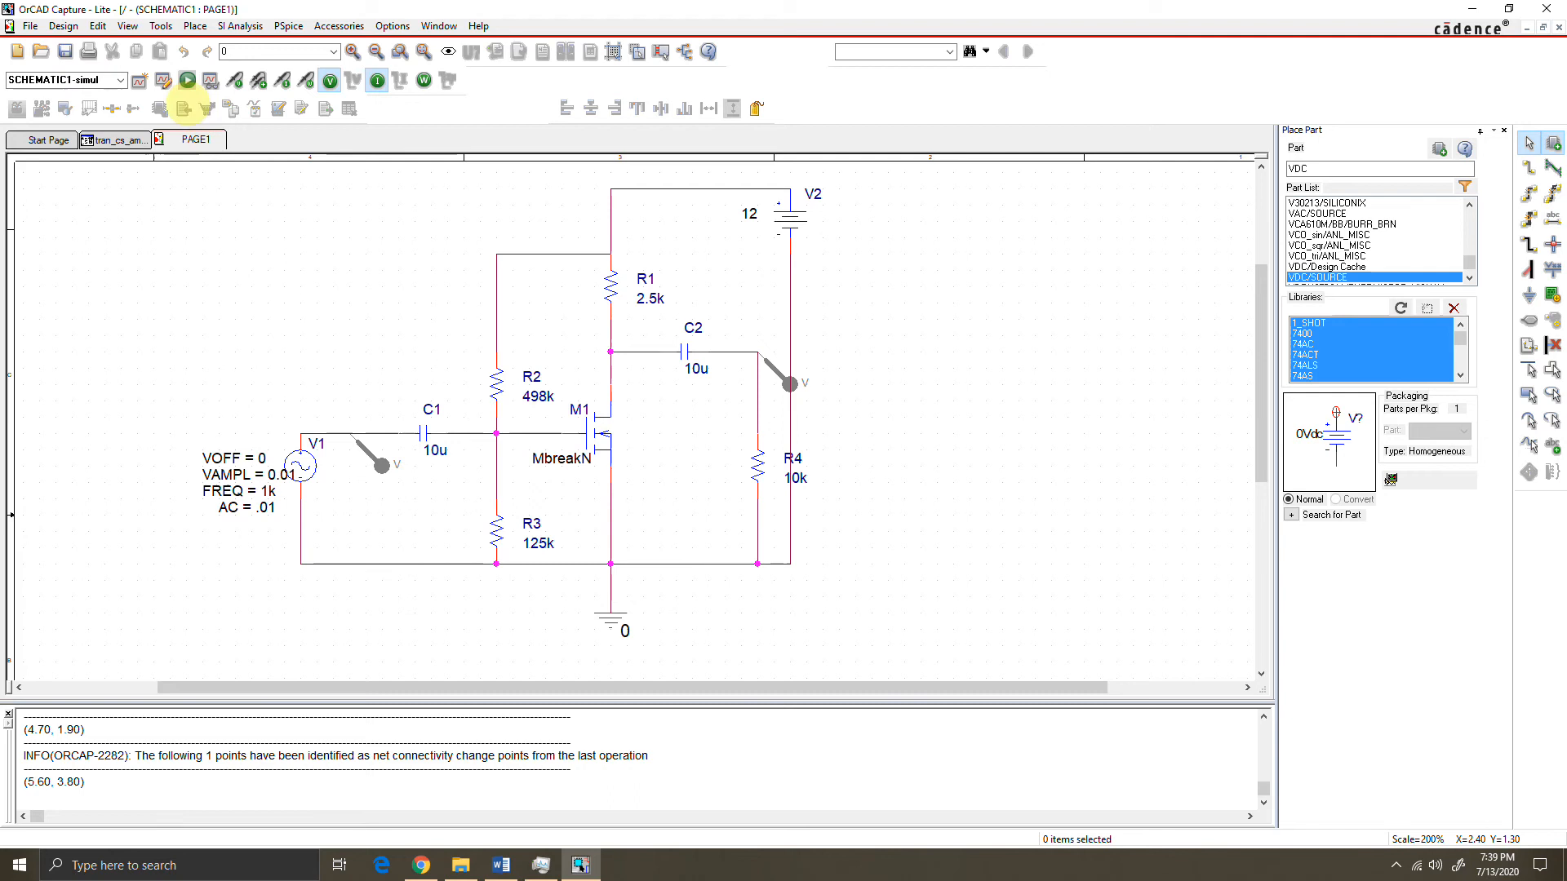
{"action": "mouse_move", "coordinate": [186, 80]}
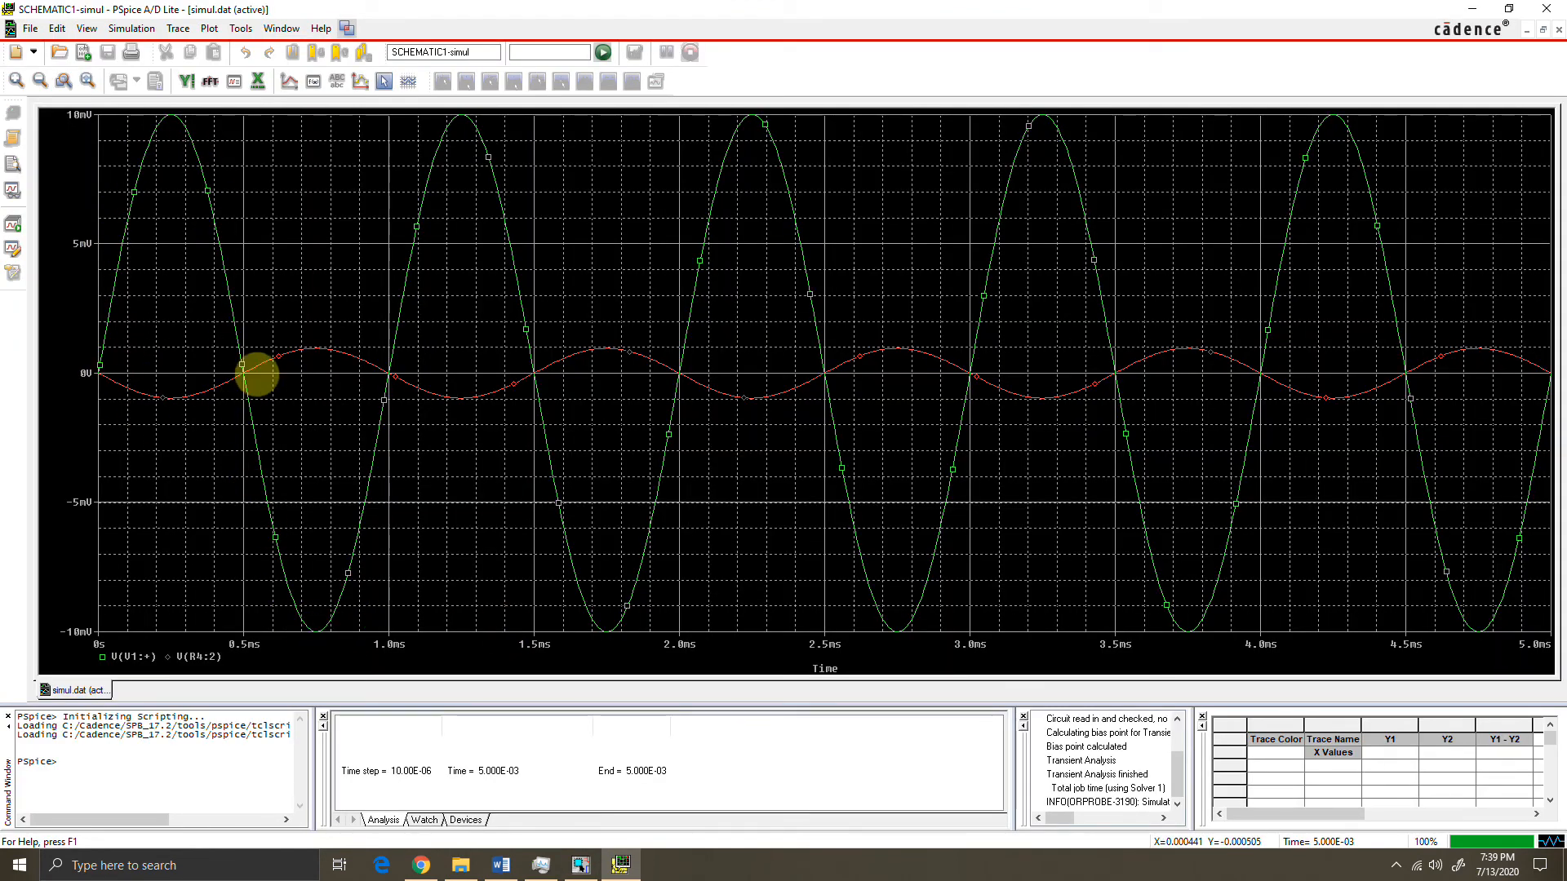
{"action": "mouse_move", "coordinate": [223, 451]}
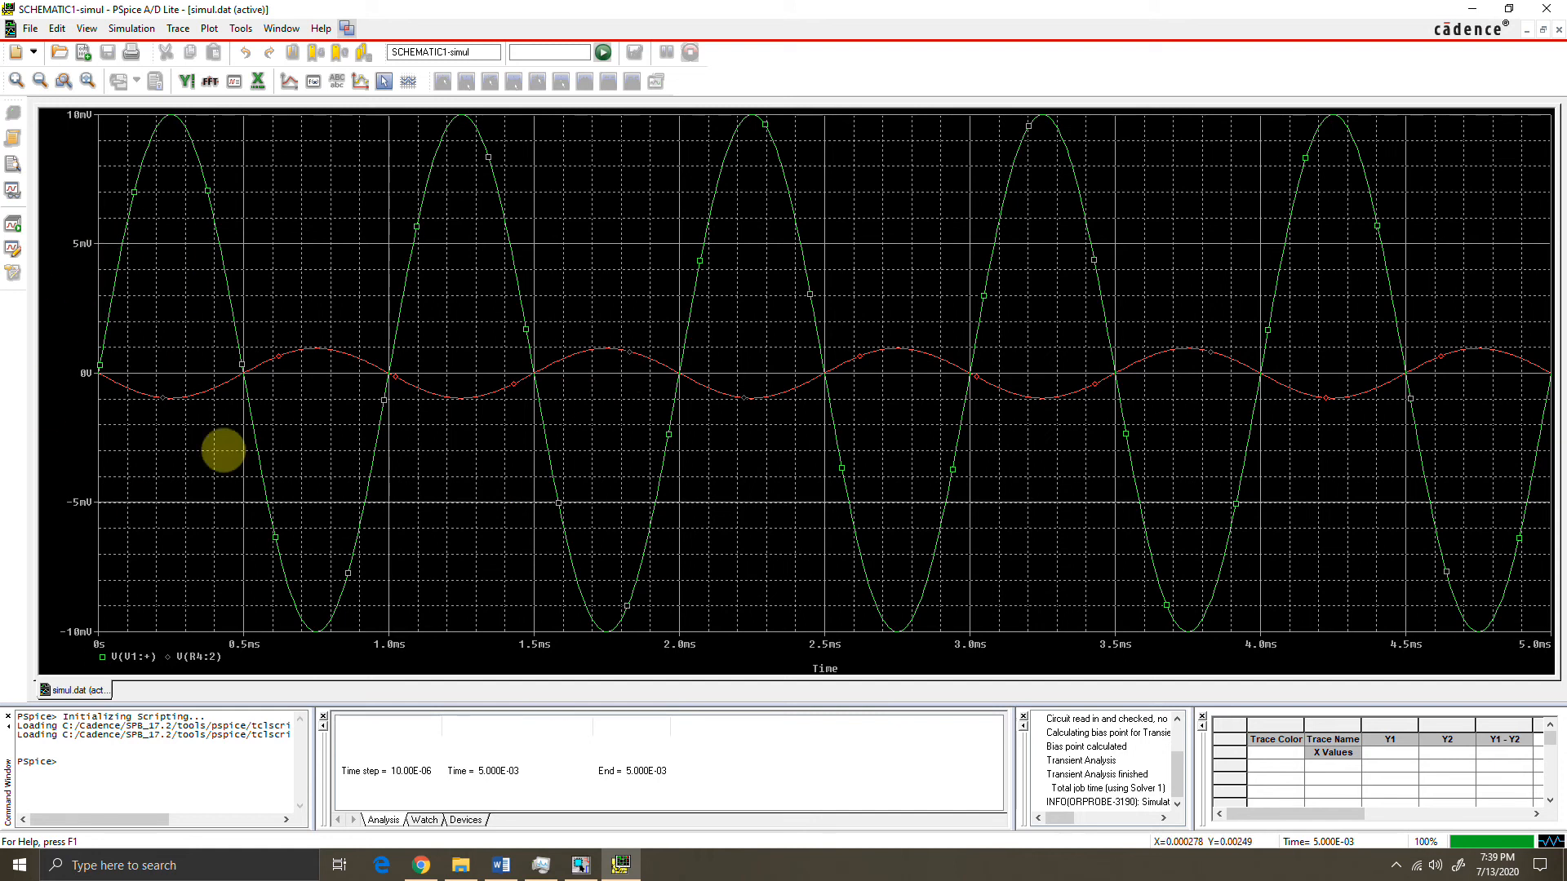
{"action": "mouse_move", "coordinate": [689, 306]}
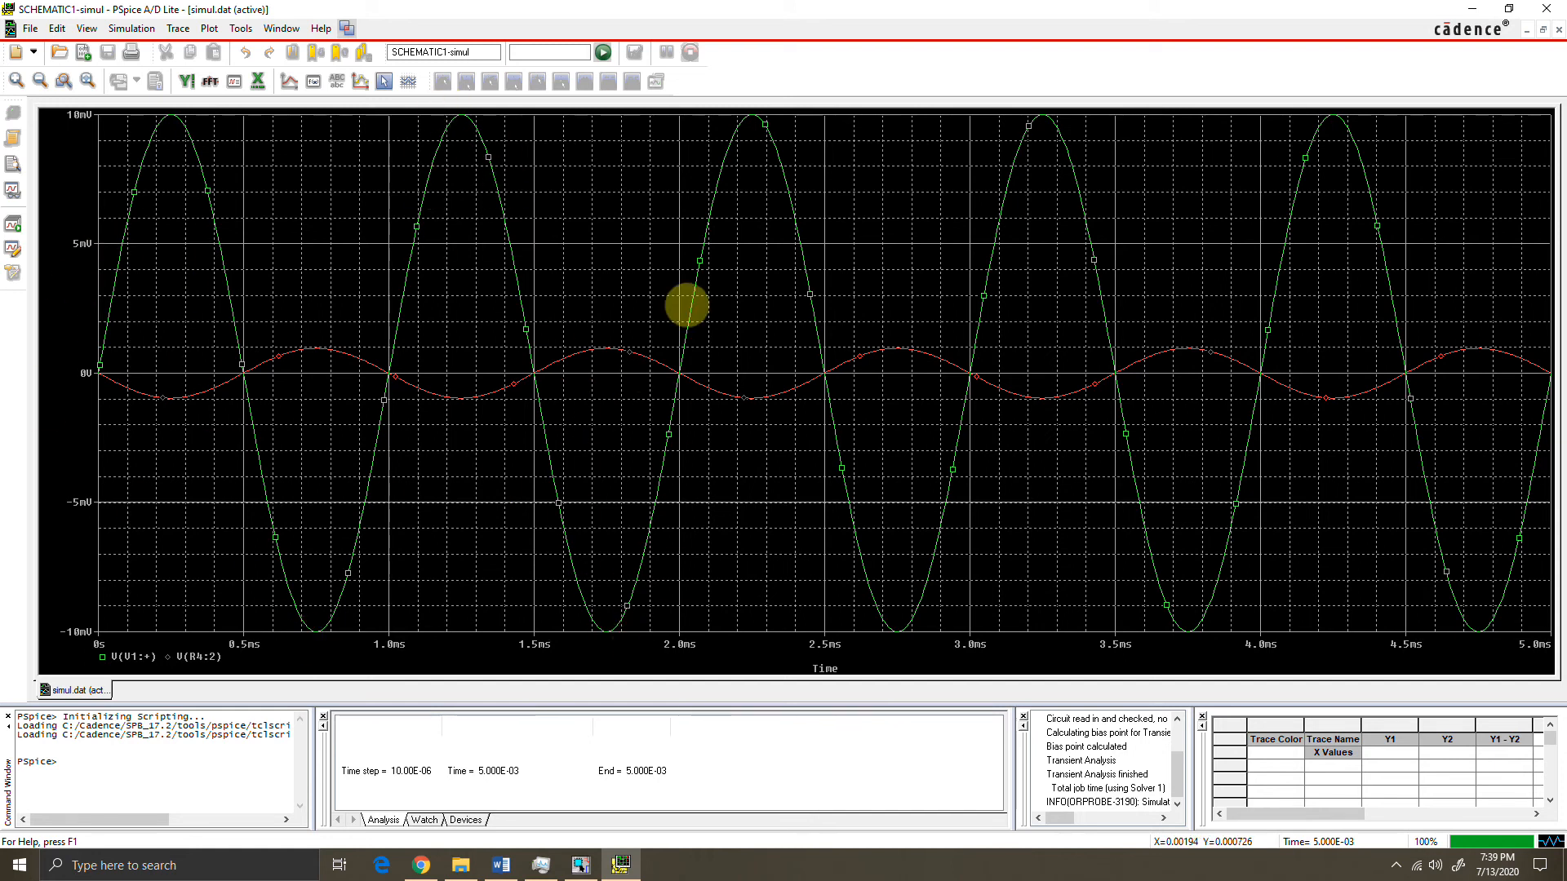
{"action": "mouse_move", "coordinate": [1111, 131]}
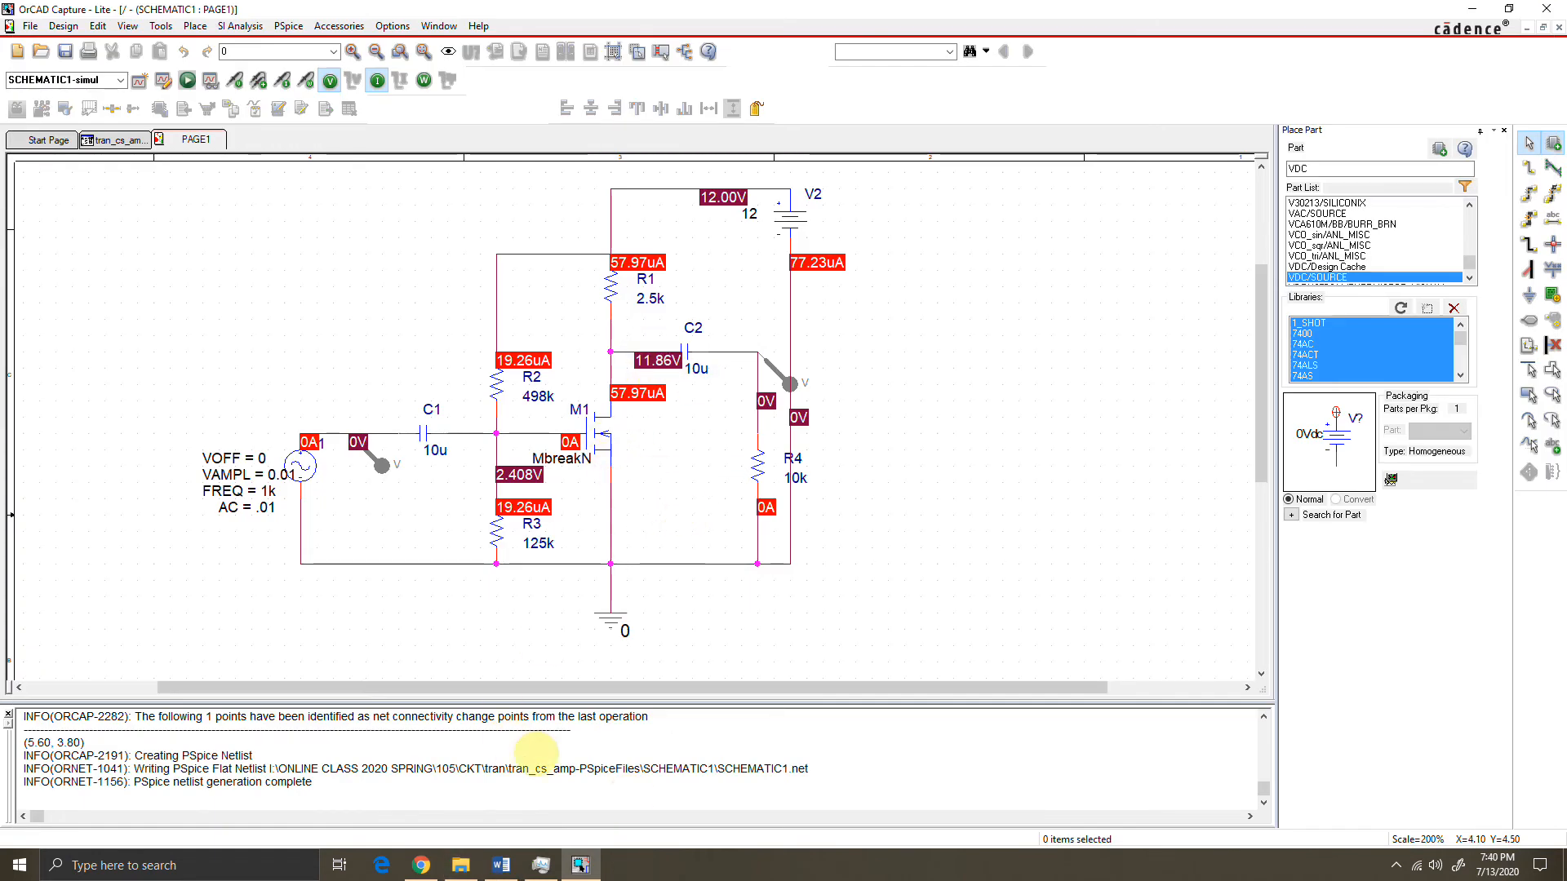
{"action": "left_click", "coordinate": [499, 865]}
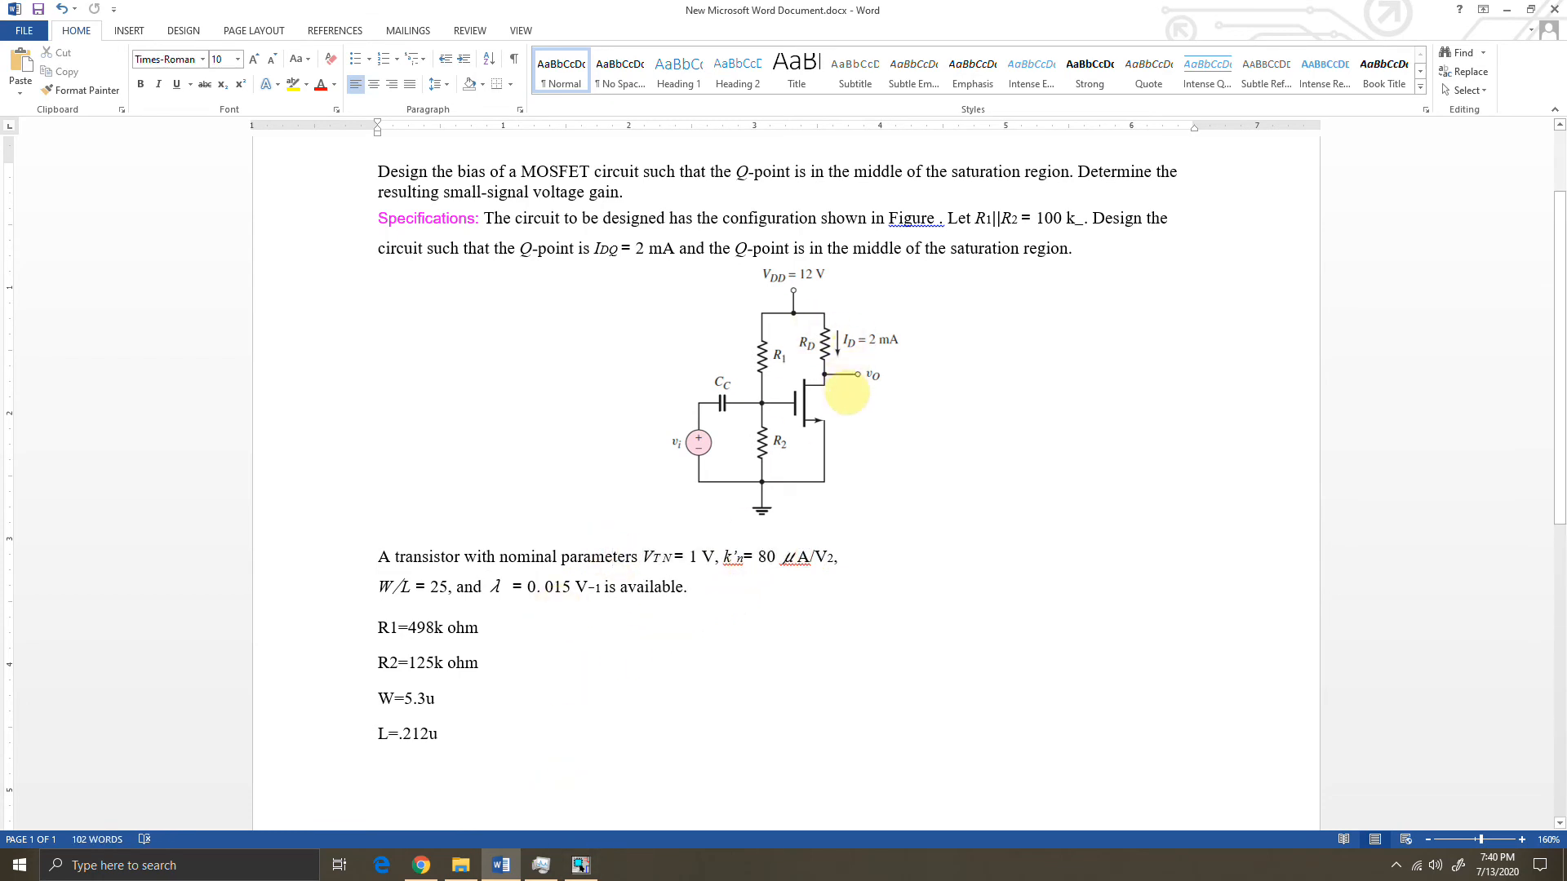
{"action": "left_click", "coordinate": [581, 865]}
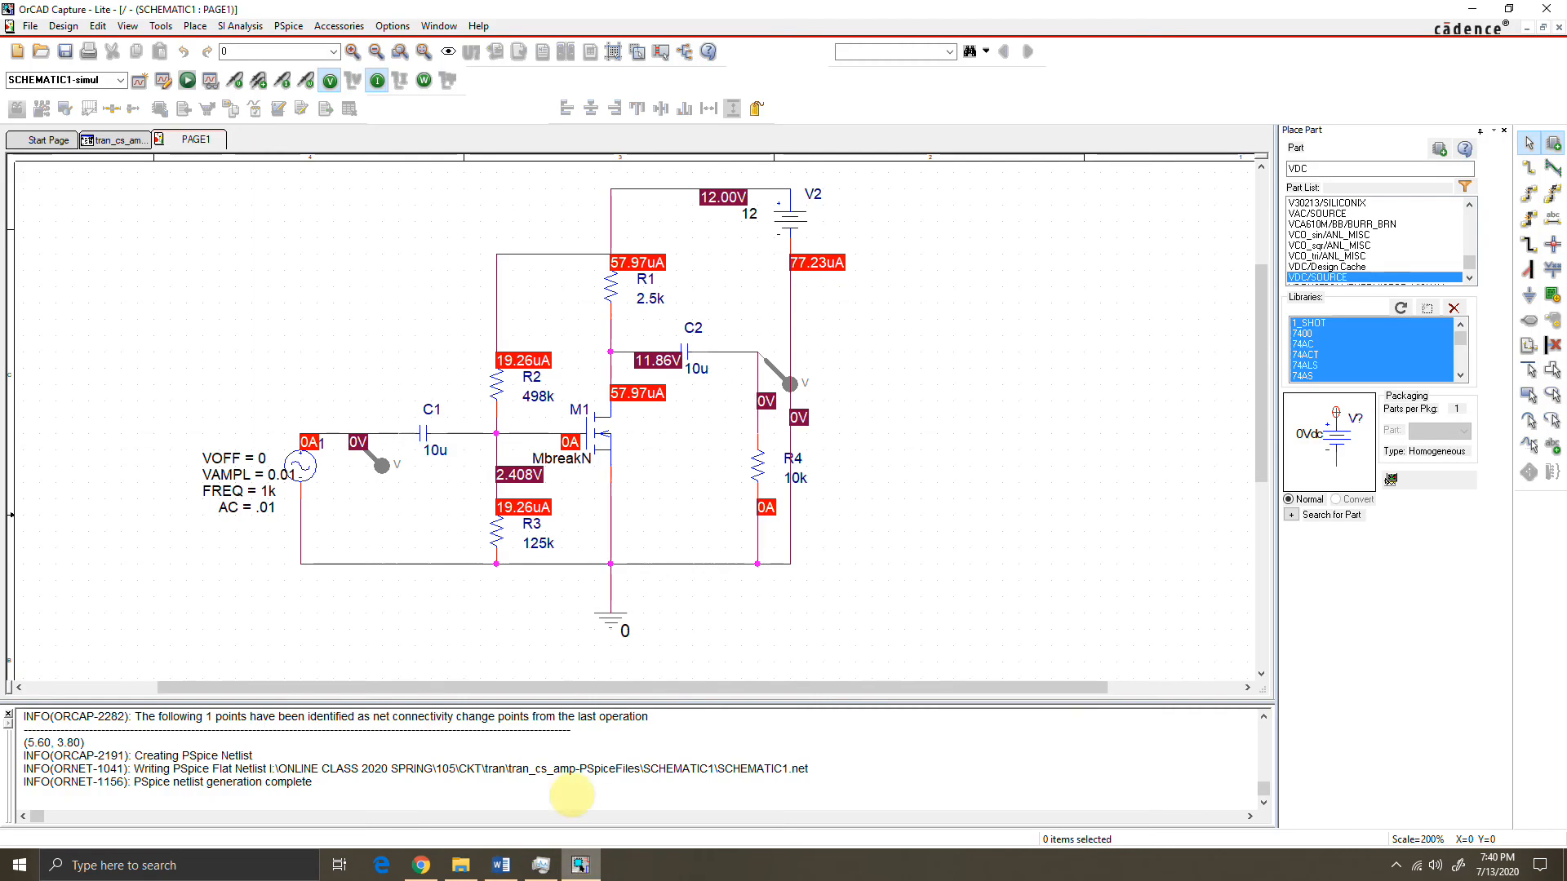
{"action": "mouse_move", "coordinate": [611, 348]}
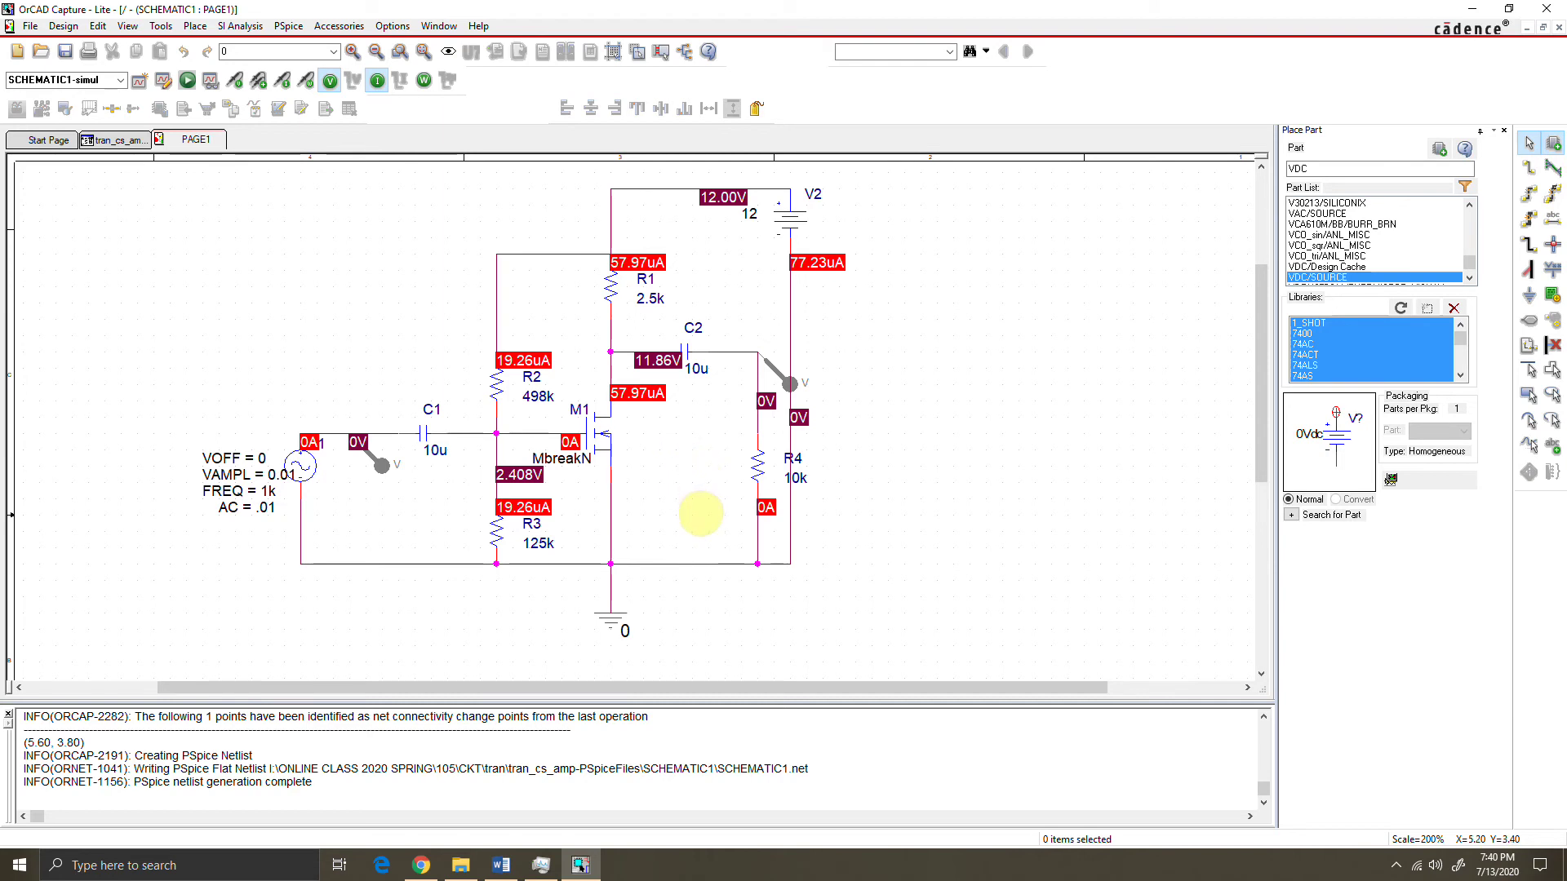
{"action": "left_click", "coordinate": [500, 866]}
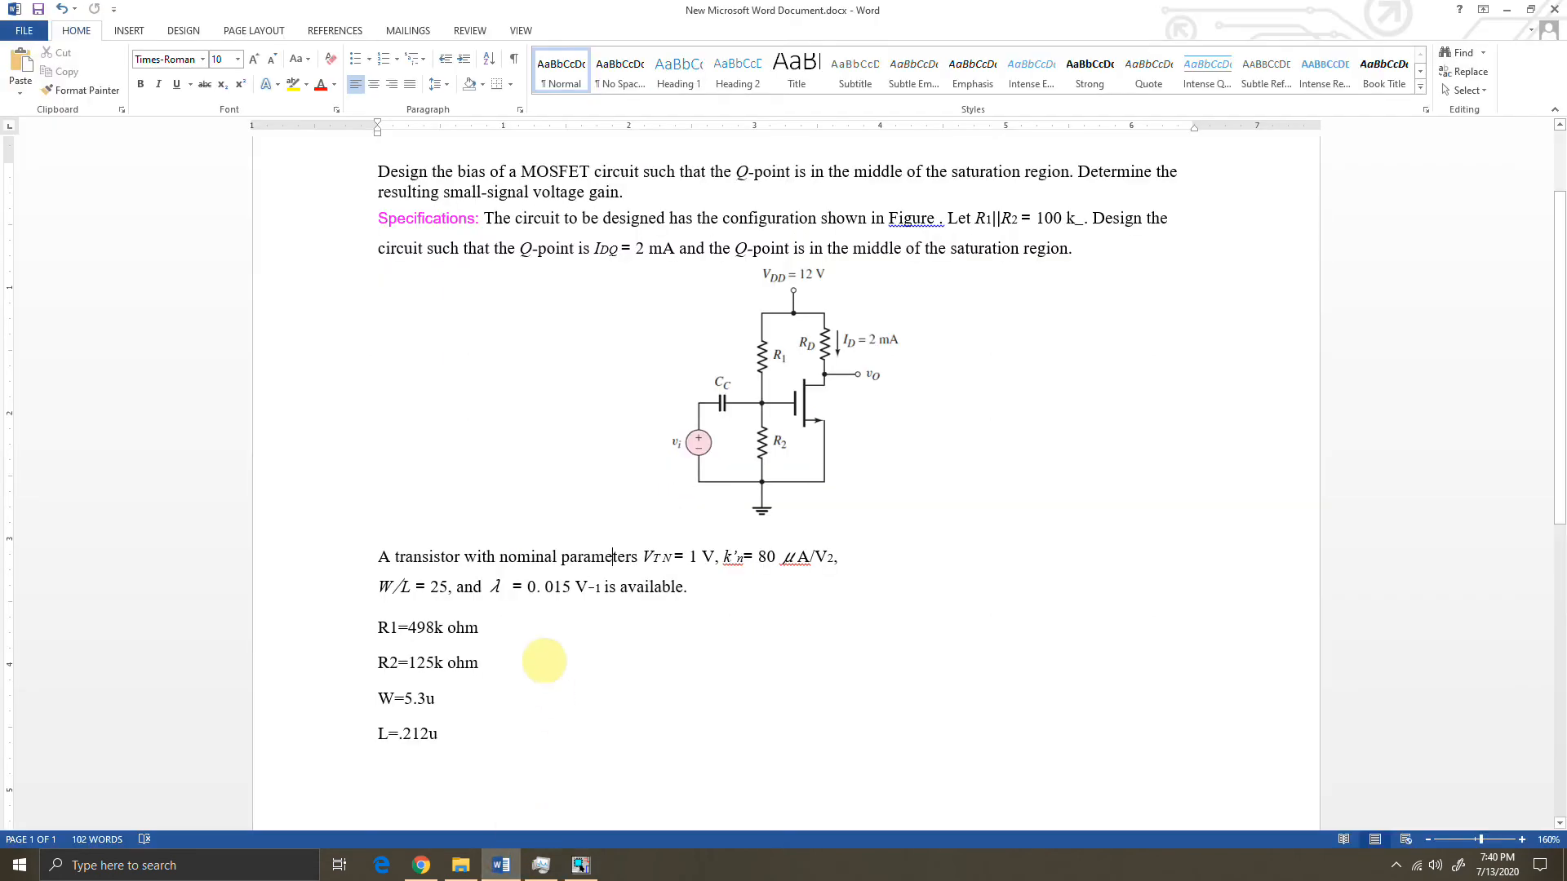
{"action": "left_click", "coordinate": [710, 586]}
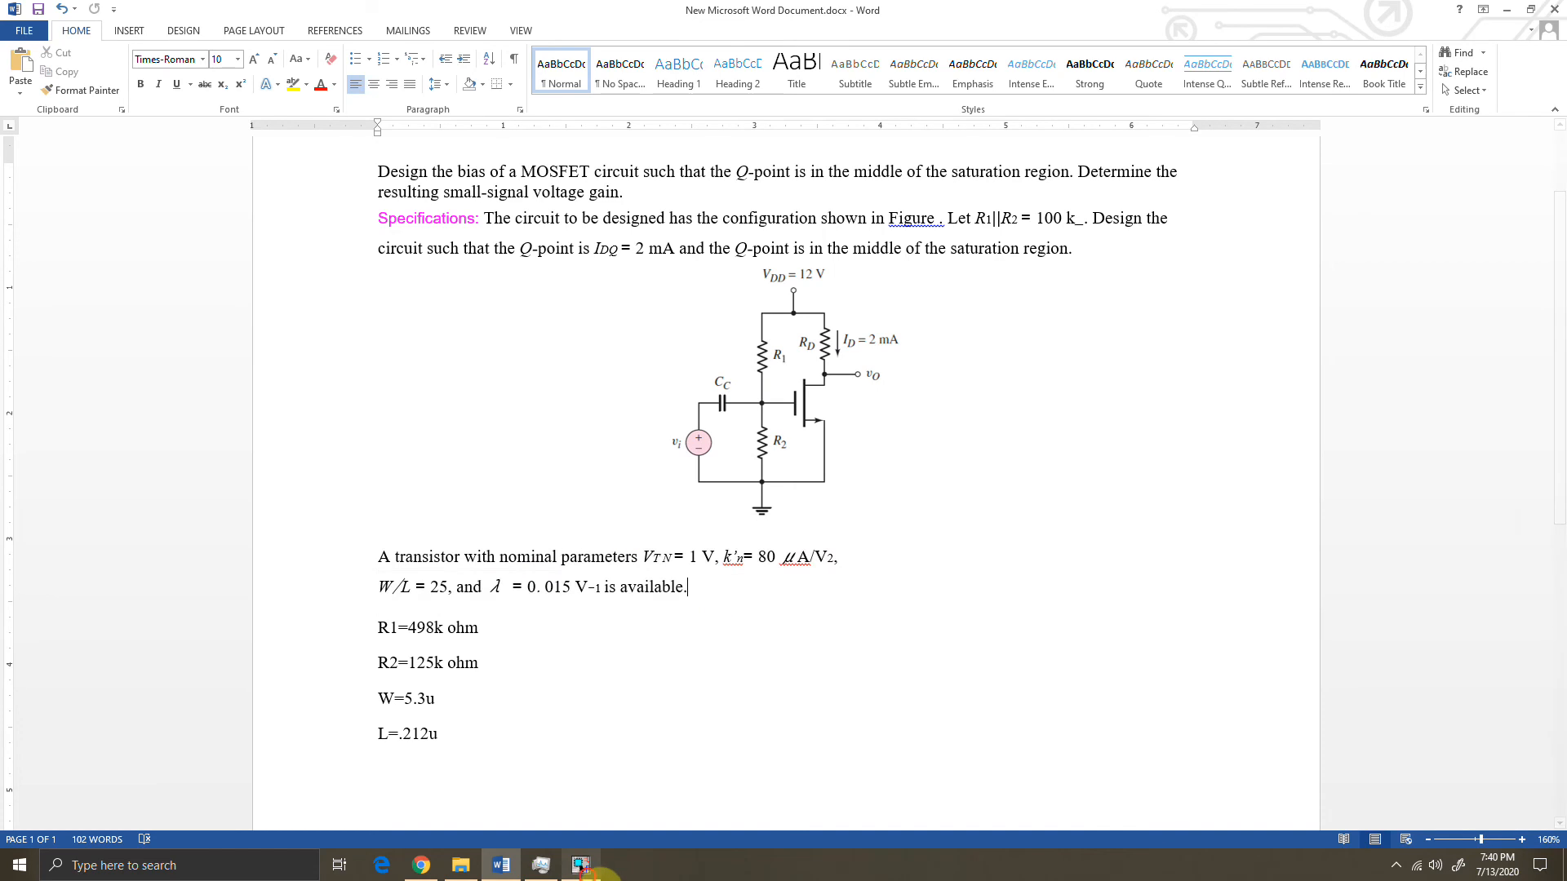
{"action": "left_click", "coordinate": [581, 865]}
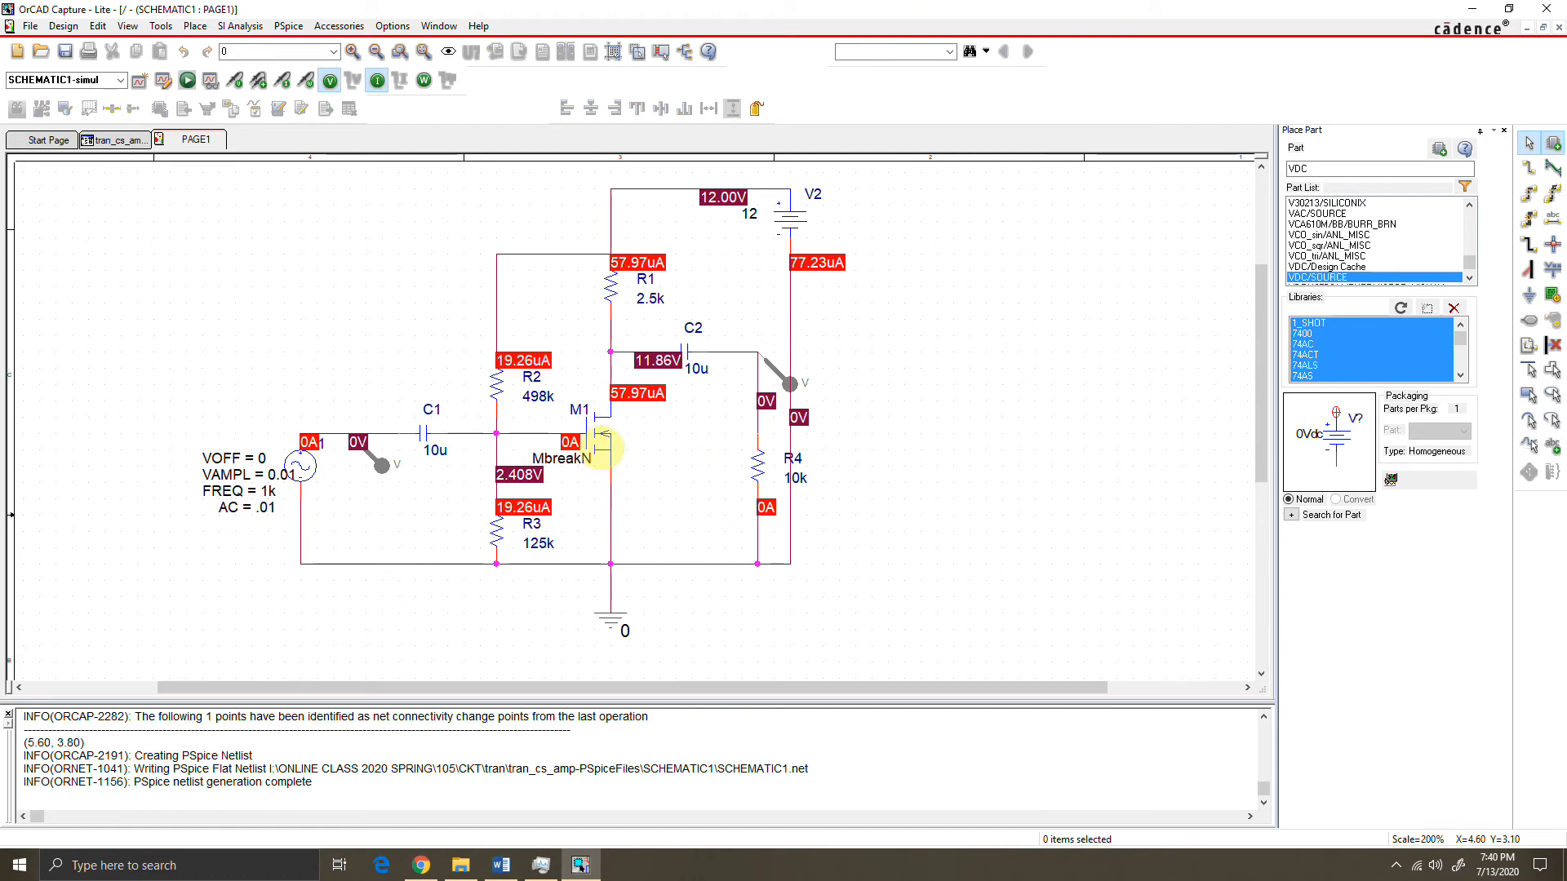
{"action": "left_click", "coordinate": [594, 445]}
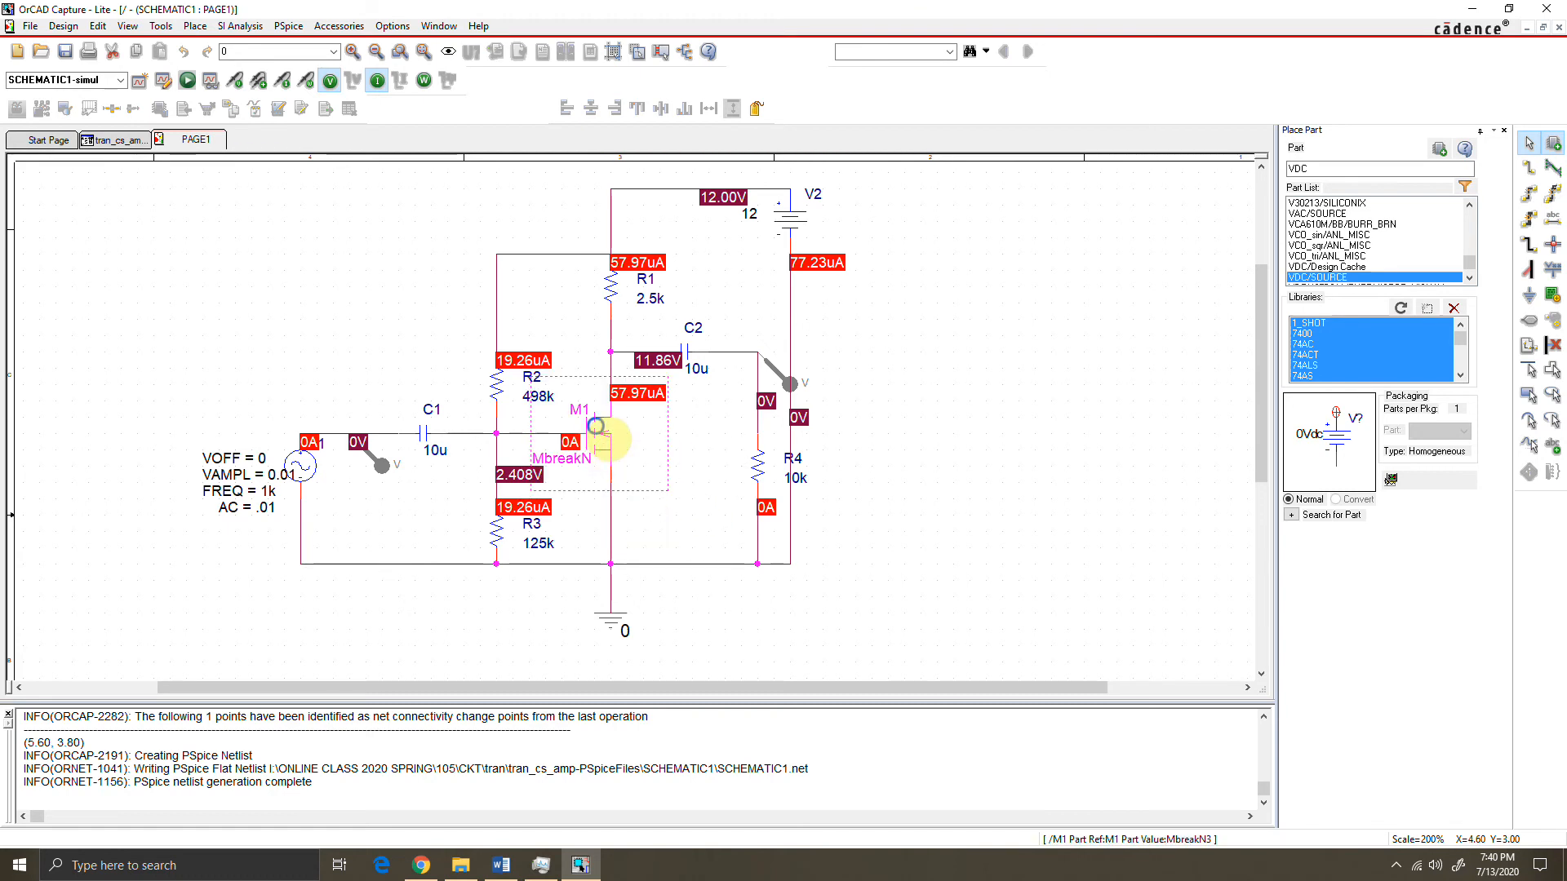
Edit M1's PSpice model and begin appending VTO= after NMOS.
{"action": "right_click", "coordinate": [595, 447]}
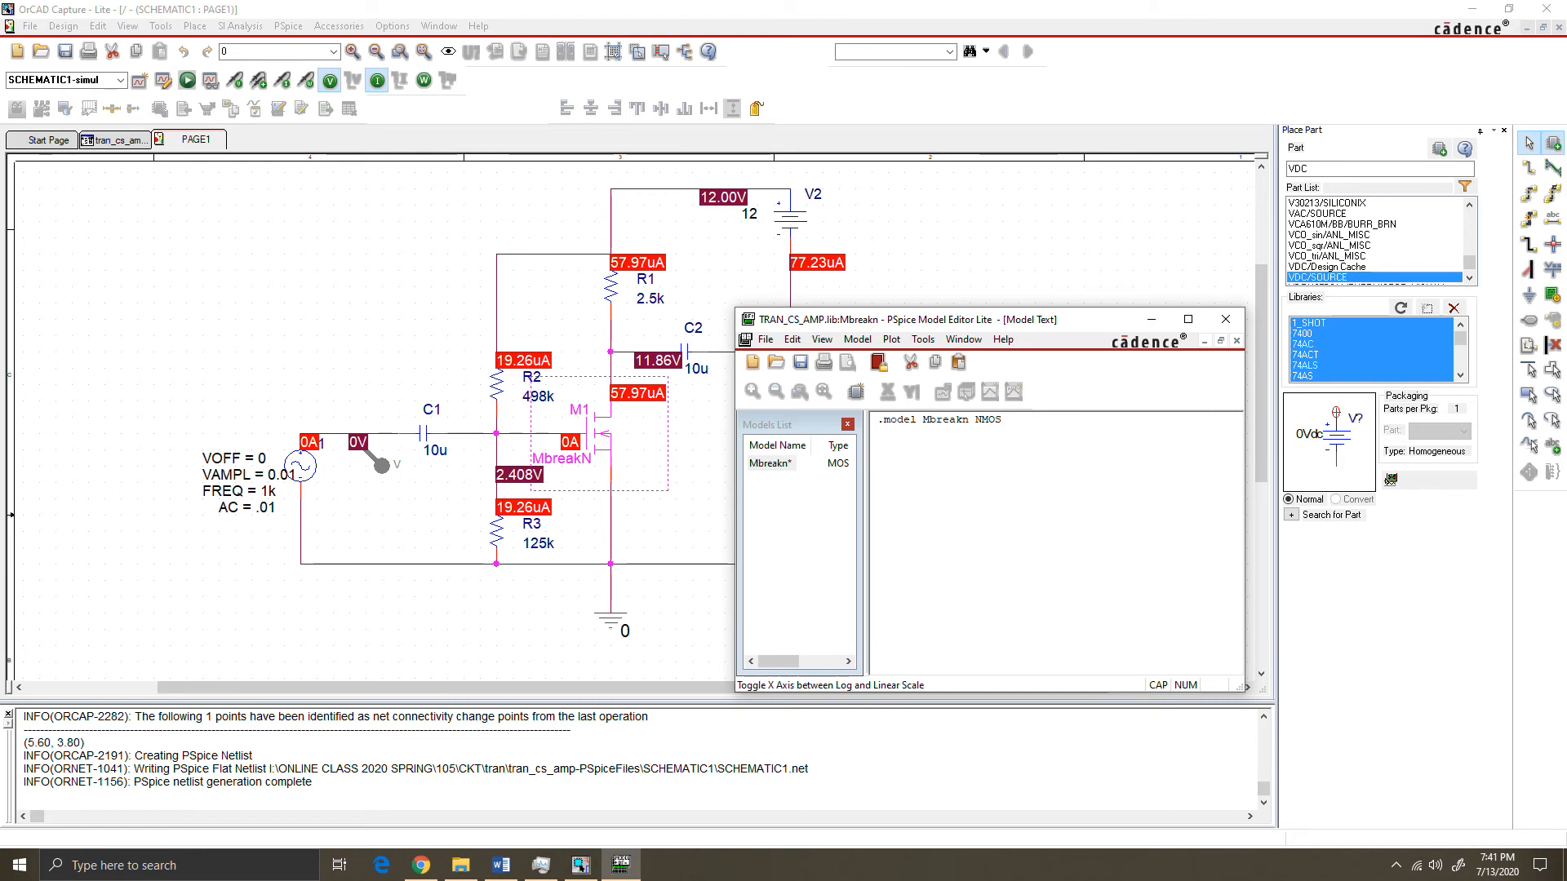
{"action": "type", "text": "VT"}
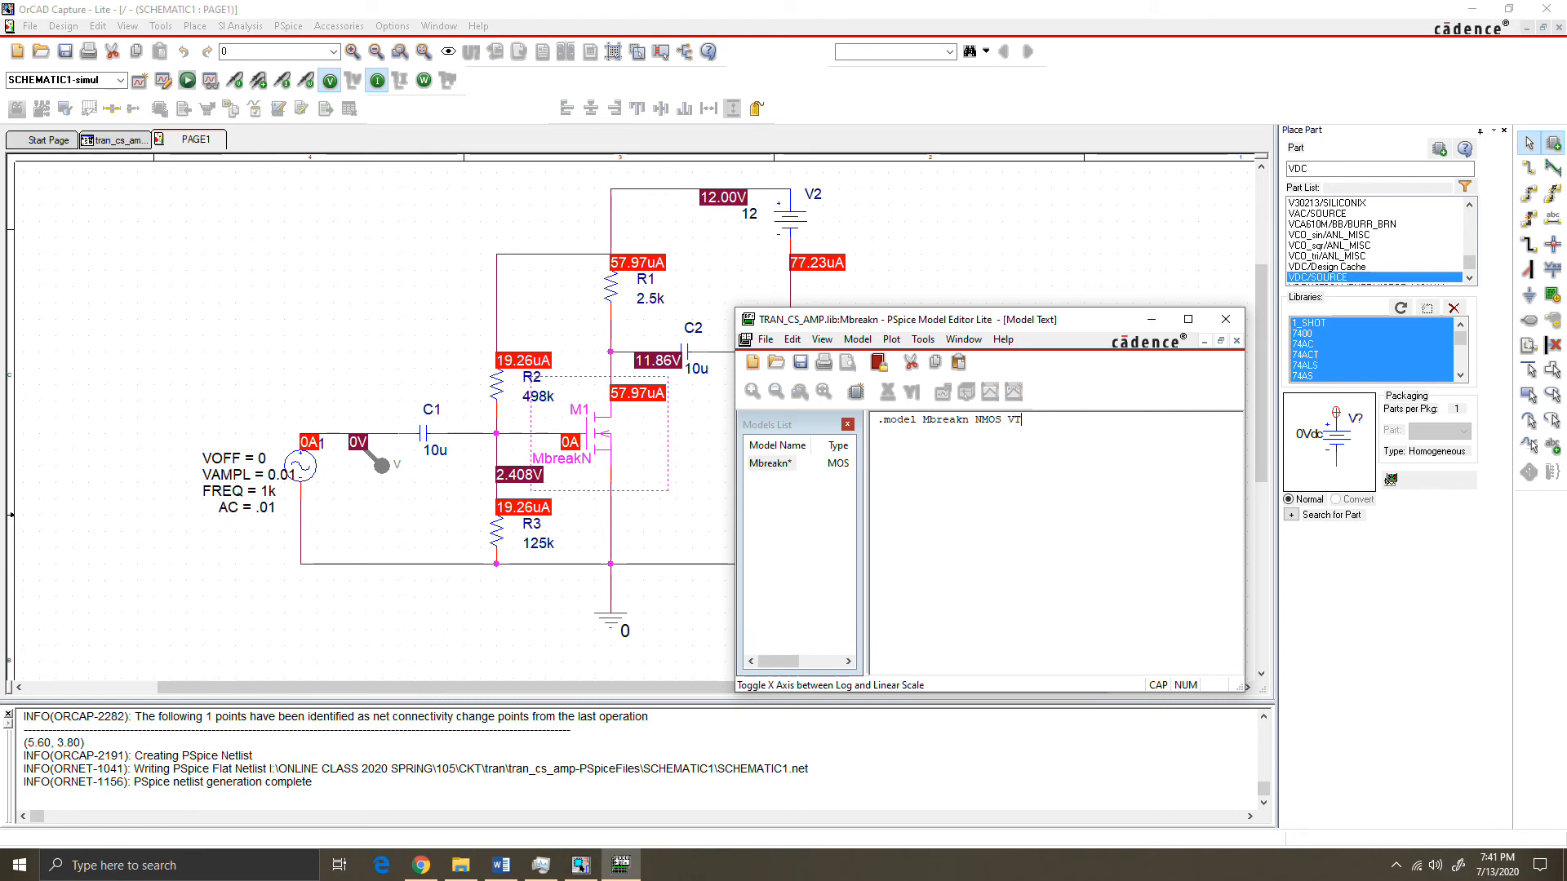
{"action": "type", "text": "TO"}
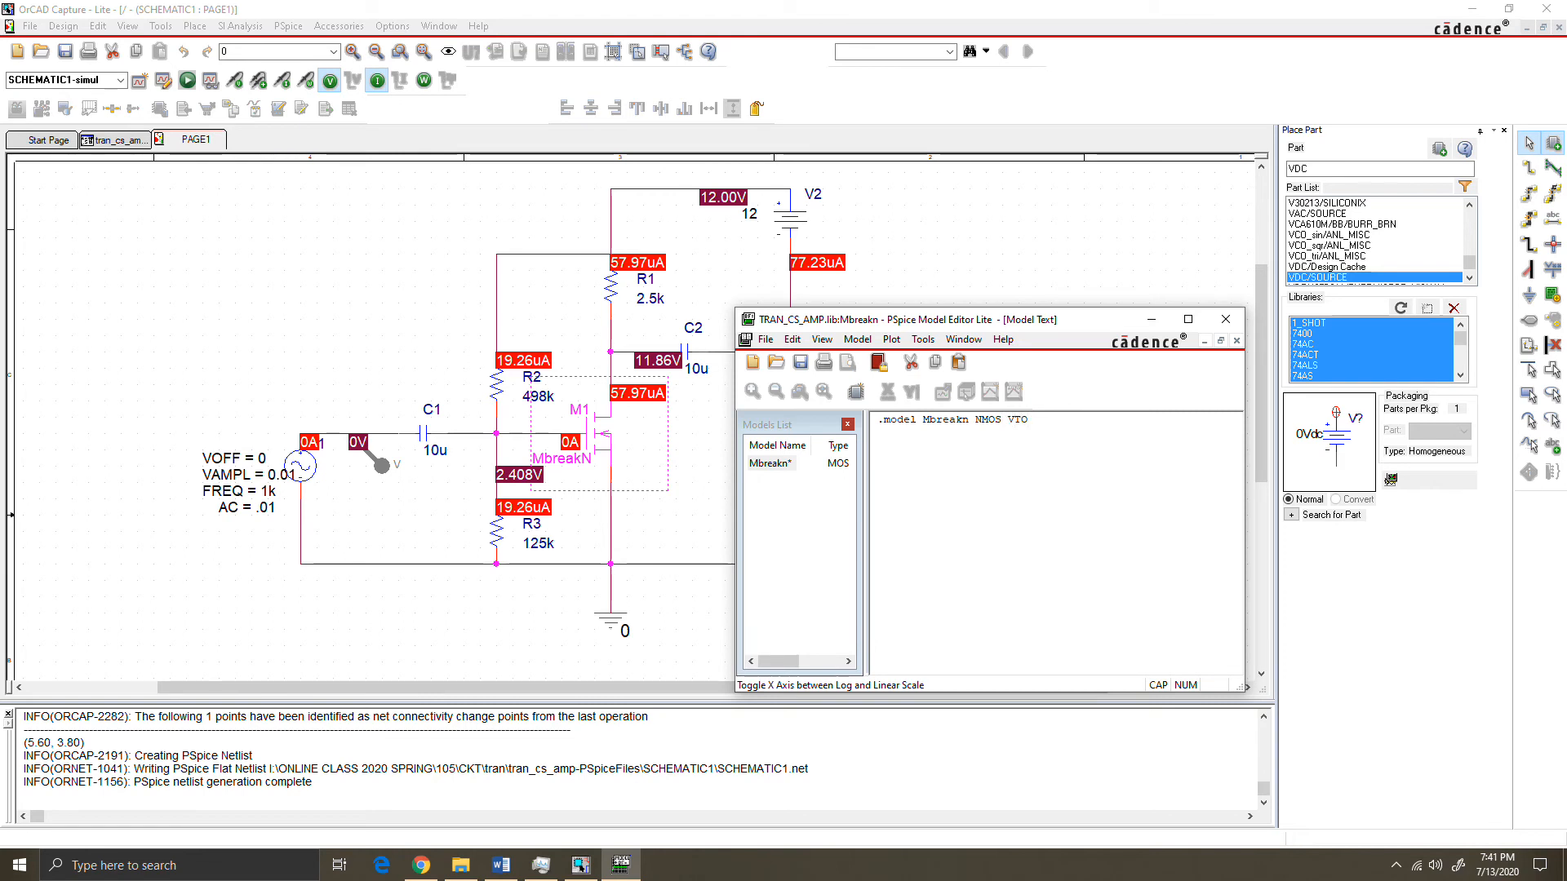
{"action": "type", "text": "="}
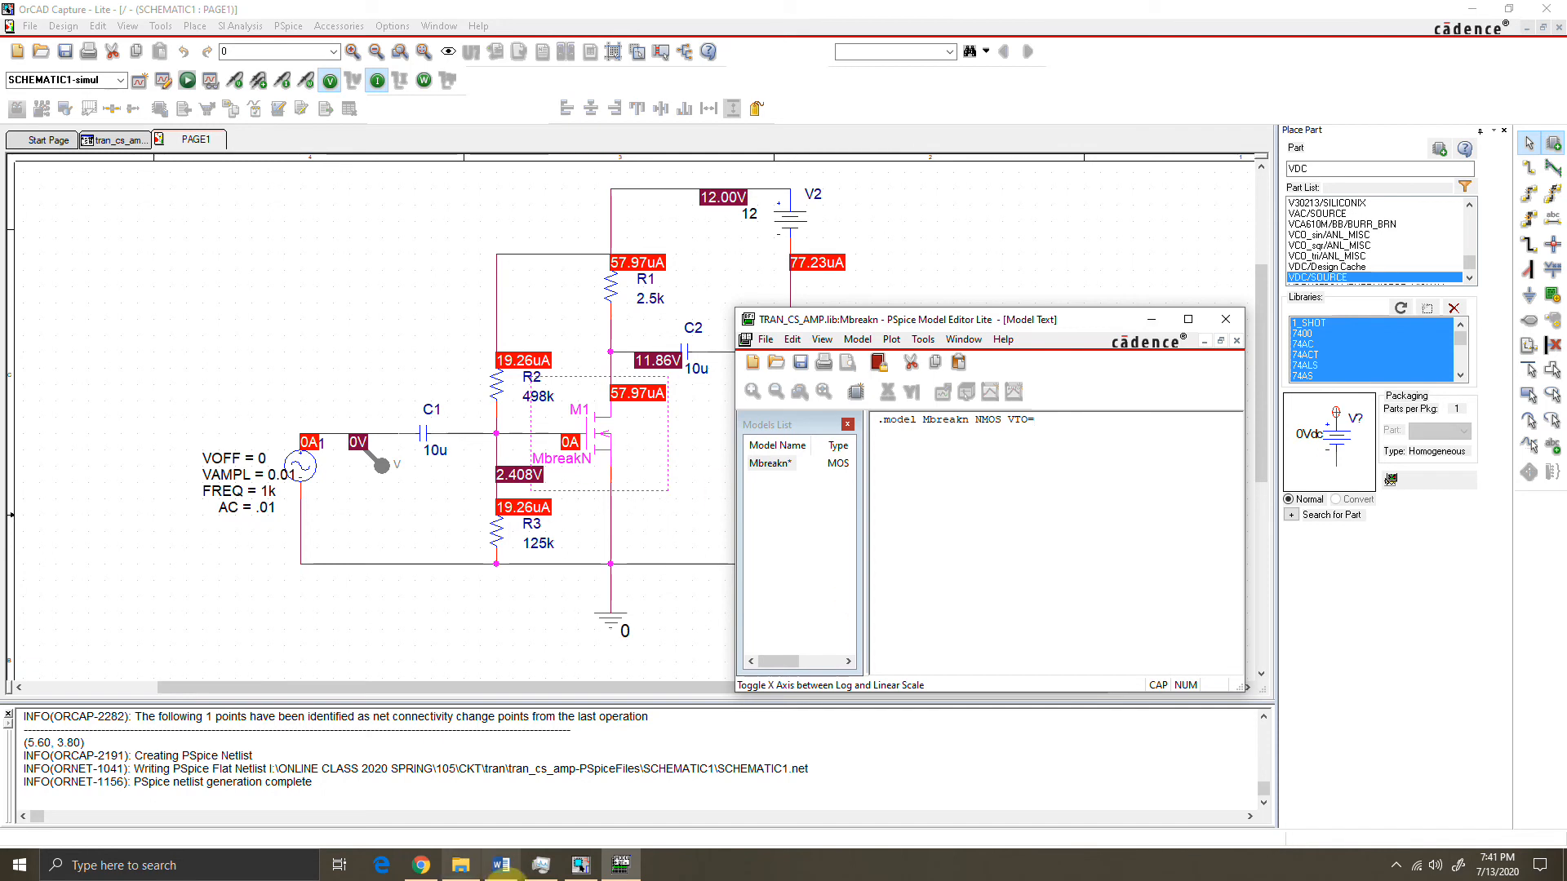
Confirm the threshold in Word, complete VTO=1, then move to the whiteboard calculations.
{"action": "left_click", "coordinate": [500, 865]}
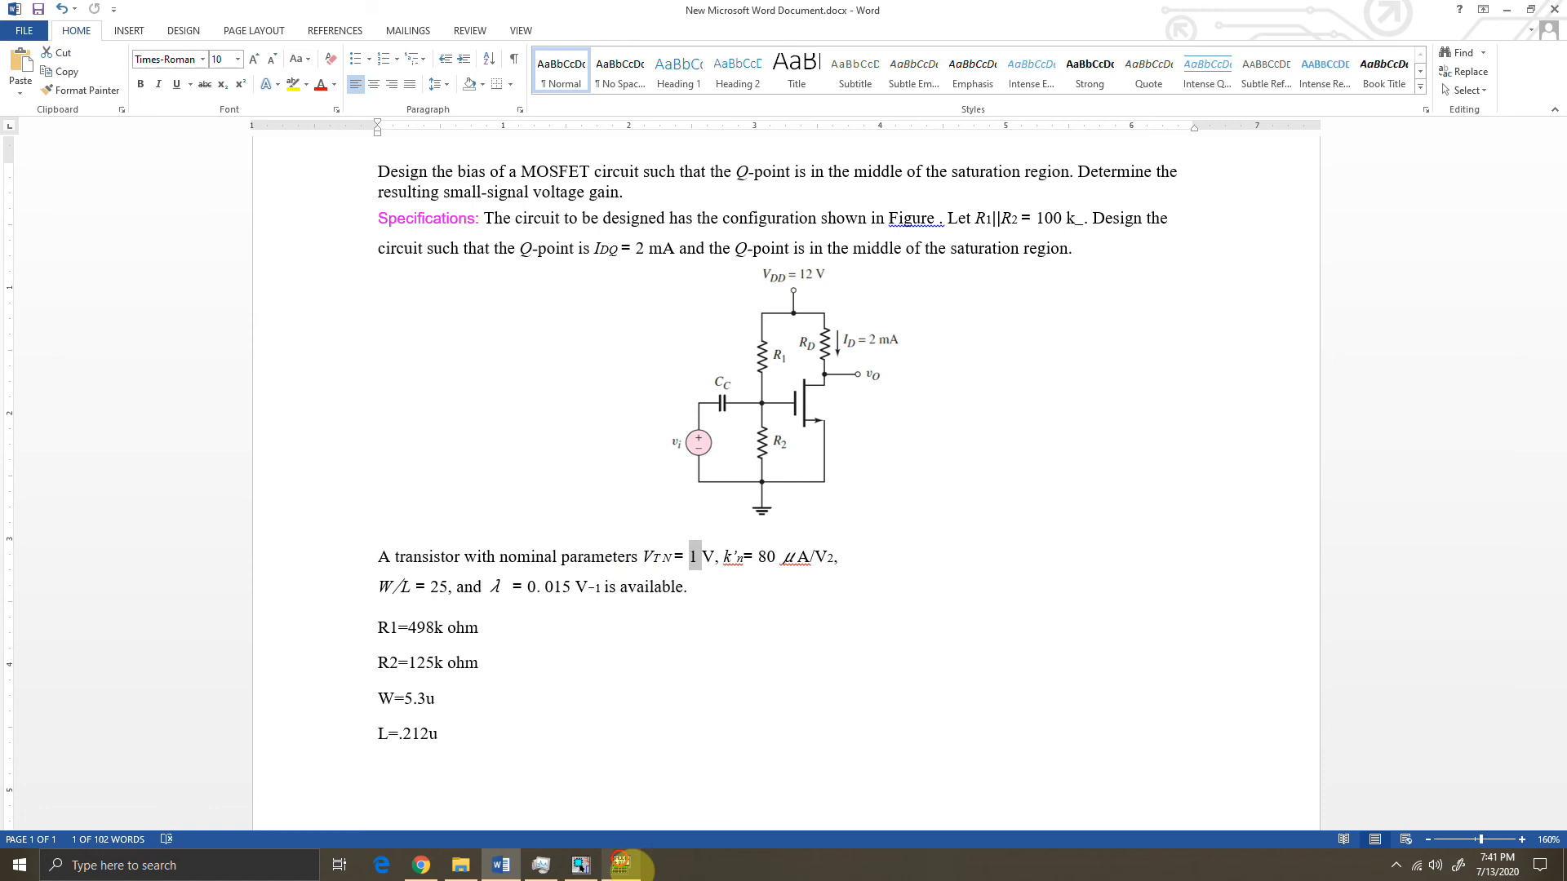
{"action": "left_click", "coordinate": [620, 865]}
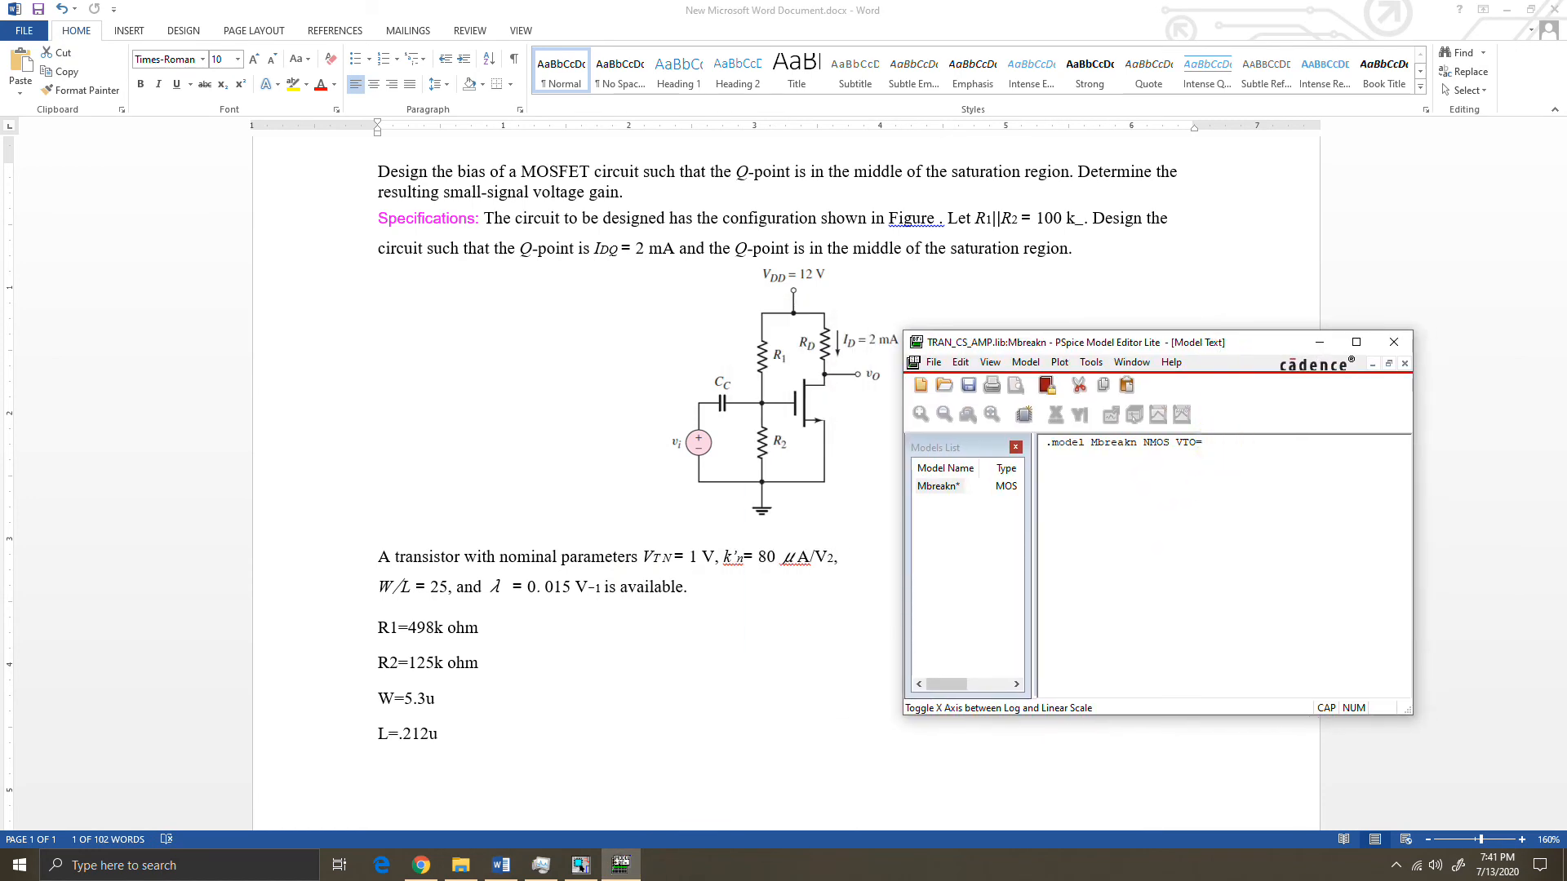
{"action": "type", "text": "1"}
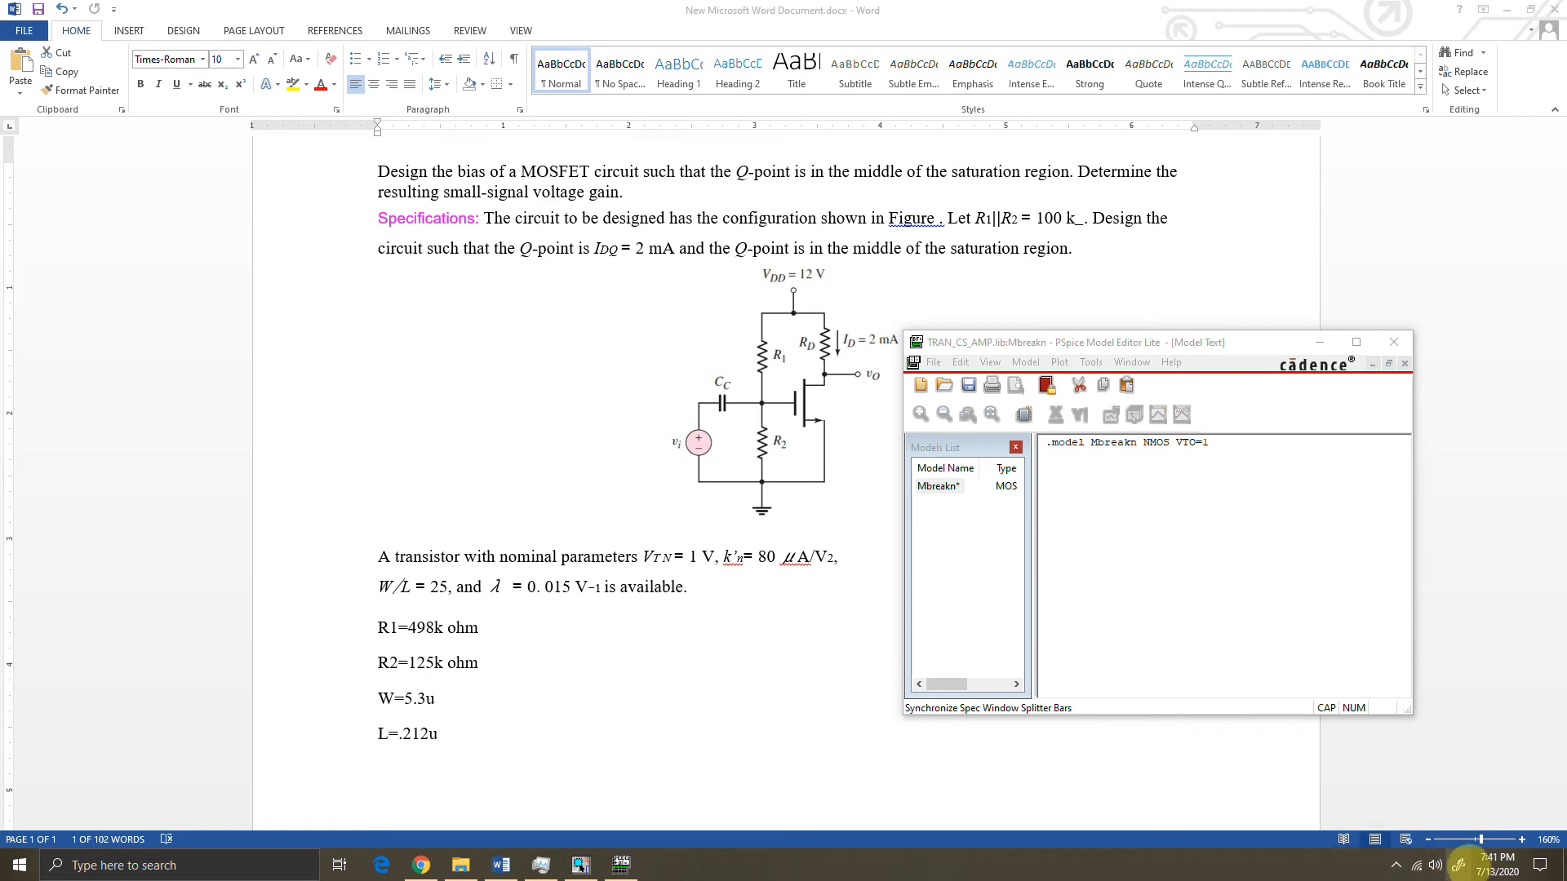
{"action": "left_click", "coordinate": [659, 865]}
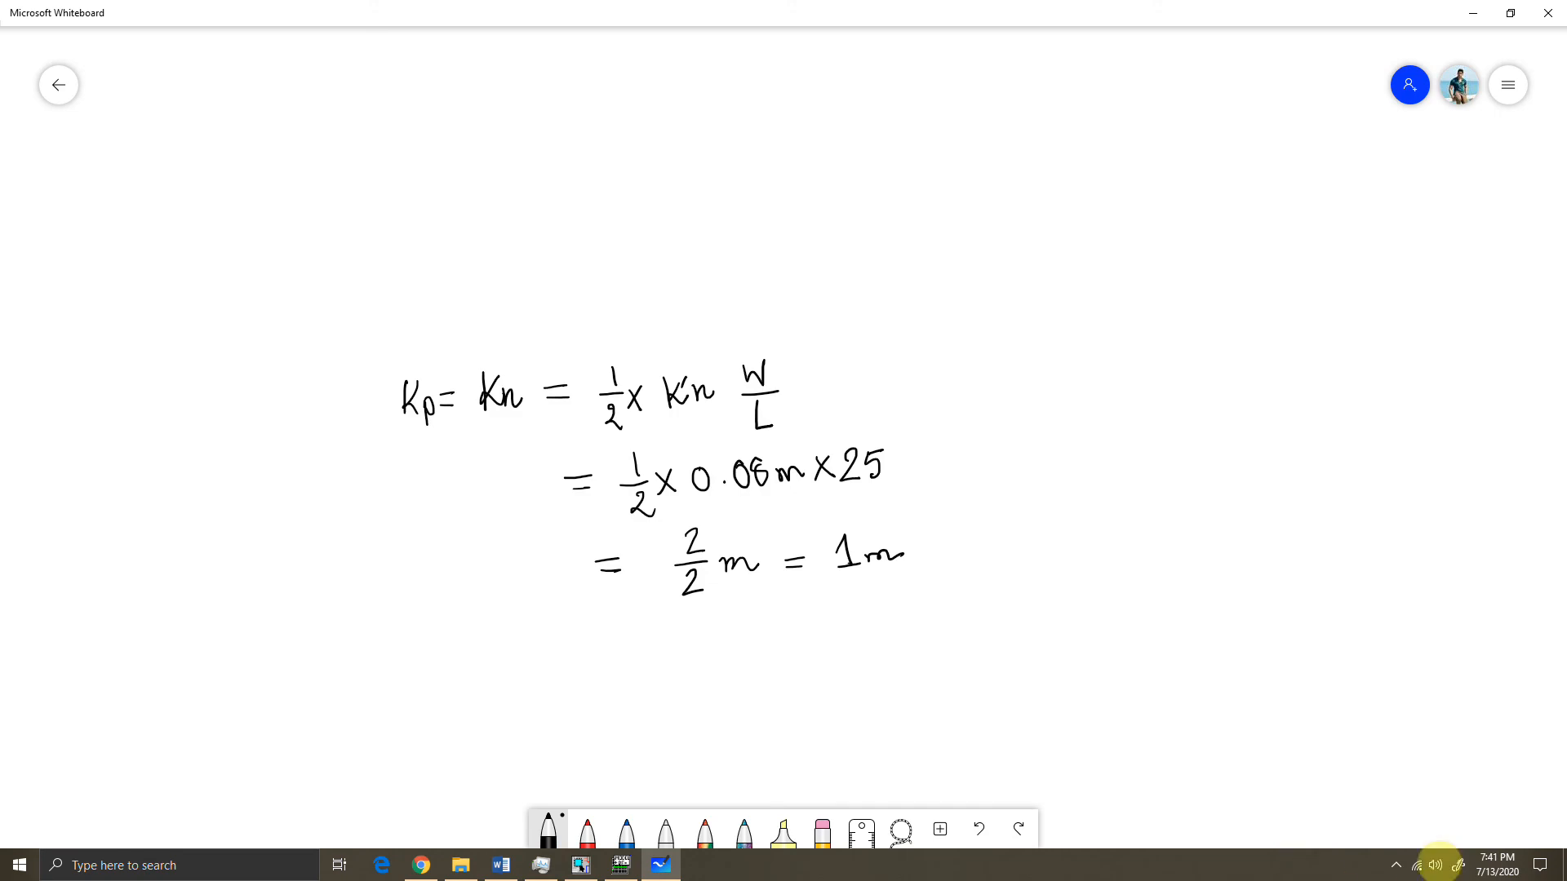
Handwrite the equation Kn = μnCox with the black pen.
{"action": "left_click", "coordinate": [821, 831]}
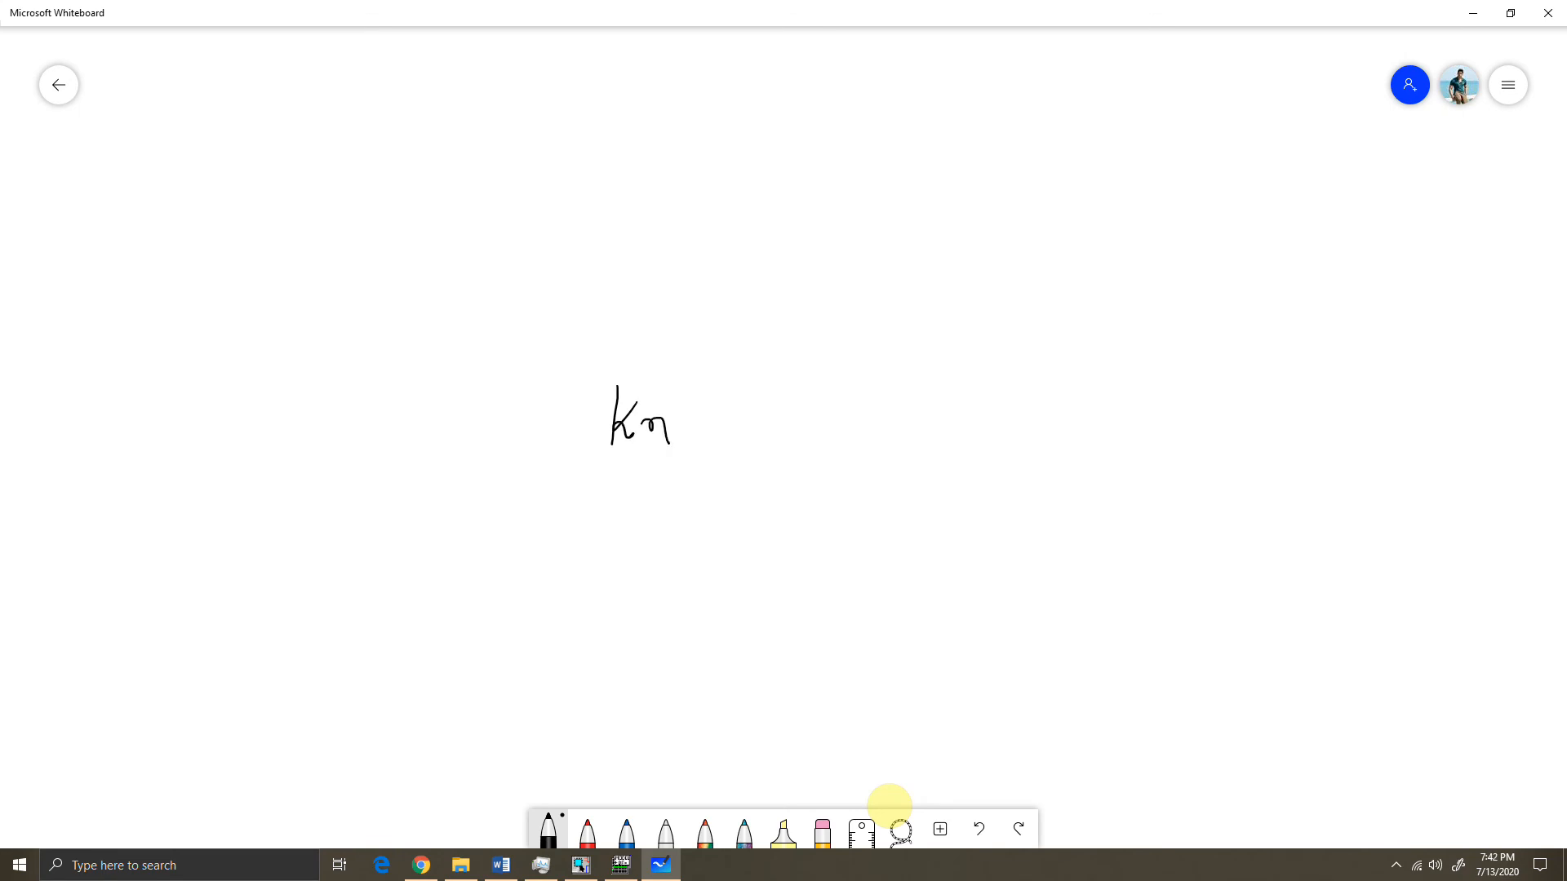
{"action": "left_click_drag", "start_coordinate": [684, 420], "coordinate": [744, 421]}
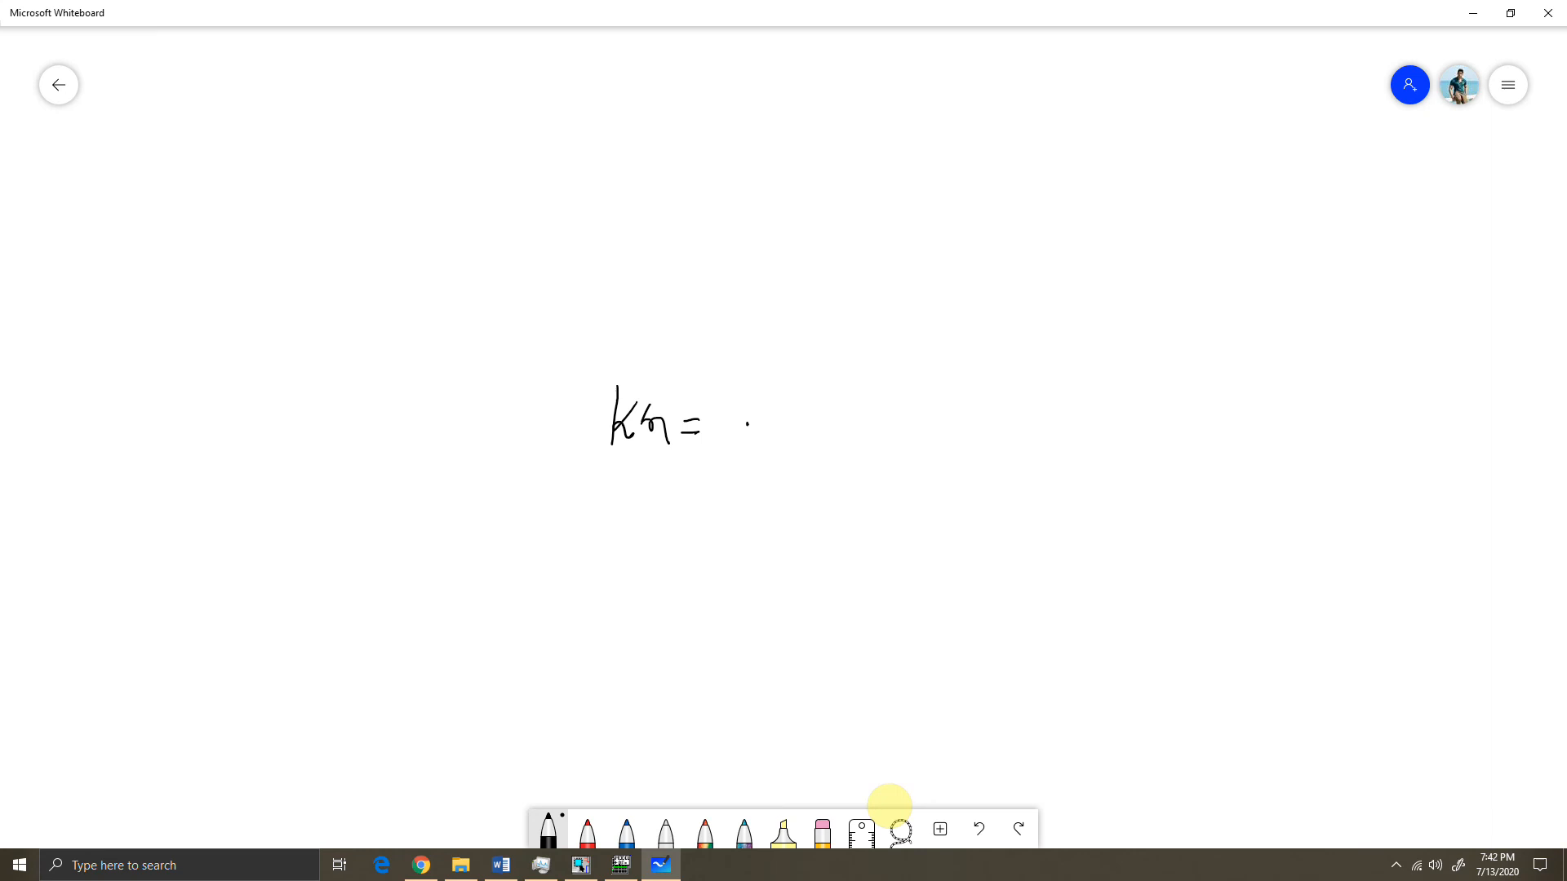
{"action": "left_click_drag", "start_coordinate": [744, 424], "coordinate": [800, 409]}
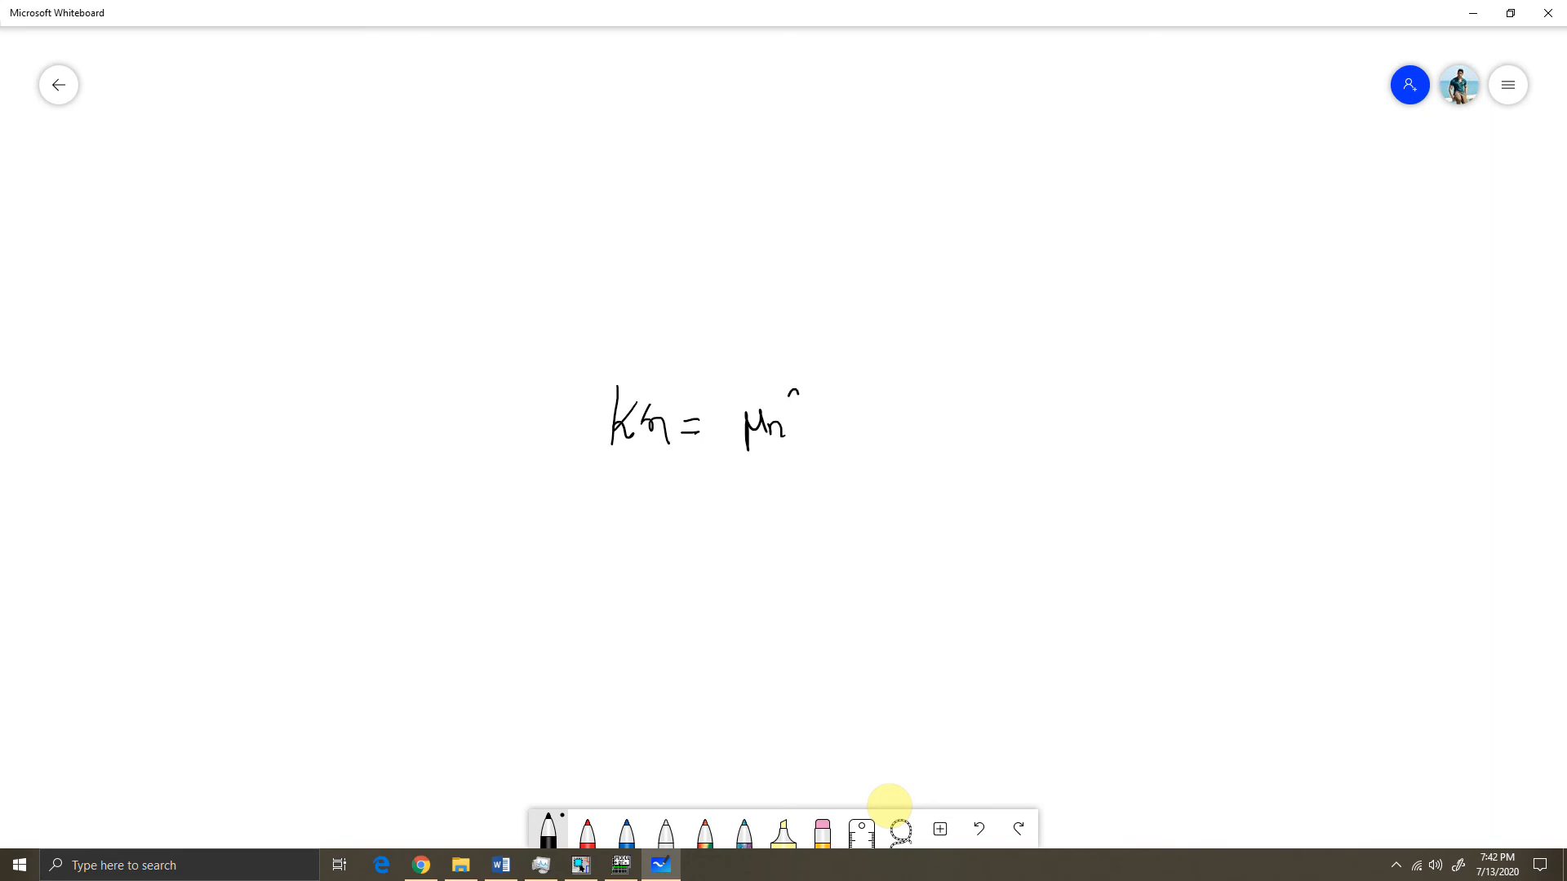
{"action": "left_click_drag", "start_coordinate": [800, 410], "coordinate": [834, 425]}
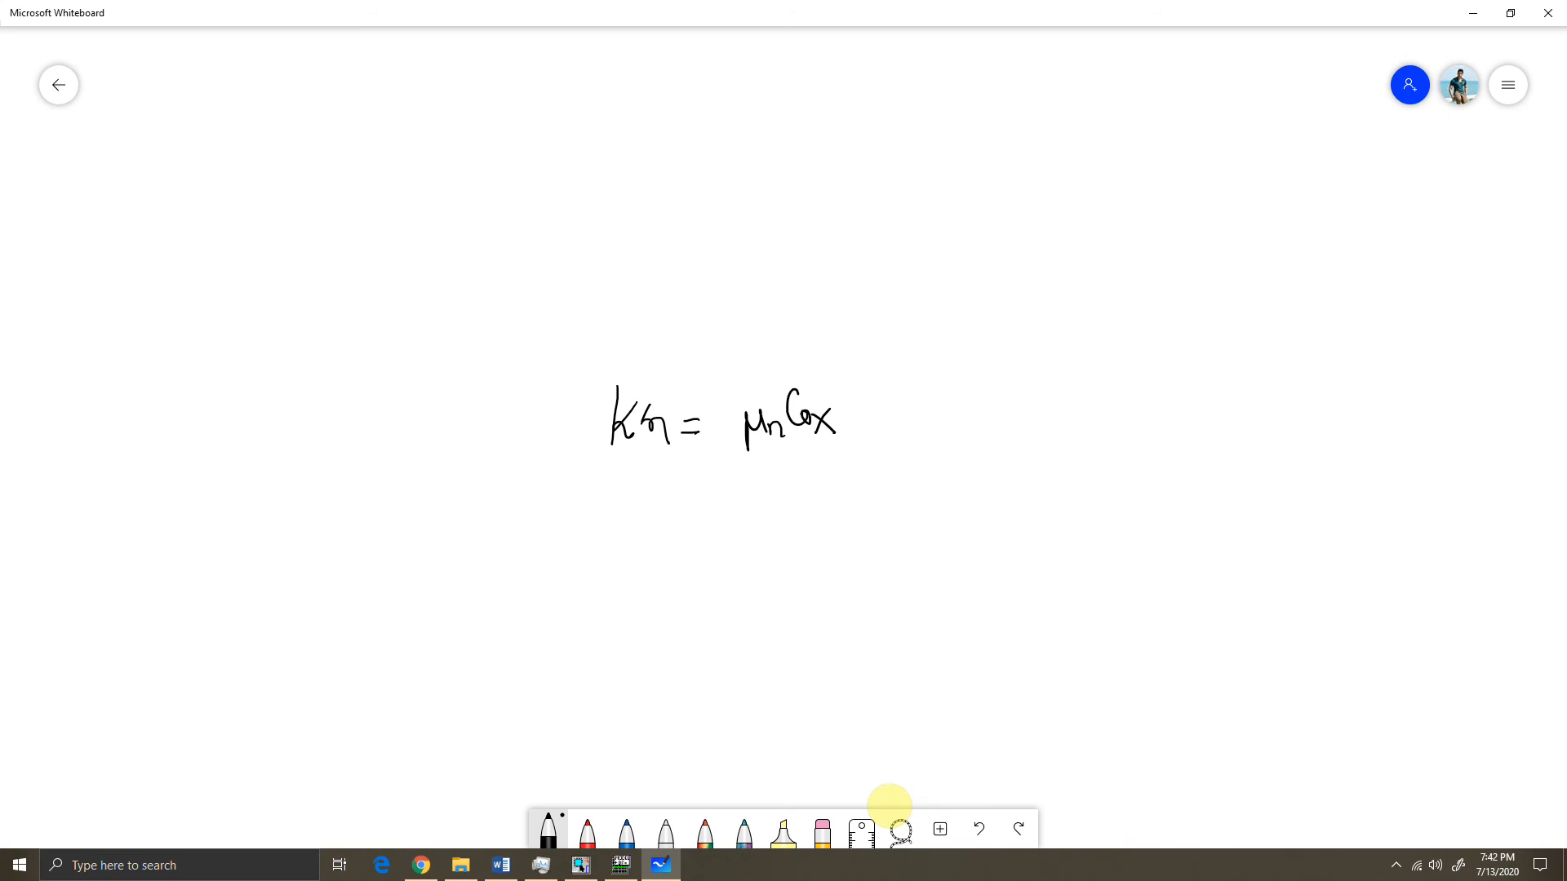
Note below it that the PSpice model names this parameter KP.
{"action": "left_click_drag", "start_coordinate": [565, 529], "coordinate": [679, 535]}
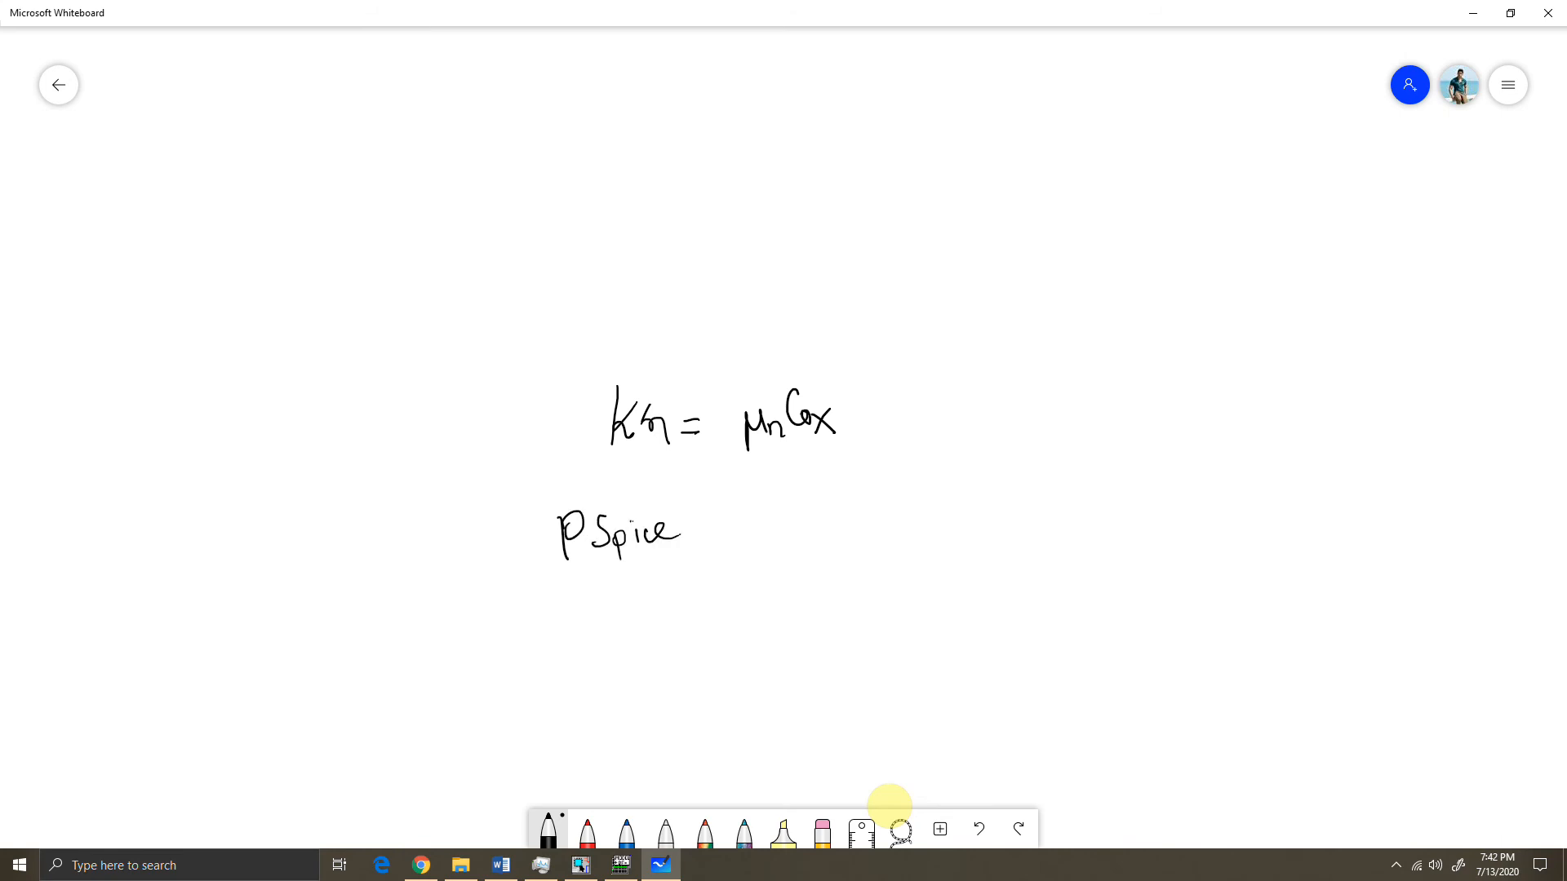
{"action": "left_click_drag", "start_coordinate": [701, 528], "coordinate": [769, 529]}
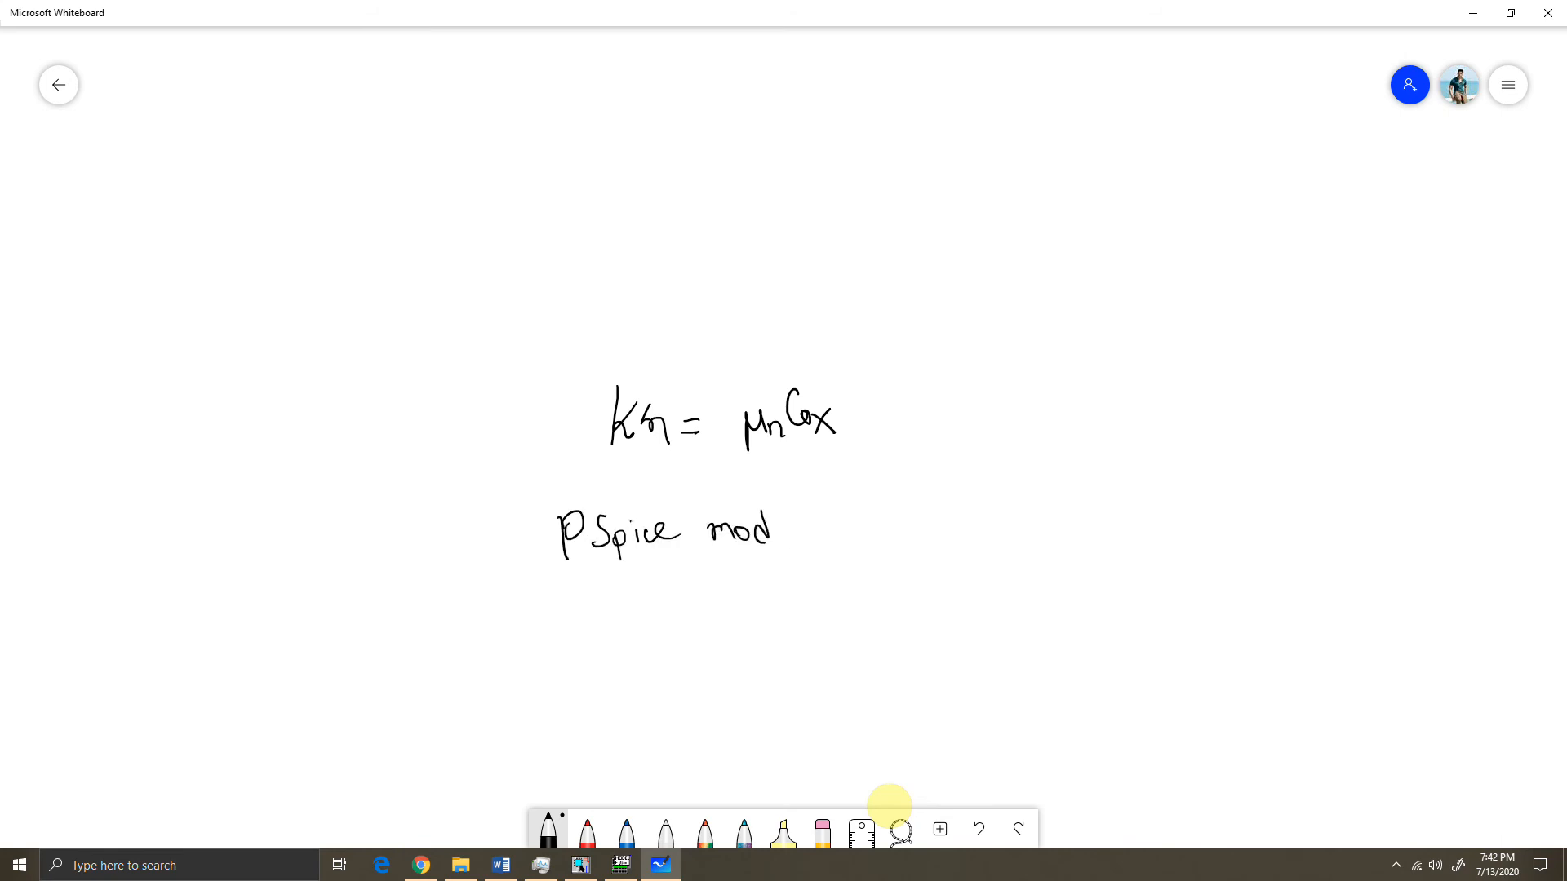
{"action": "left_click_drag", "start_coordinate": [759, 529], "coordinate": [894, 529]}
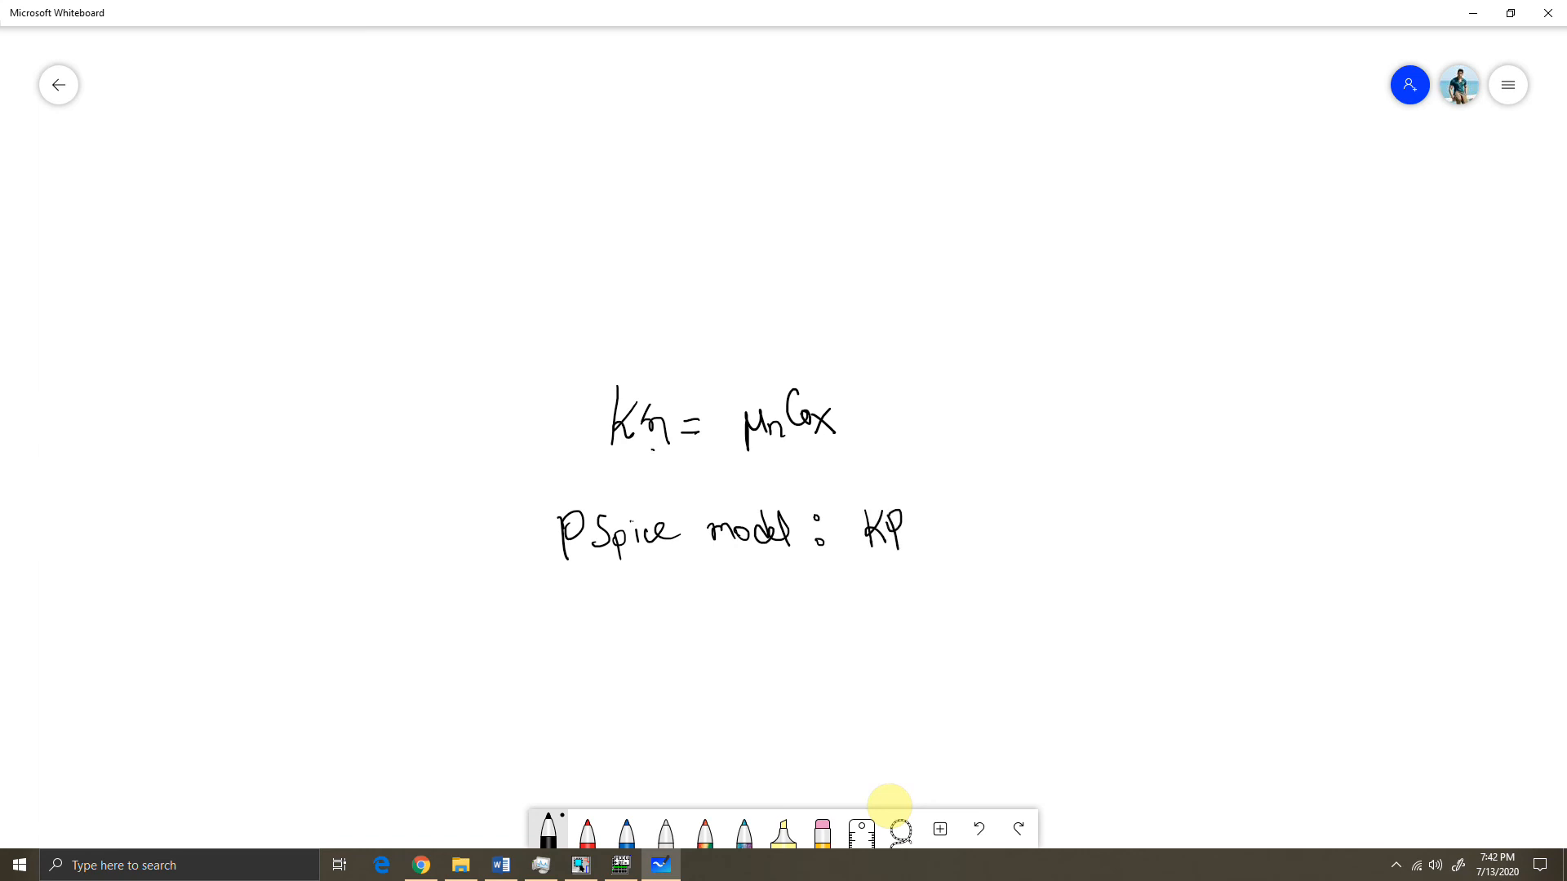
{"action": "left_click_drag", "start_coordinate": [669, 465], "coordinate": [870, 490]}
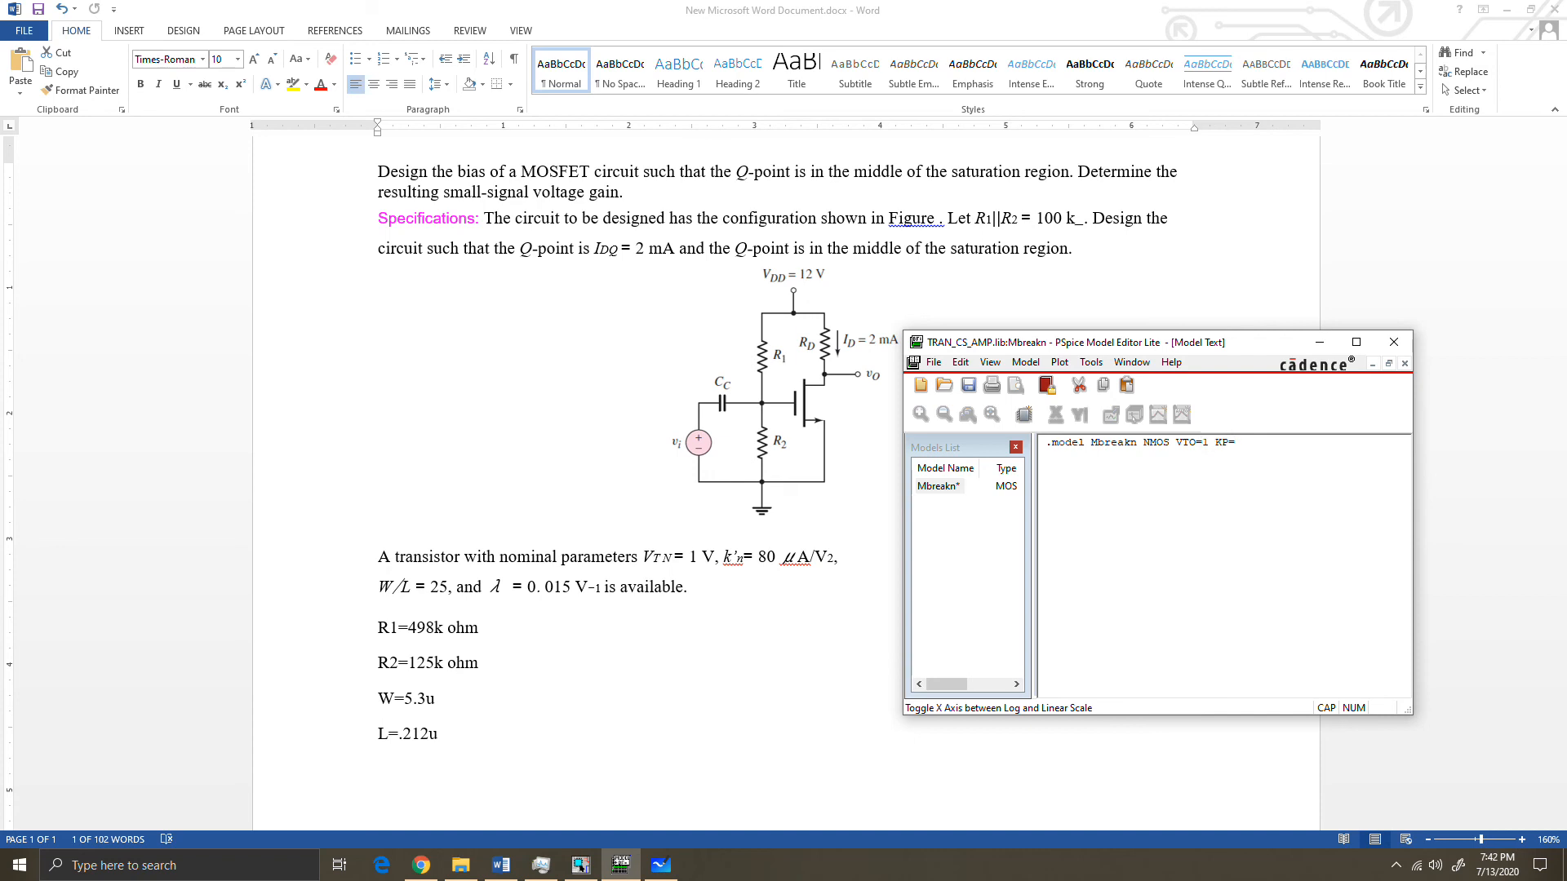
Extend the Mbreakn .model line with KP=0.08m and W=5.3u.
{"action": "type", "text": "0"}
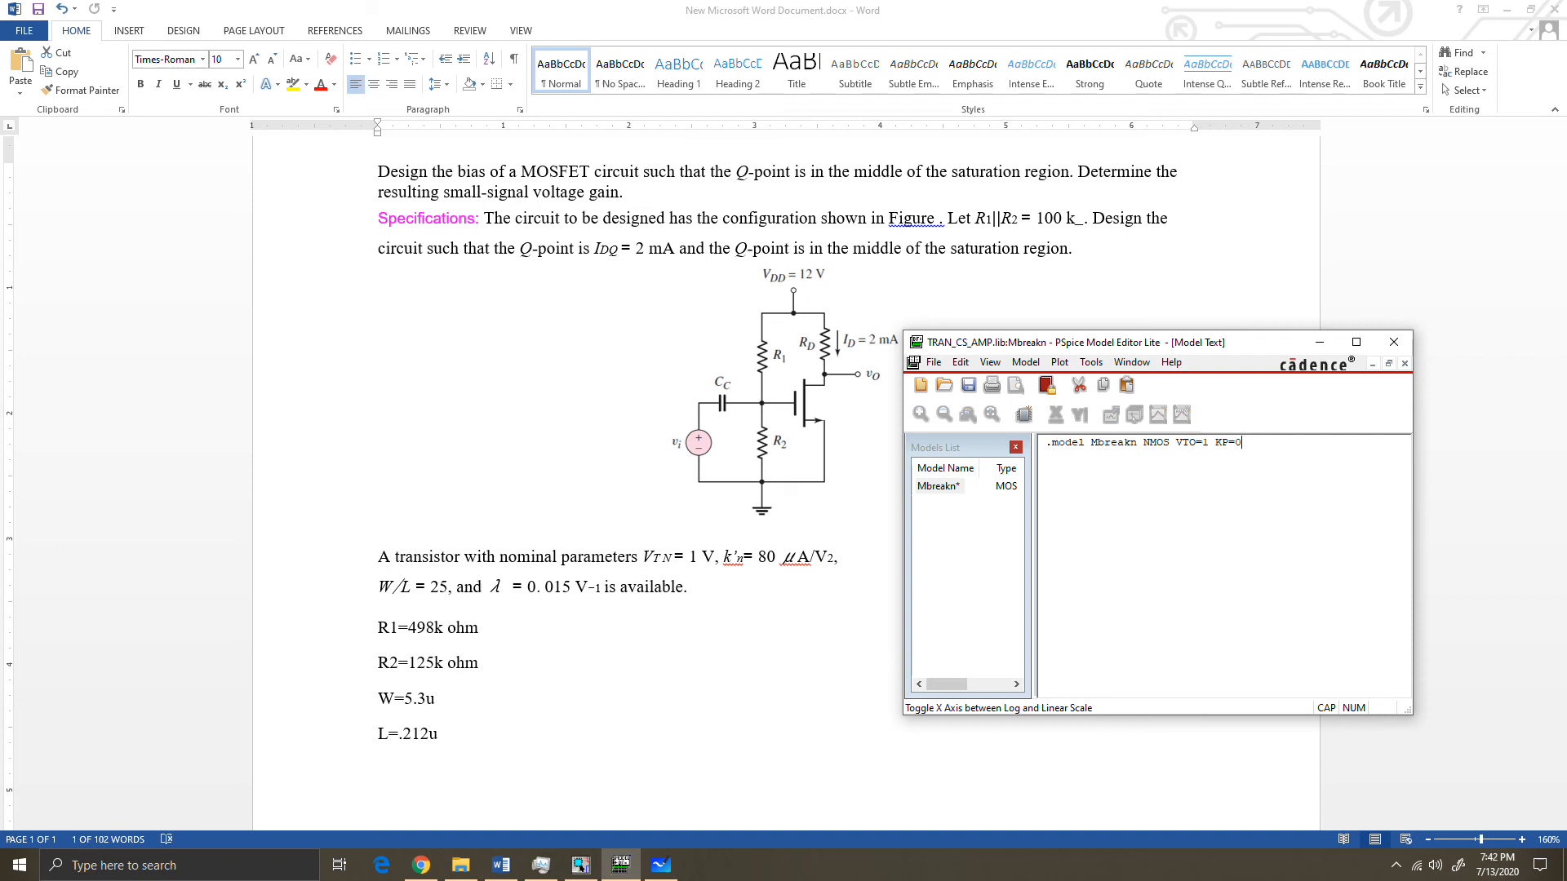
{"action": "type", "text": ".08"}
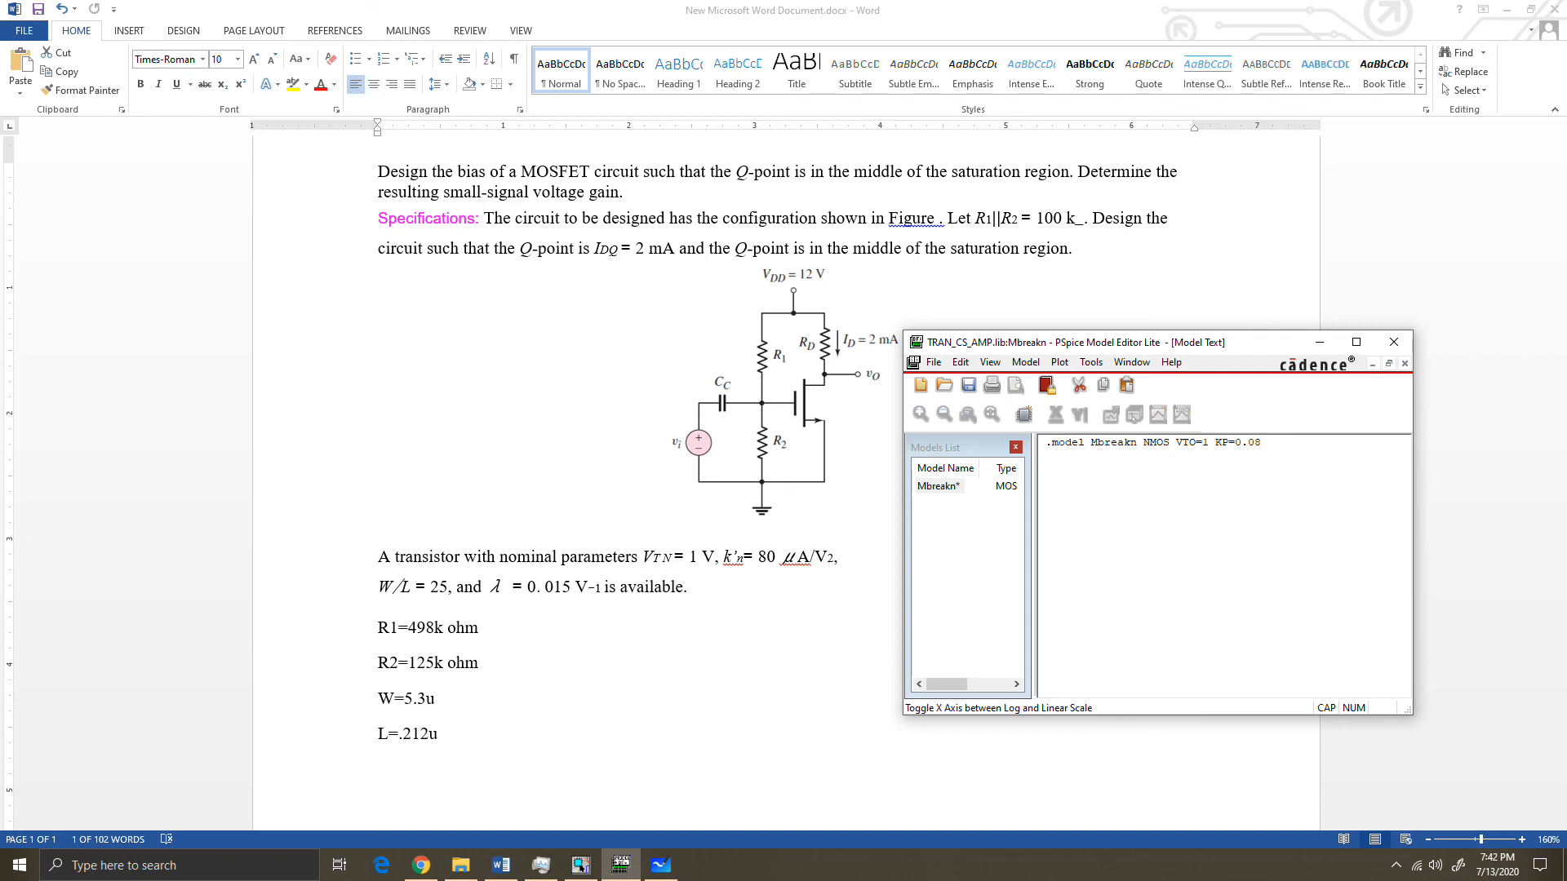
{"action": "type", "text": "m"}
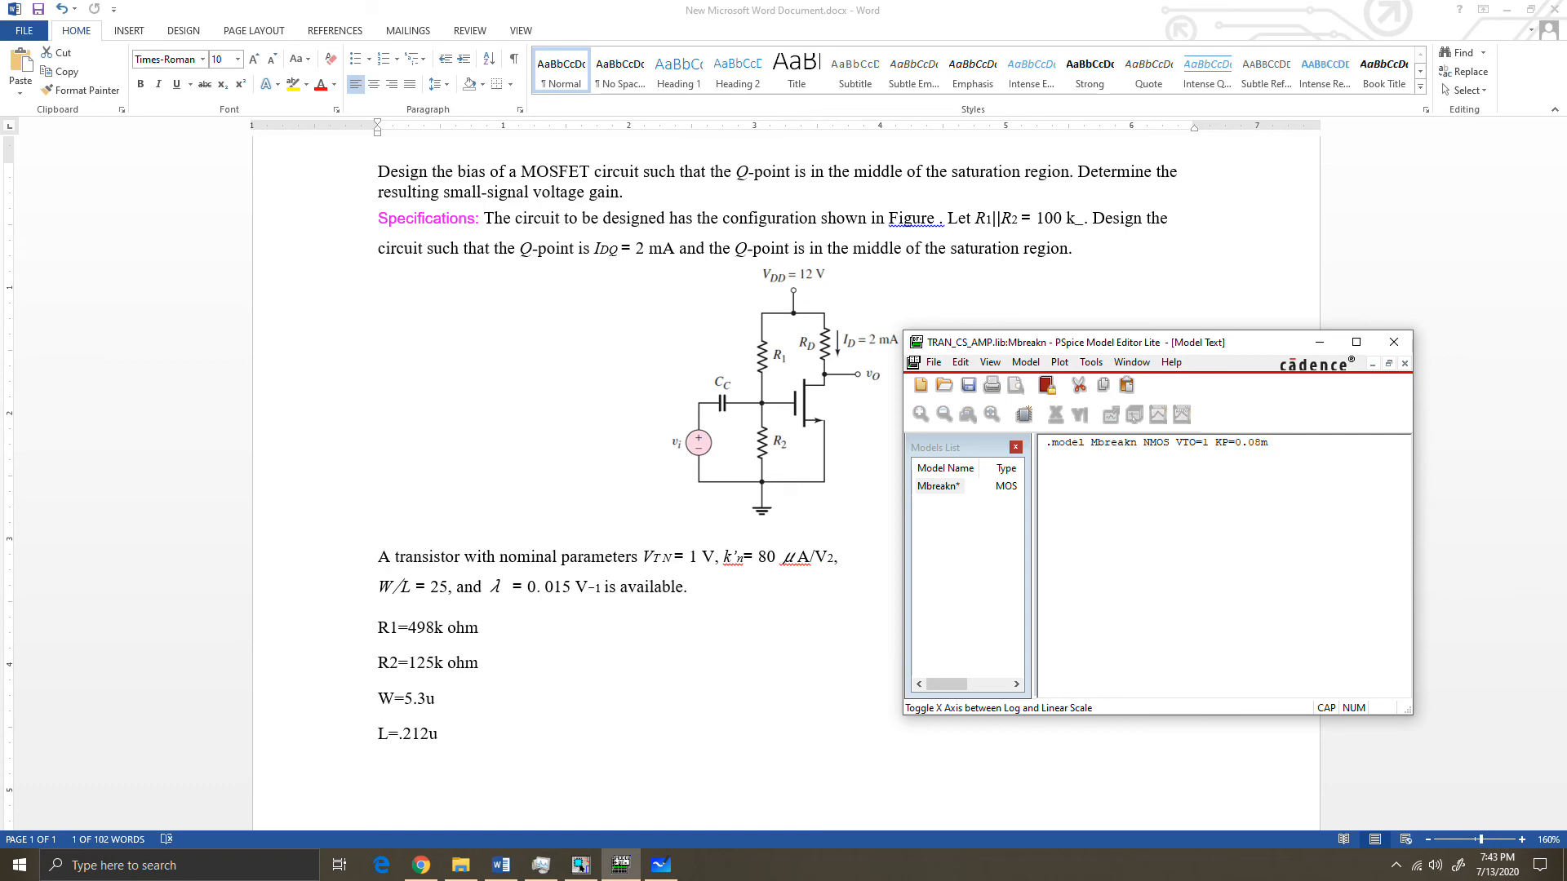
{"action": "type", "text": "W"}
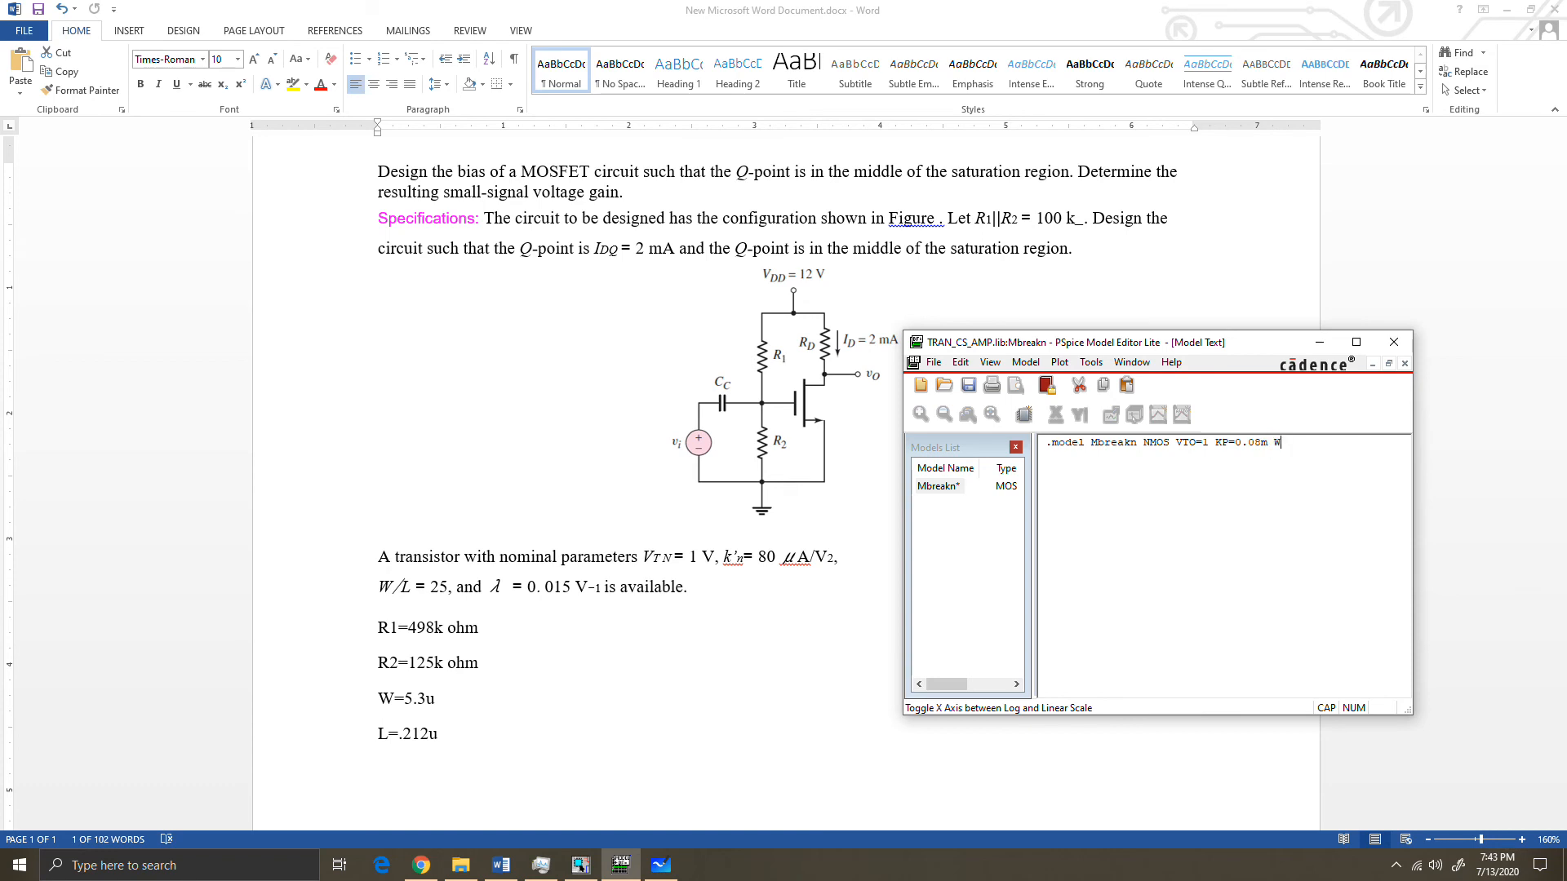
{"action": "type", "text": "="}
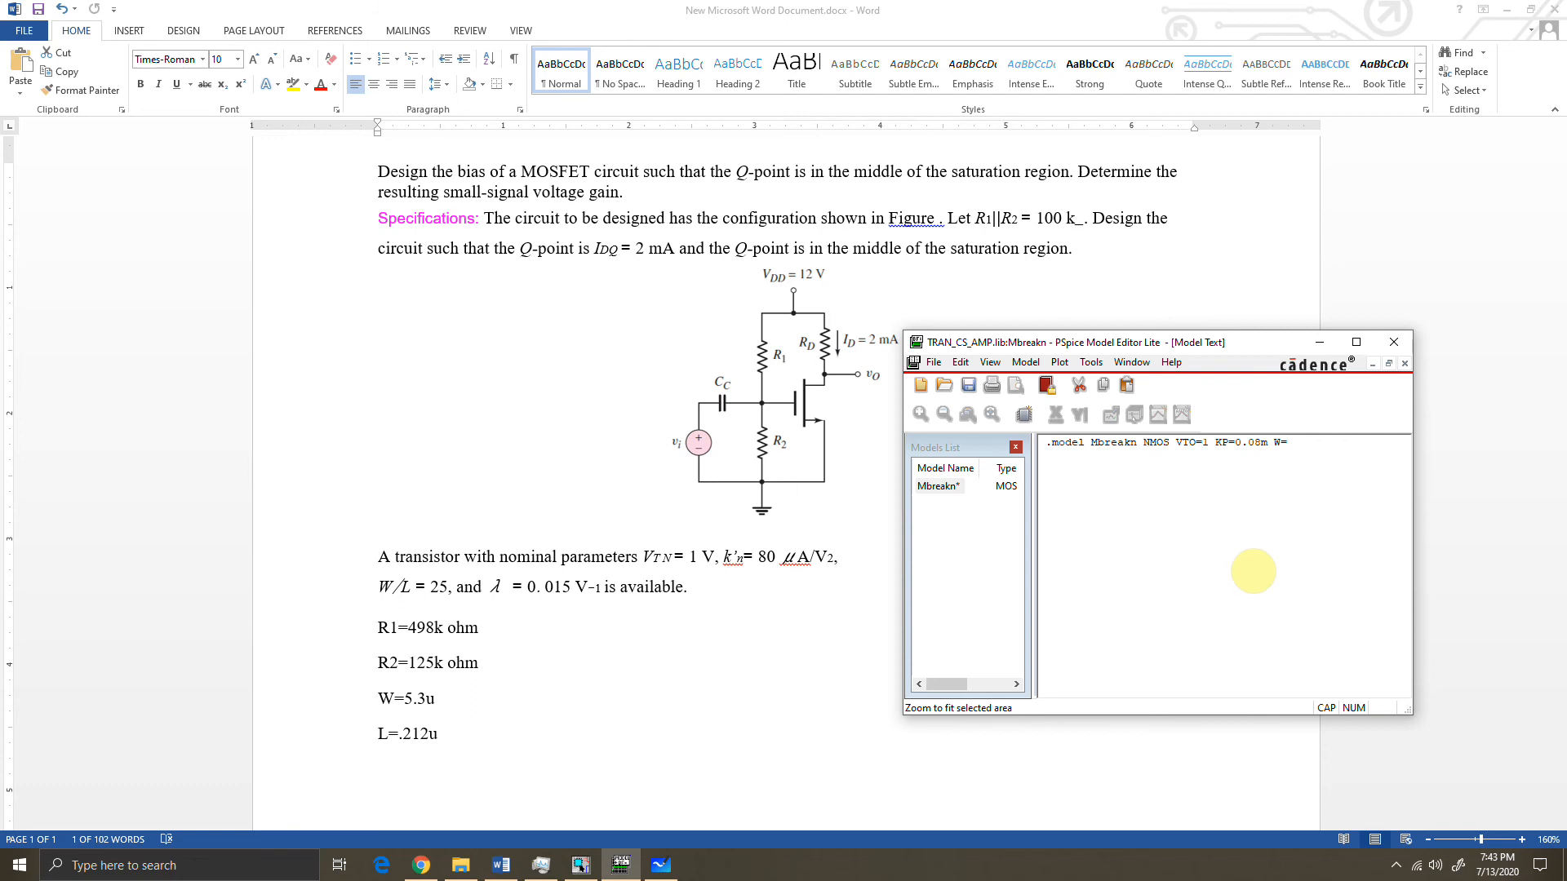
{"action": "type", "text": "5.3"}
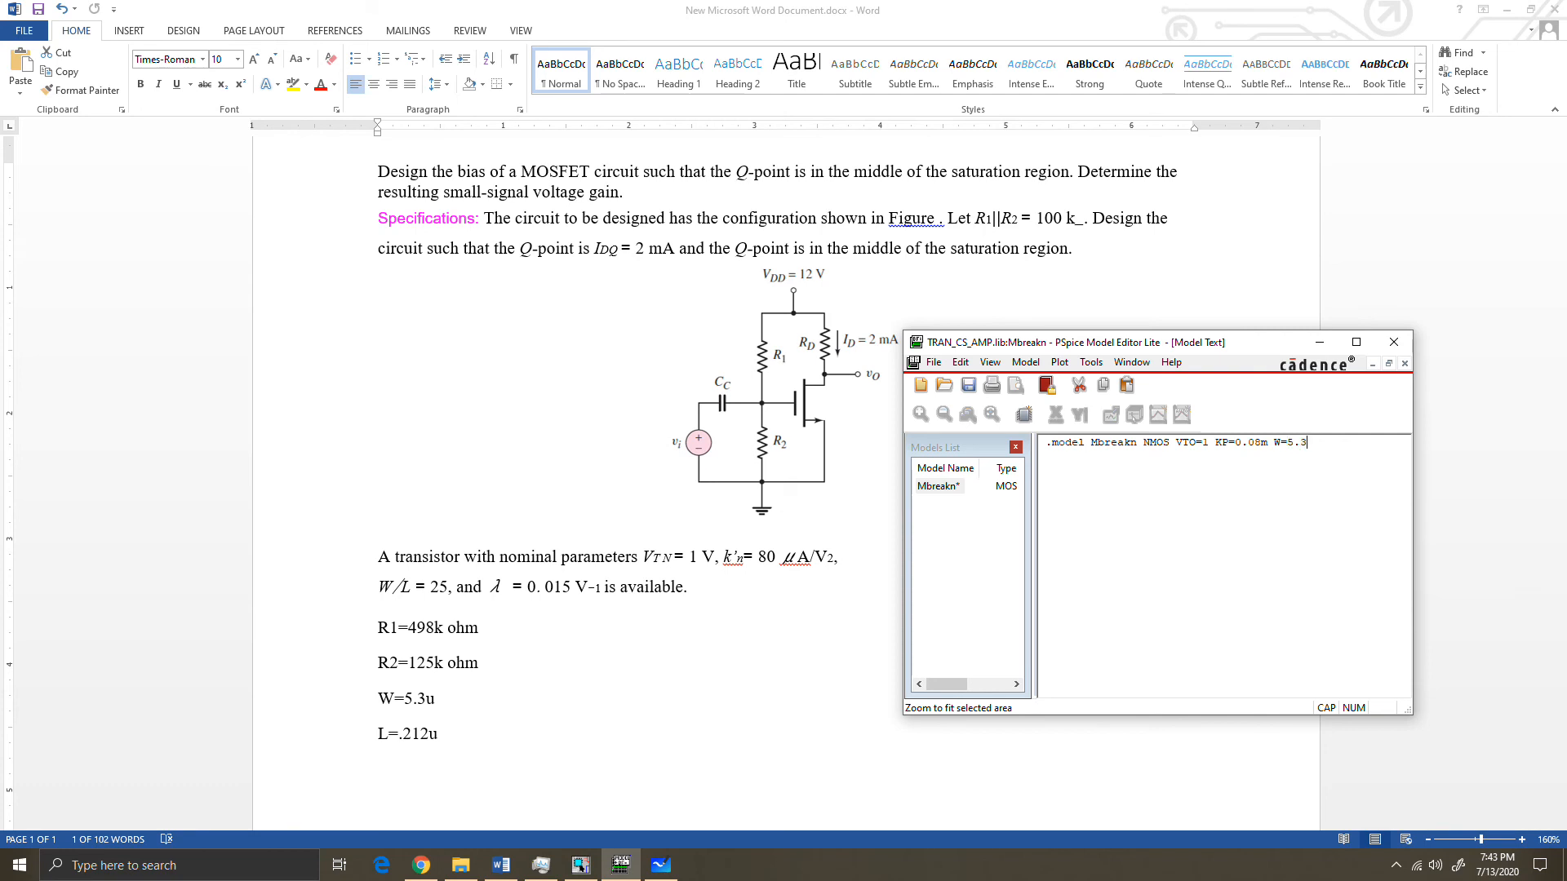
{"action": "type", "text": "U"}
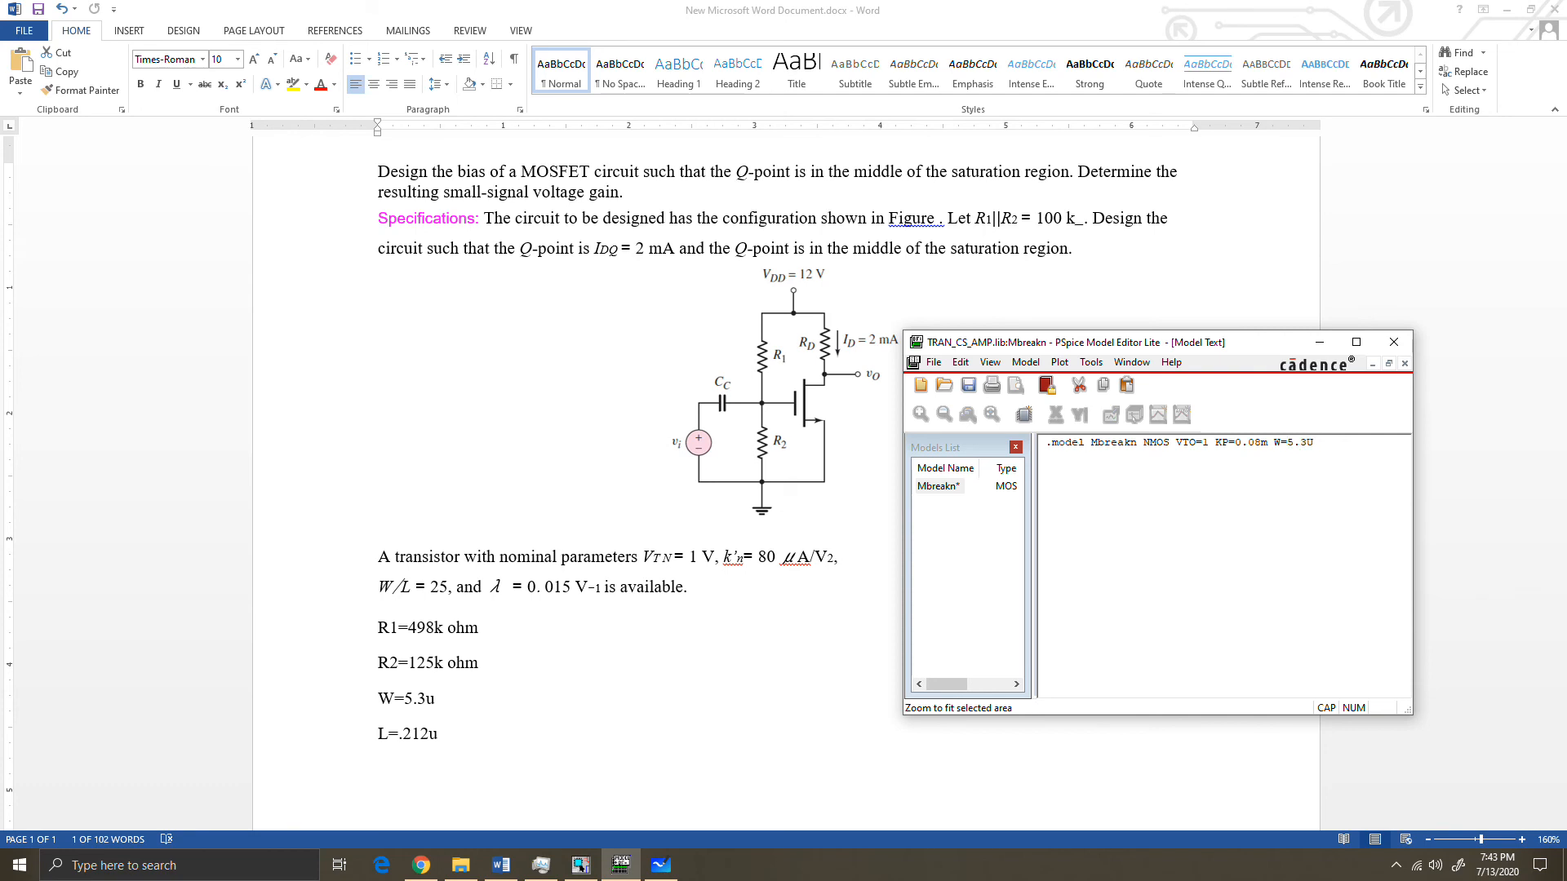
{"action": "key", "text": "Backspace"}
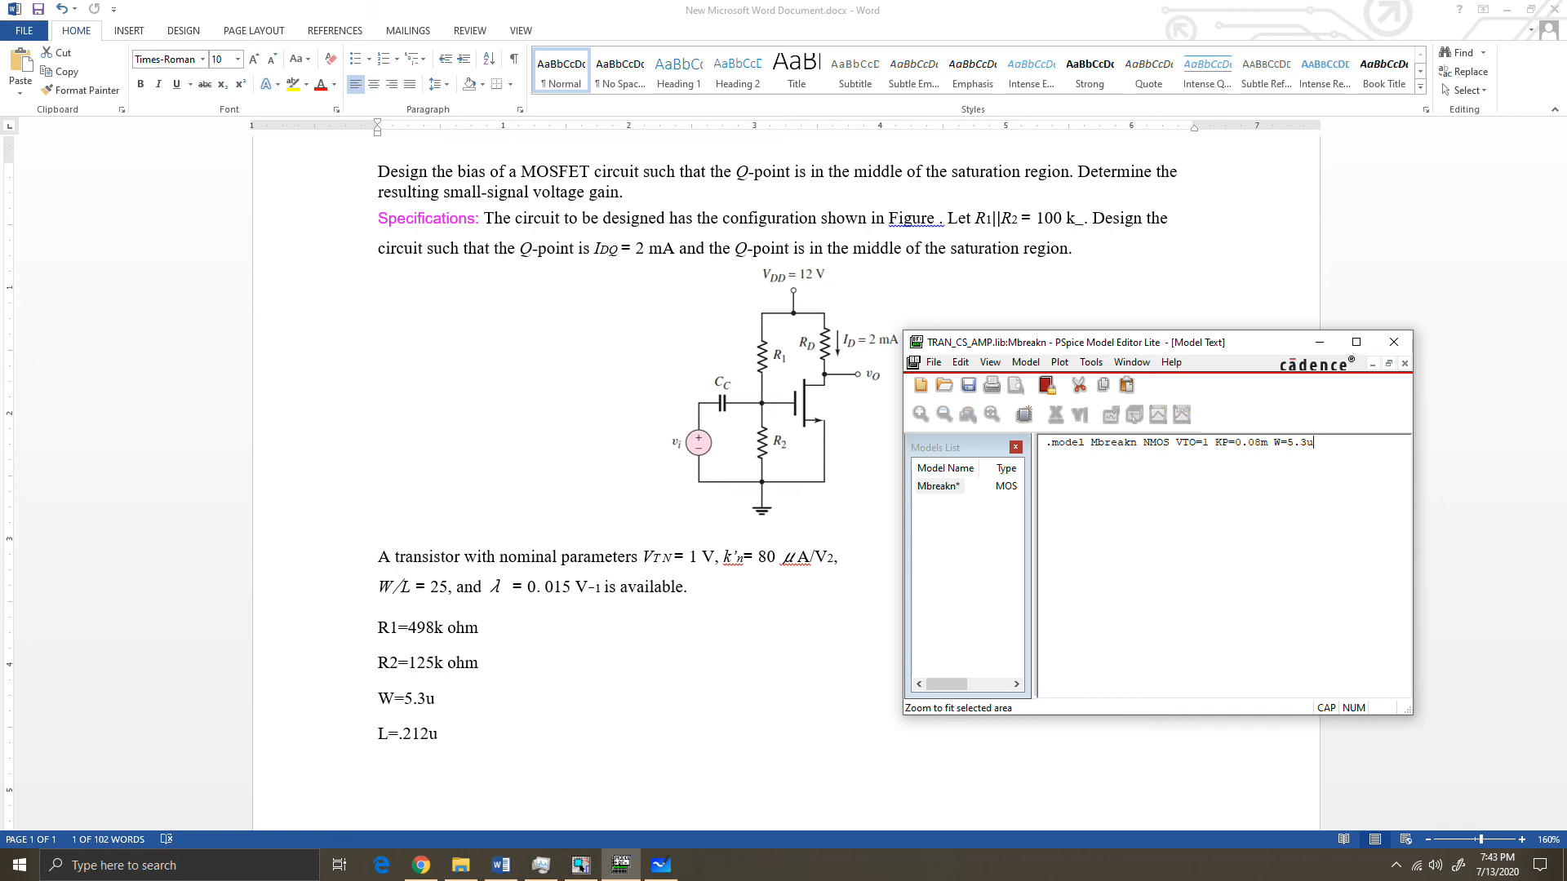
Add L=0.212u and LAMBDA=0.015 to complete the Mbreakn model parameters.
{"action": "type", "text": "L"}
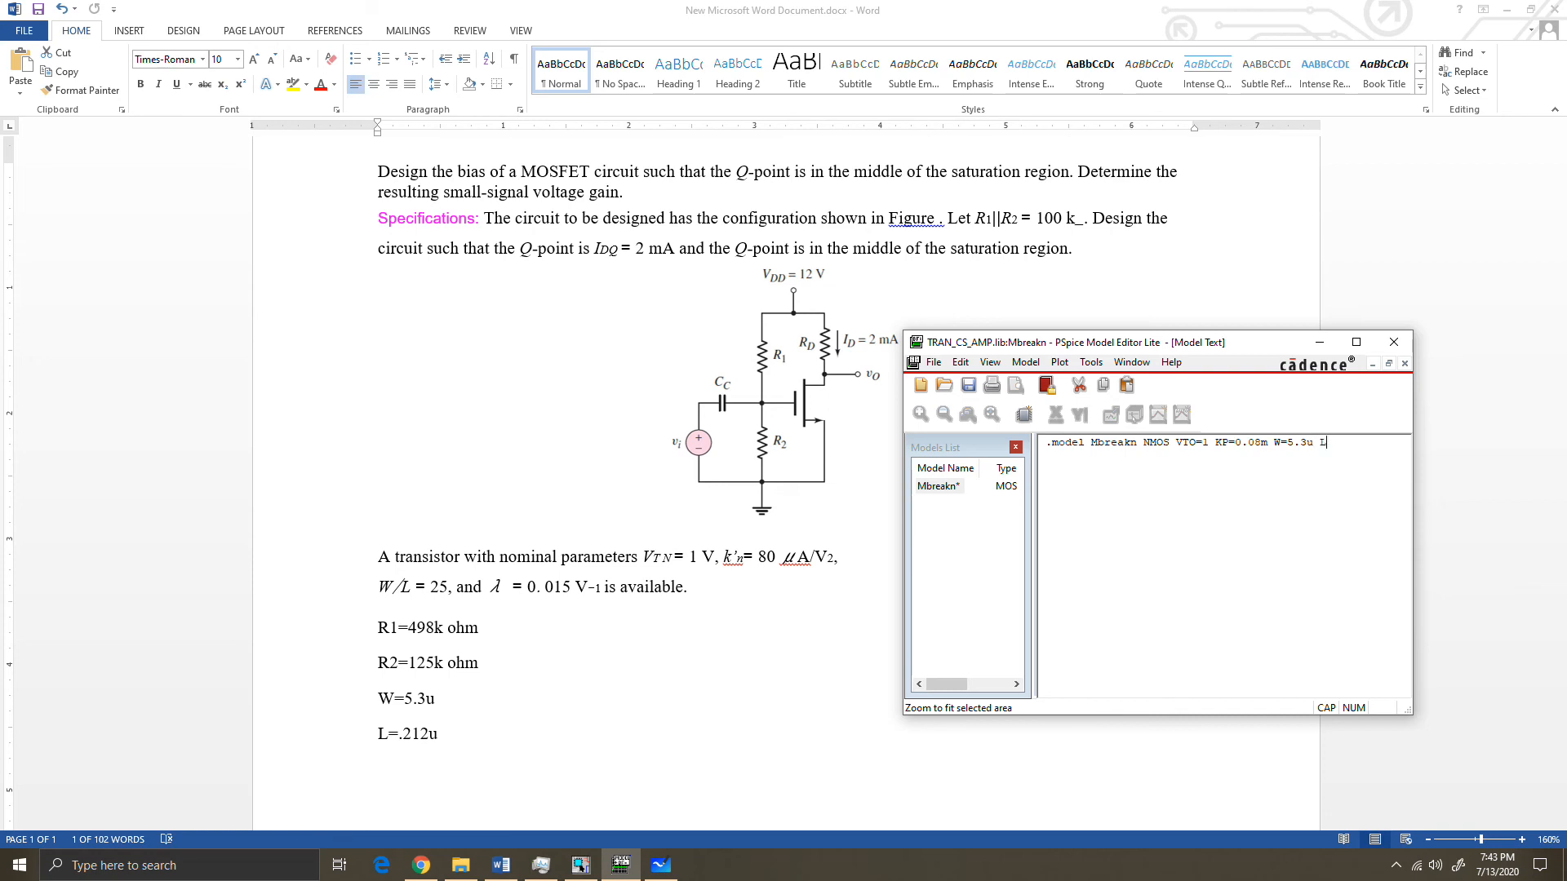
{"action": "type", "text": "L="}
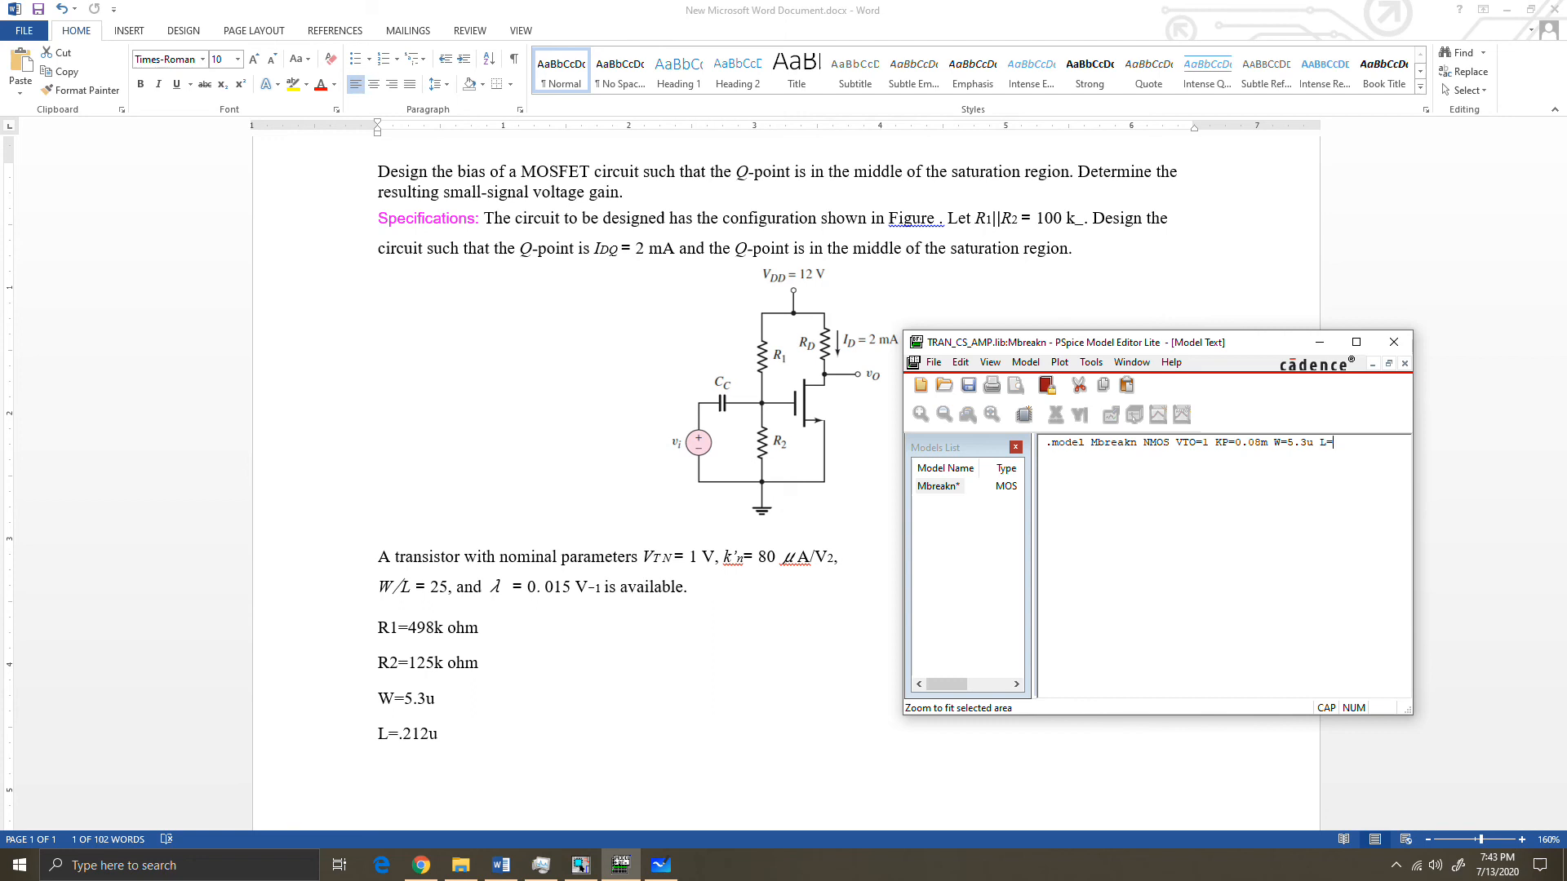
{"action": "type", "text": "0.212"}
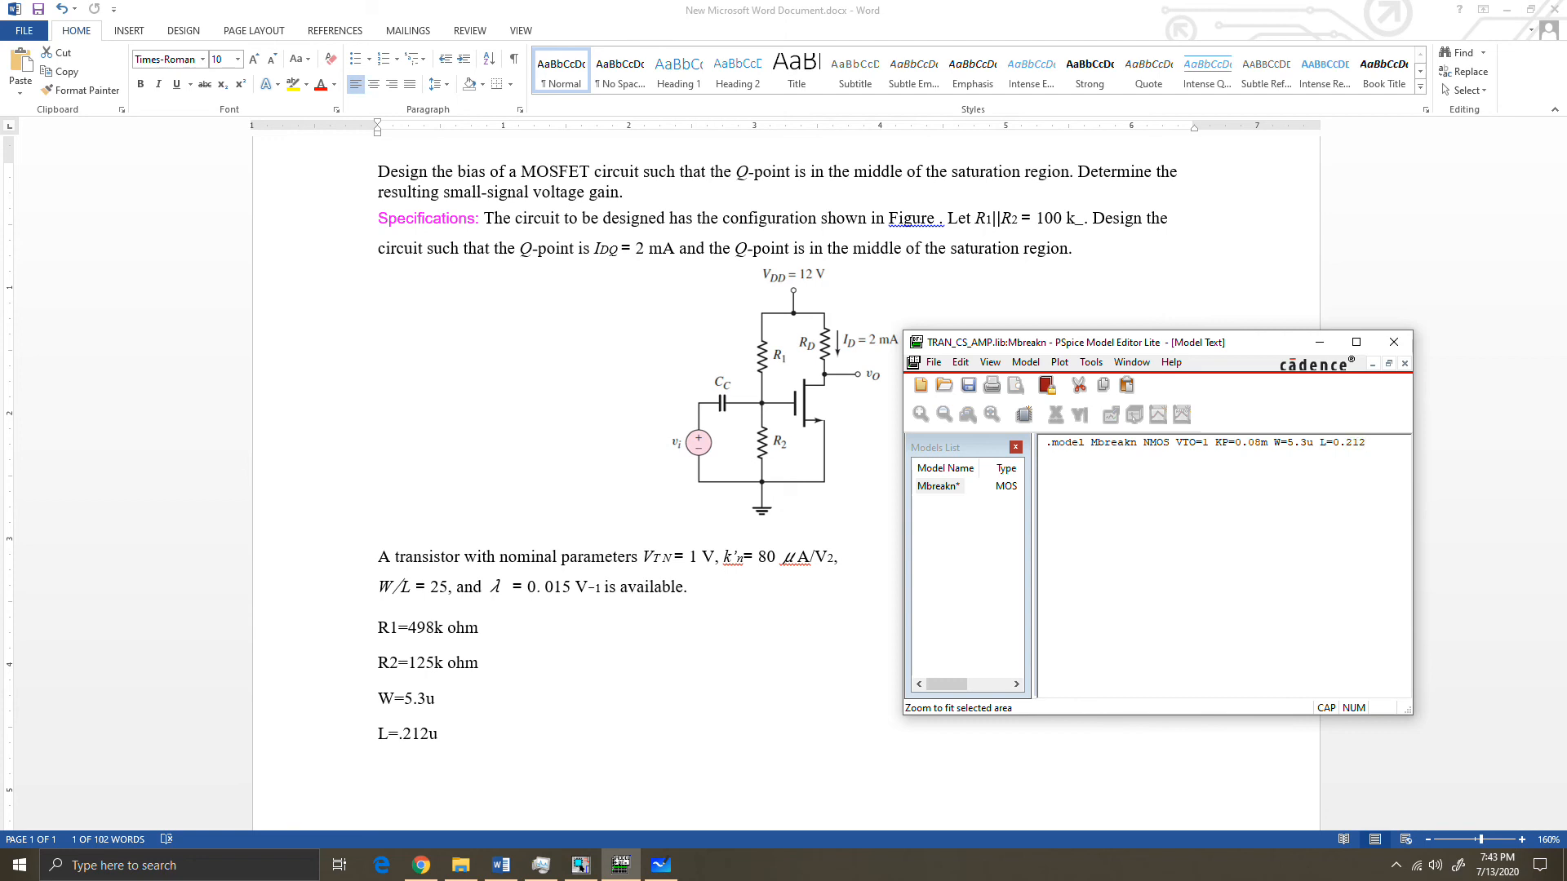
{"action": "type", "text": "u"}
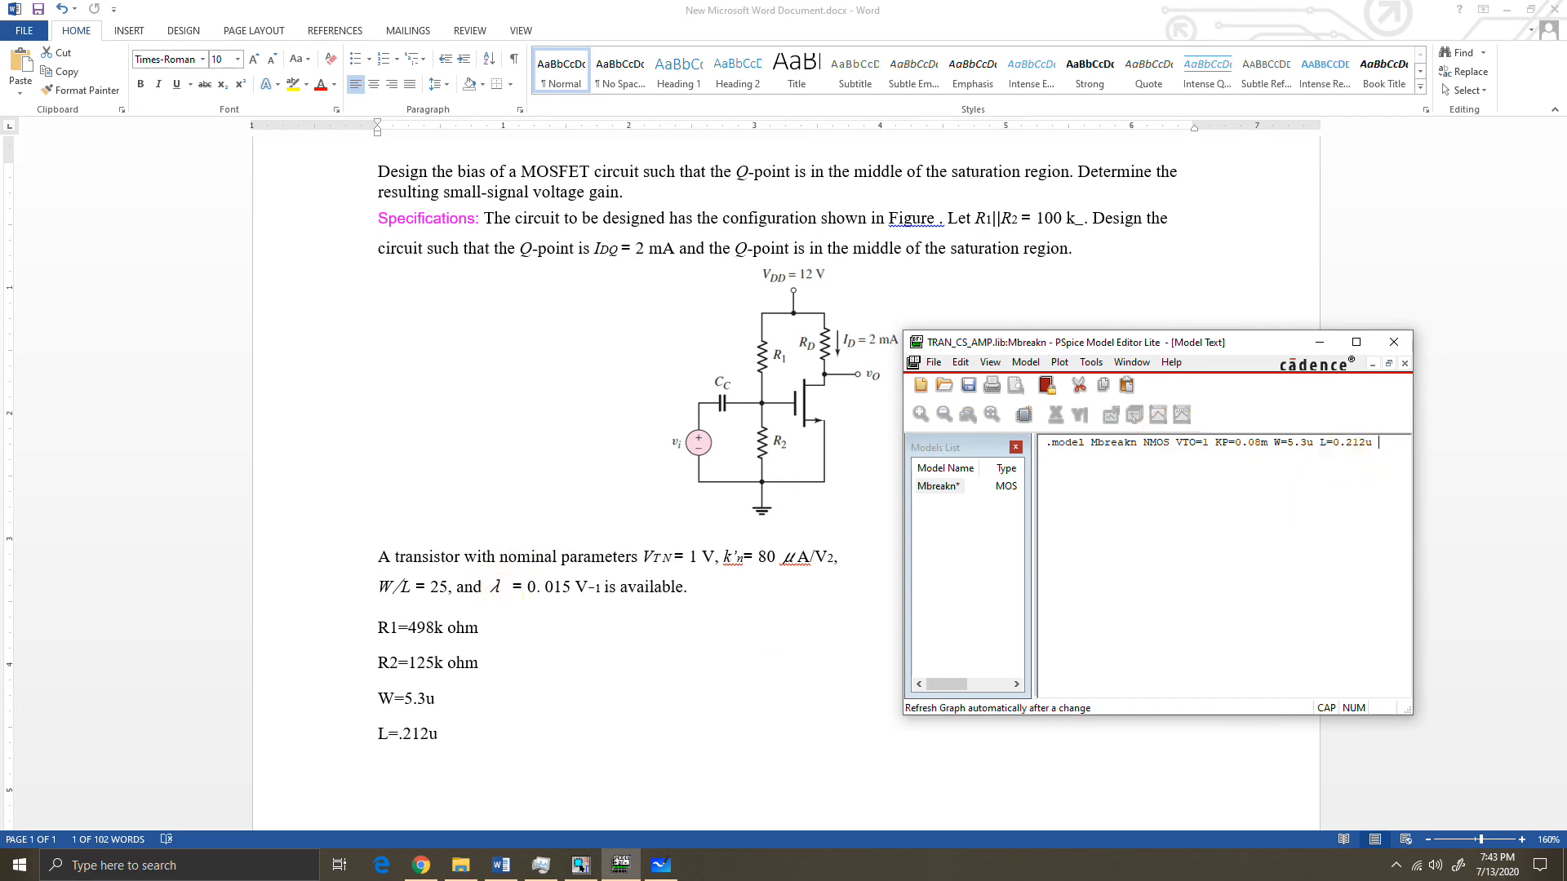
{"action": "type", "text": "LAMBDA"}
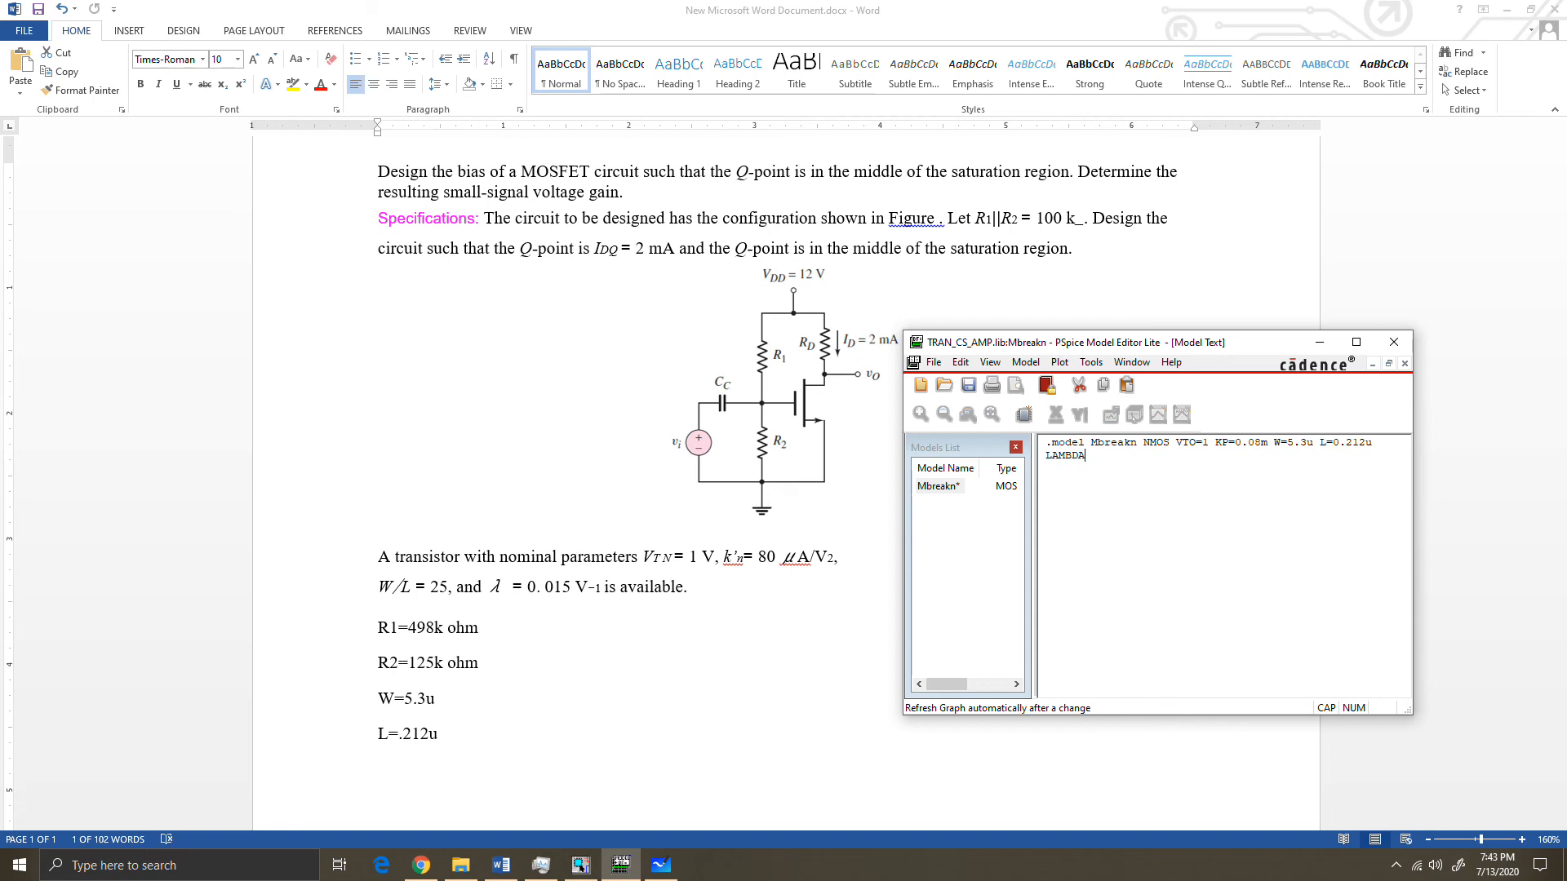
{"action": "type", "text": "0.015"}
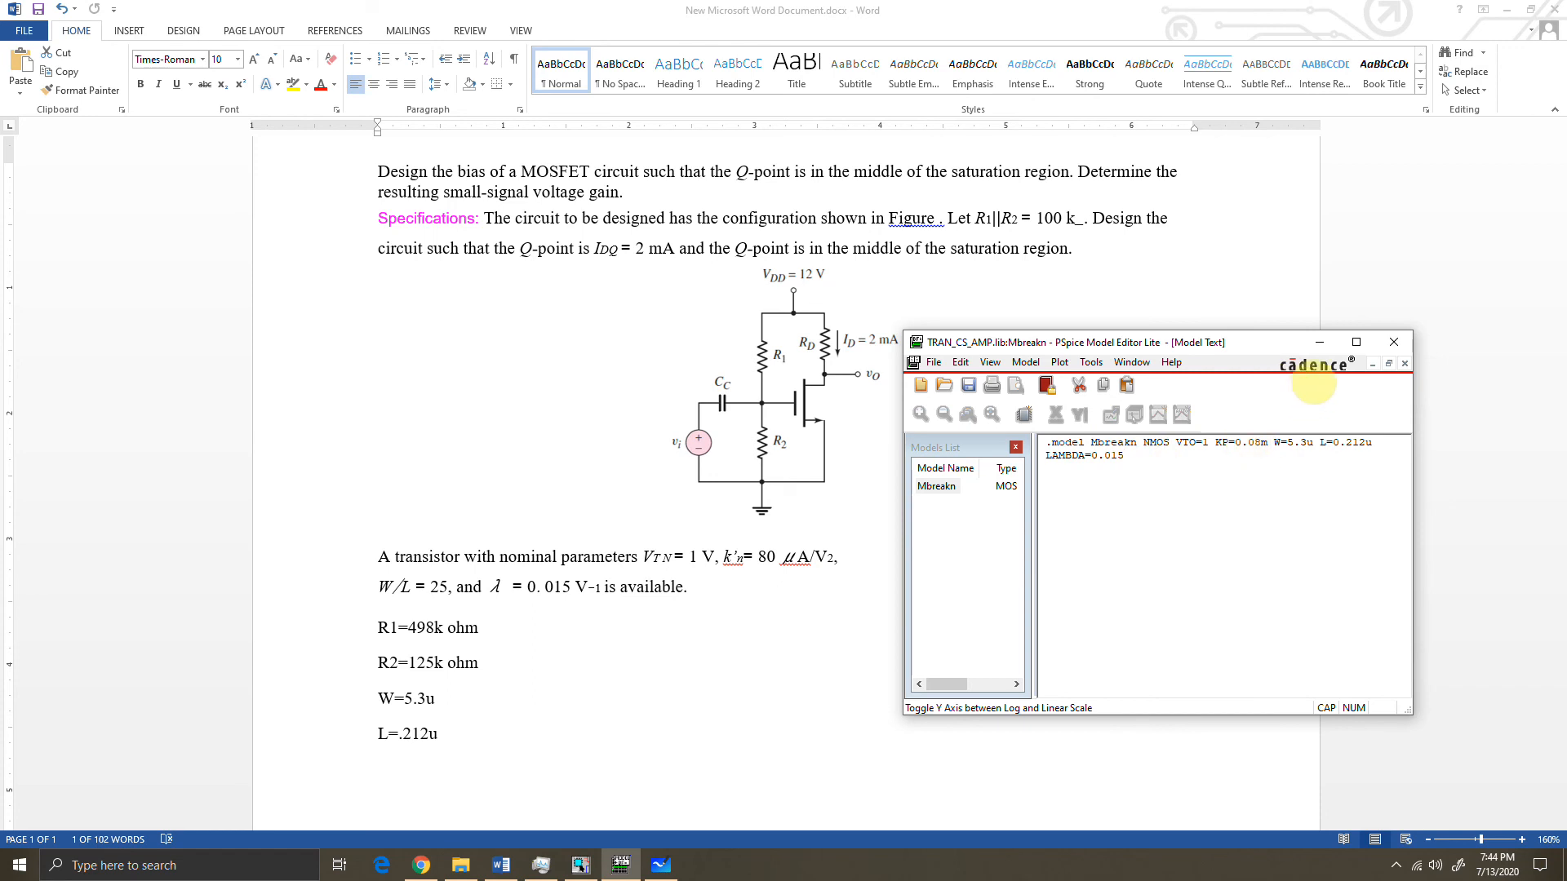
{"action": "mouse_move", "coordinate": [1319, 343]}
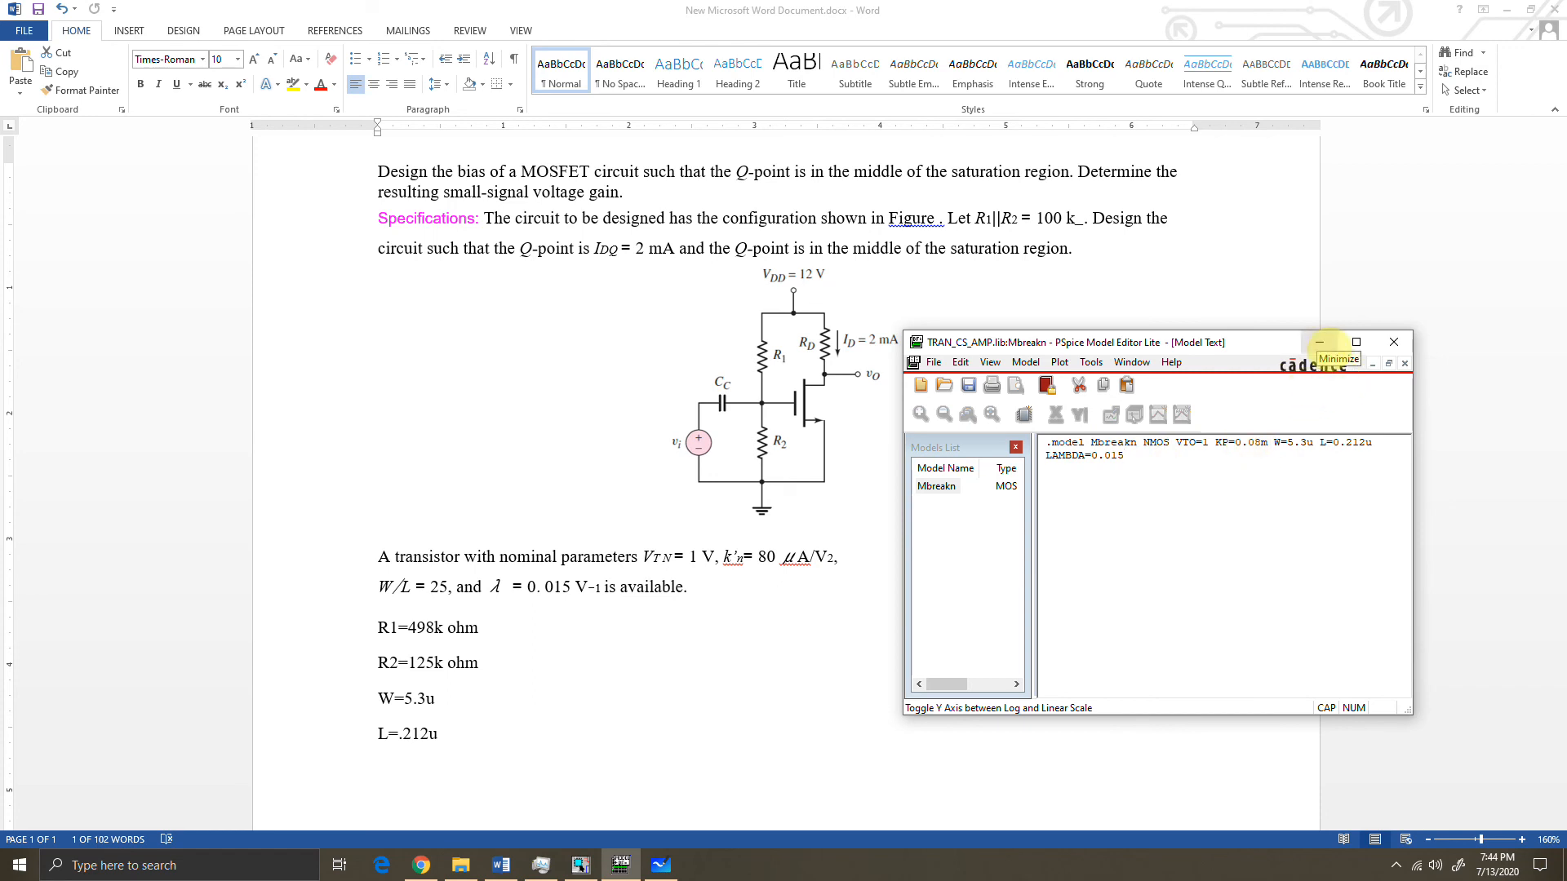
Re-simulate the amplifier with the updated model, then bring up the Word design notes.
{"action": "left_click", "coordinate": [1319, 343]}
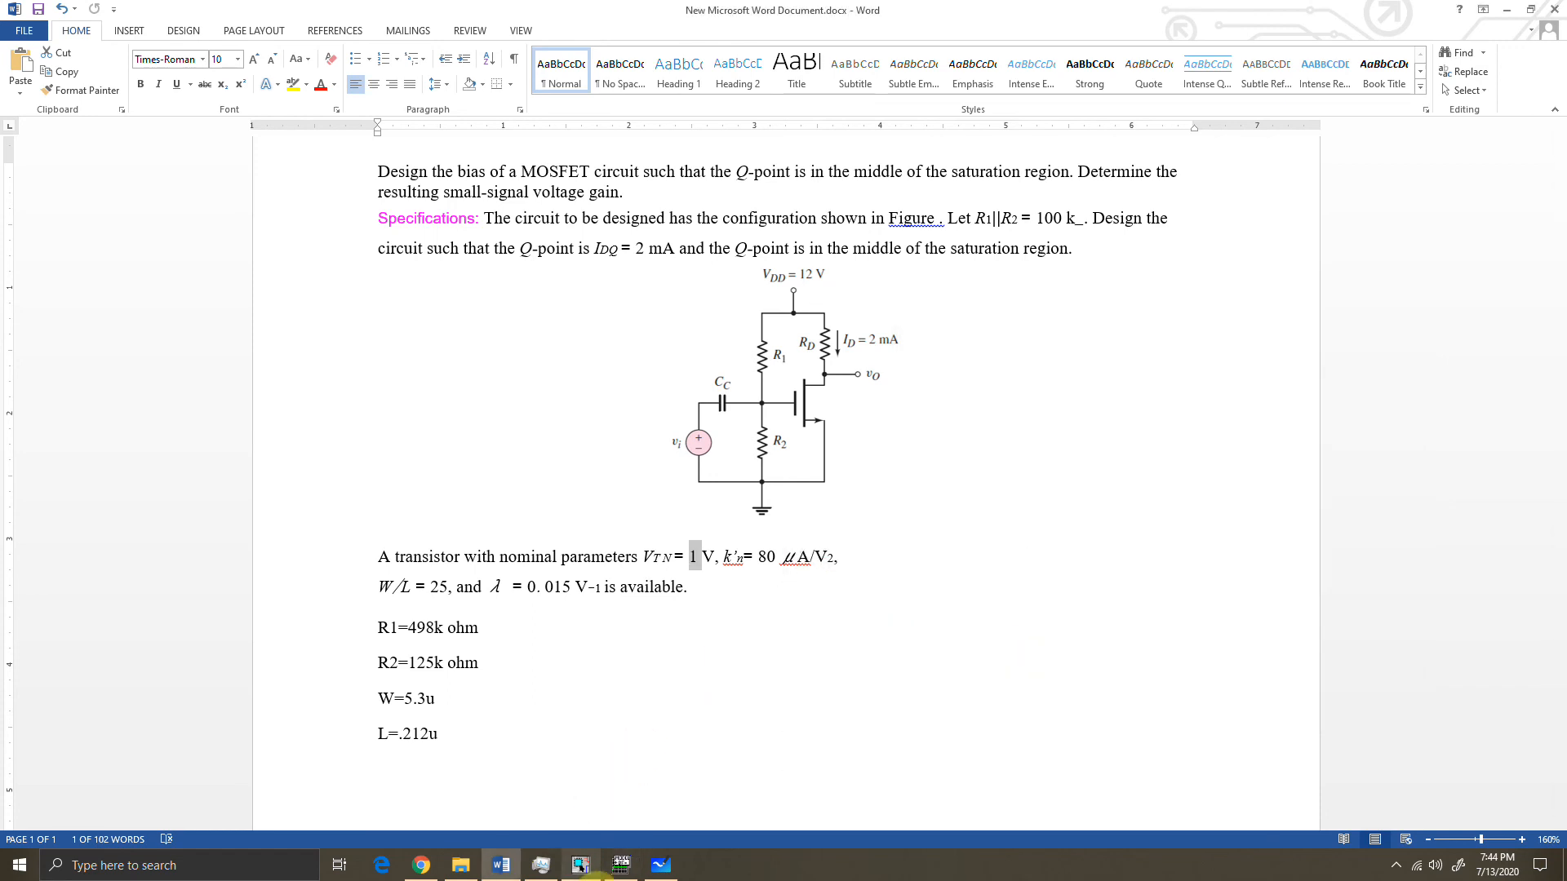
{"action": "left_click", "coordinate": [577, 865]}
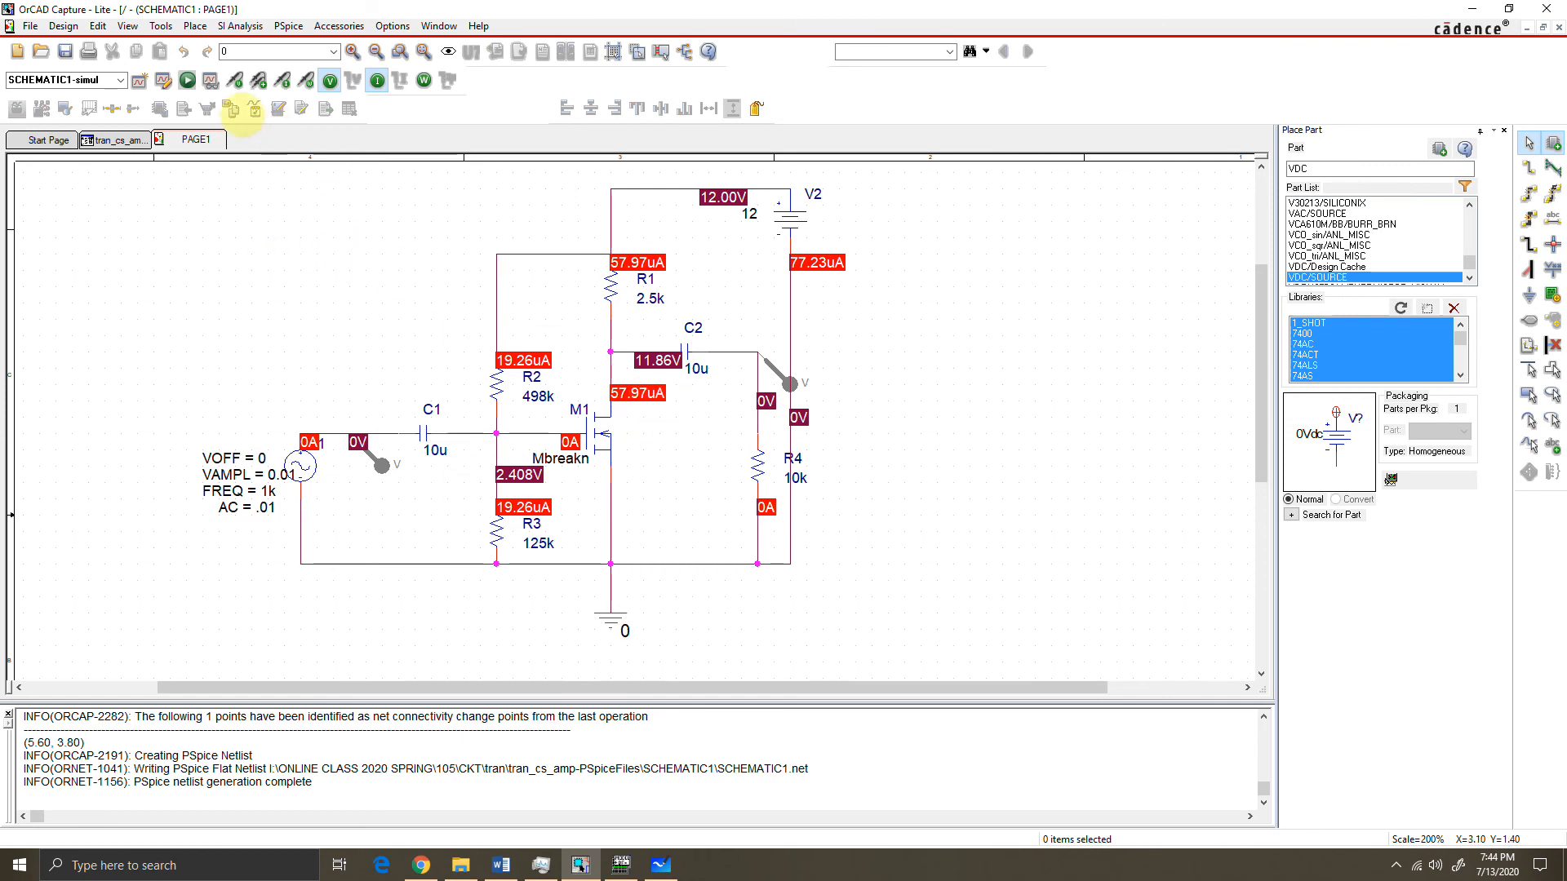
{"action": "left_click", "coordinate": [186, 78]}
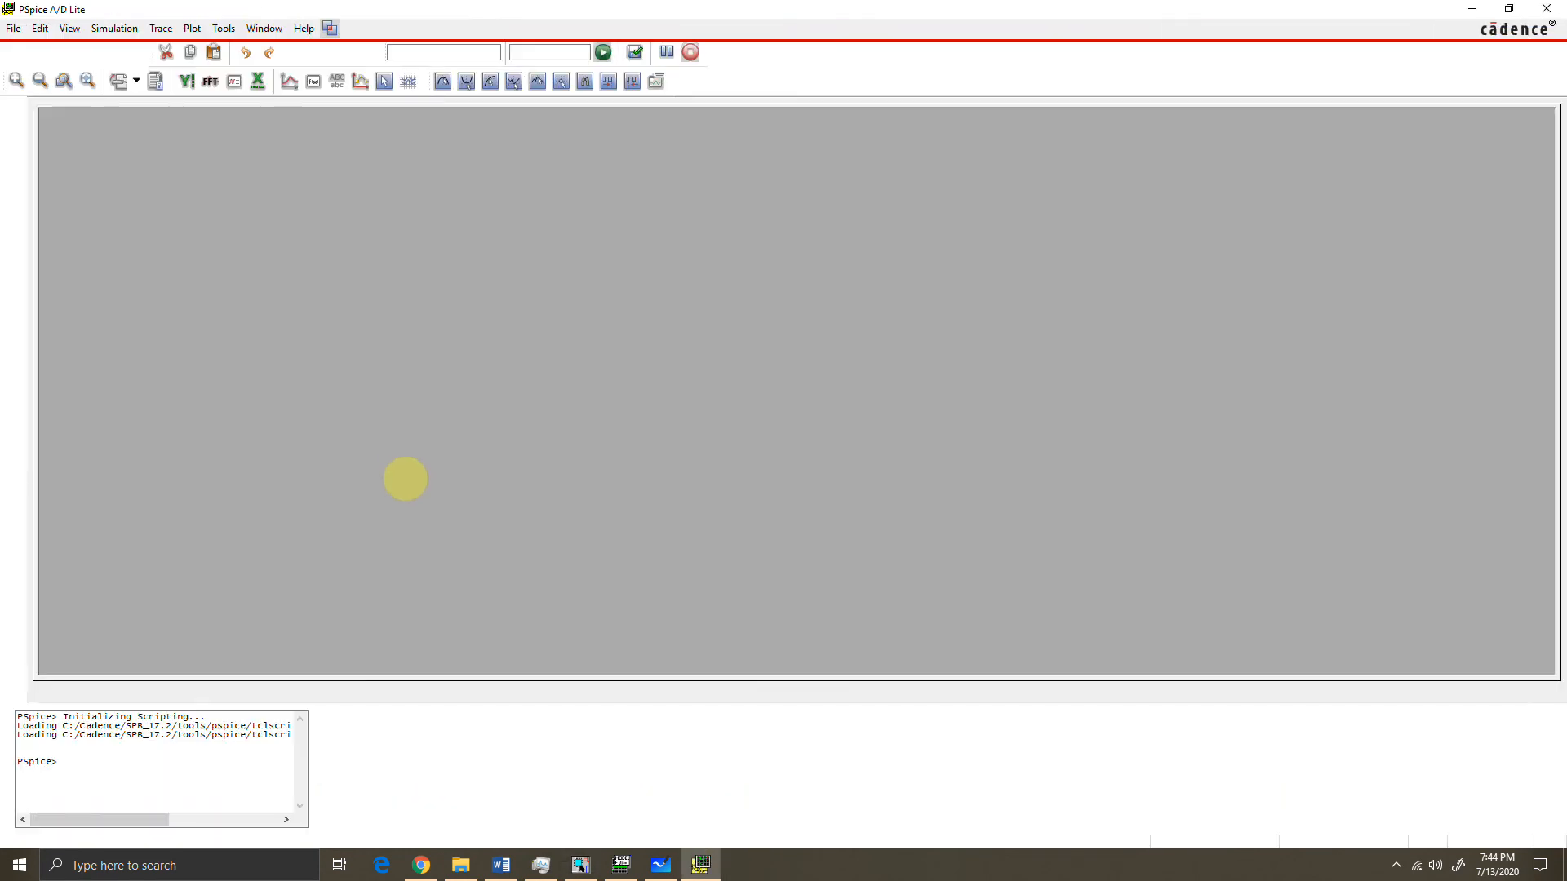
{"action": "left_click", "coordinate": [607, 50]}
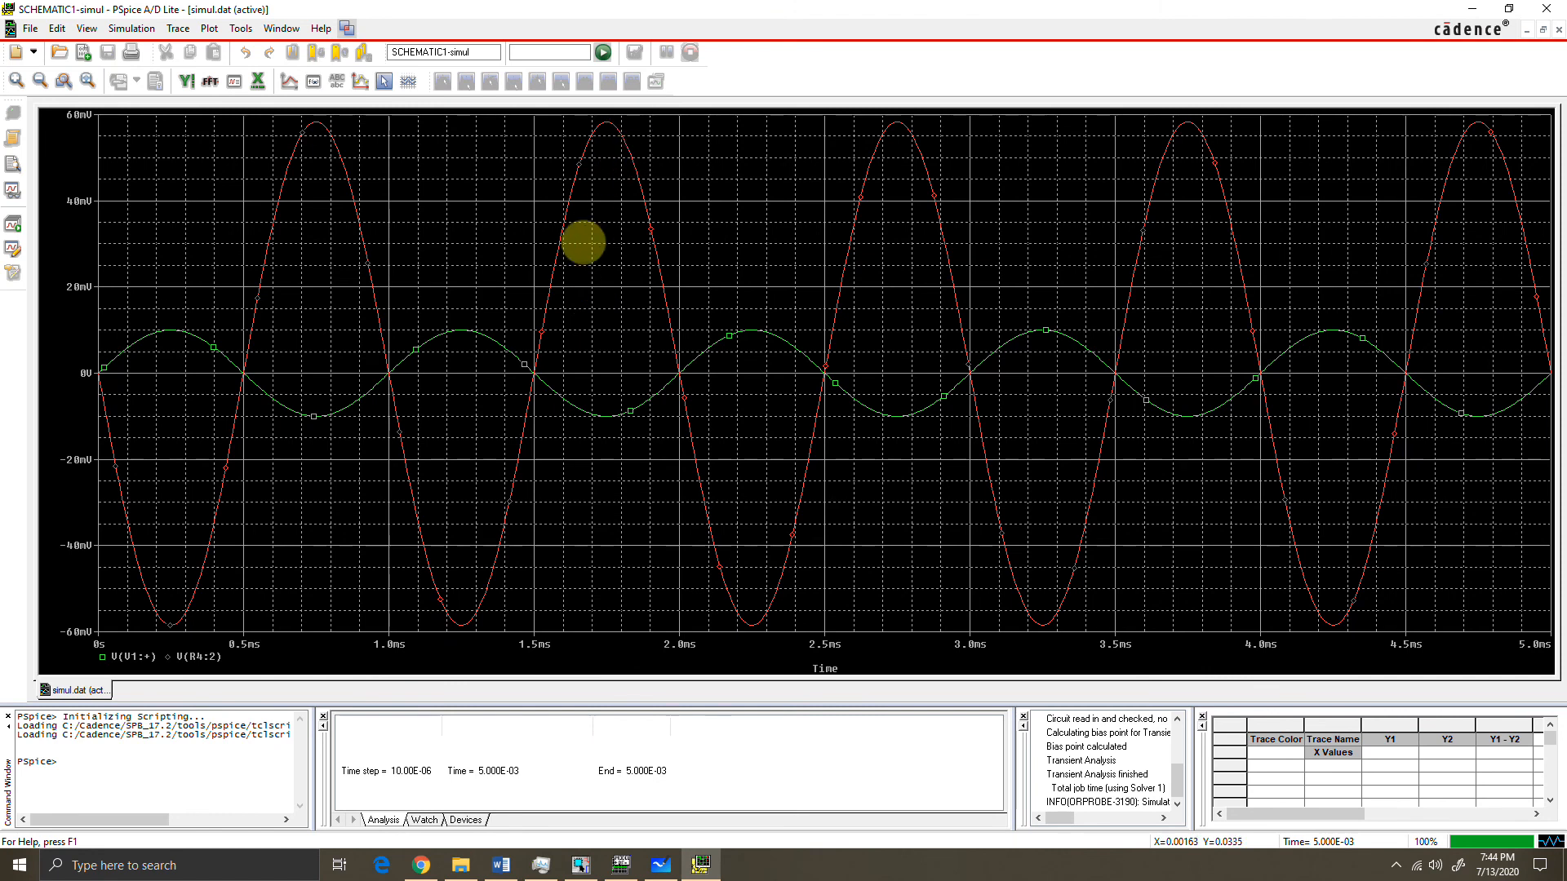
{"action": "mouse_move", "coordinate": [175, 398]}
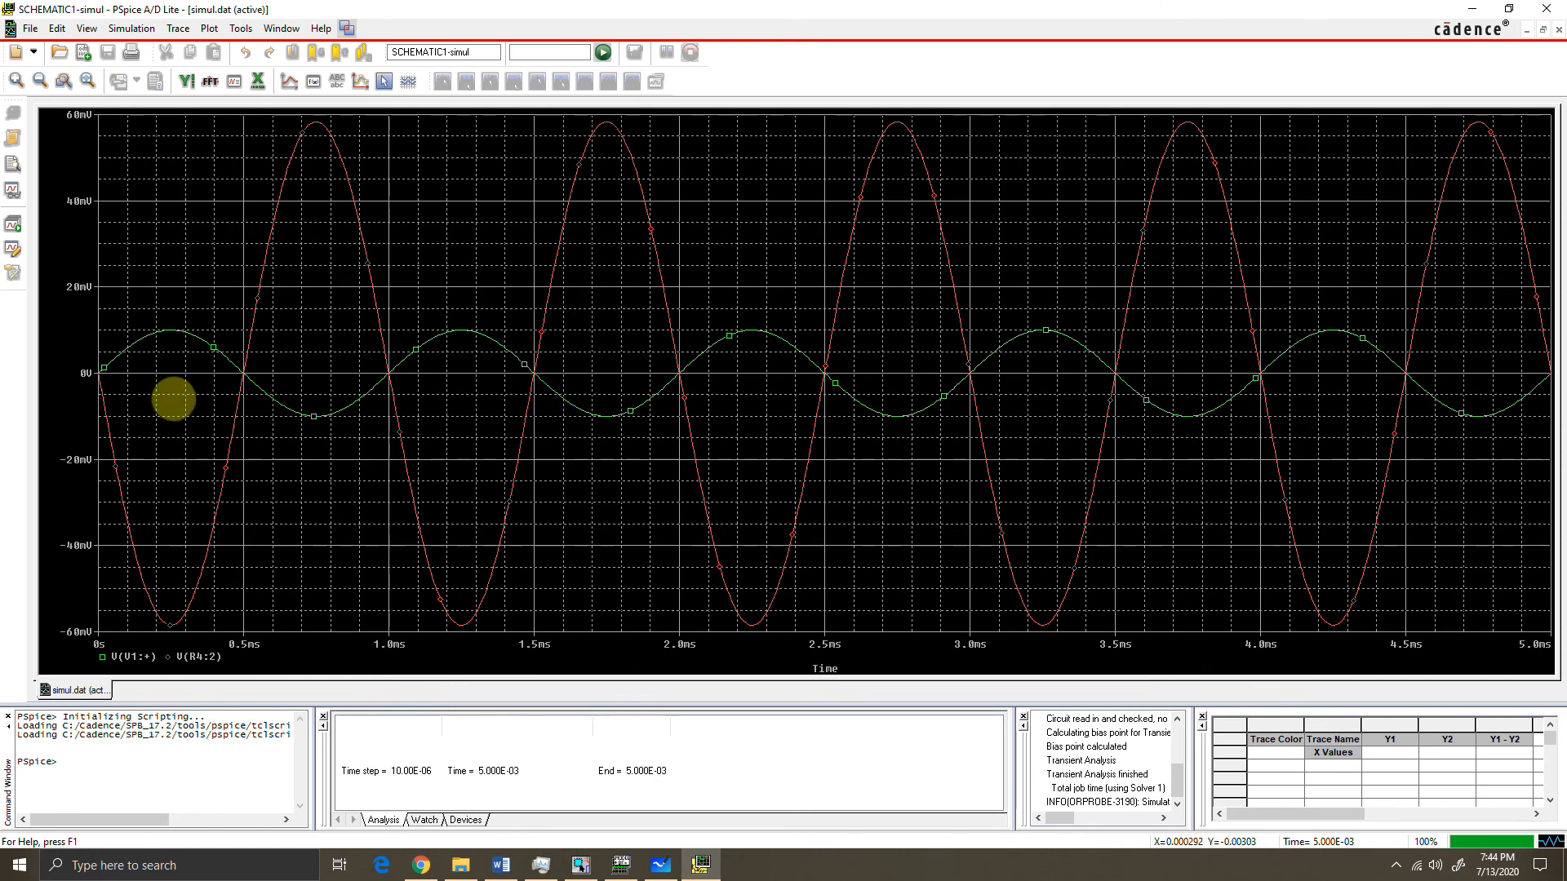
{"action": "mouse_move", "coordinate": [271, 418]}
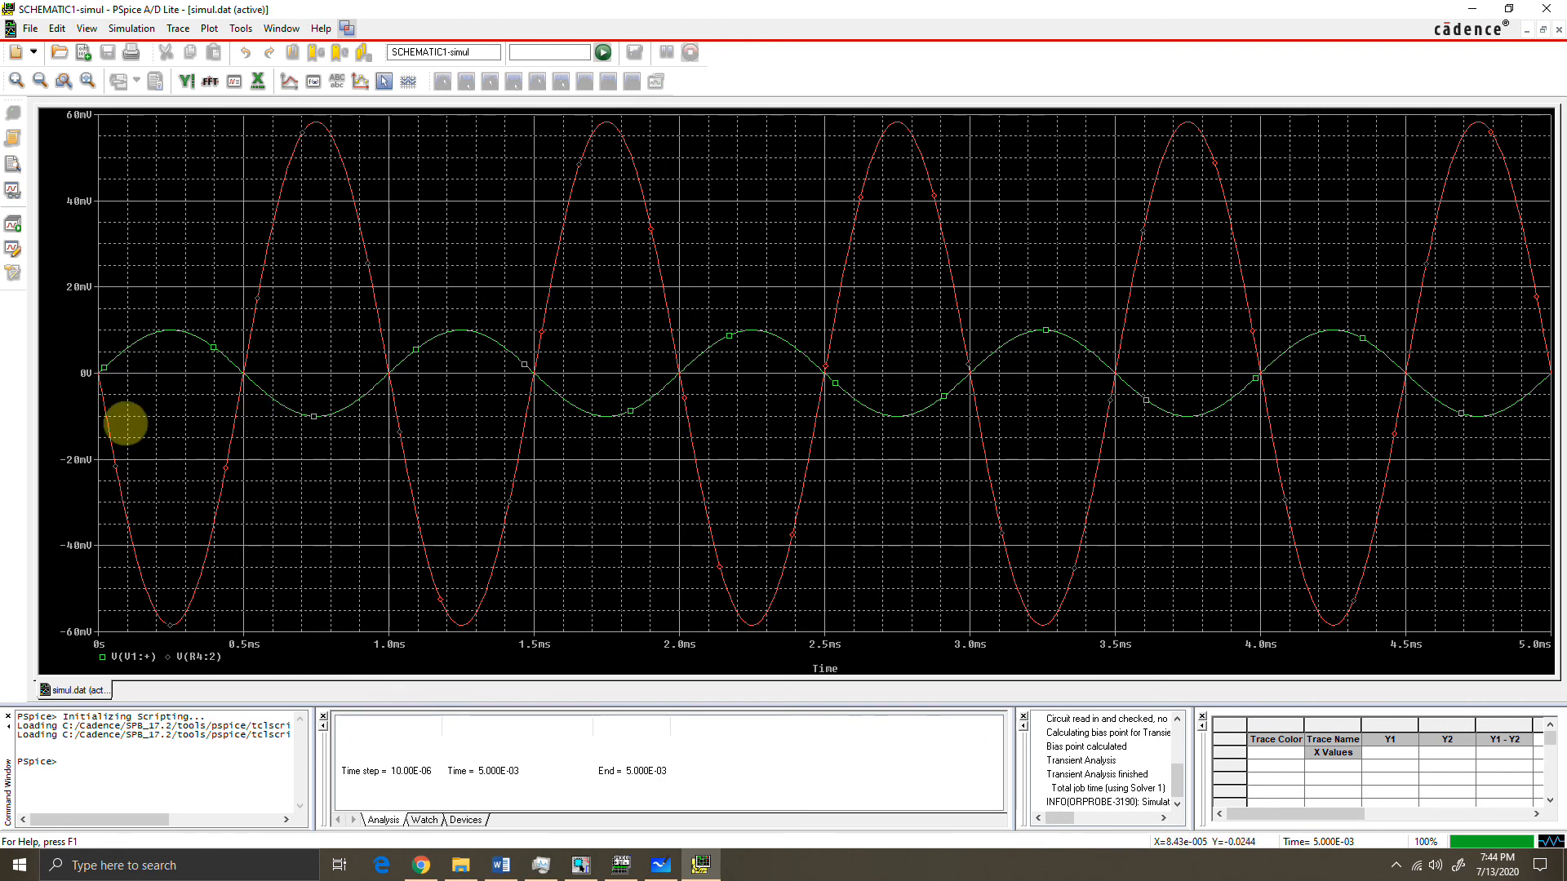
{"action": "mouse_move", "coordinate": [1015, 408]}
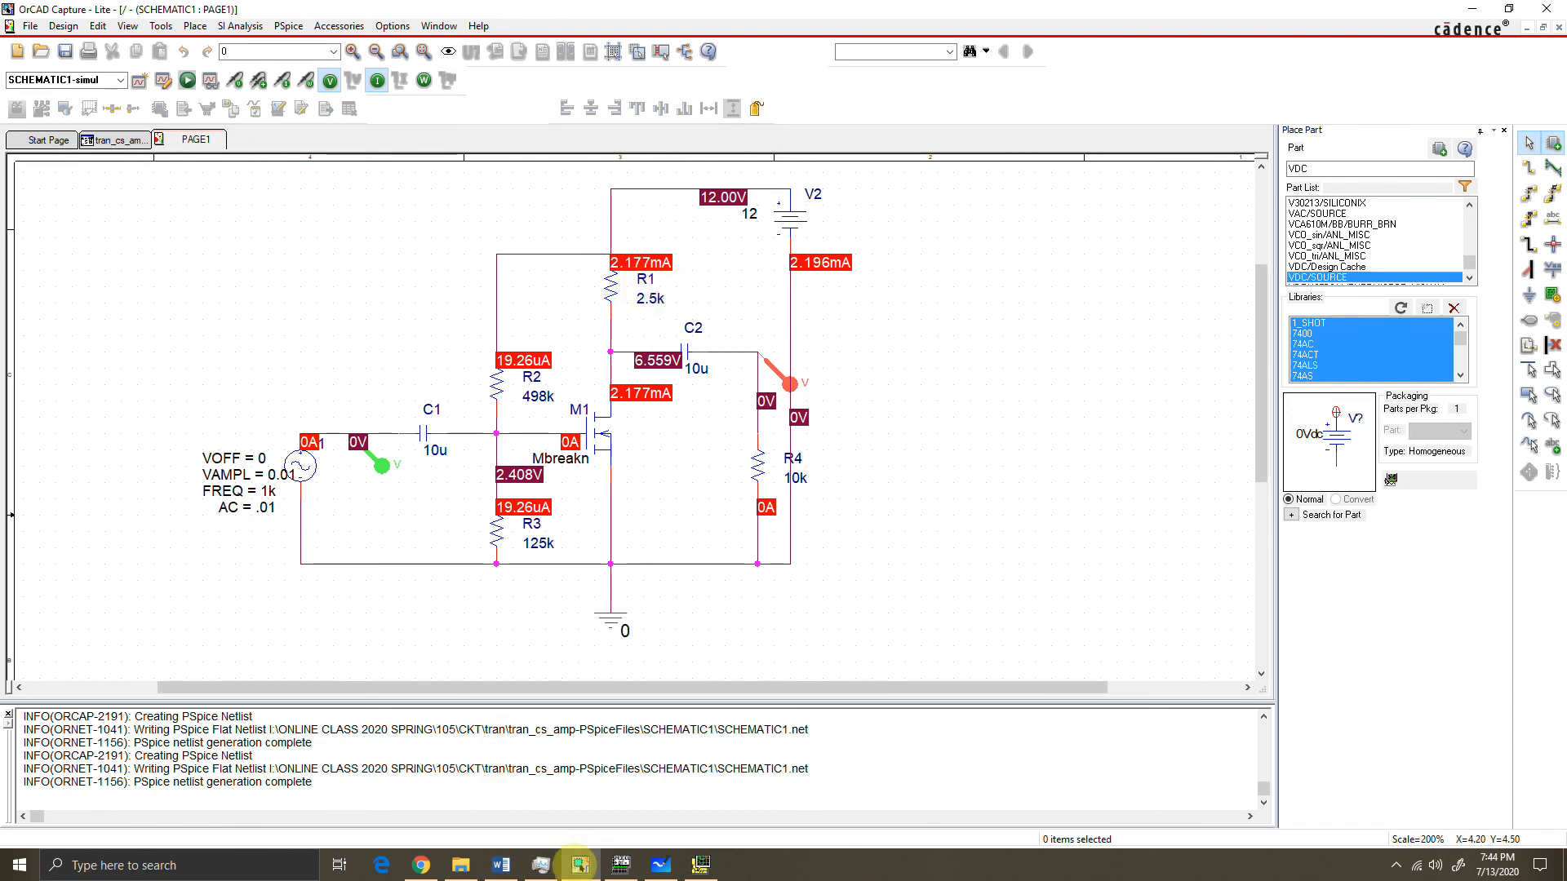
{"action": "left_click", "coordinate": [499, 865]}
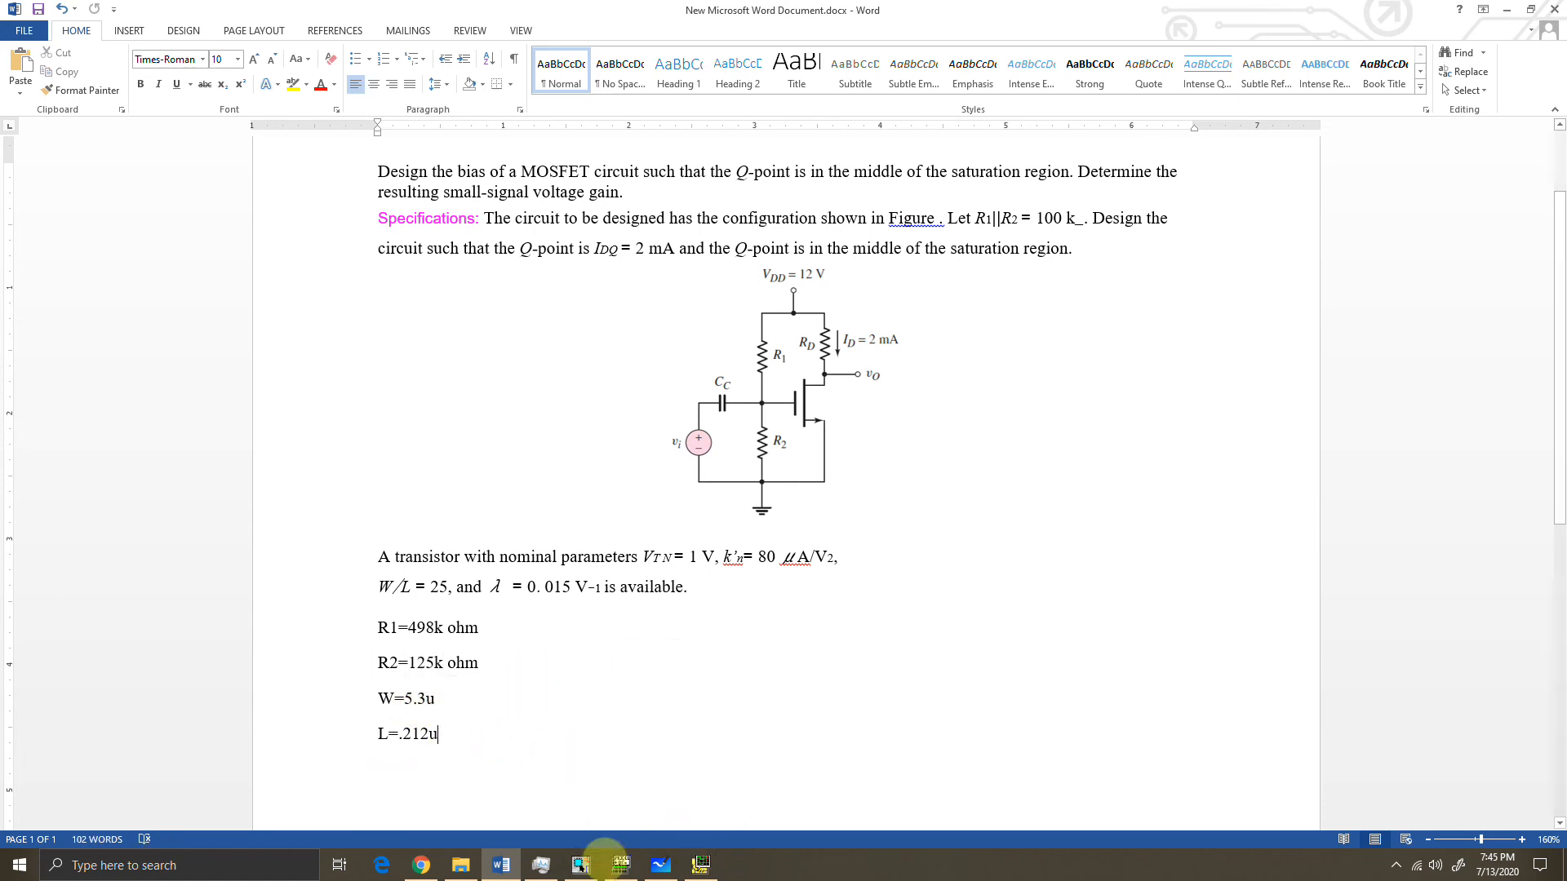
Inspect the inverted input/output sine traces, then return to the notes listing theoretical gain -6.5.
{"action": "left_click", "coordinate": [621, 865]}
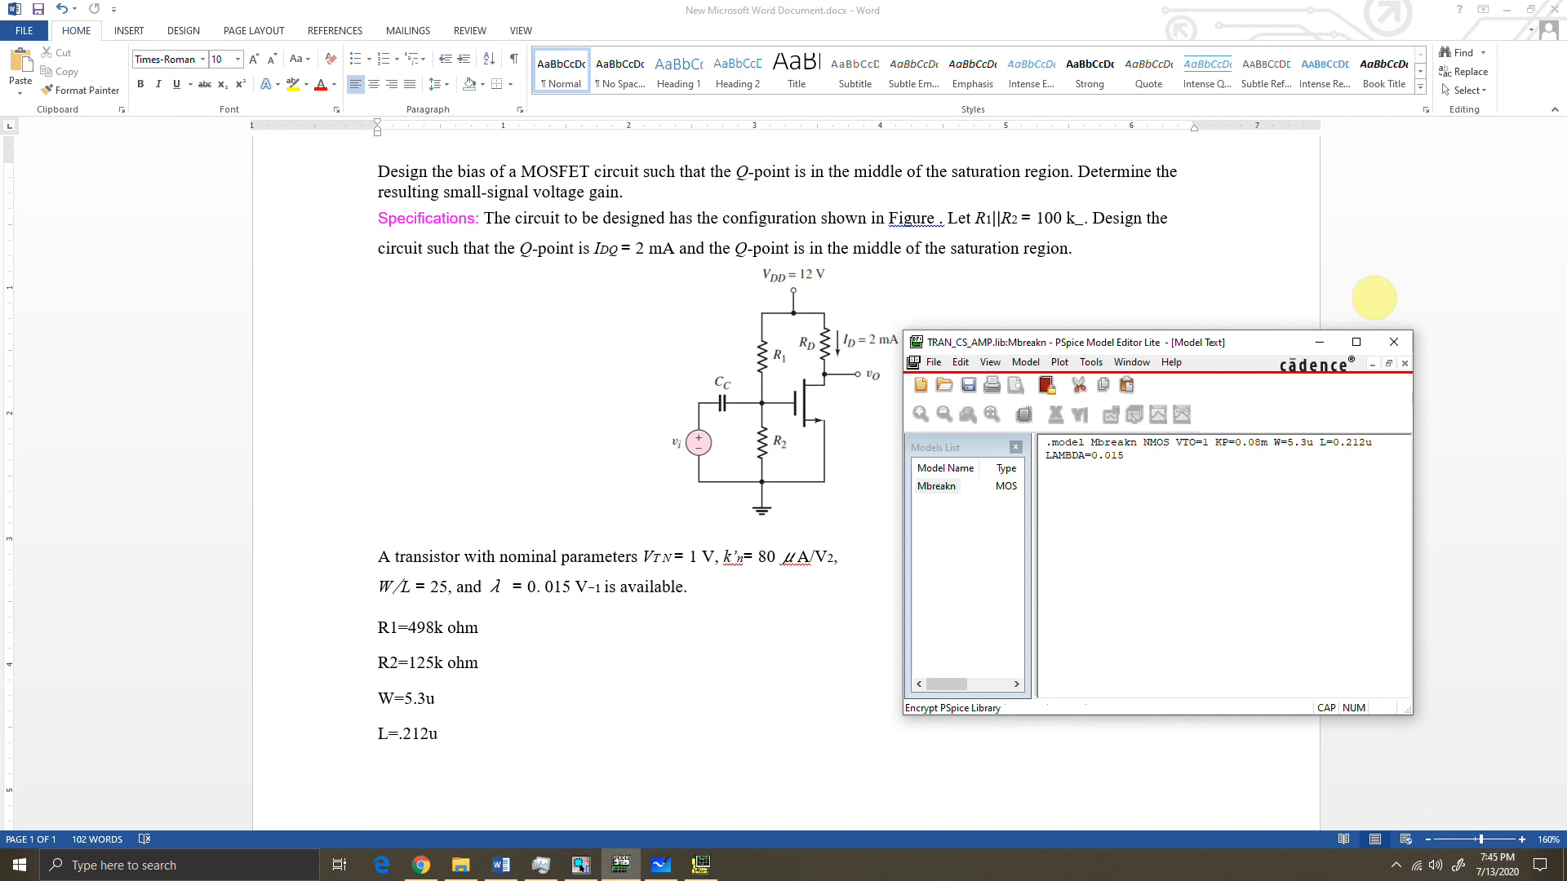
{"action": "left_click", "coordinate": [1394, 342]}
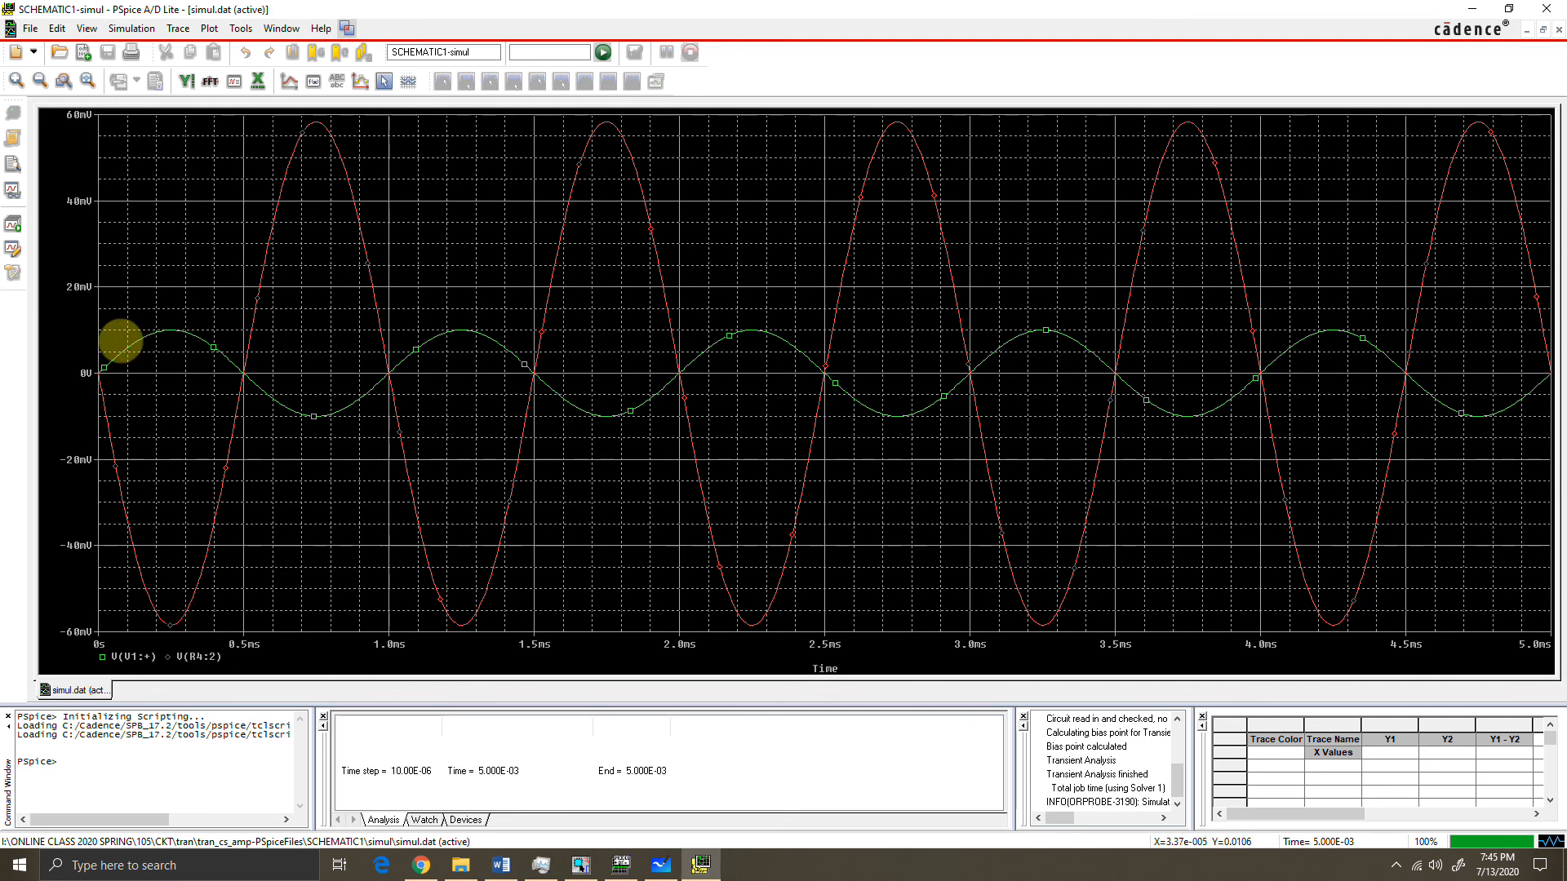
{"action": "mouse_move", "coordinate": [167, 346]}
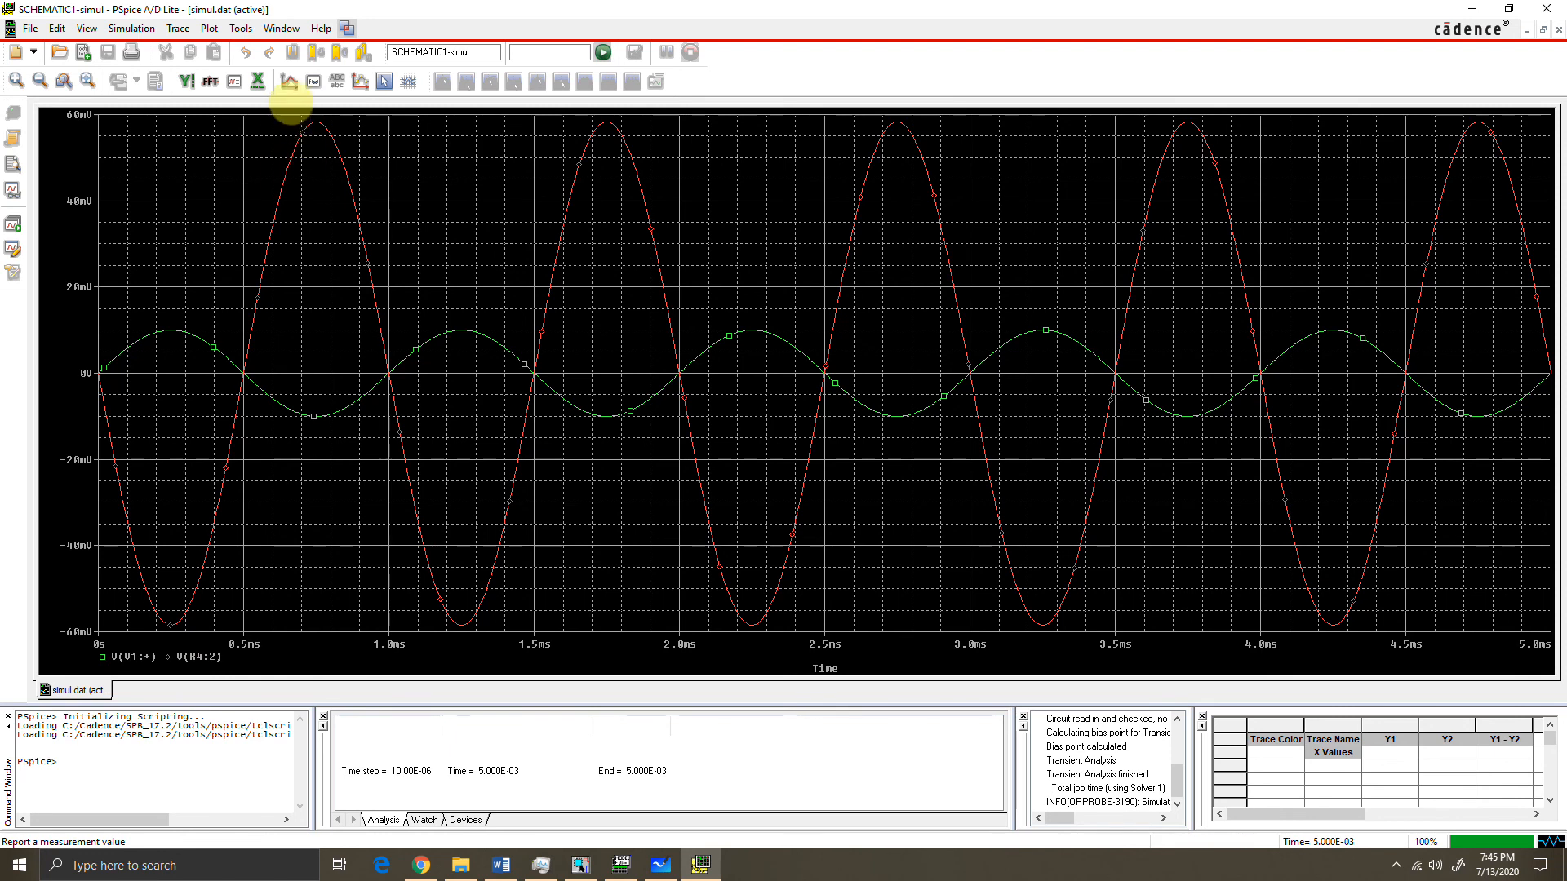
{"action": "mouse_move", "coordinate": [287, 79]}
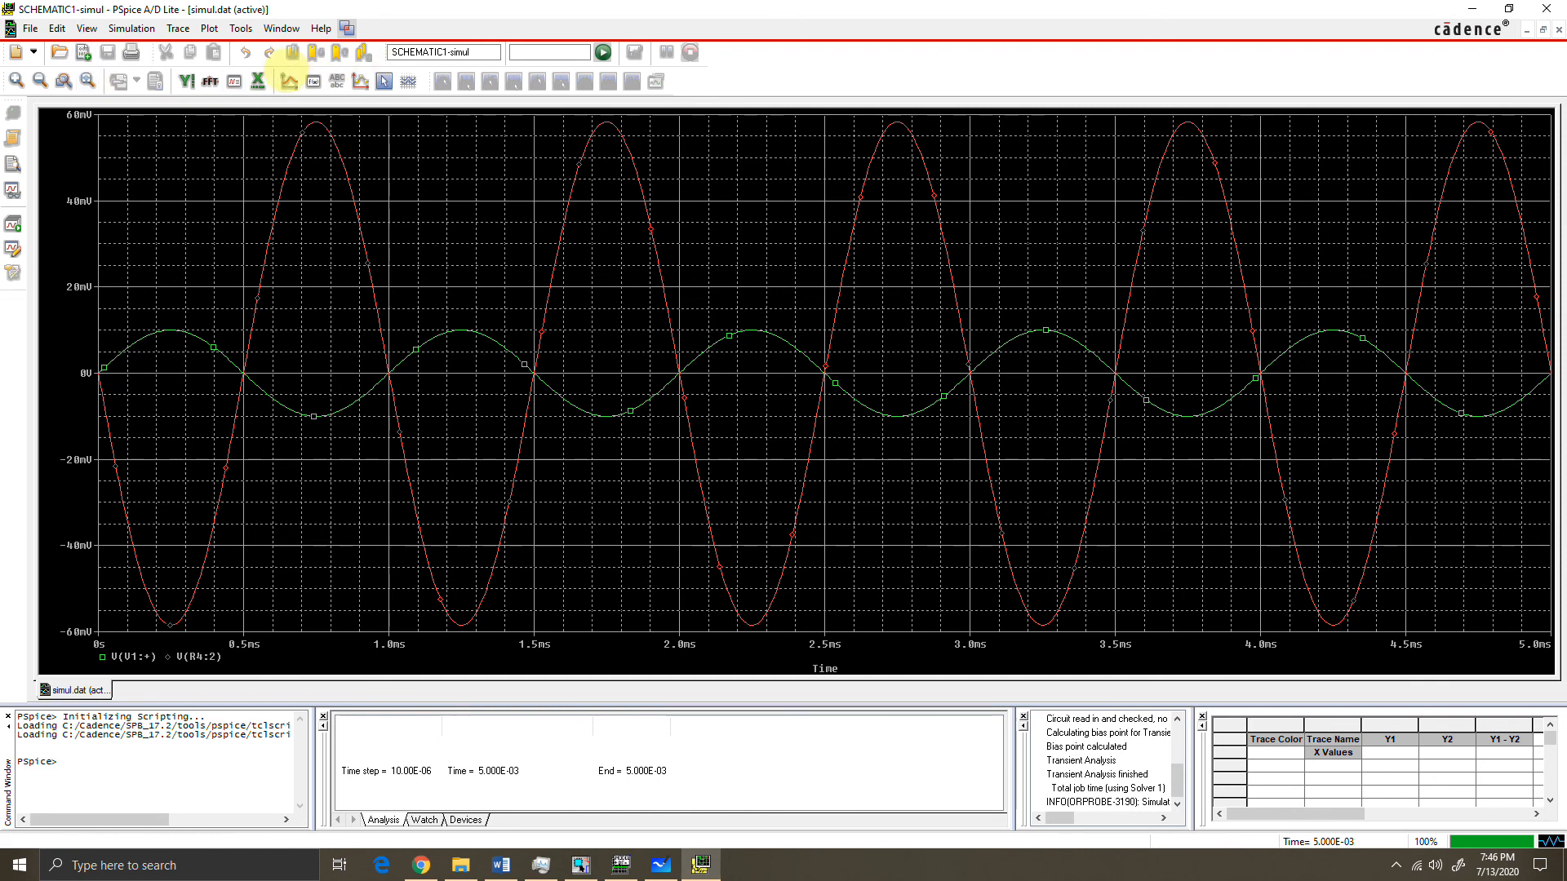
{"action": "left_click", "coordinate": [188, 28]}
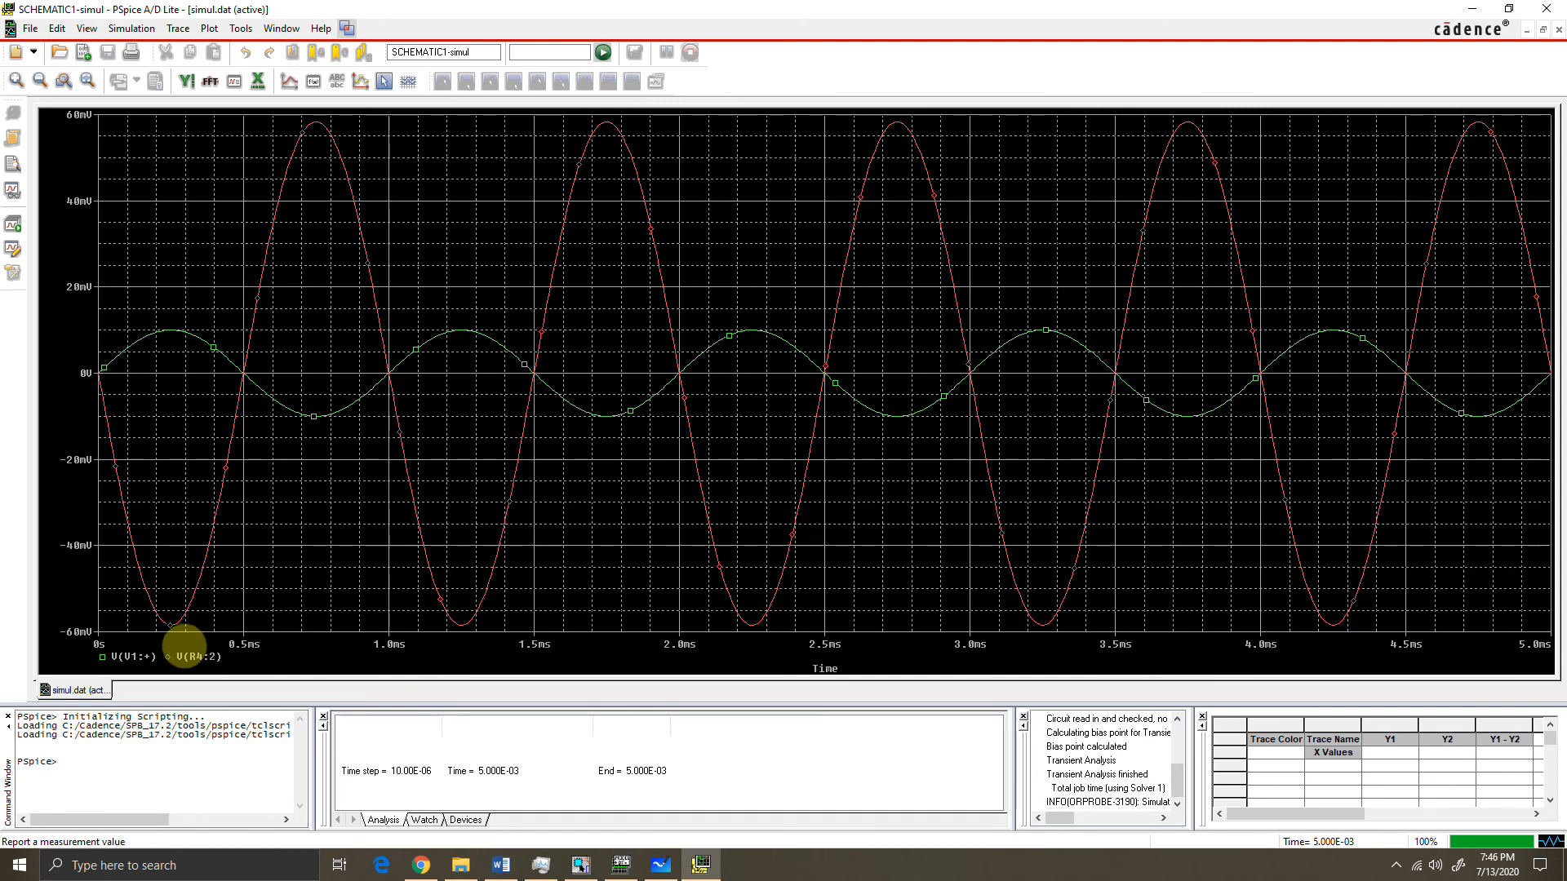
{"action": "mouse_move", "coordinate": [210, 546]}
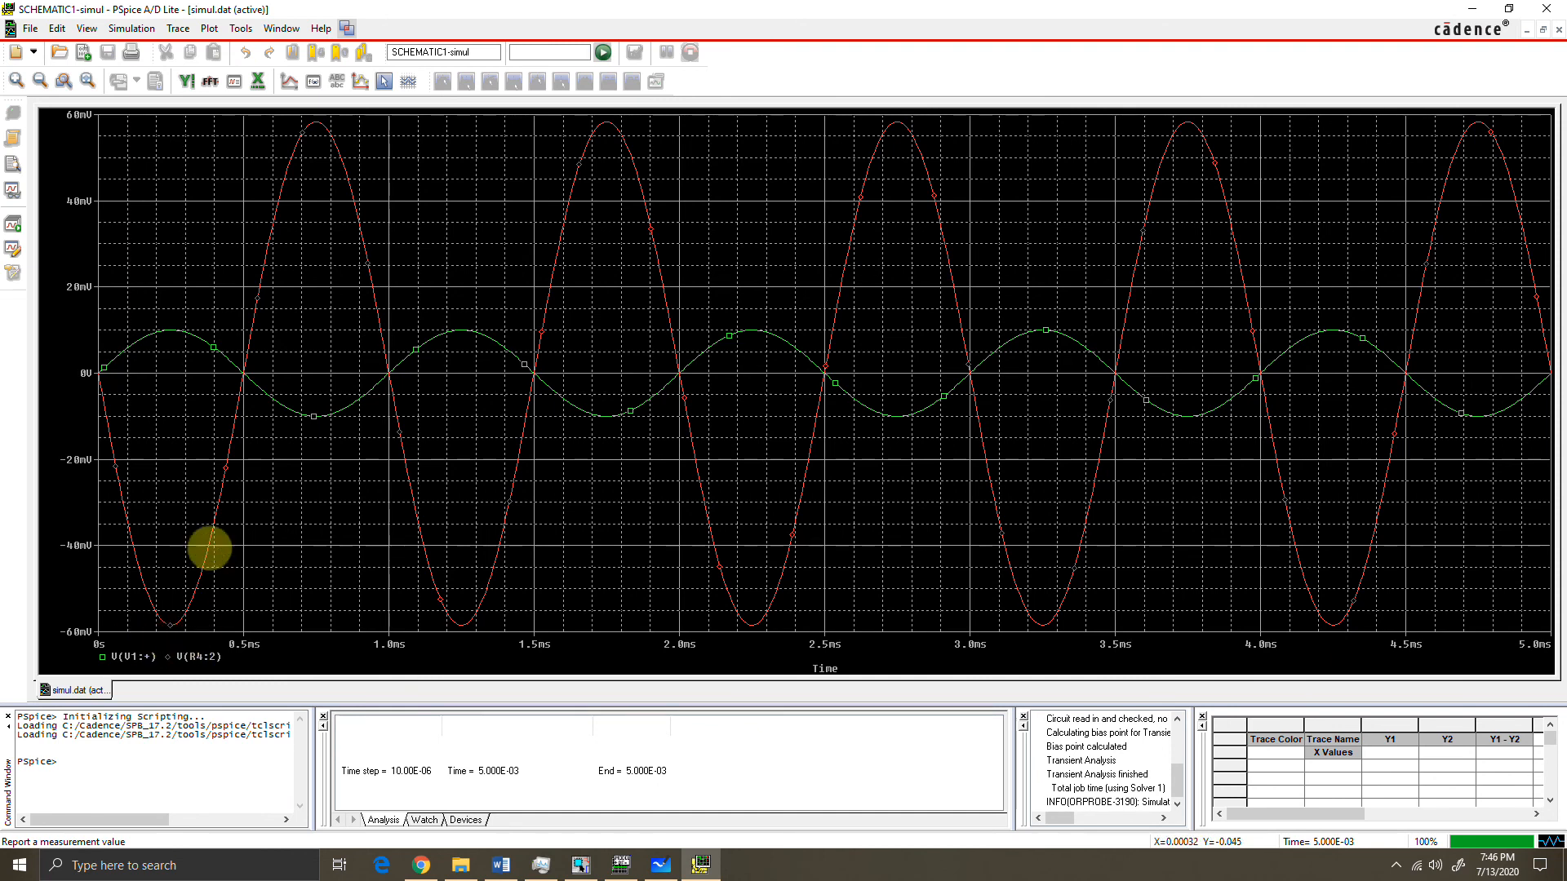
{"action": "mouse_move", "coordinate": [154, 648]}
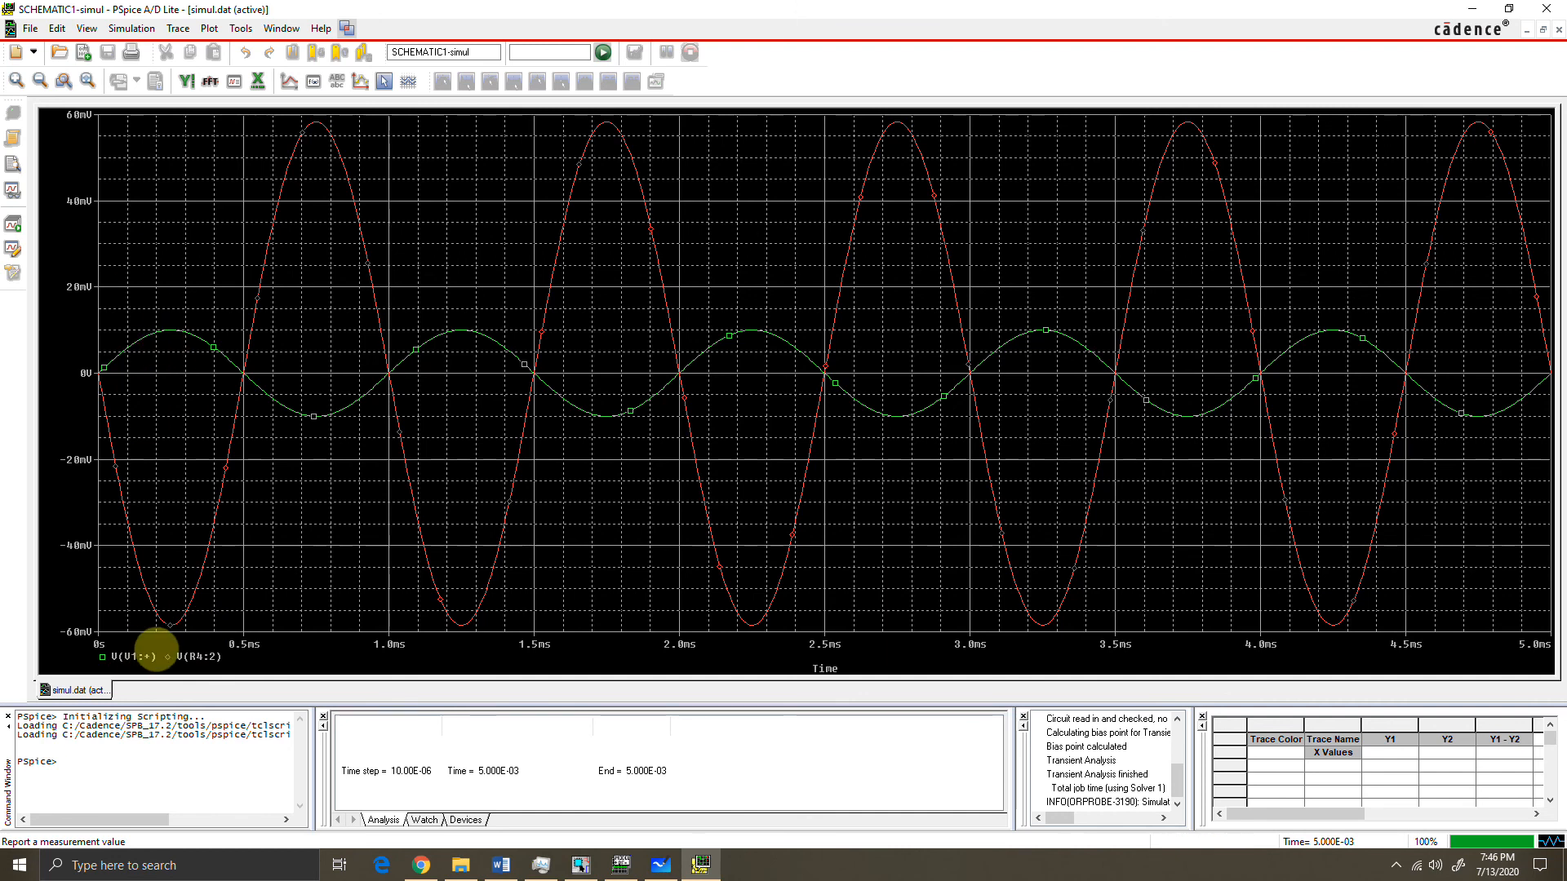
{"action": "mouse_move", "coordinate": [186, 522]}
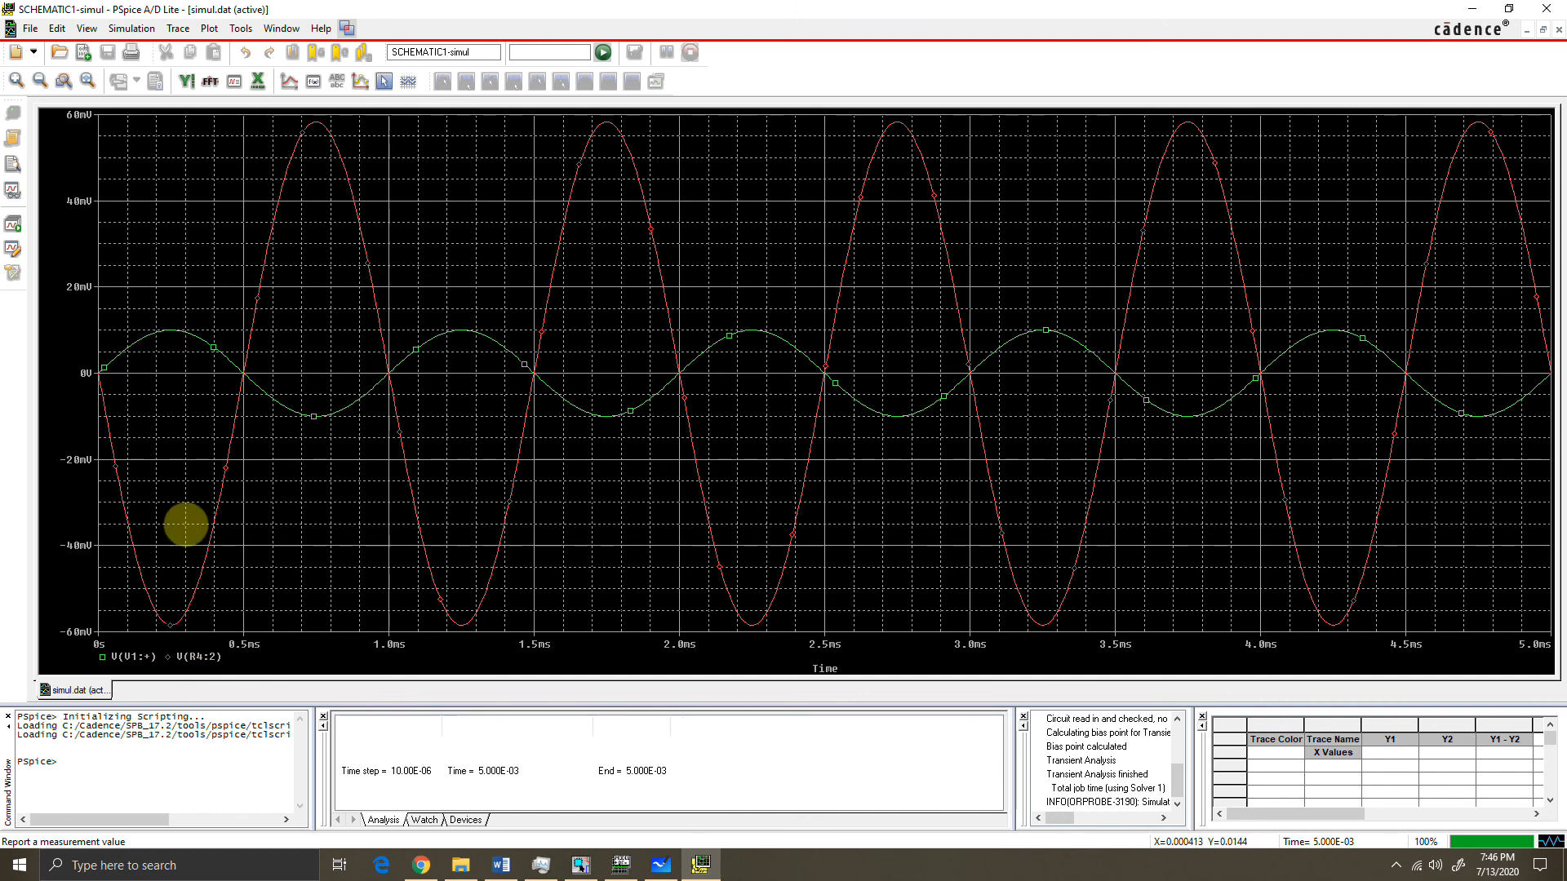
{"action": "mouse_move", "coordinate": [180, 646]}
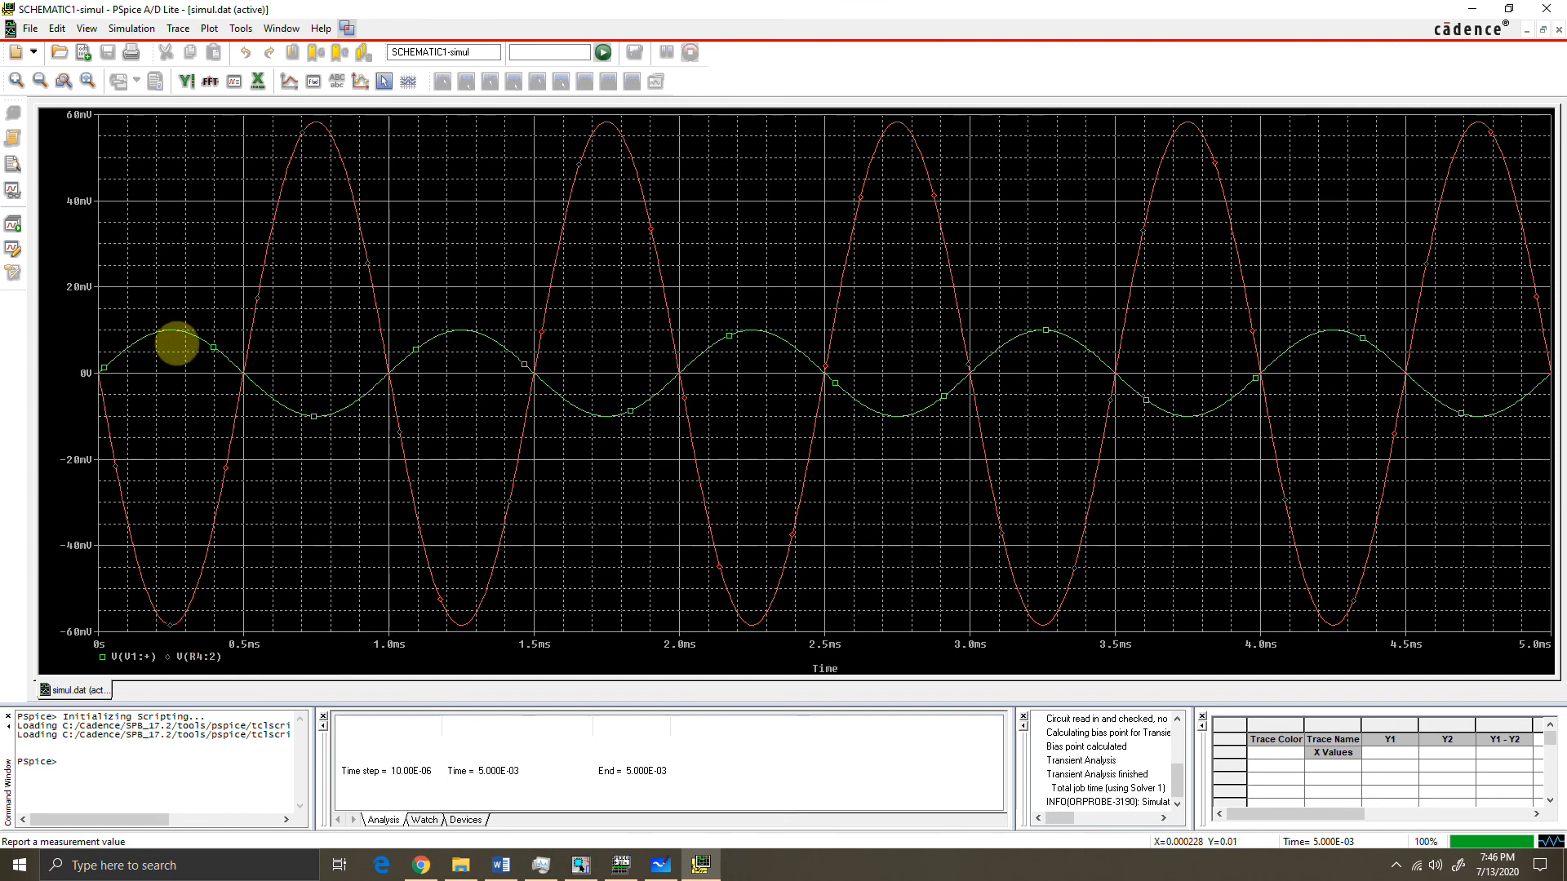
{"action": "mouse_move", "coordinate": [186, 372]}
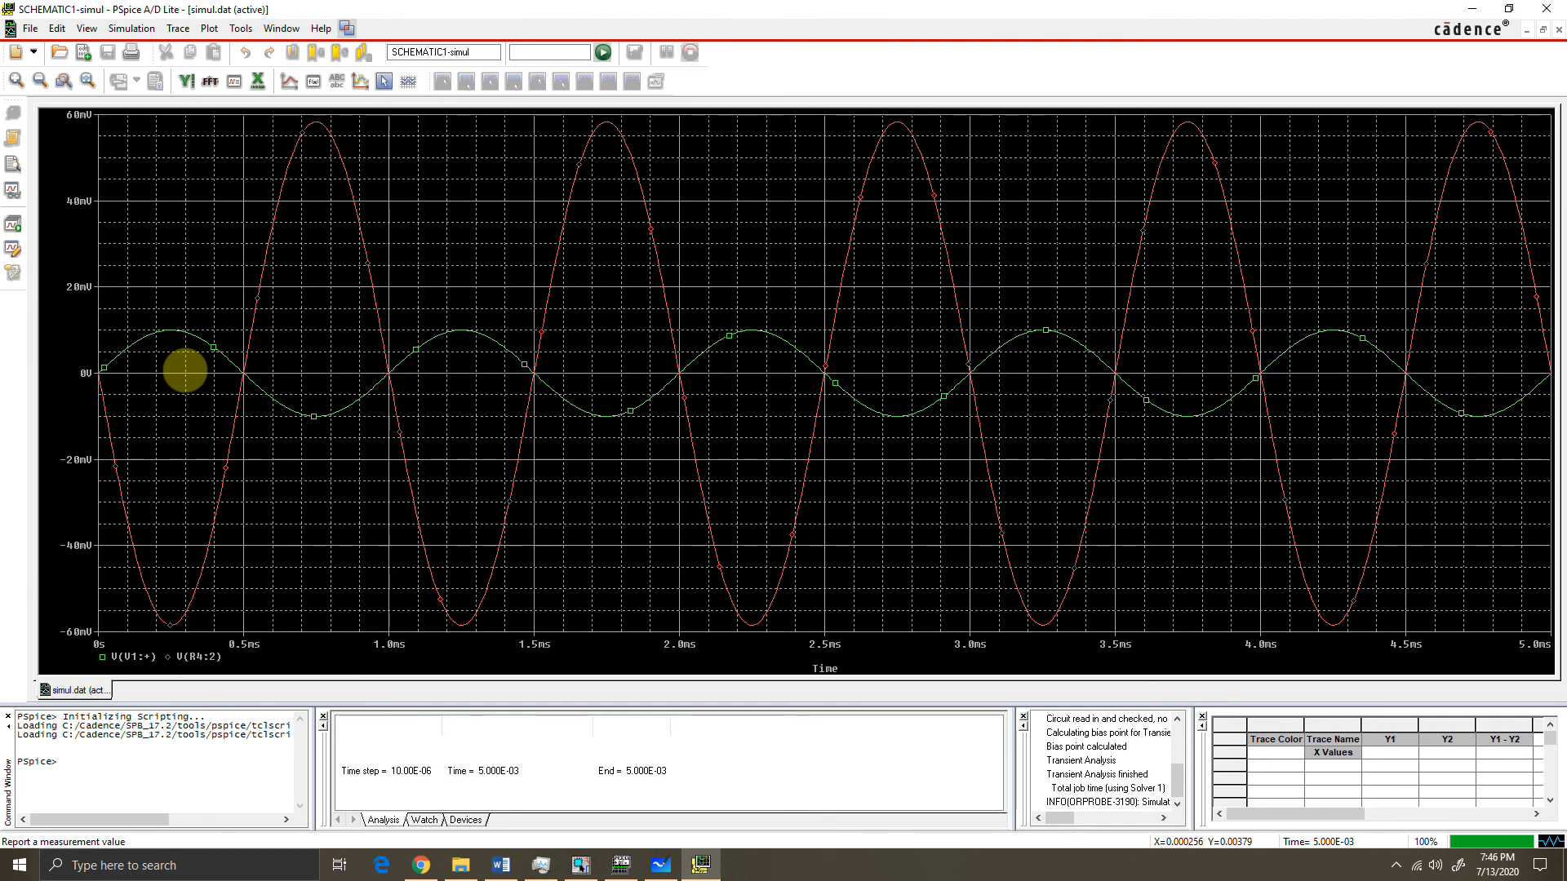
{"action": "mouse_move", "coordinate": [500, 567]}
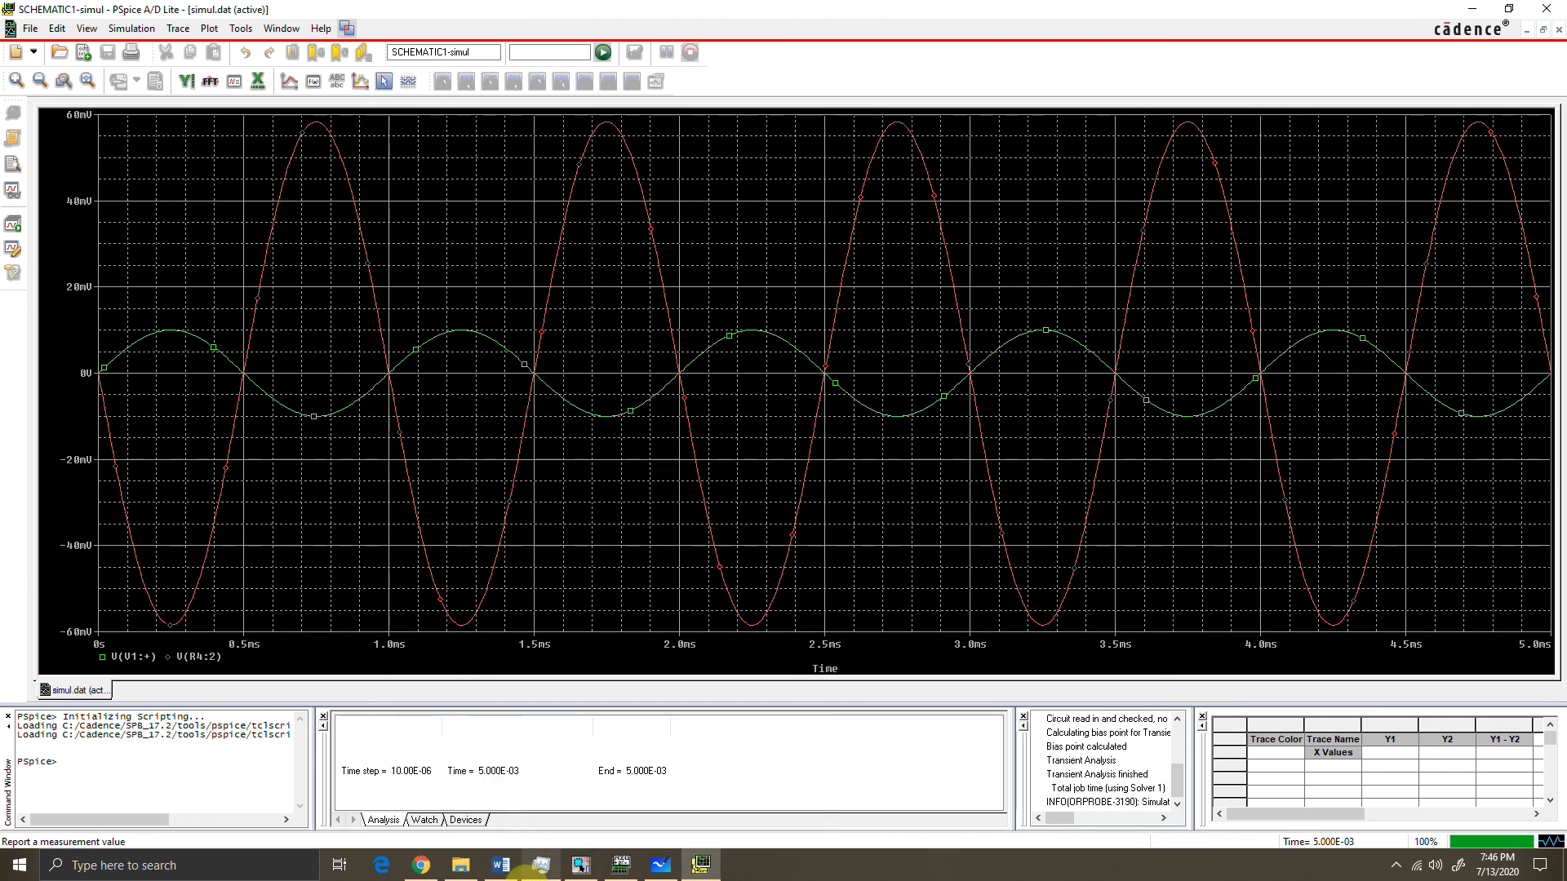
{"action": "left_click", "coordinate": [500, 865]}
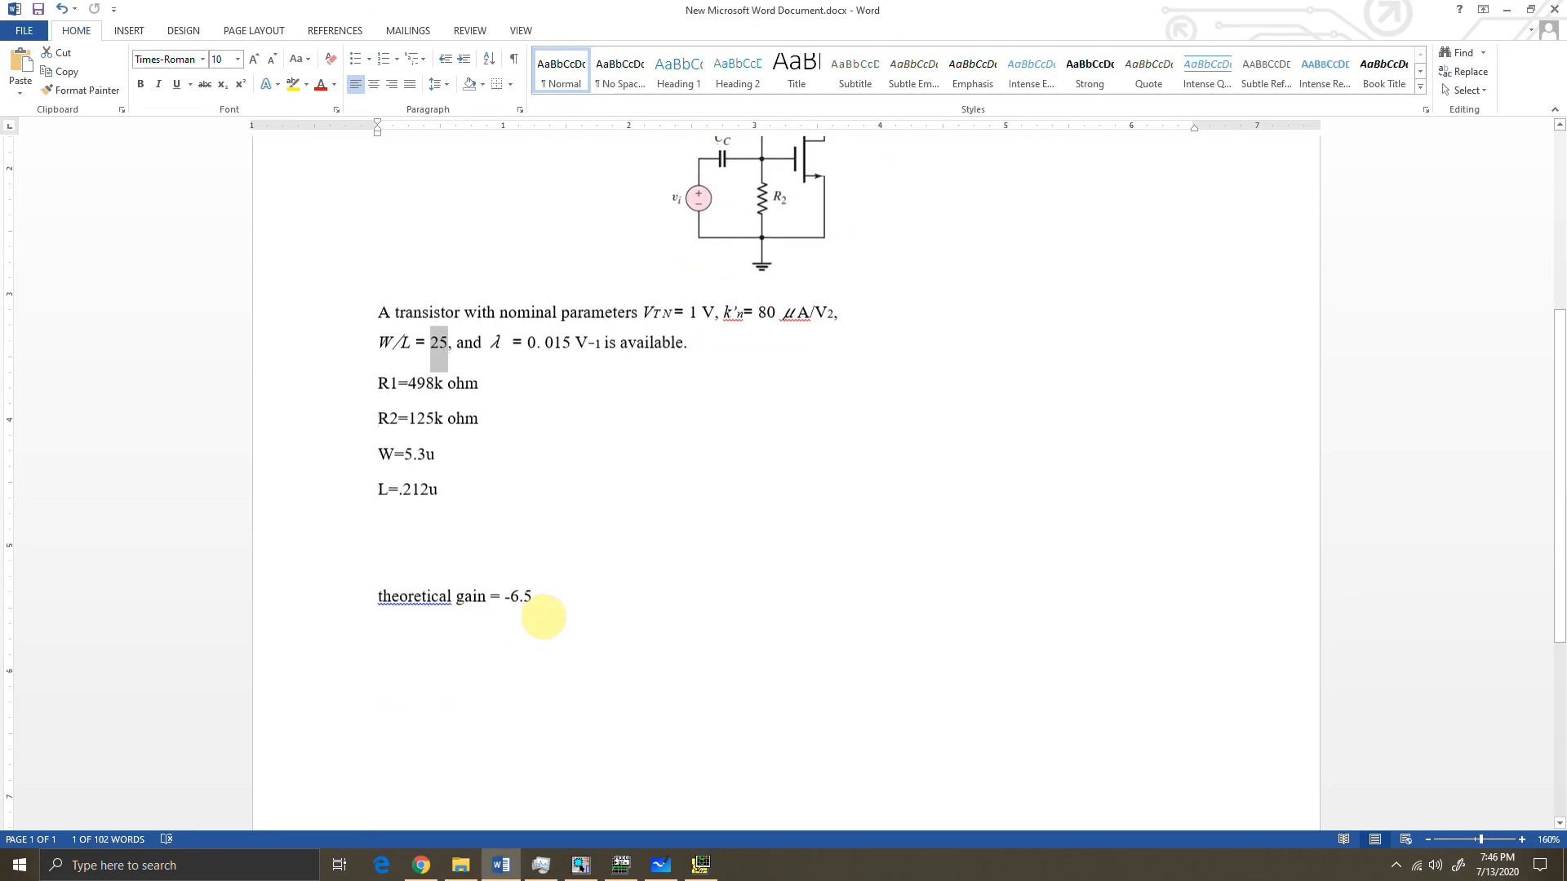
Add the line 'SIMULATION GAIN = -6' under the theoretical gain and return to the waveforms.
{"action": "left_click_drag", "start_coordinate": [378, 598], "coordinate": [541, 597]}
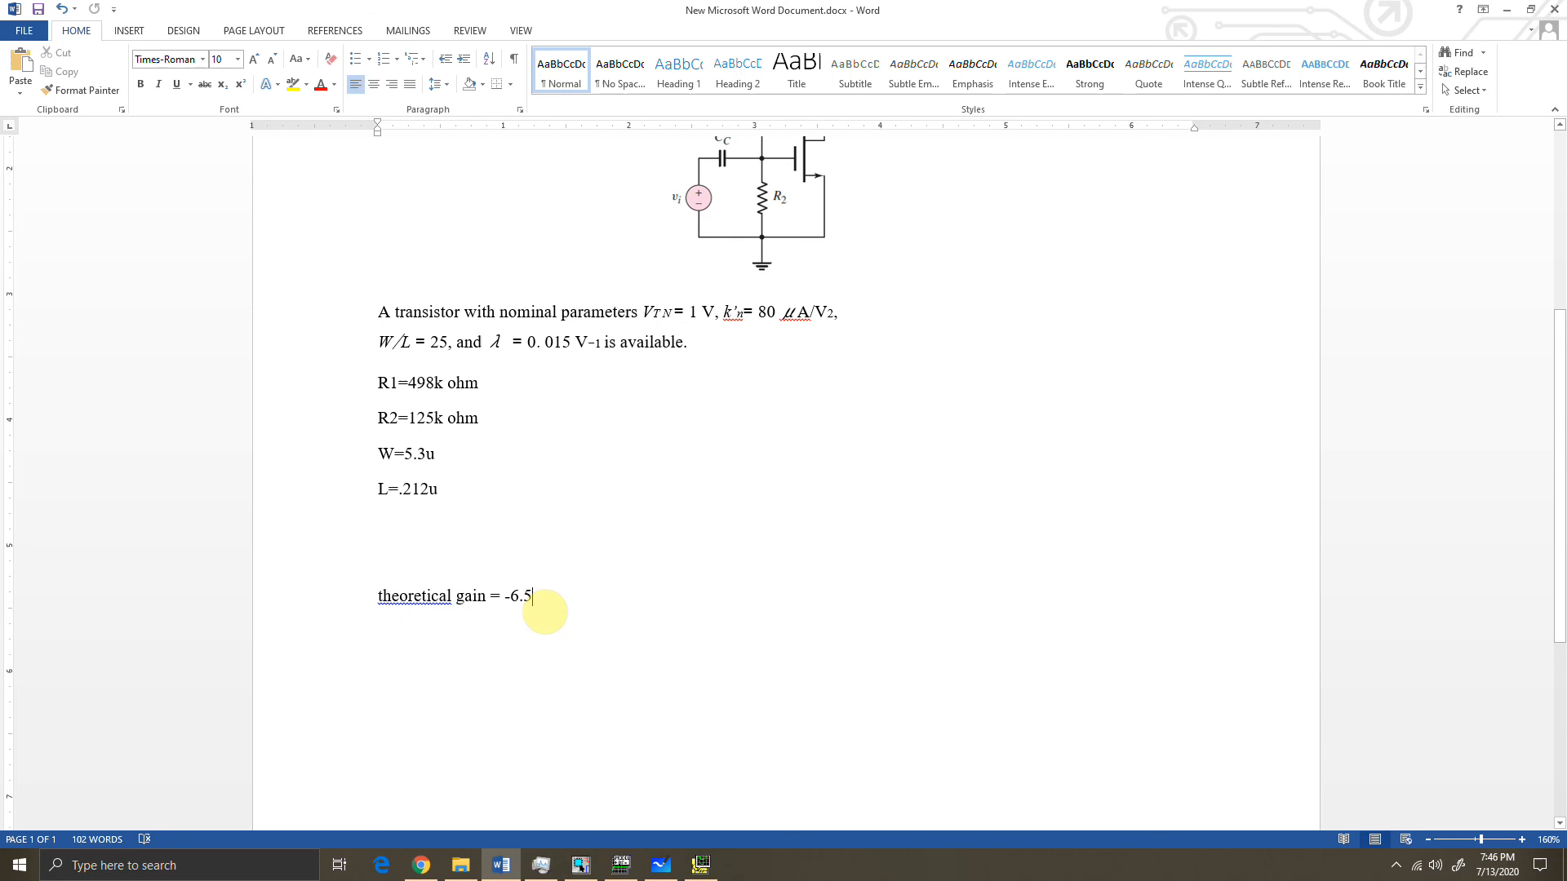
{"action": "type", "text": "SIMU"}
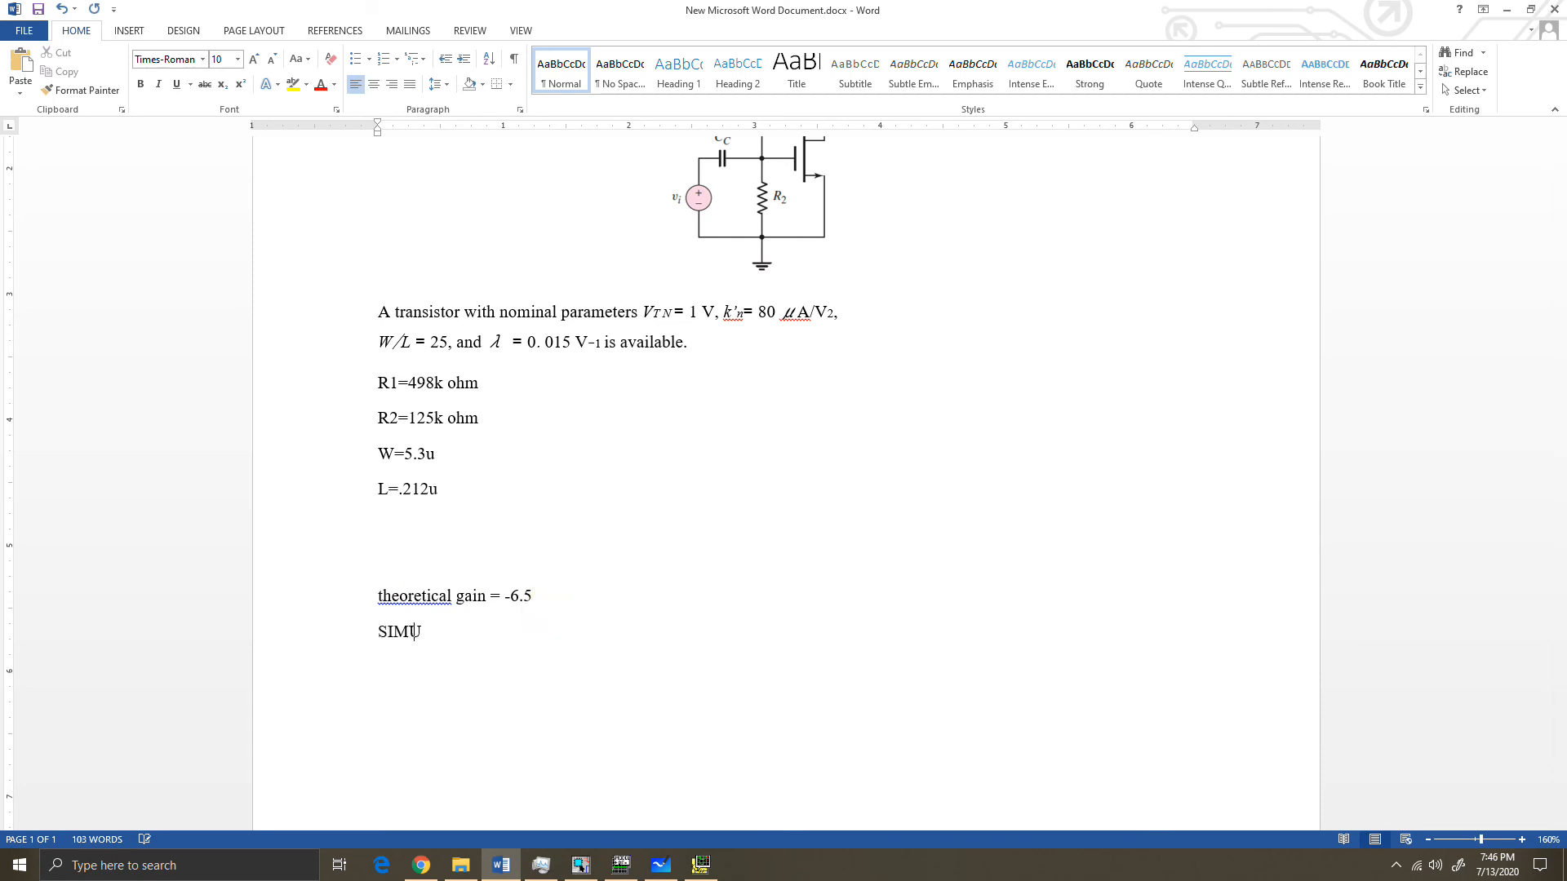
{"action": "type", "text": "LATION G"}
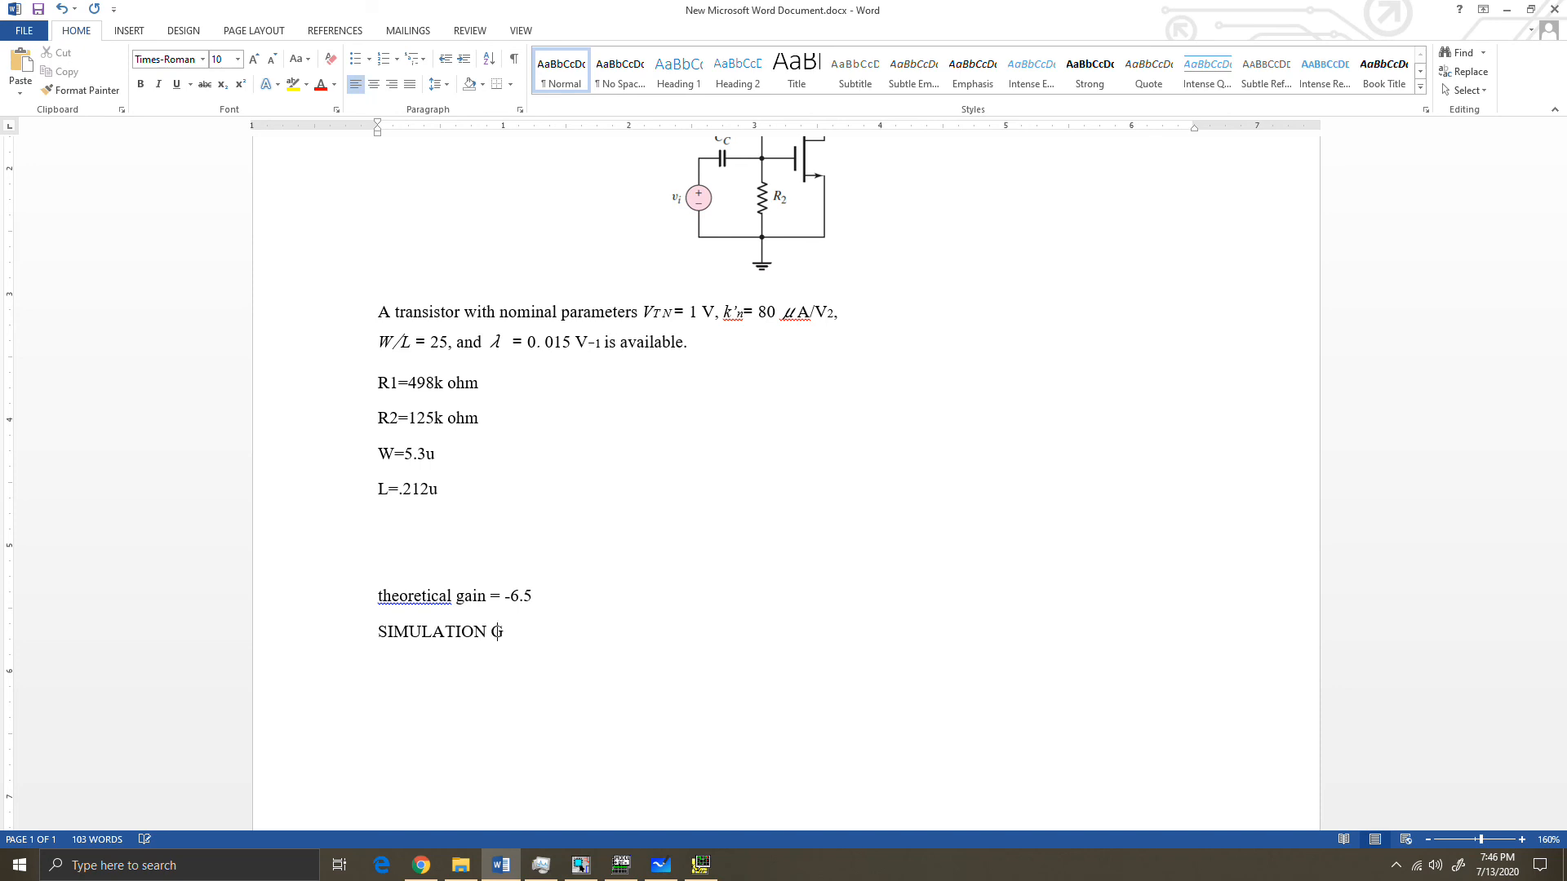
{"action": "type", "text": "AIN ="}
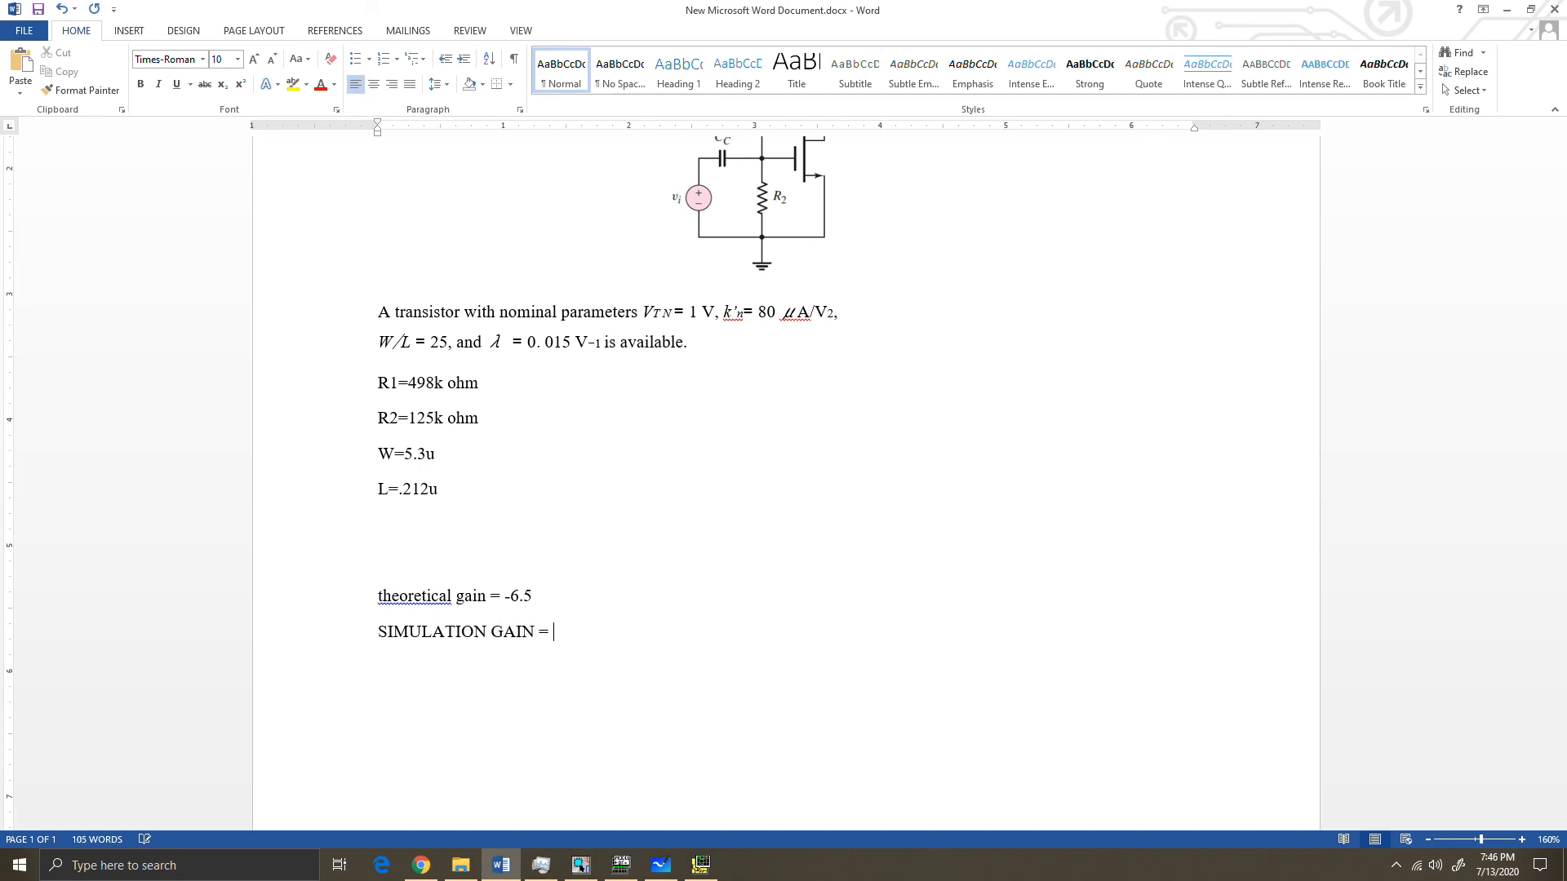
{"action": "type", "text": "-6"}
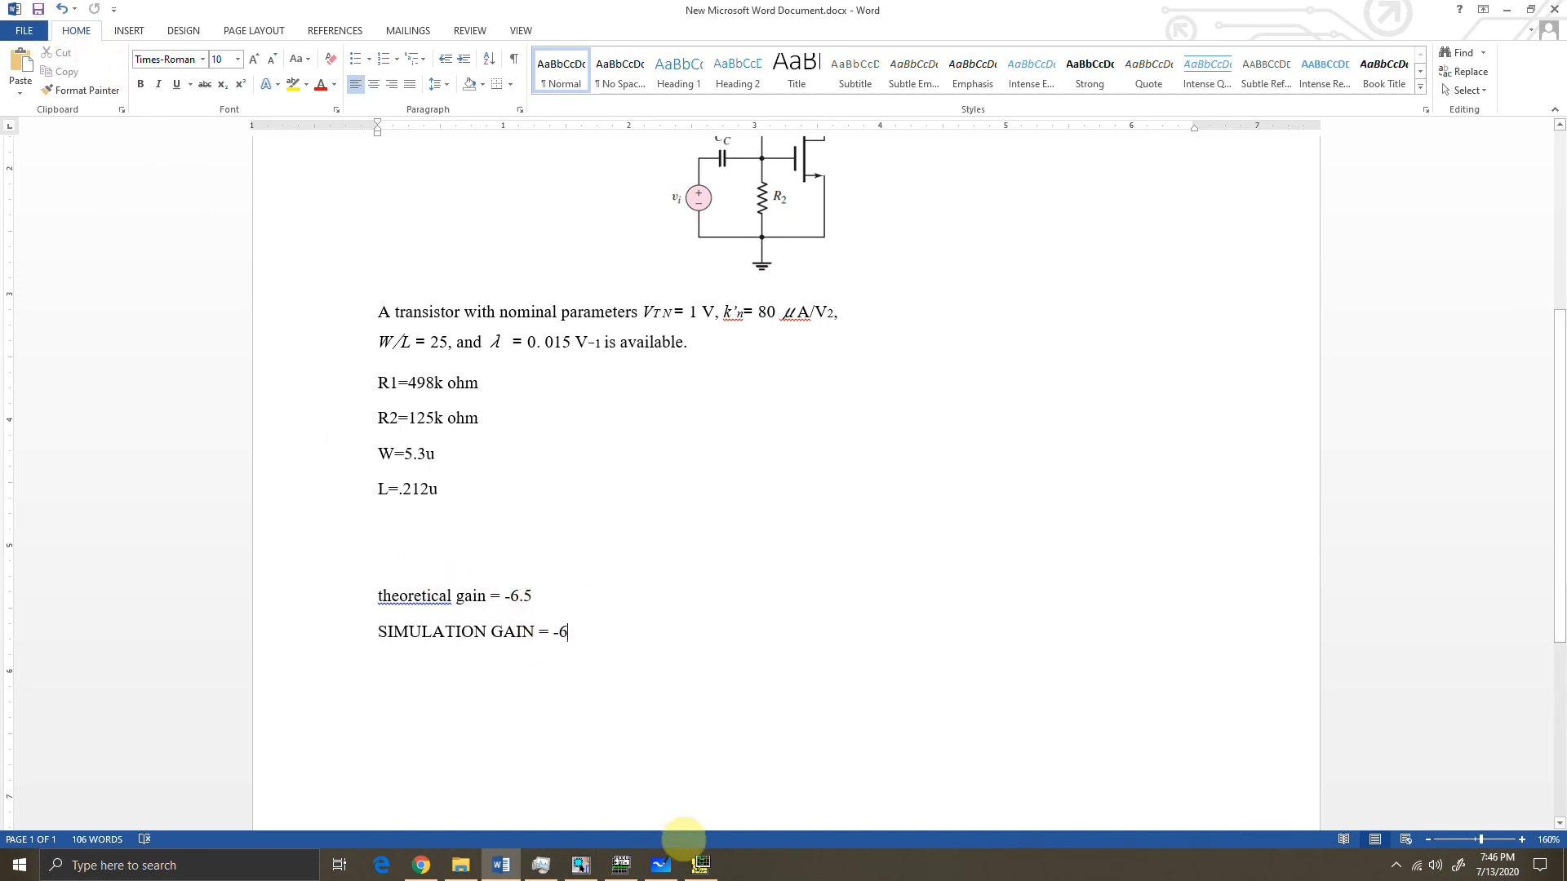
{"action": "left_click", "coordinate": [702, 864]}
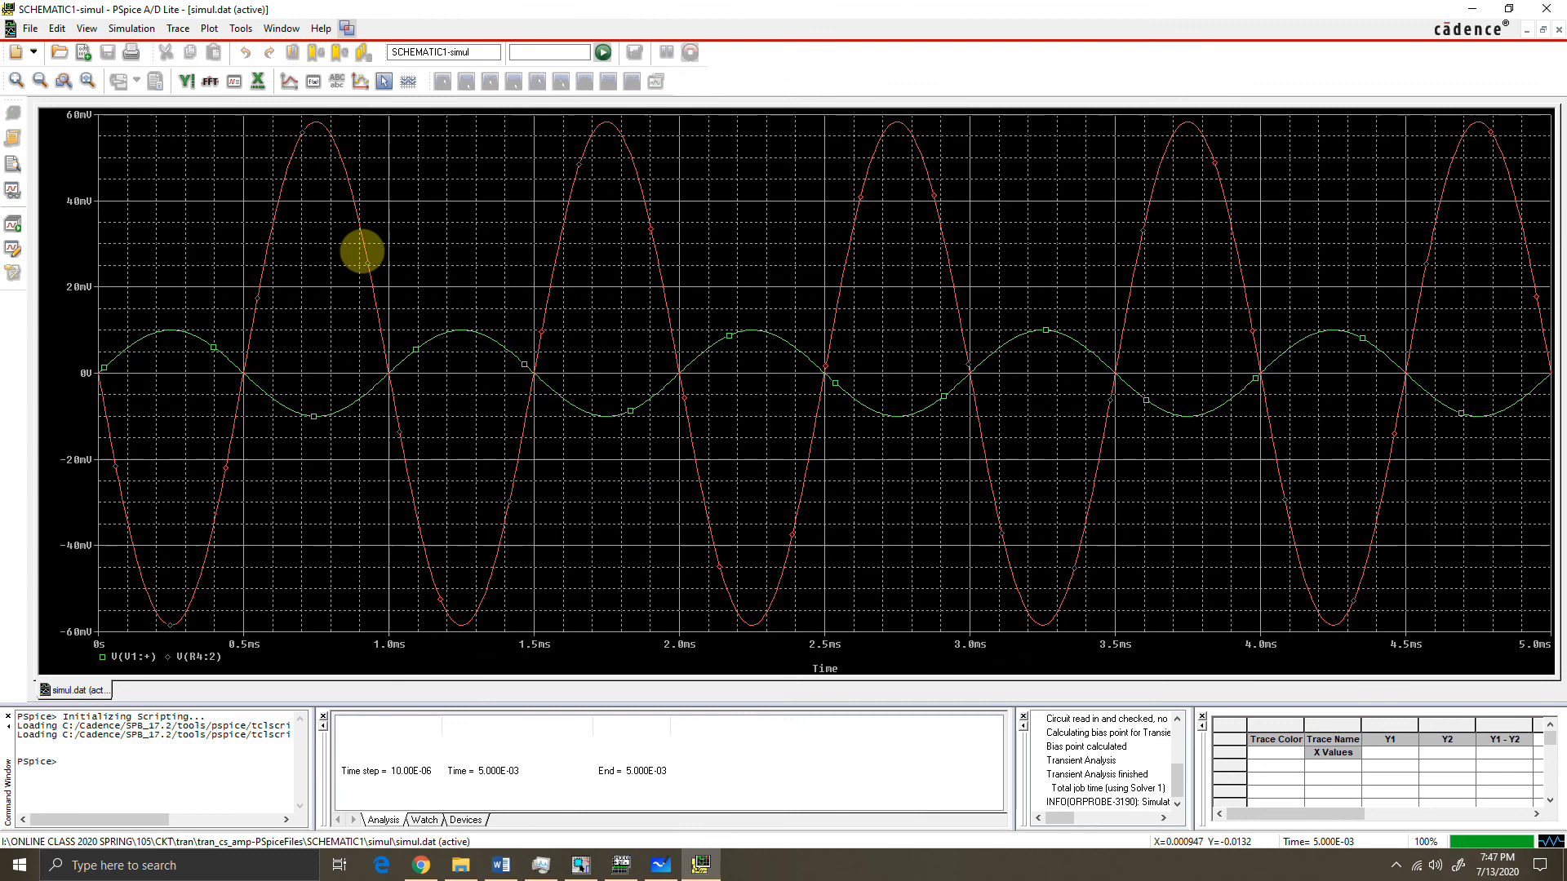
{"action": "mouse_move", "coordinate": [440, 592]}
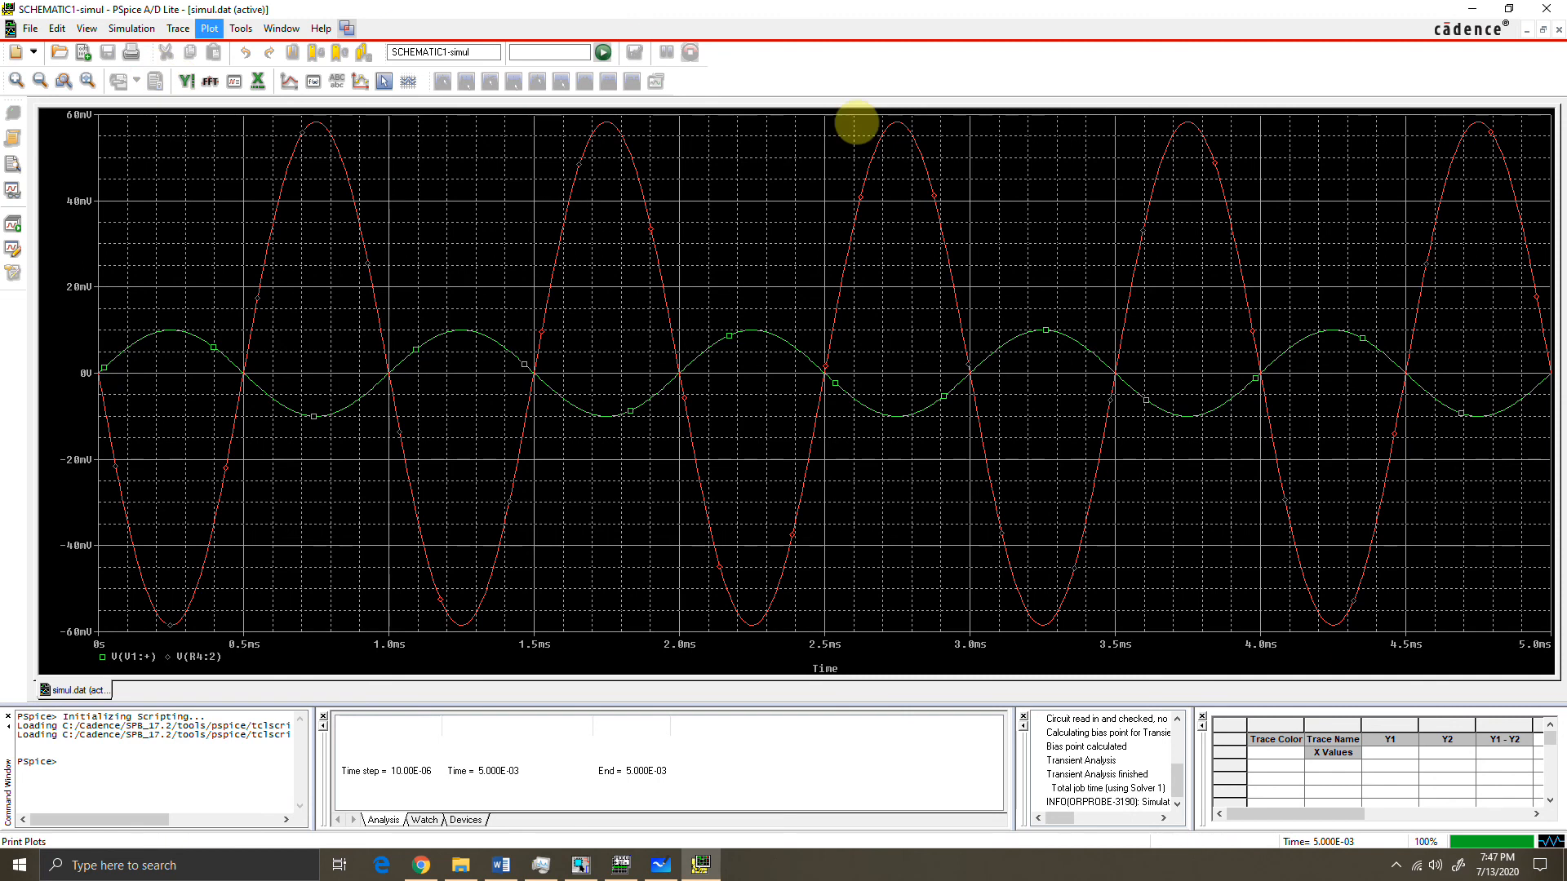
Review the Simulation and Trace menus, then return to the biased amplifier schematic.
{"action": "left_click", "coordinate": [133, 28]}
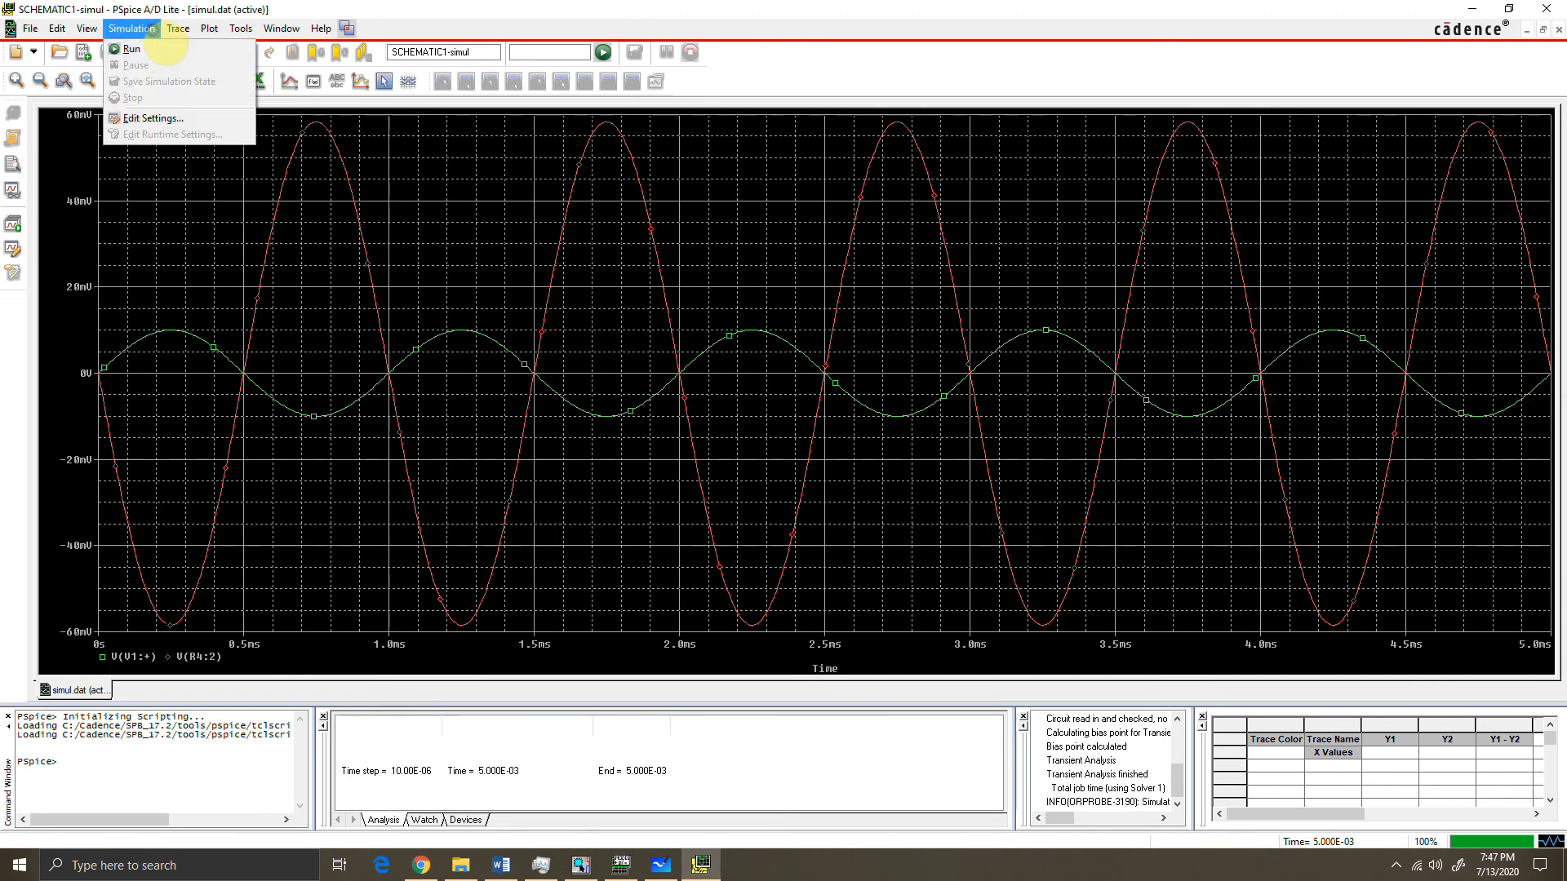
{"action": "left_click", "coordinate": [177, 27]}
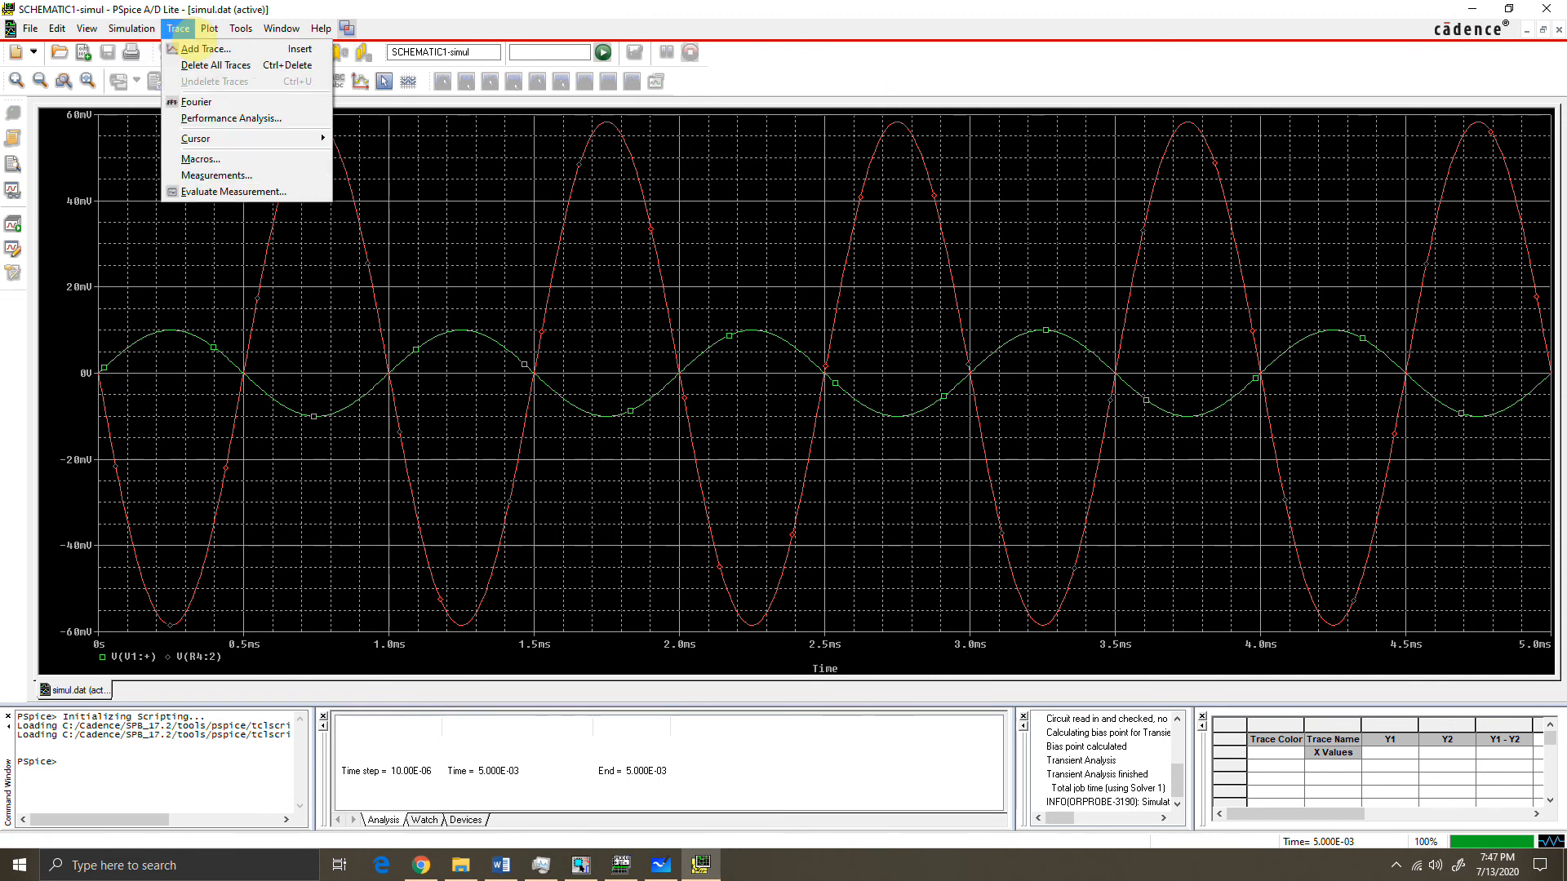
{"action": "mouse_move", "coordinate": [216, 175]}
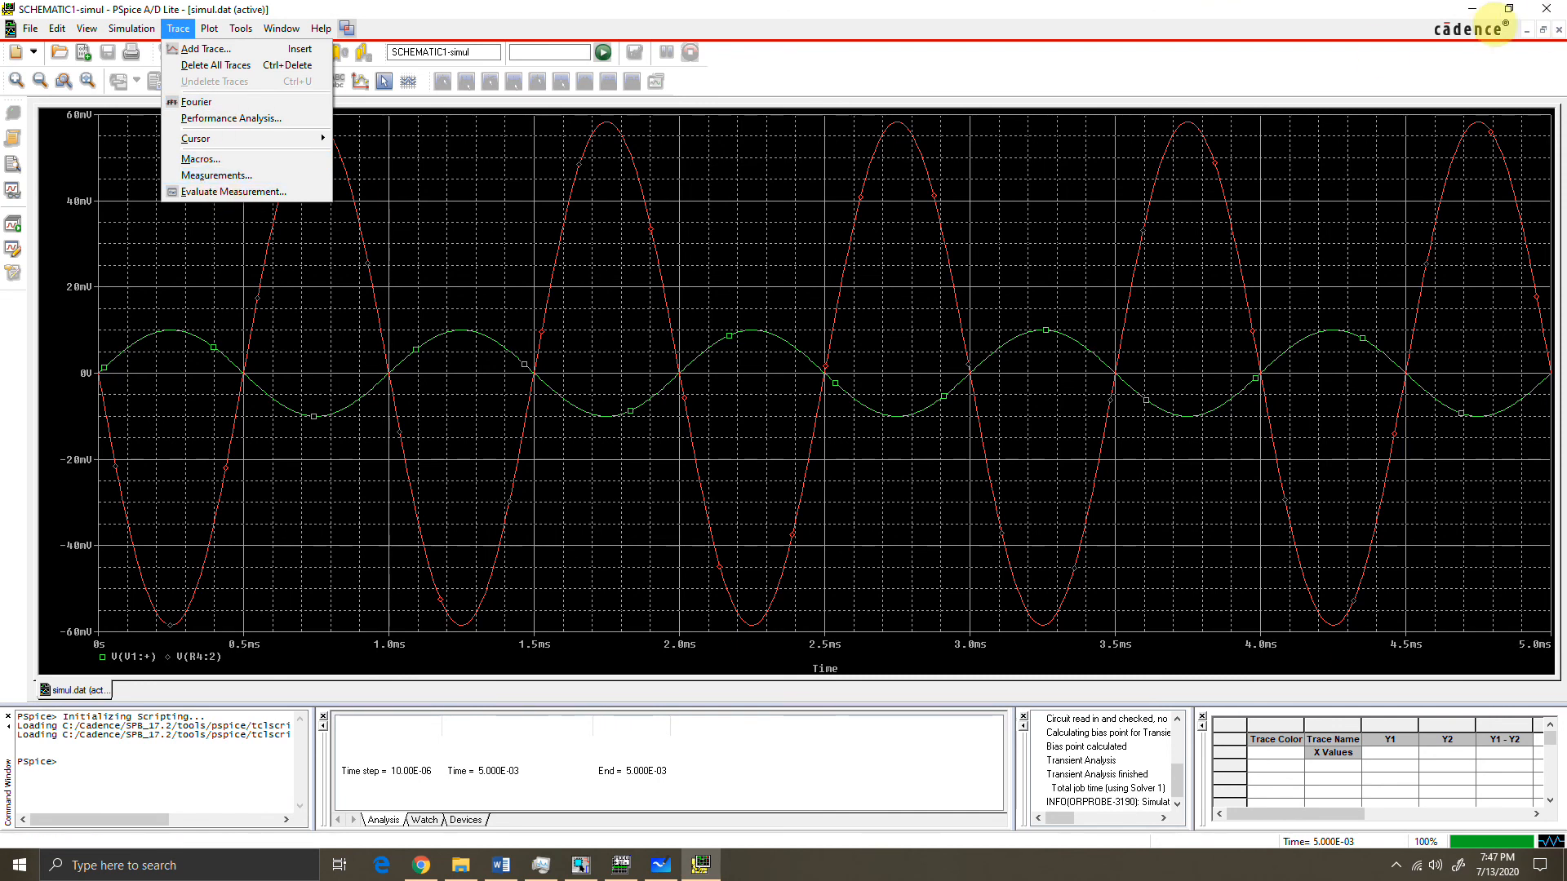
{"action": "left_click", "coordinate": [499, 865]}
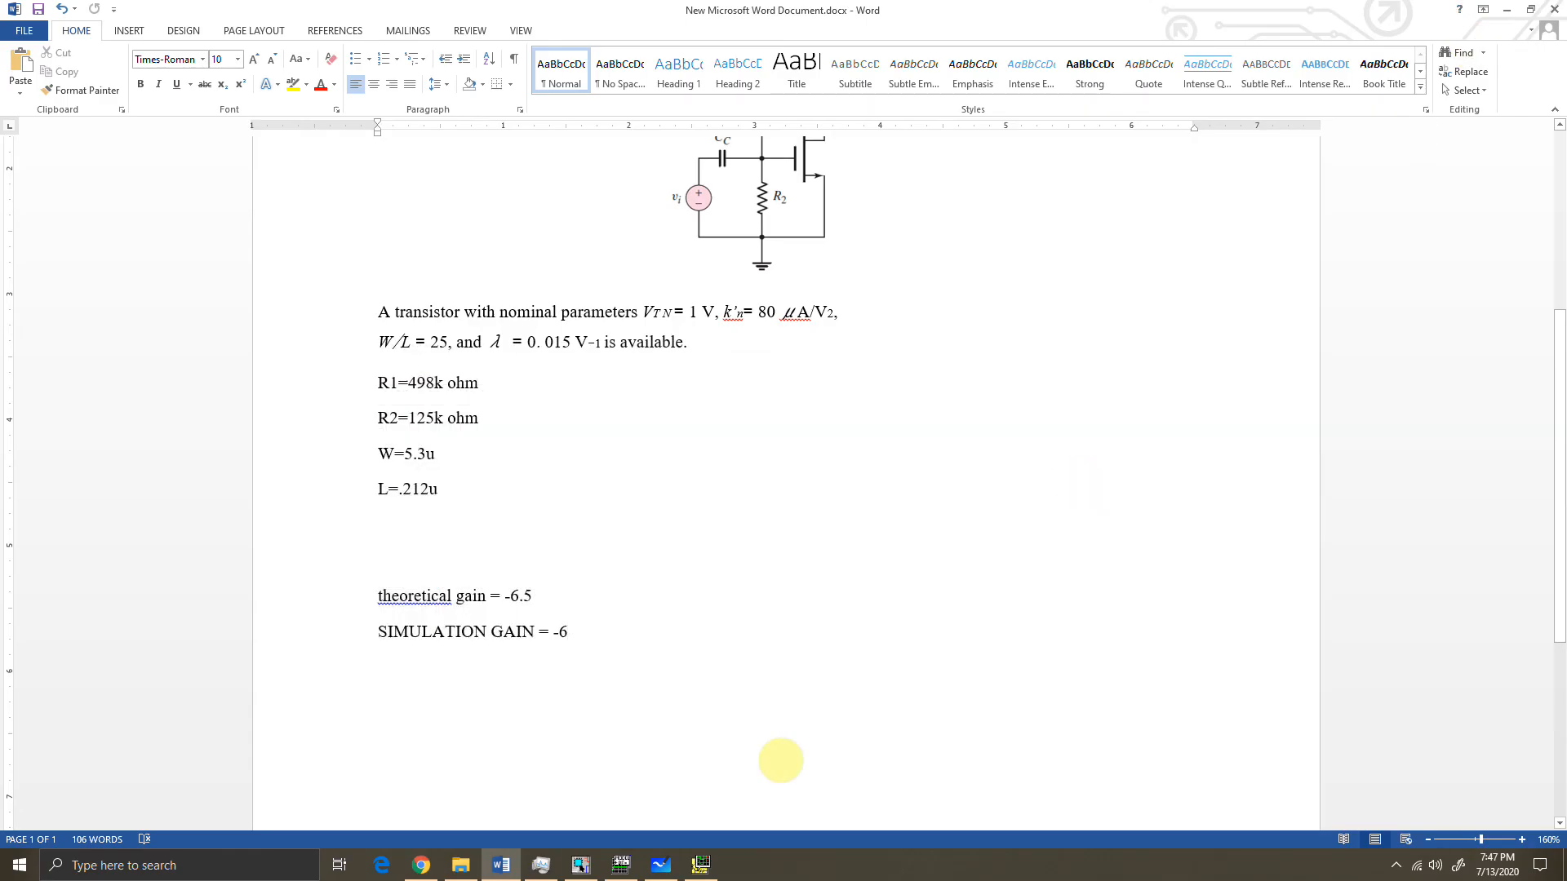
{"action": "left_click", "coordinate": [578, 866]}
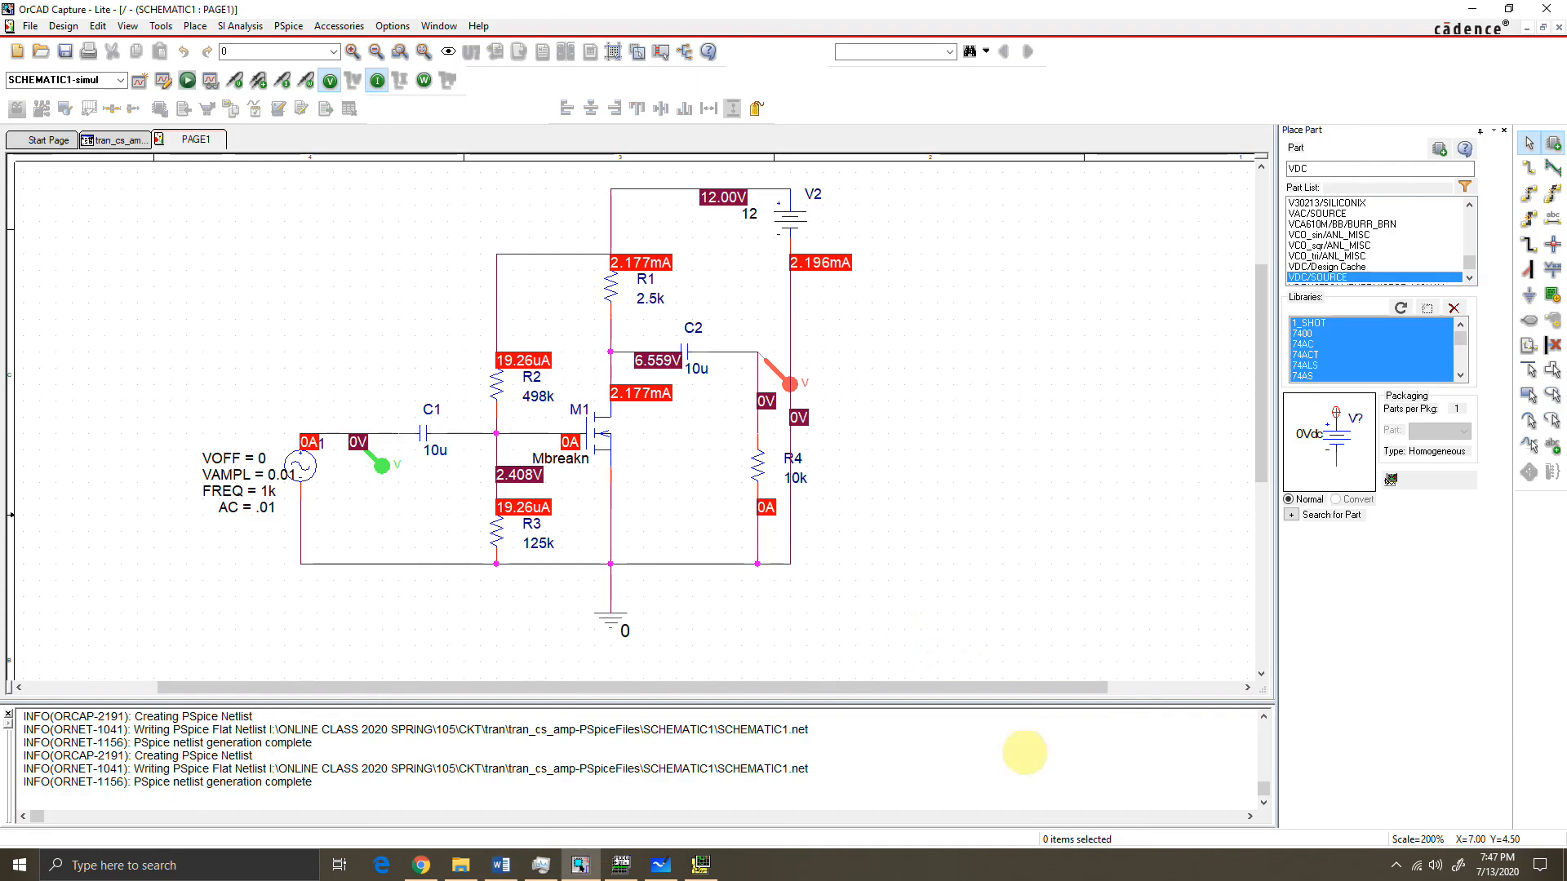